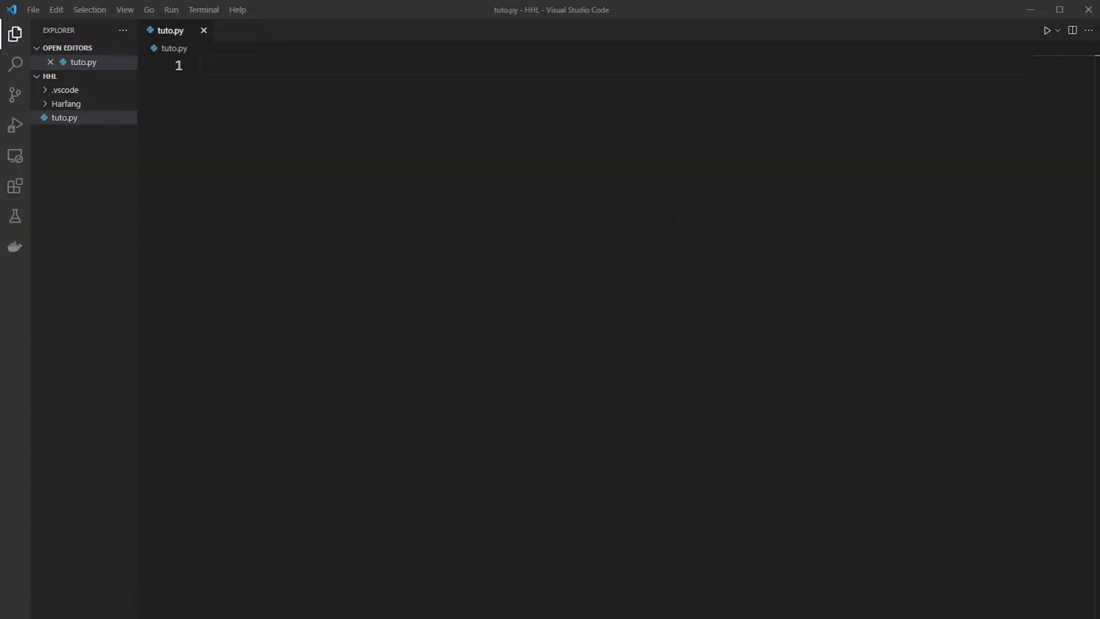
Step: Import HarfangHighLevel as hl and initialize a 1024×768 window with hl.Init
{"action": "type", "text": "import ha"}
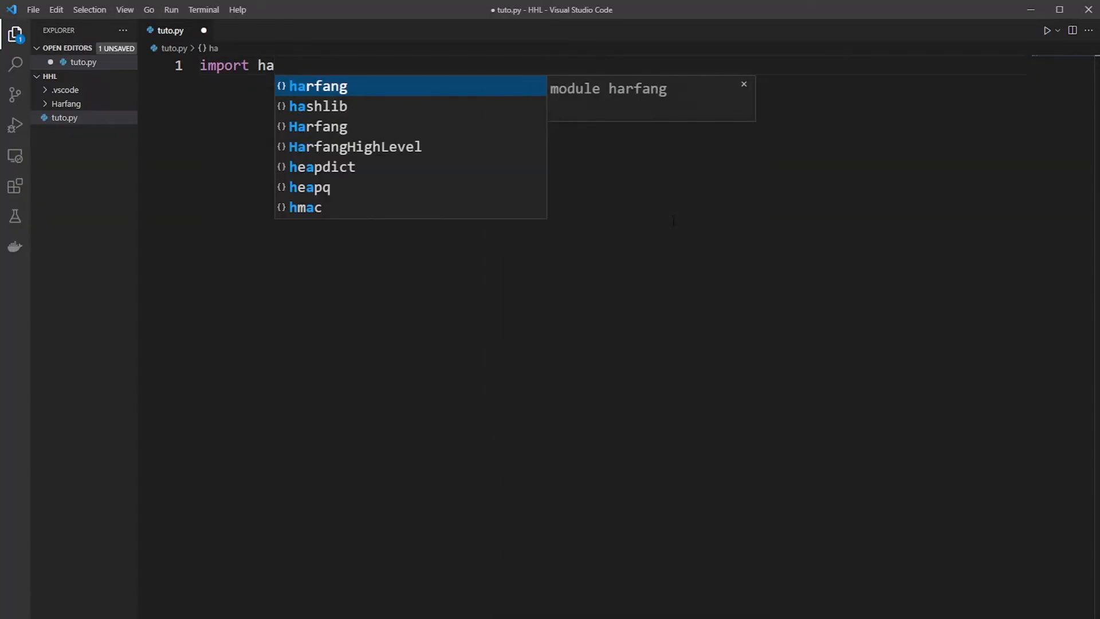
{"action": "type", "text": "HarfangHighLevel as"}
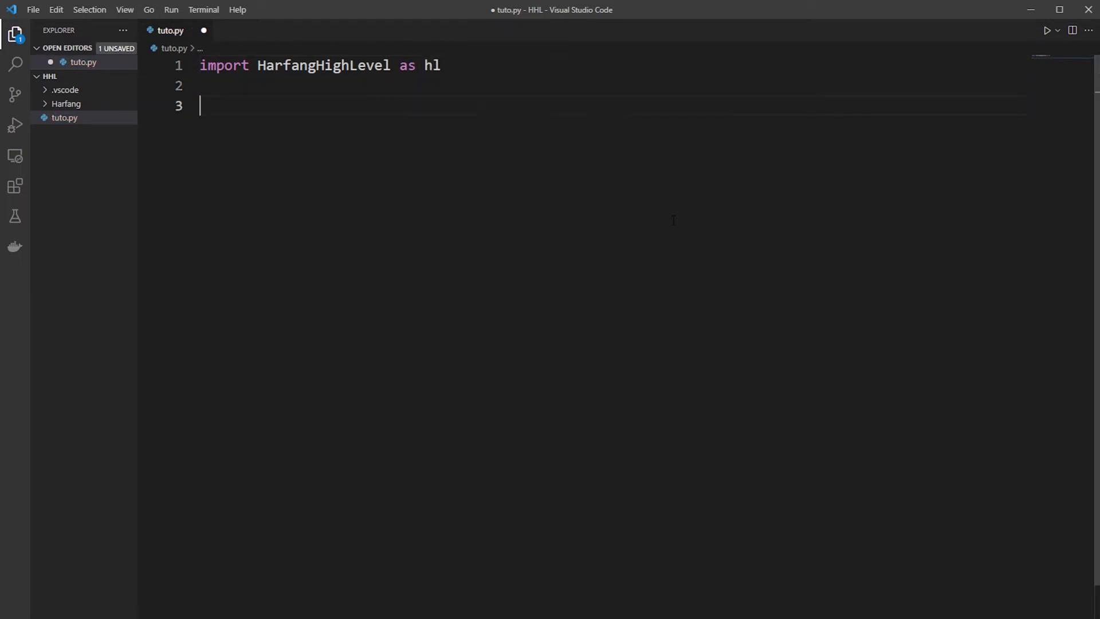
{"action": "type", "text": "hl.Init()"}
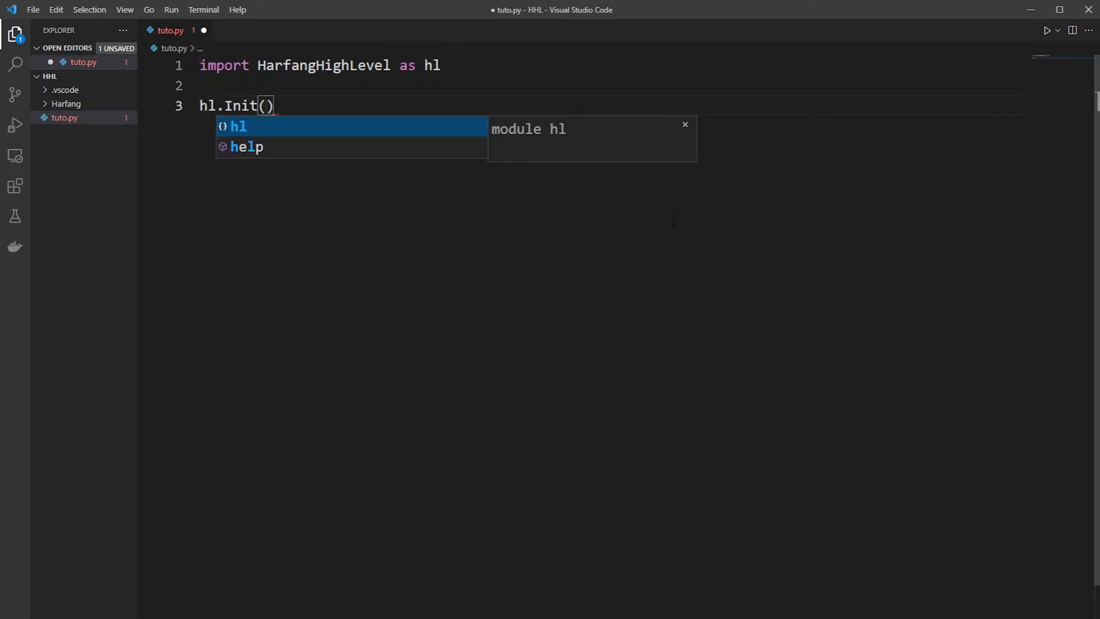
{"action": "type", "text": "1024,"}
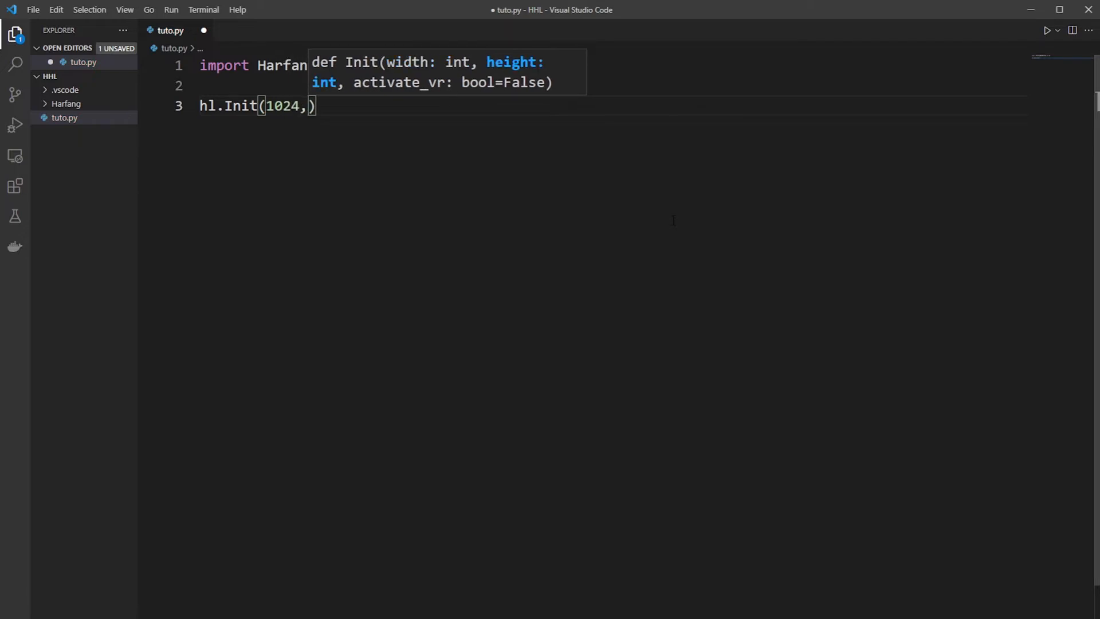
{"action": "type", "text": "768)"}
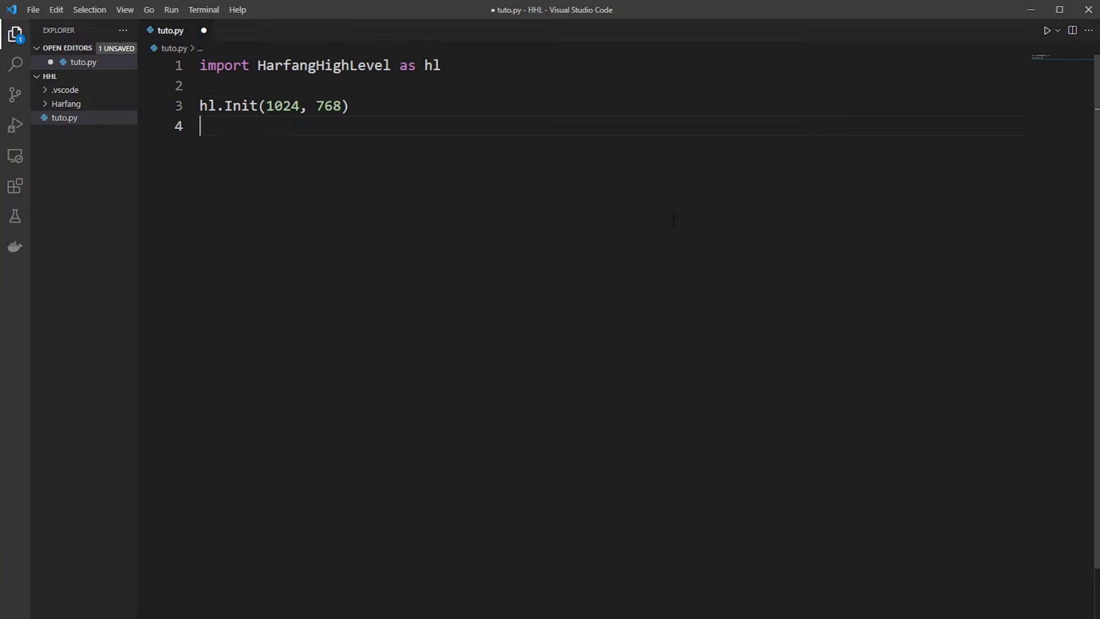
Step: Add an FPS camera at 0, 20, -50 and set the camera speed to 20
{"action": "type", "text": "hl."}
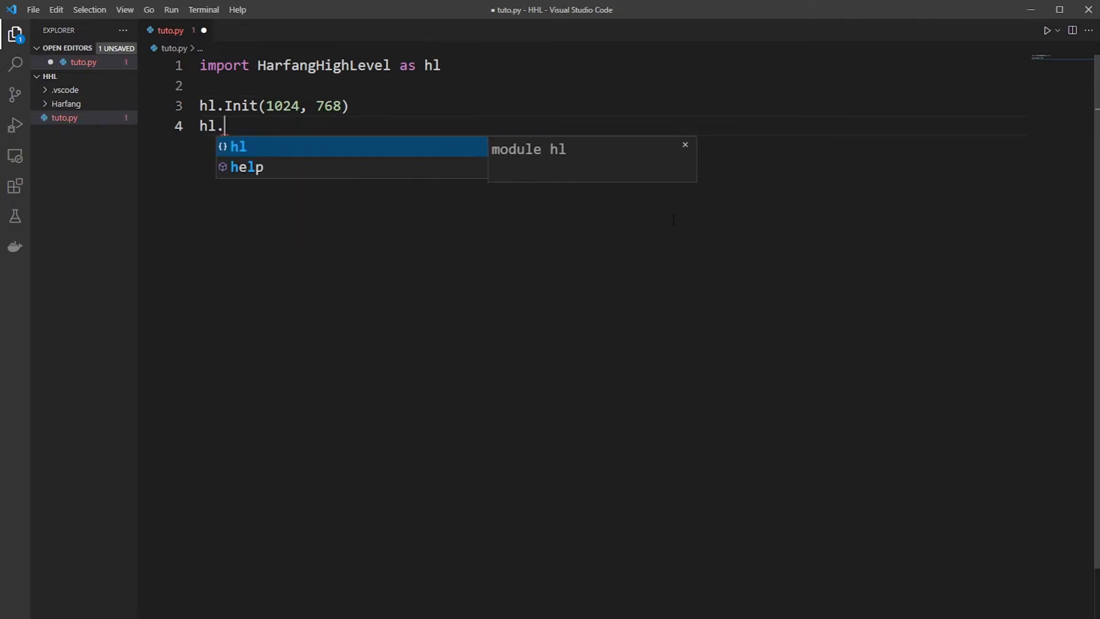
{"action": "type", "text": "AddFpsCamera(x, y, z)"}
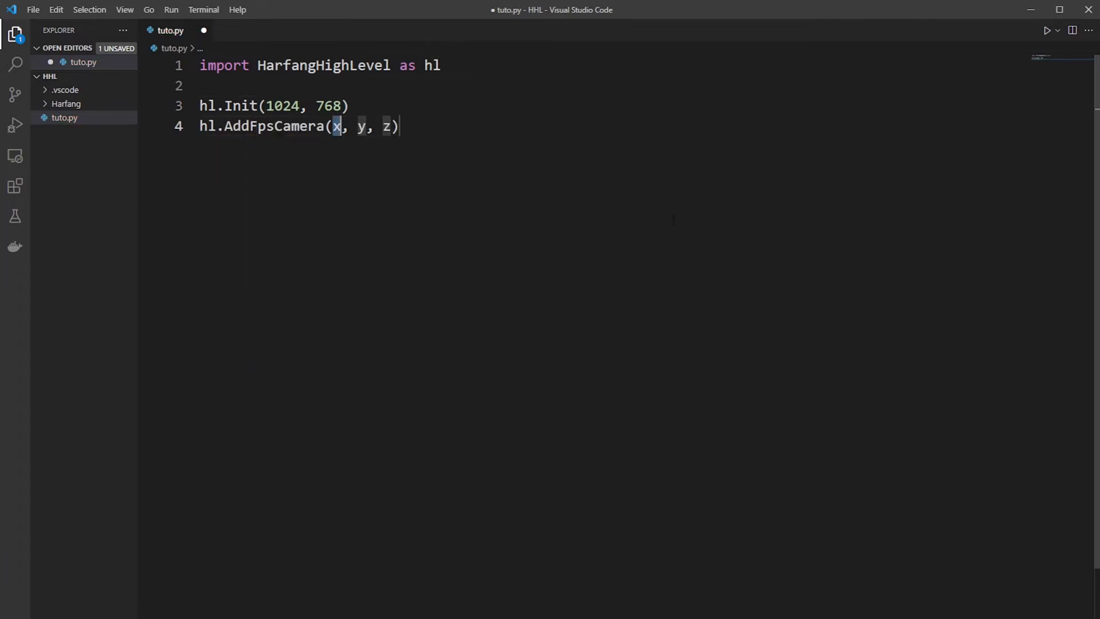
{"action": "type", "text": "0"}
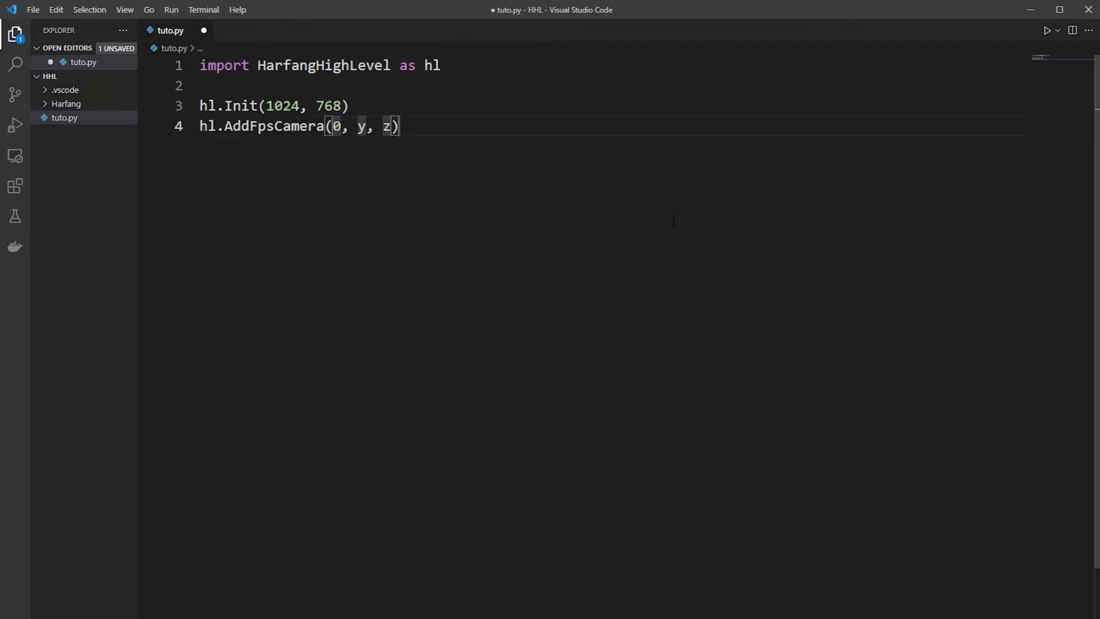
{"action": "type", "text": "20"}
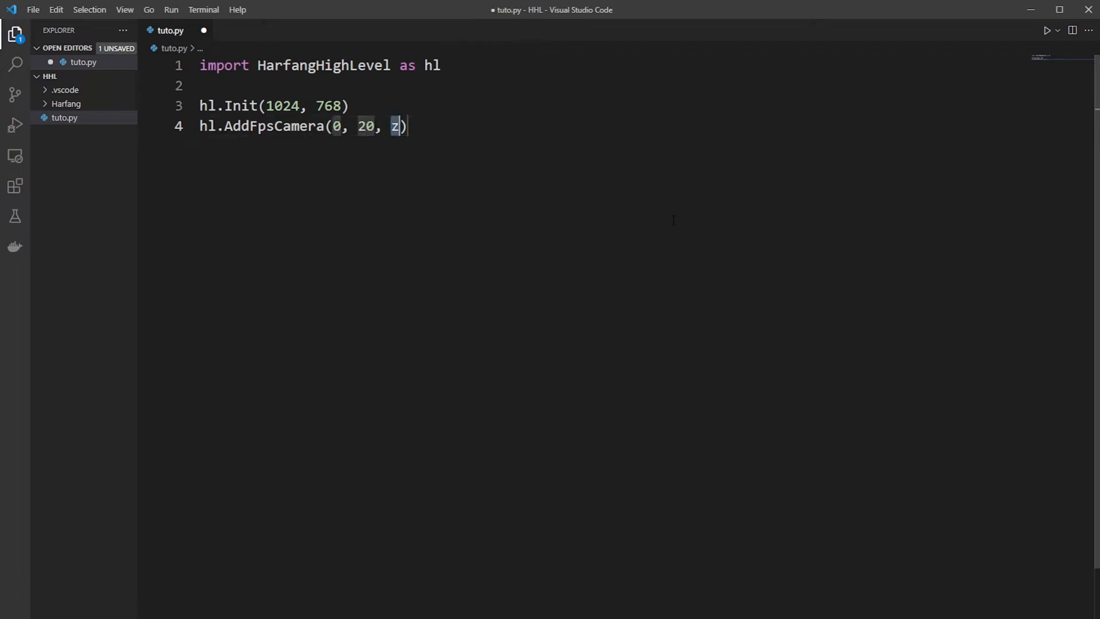
{"action": "key", "text": "Enter"}
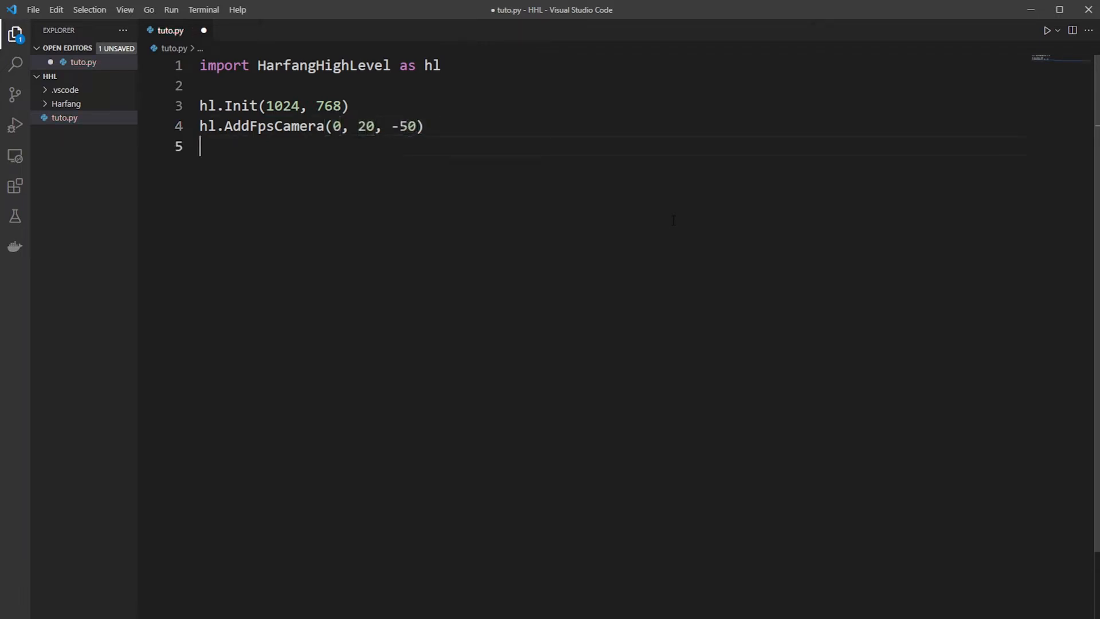
{"action": "type", "text": "hl.Se"}
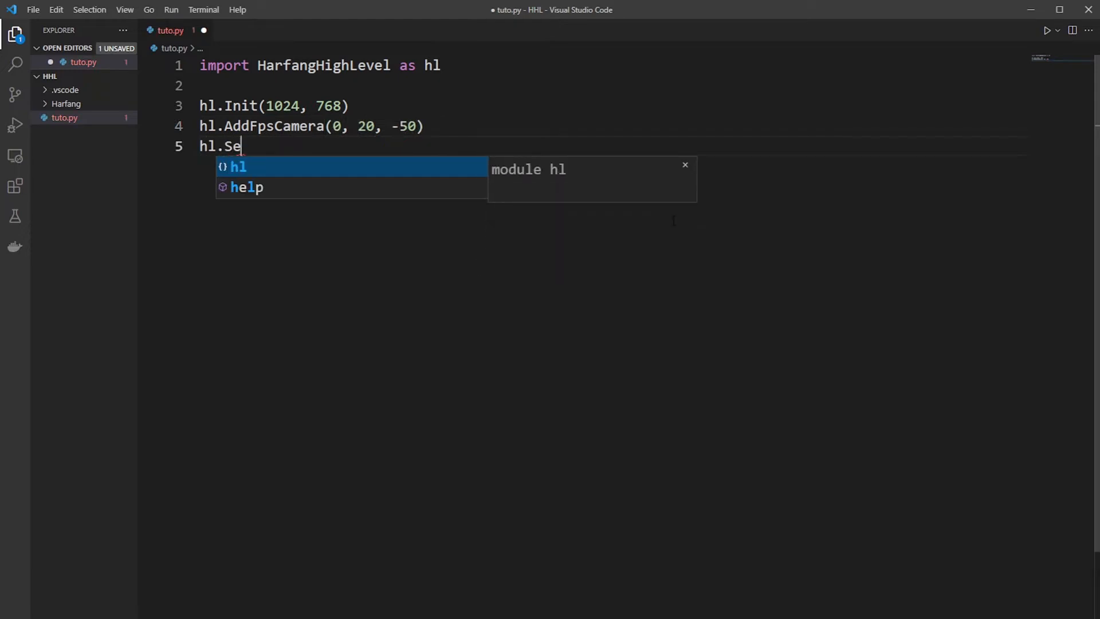
{"action": "type", "text": "tCamSpeed(v"}
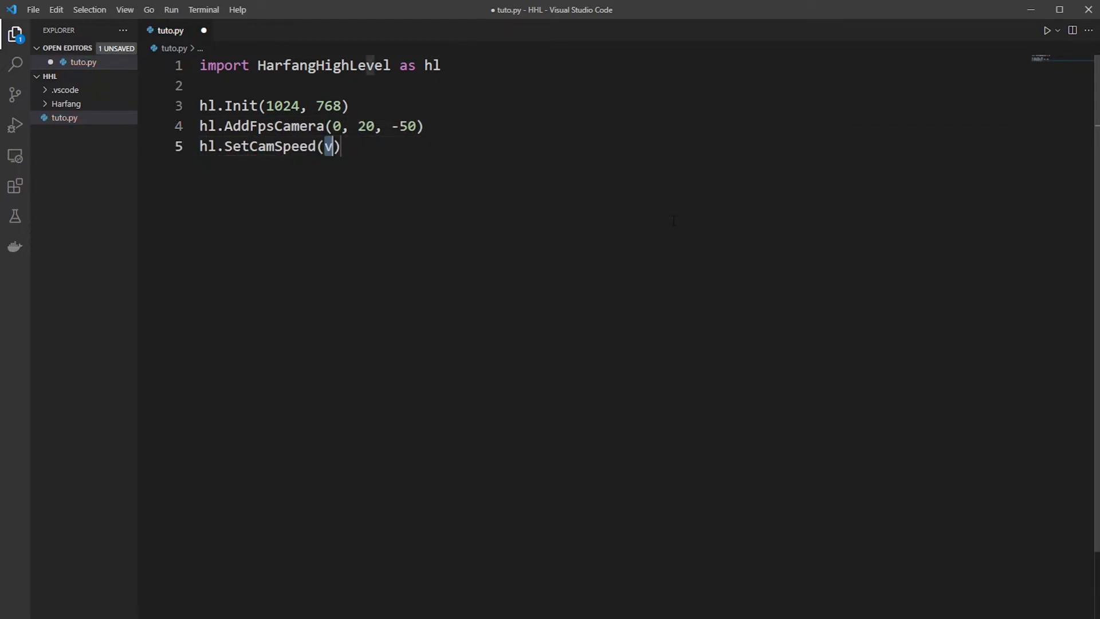
{"action": "type", "text": "20"}
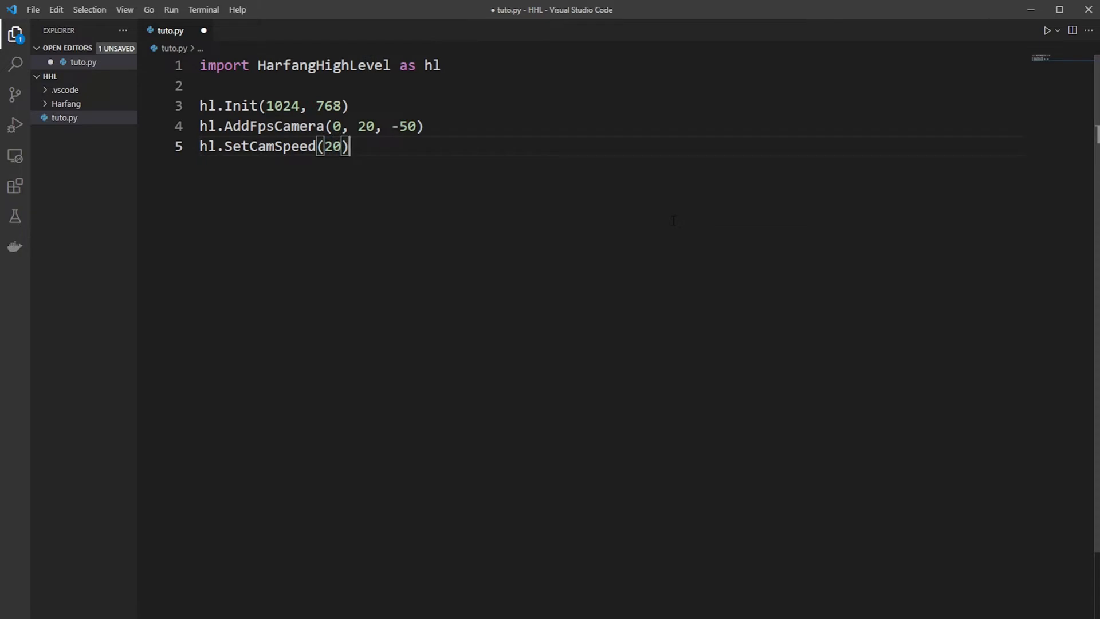
Step: Write hl.AddPhysicBox at 0, -0.25, 0 with size_x=50 and size_y=0.5
{"action": "type", "text": "hl"}
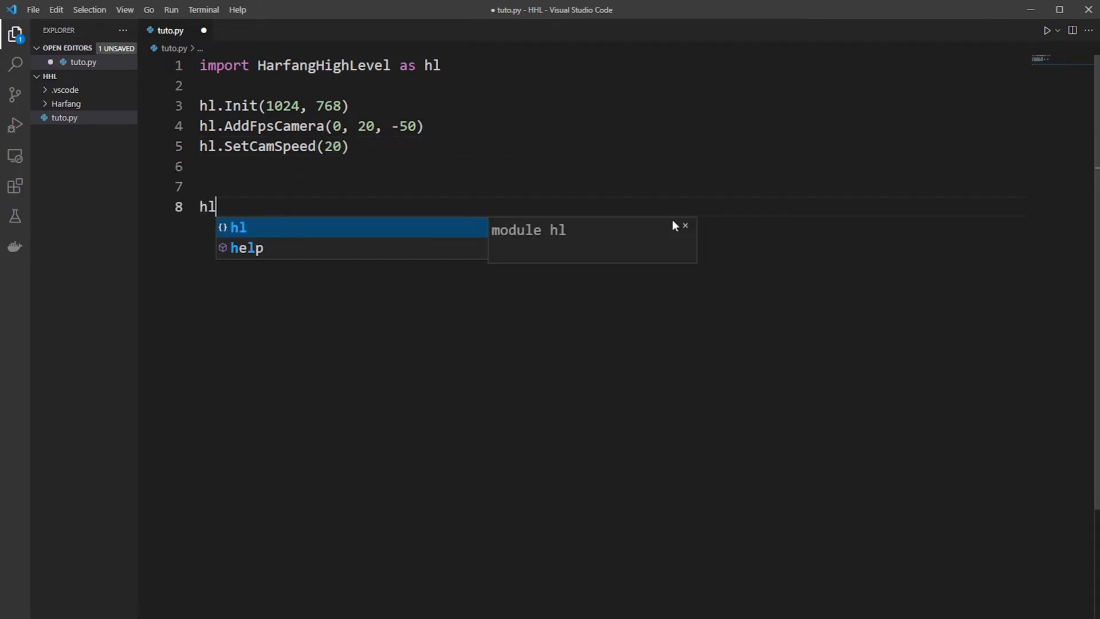
{"action": "type", "text": ".AddPhysicBox(0, -, z"}
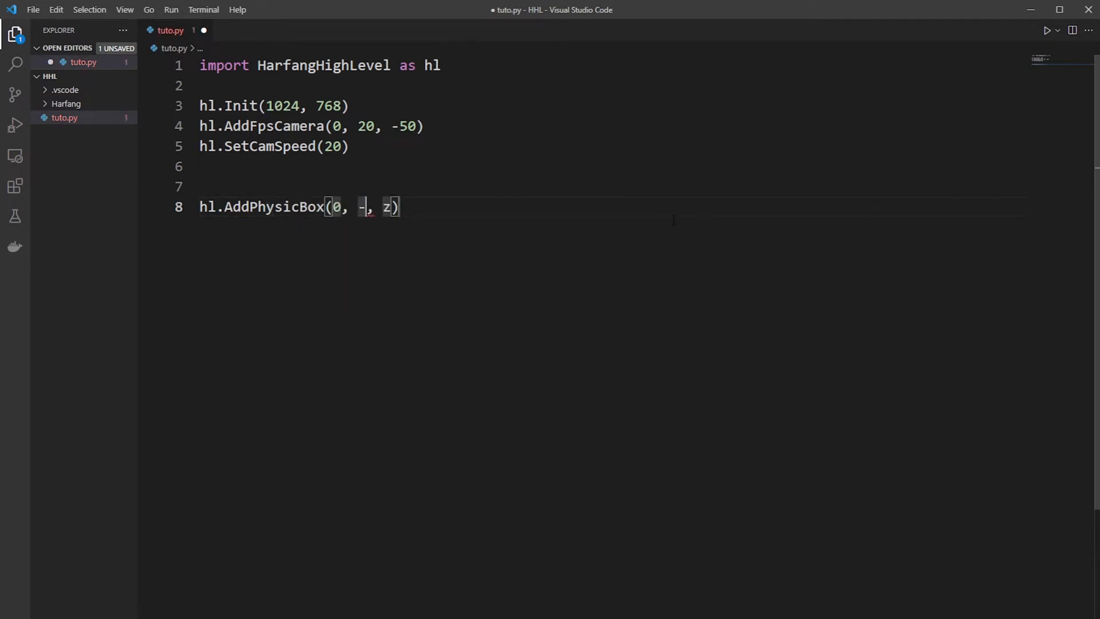
{"action": "type", "text": "0.25, 0"}
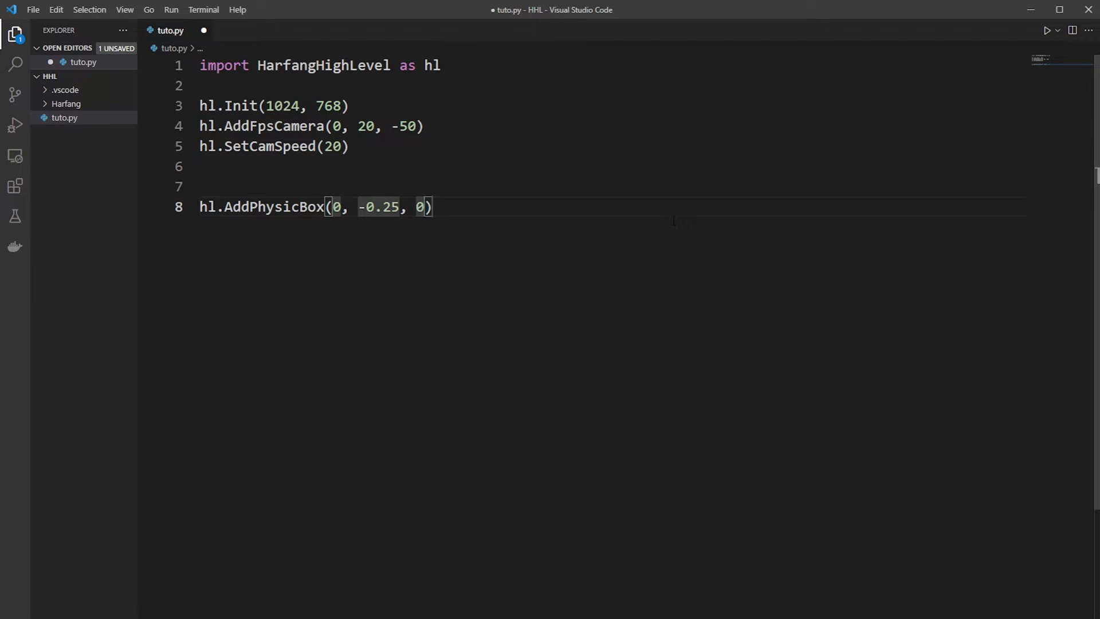
{"action": "type", "text": "size_"}
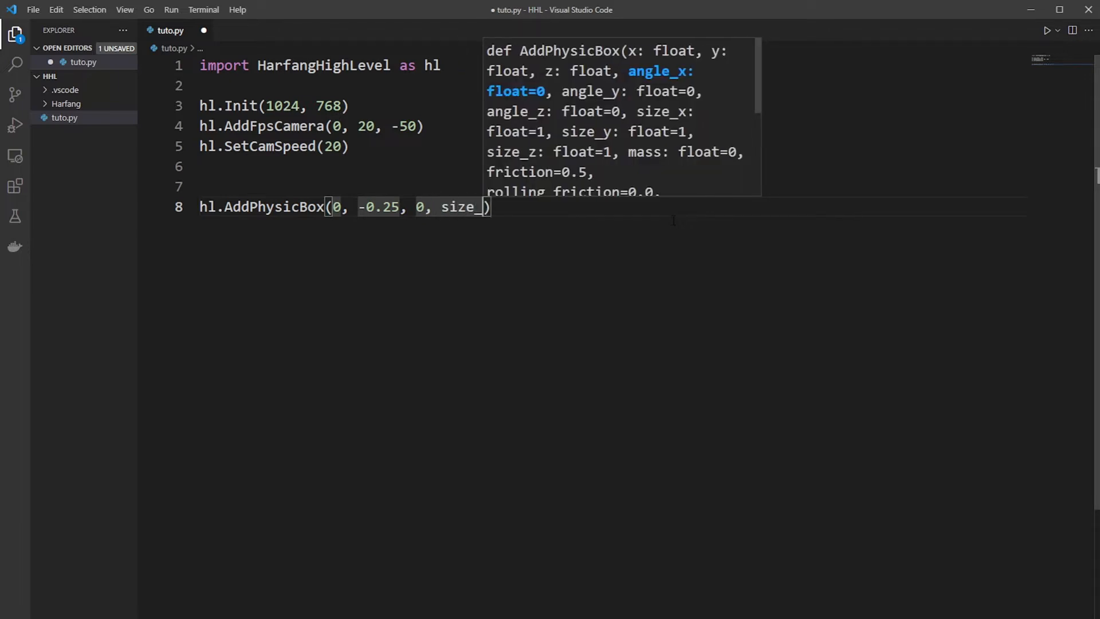
{"action": "type", "text": "x="}
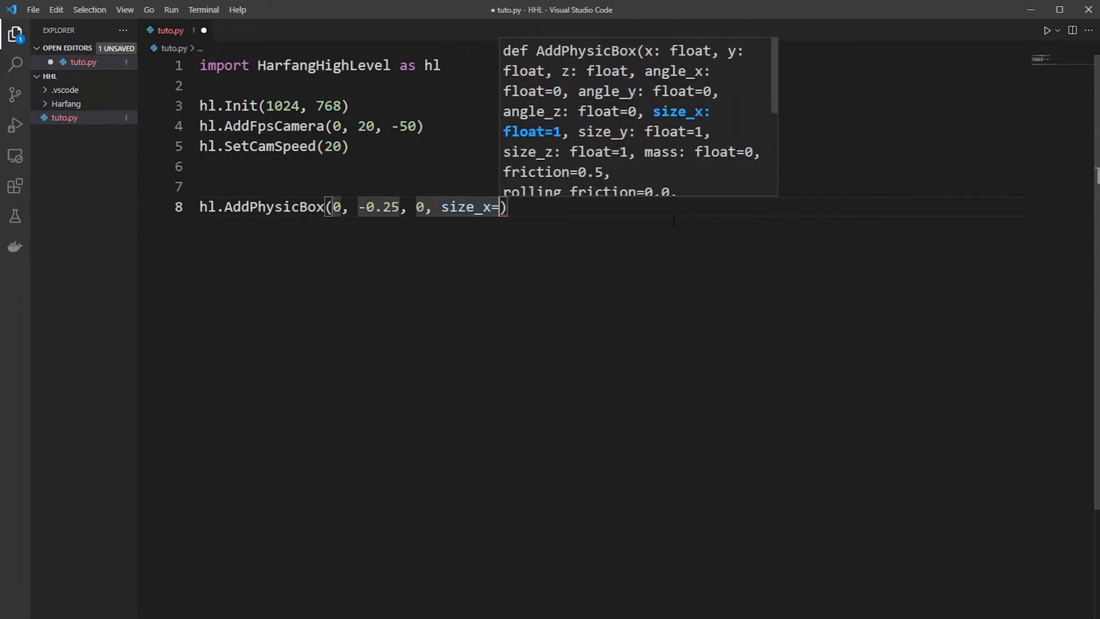
{"action": "type", "text": "50, size_y"}
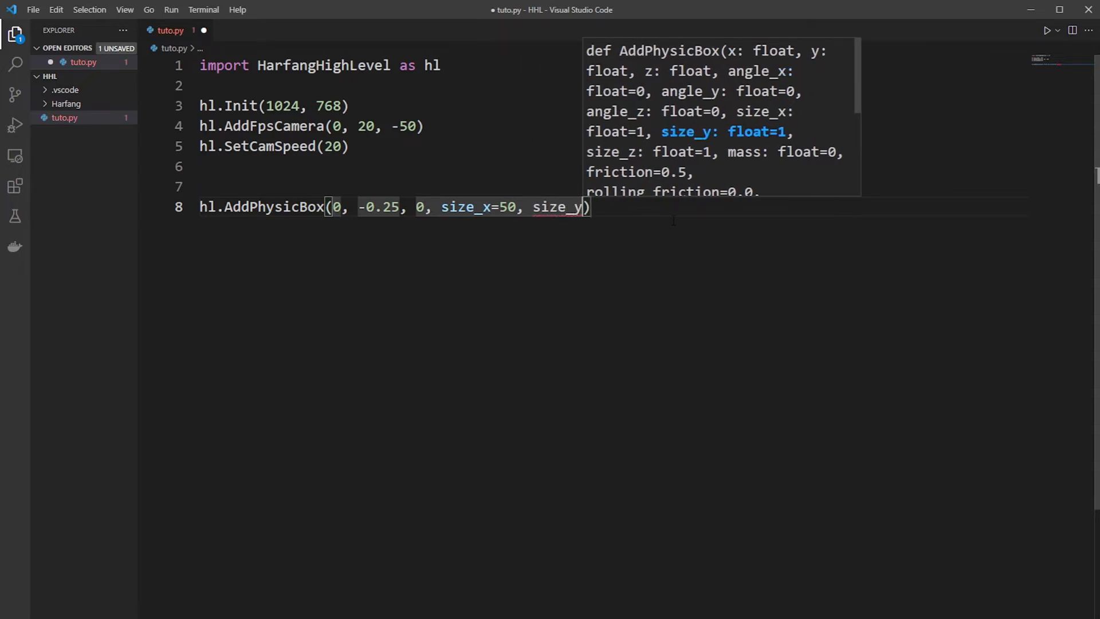
{"action": "type", "text": "=0."}
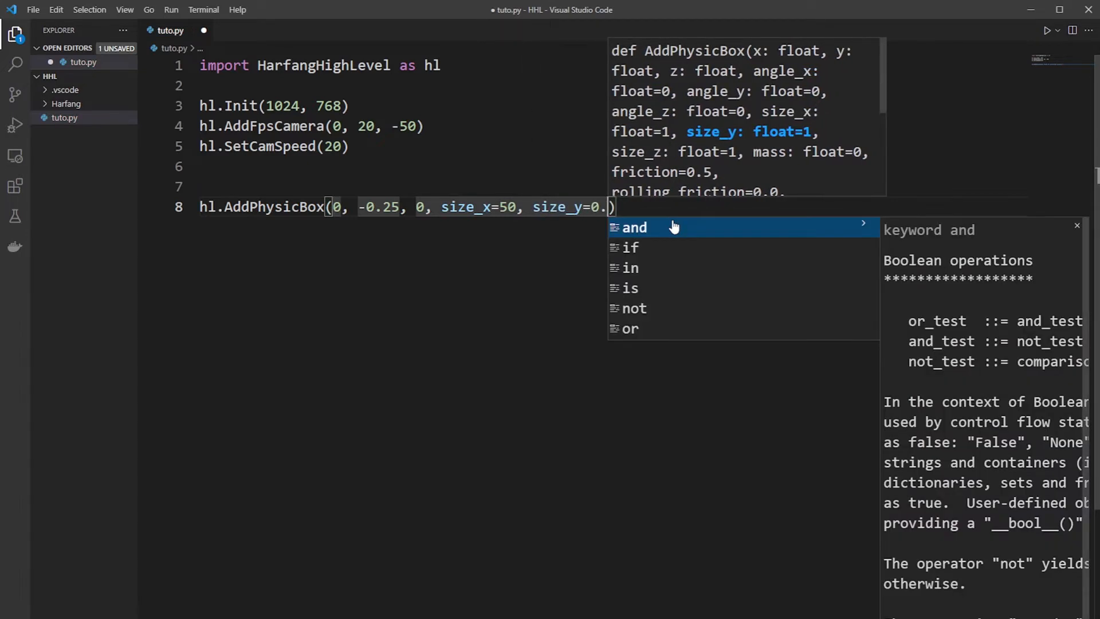
{"action": "type", "text": "5"}
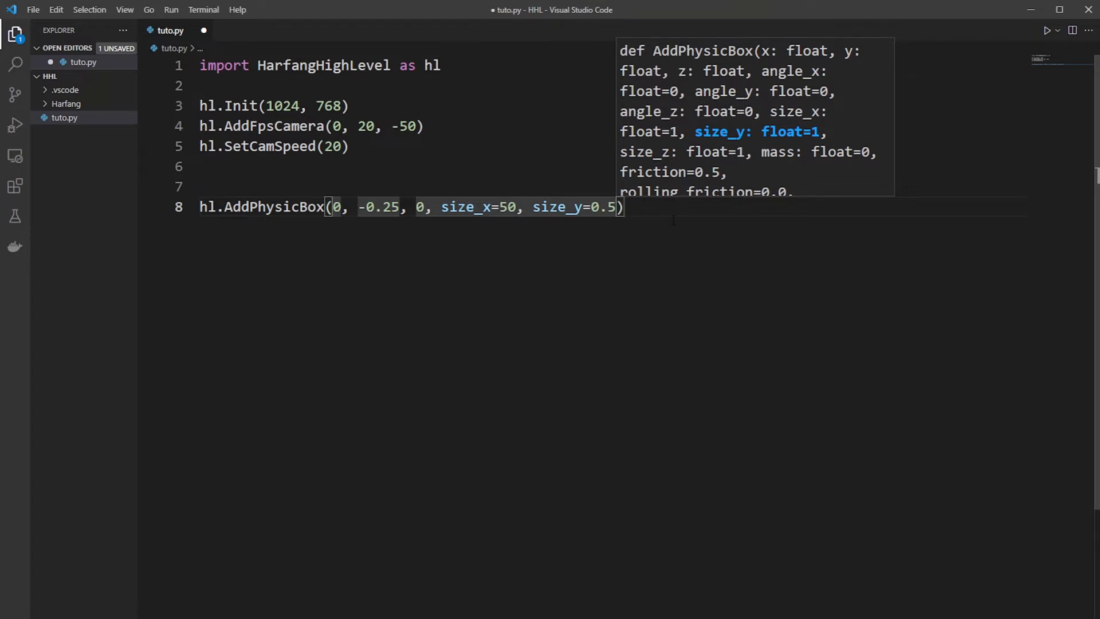
Step: Complete the ground box with size_z=50 and mass=0
{"action": "type", "text": "\", \""}
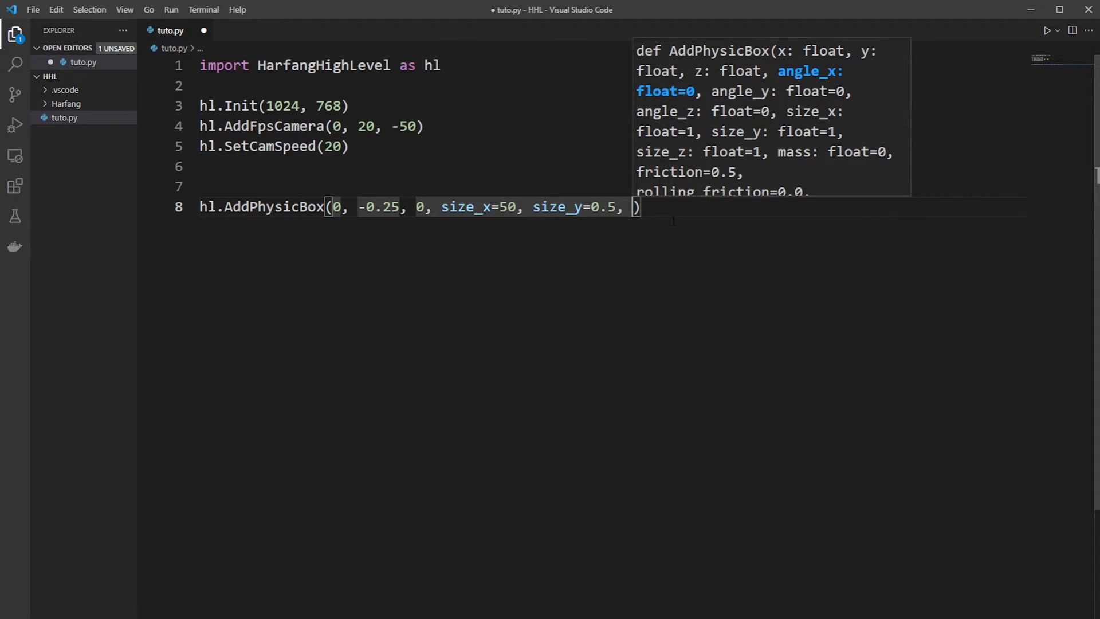
{"action": "type", "text": "s"}
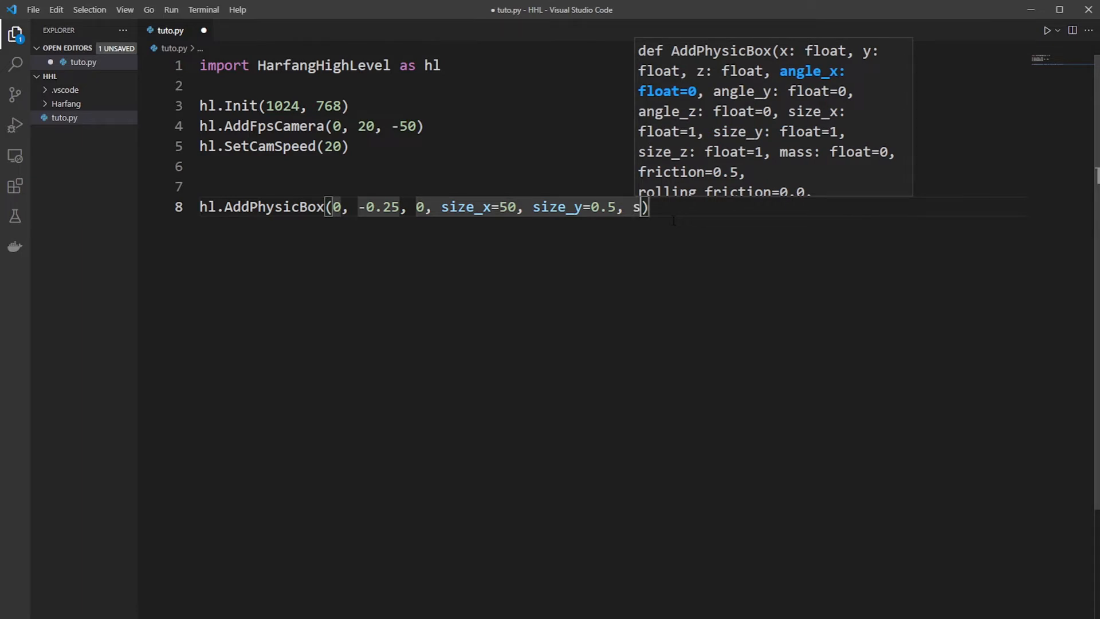
{"action": "type", "text": "size_z"}
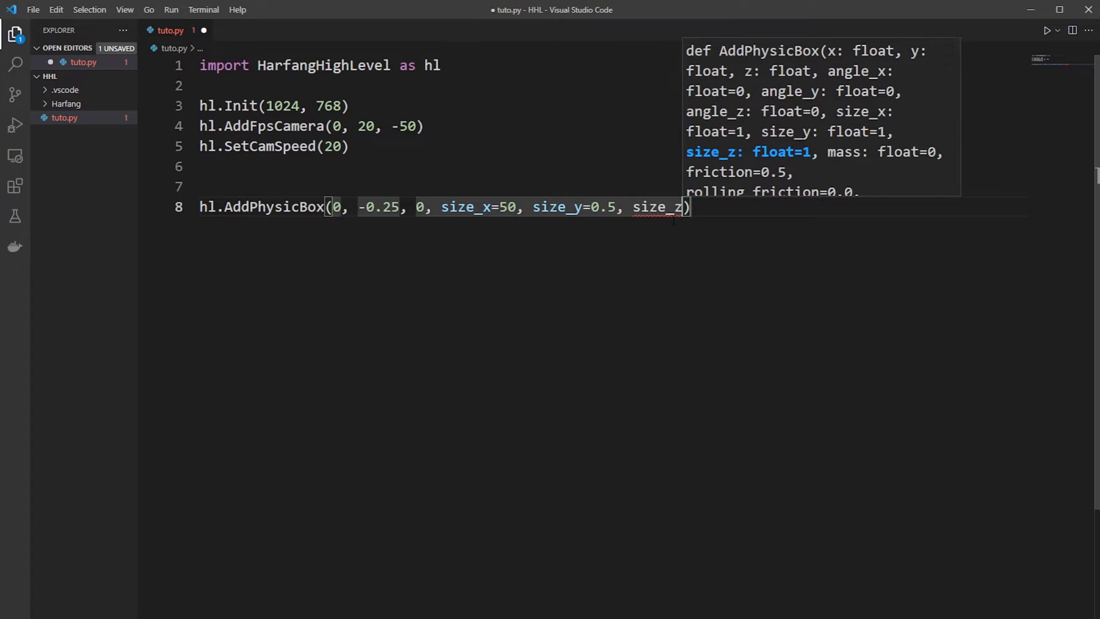
{"action": "type", "text": "=50"}
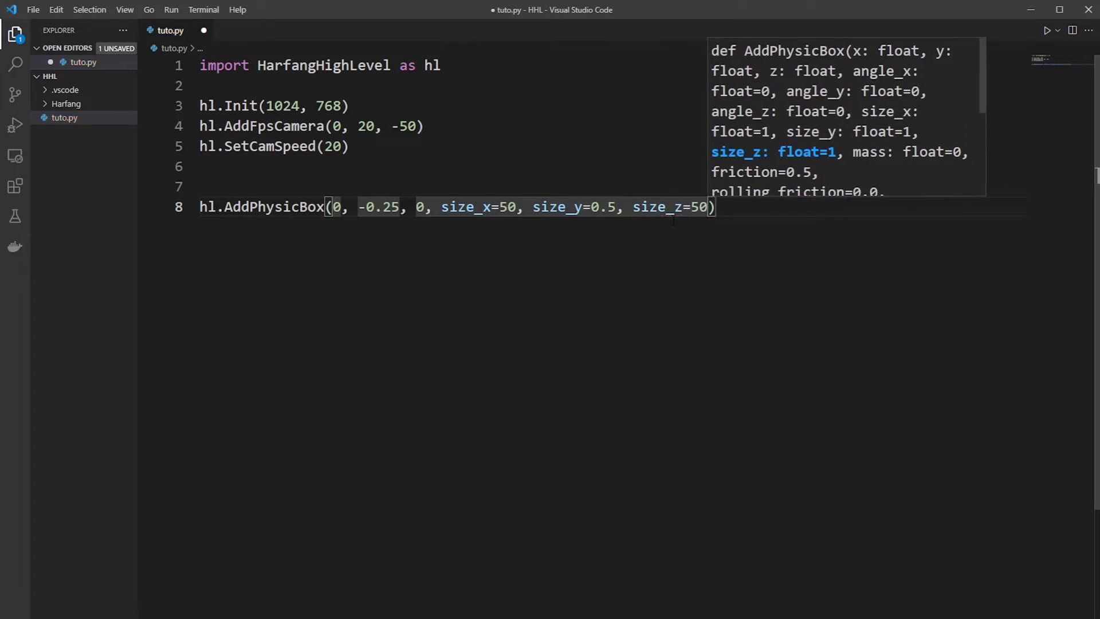
{"action": "type", "text": ",n"}
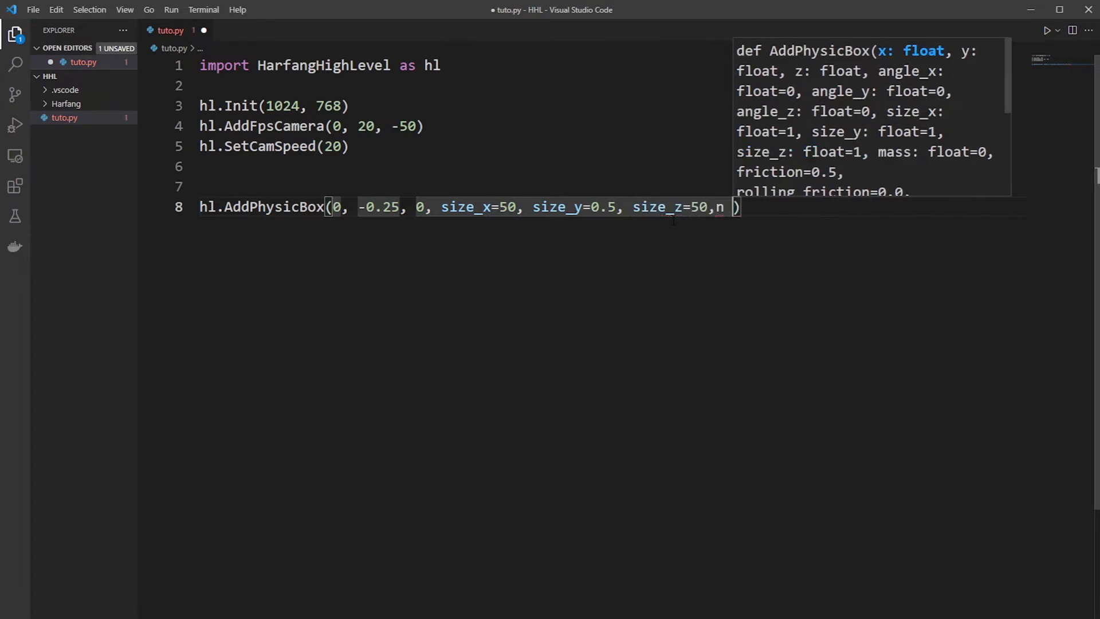
{"action": "type", "text": "ass="}
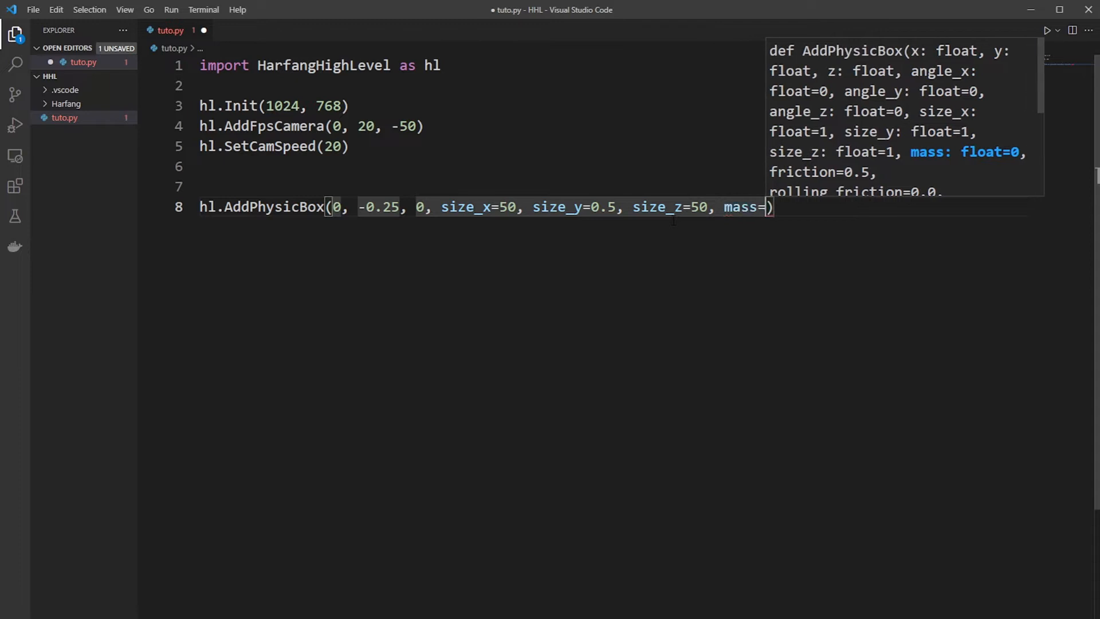
{"action": "type", "text": "0"}
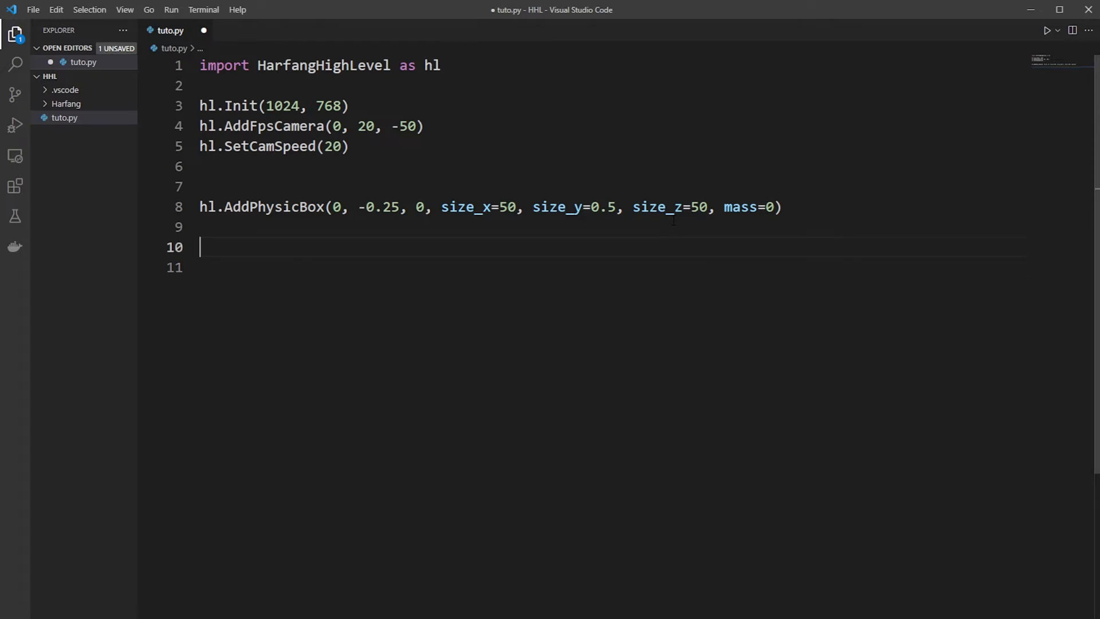
Step: Define width, height, length = 0.5, 2, 2
{"action": "type", "text": "widt"}
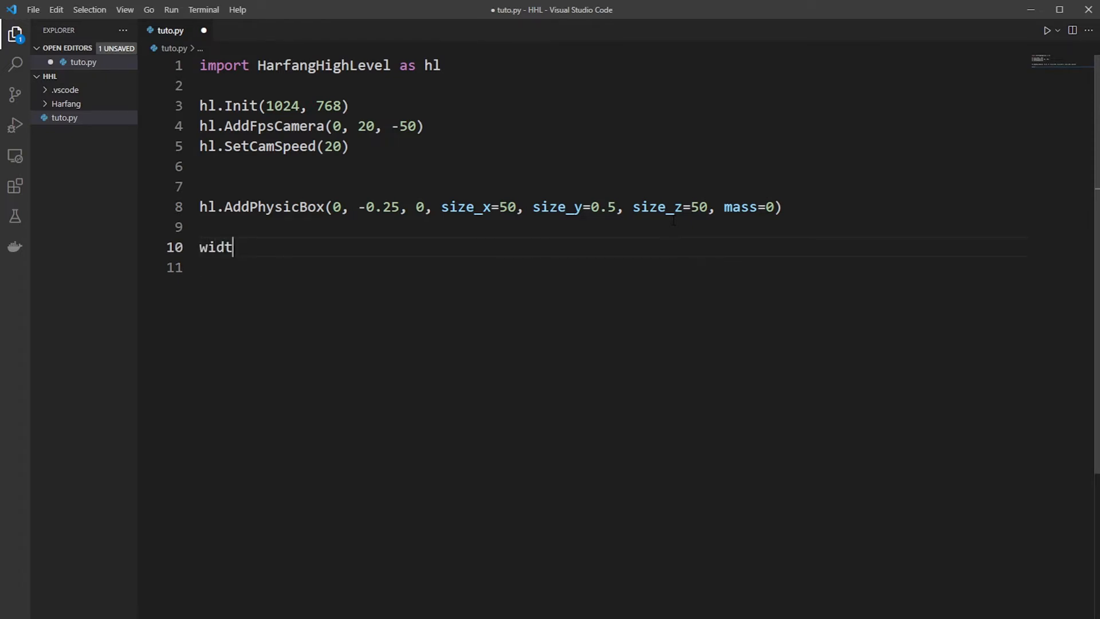
{"action": "type", "text": "h, l"}
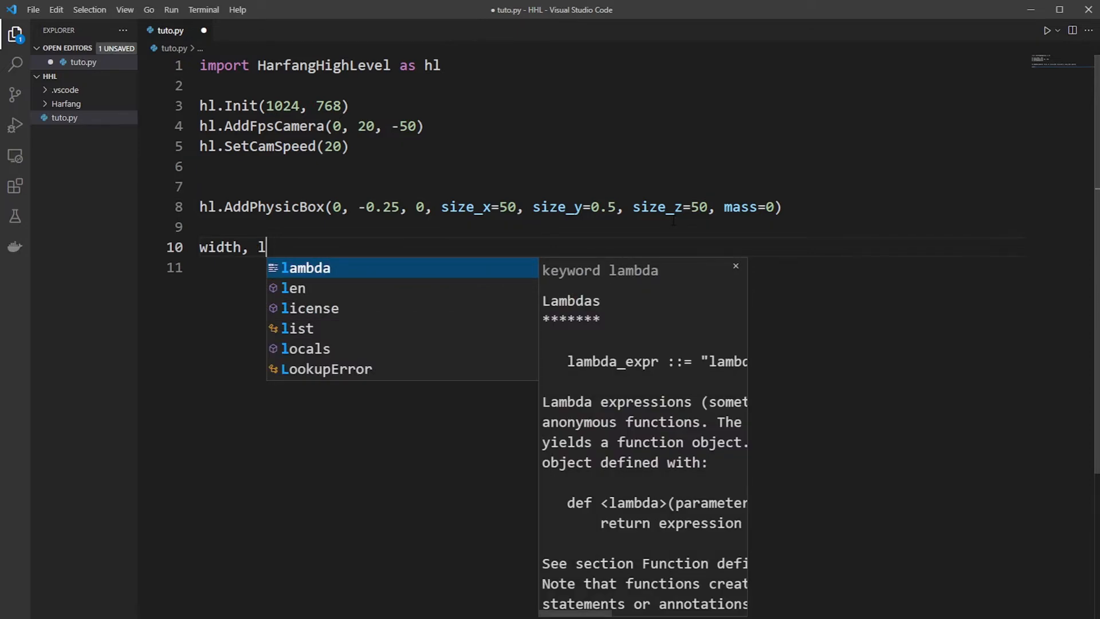
{"action": "type", "text": "height, leng"}
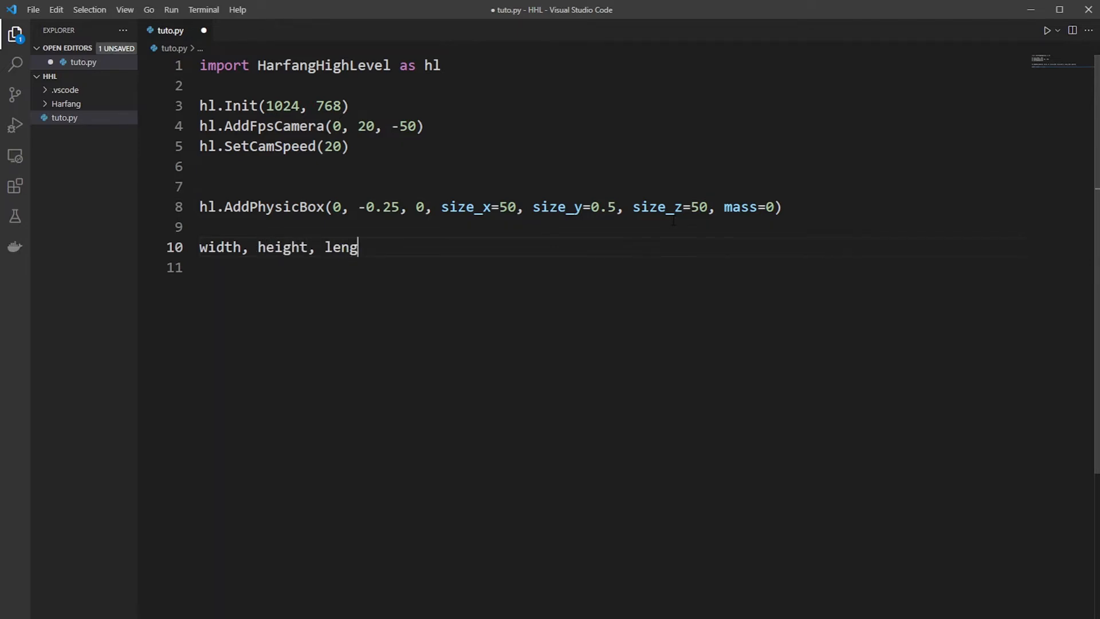
{"action": "type", "text": "th = 0.5"}
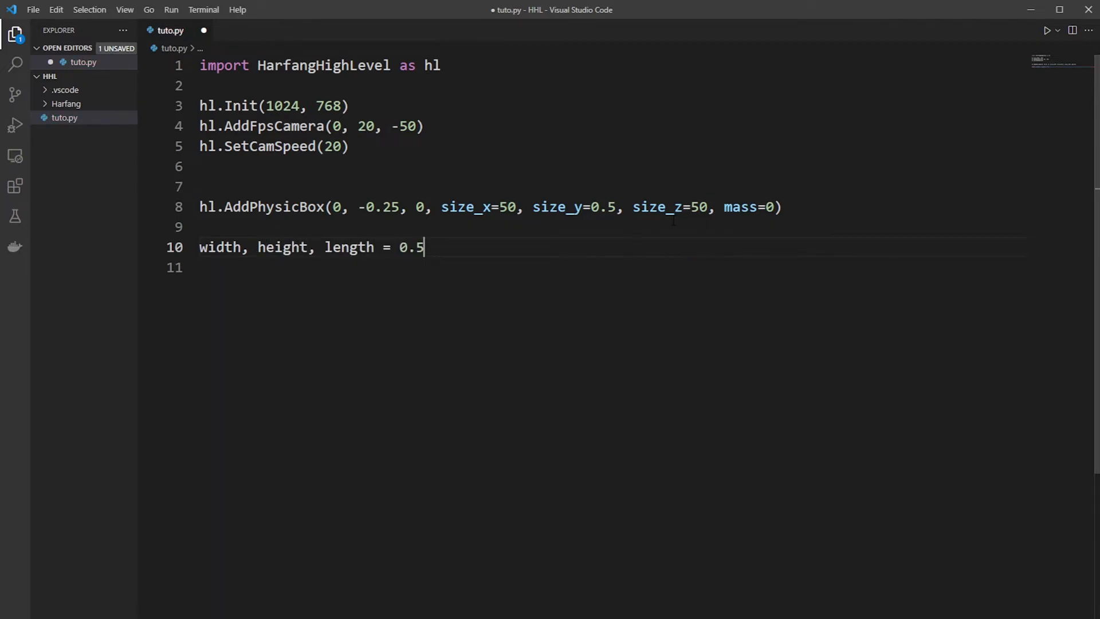
{"action": "type", "text": ", 2, 2"}
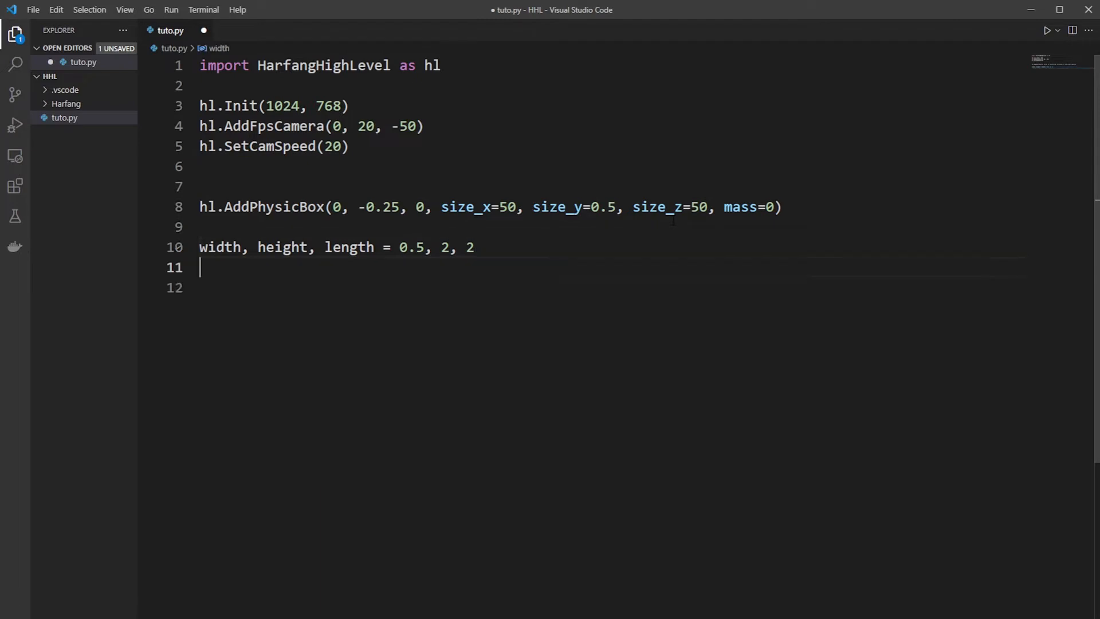
{"action": "key", "text": "enter"}
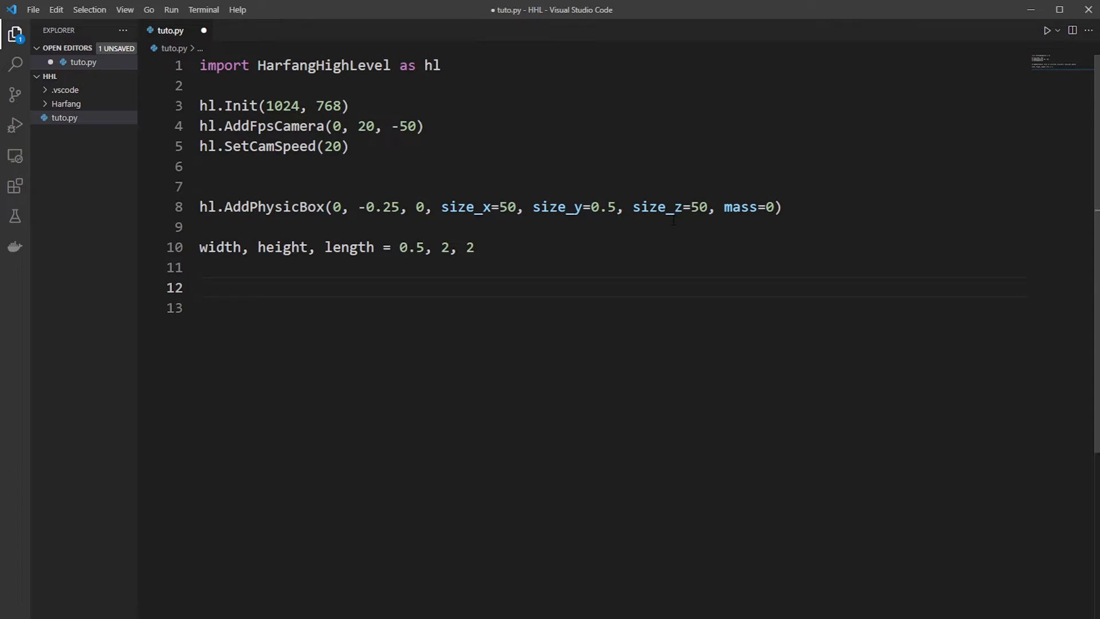
Step: Define radius = 6 and begin the step line
{"action": "type", "text": "raidus = 6"}
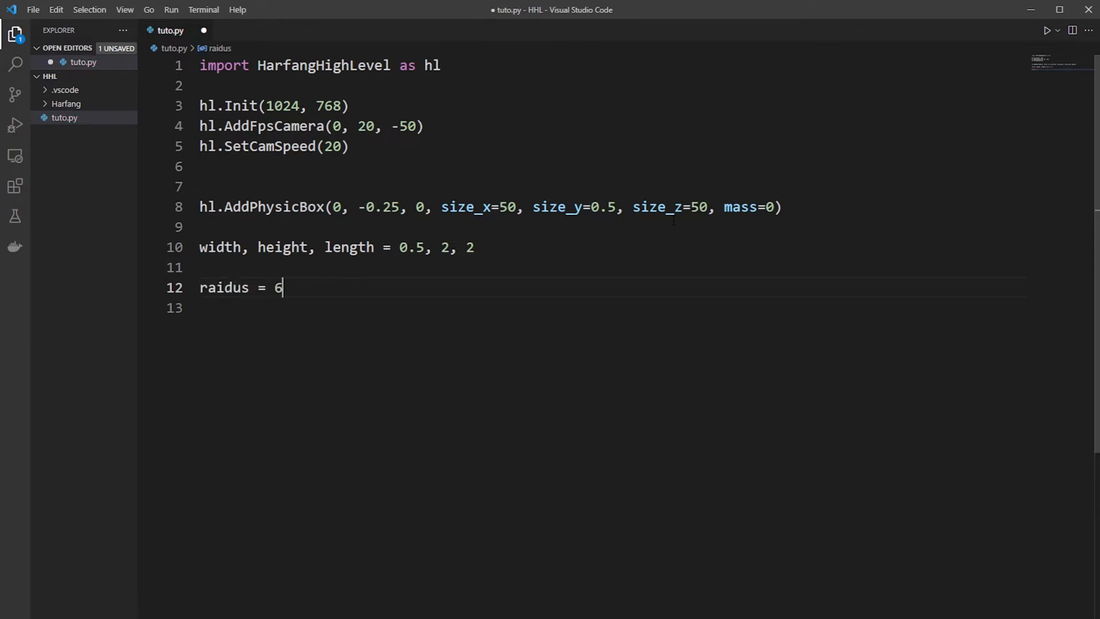
{"action": "key", "text": "Enter"}
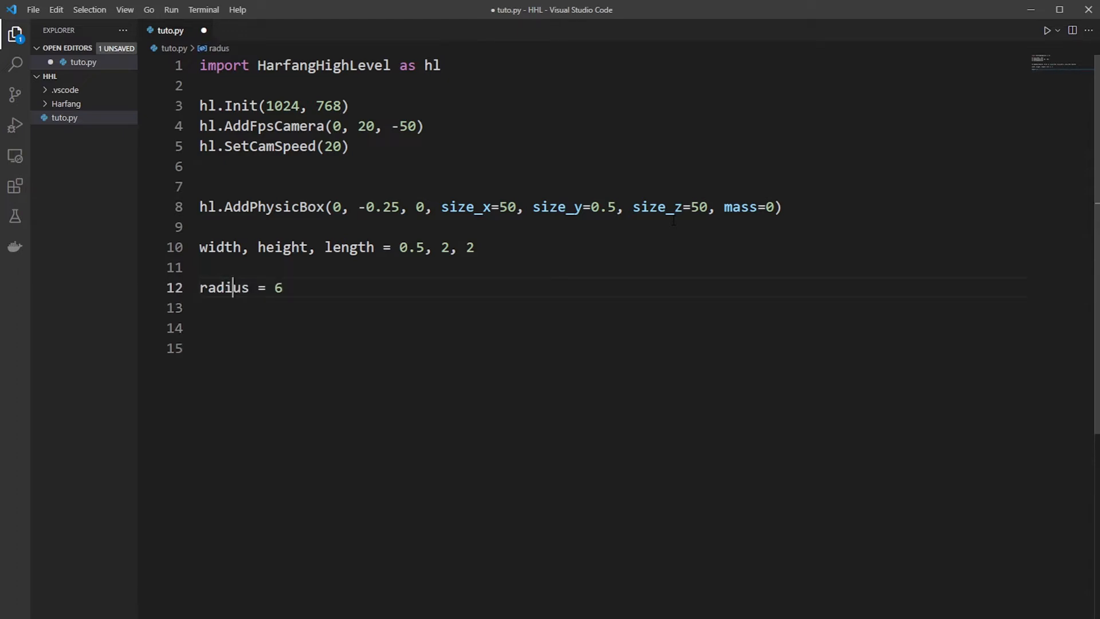
{"action": "type", "text": "step = asin("}
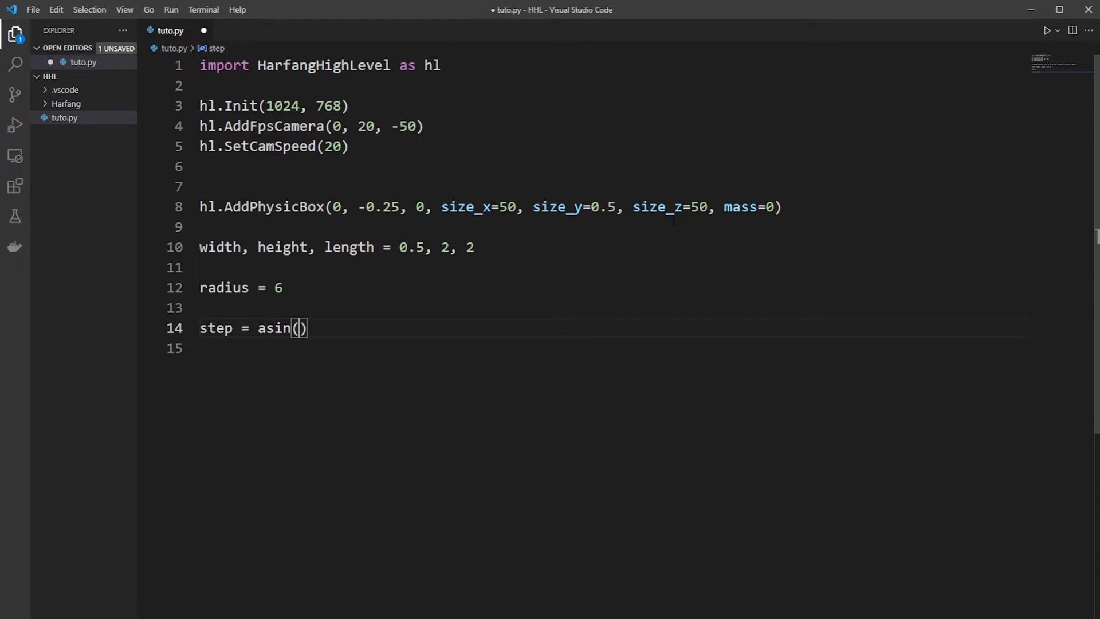
Step: Write step = asin(length/(radius-width))
{"action": "type", "text": "length"}
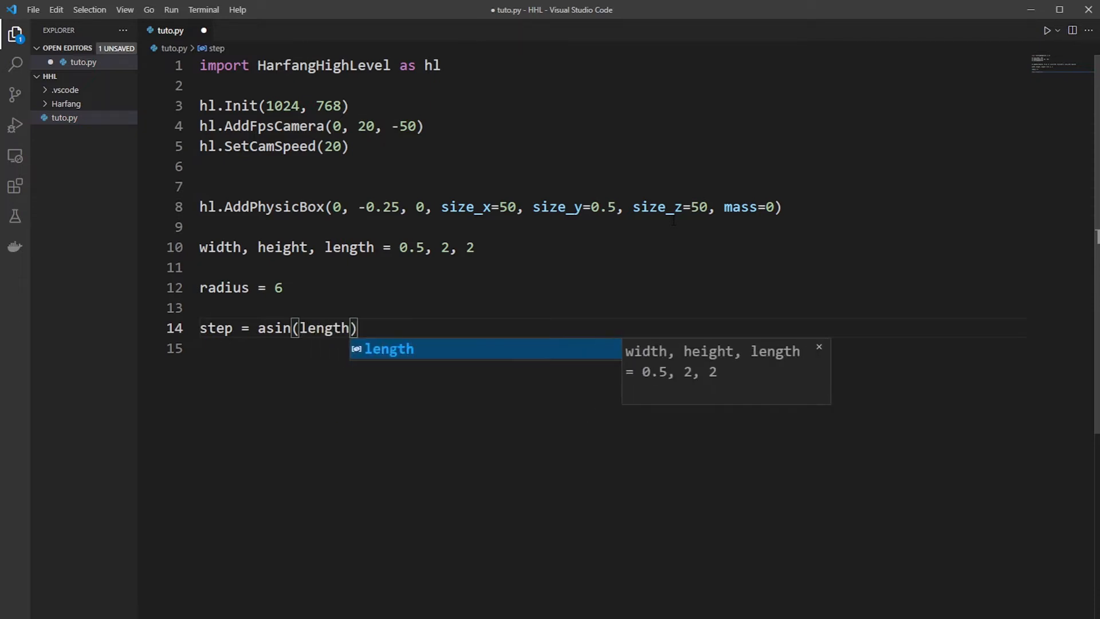
{"action": "type", "text": "/raidus"}
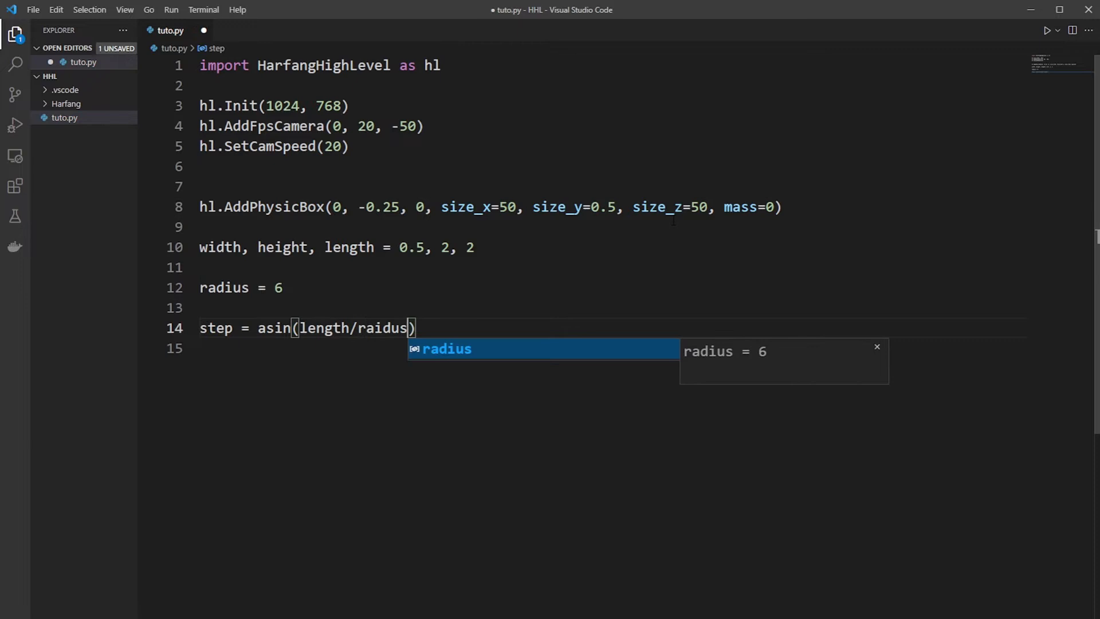
{"action": "type", "text": "-widht"}
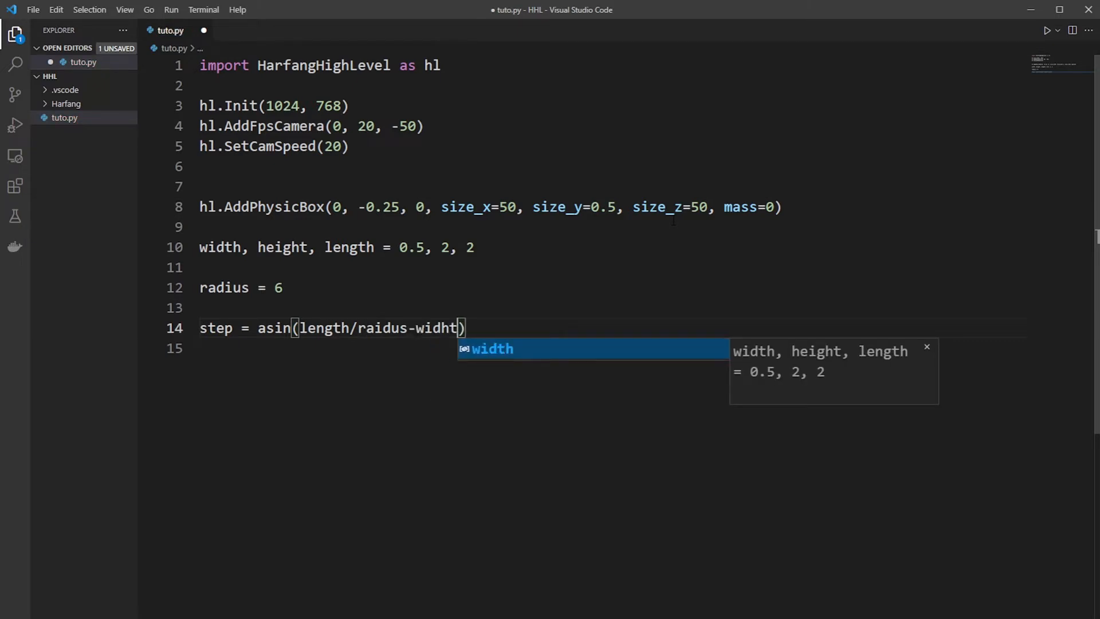
{"action": "type", "text": "("}
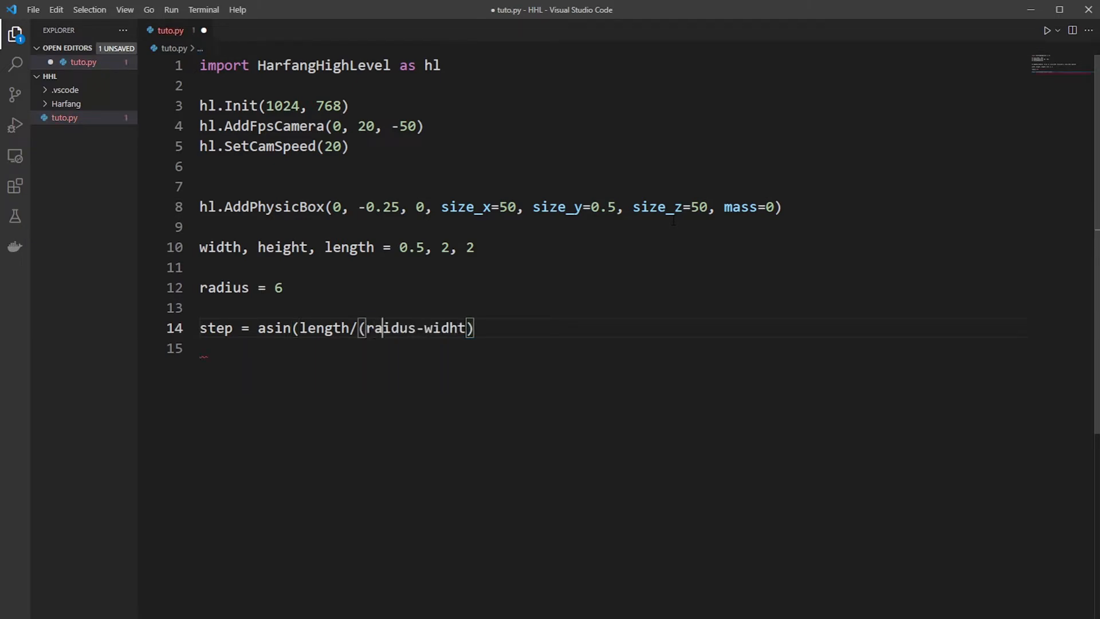
{"action": "type", "text": "radius"}
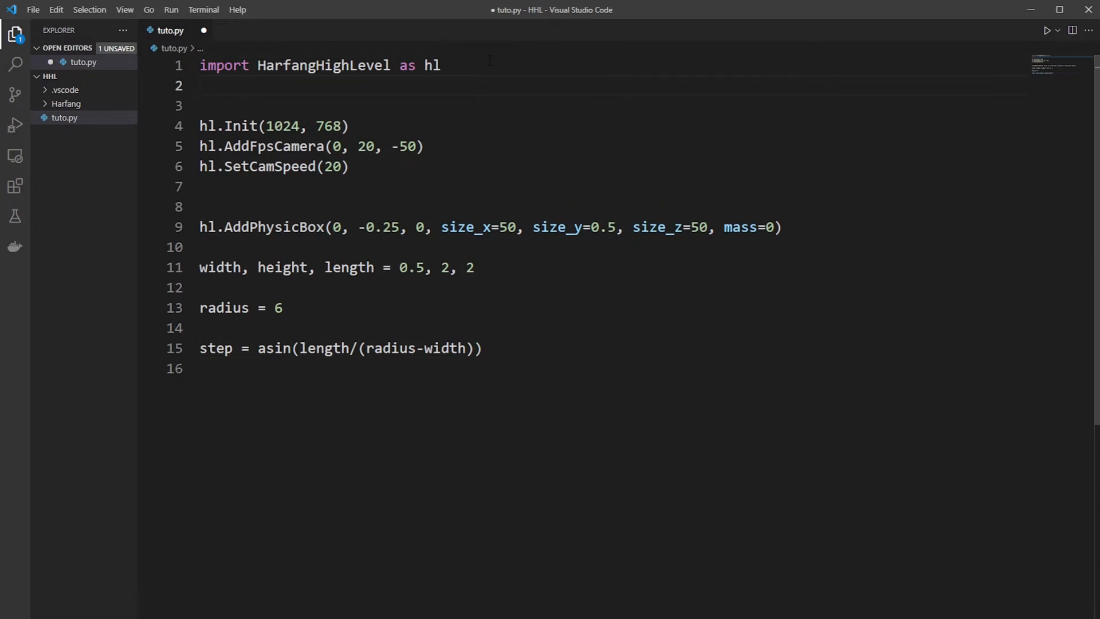
Step: Add 'from math import *' under the Harfang import
{"action": "type", "text": "from math import *"}
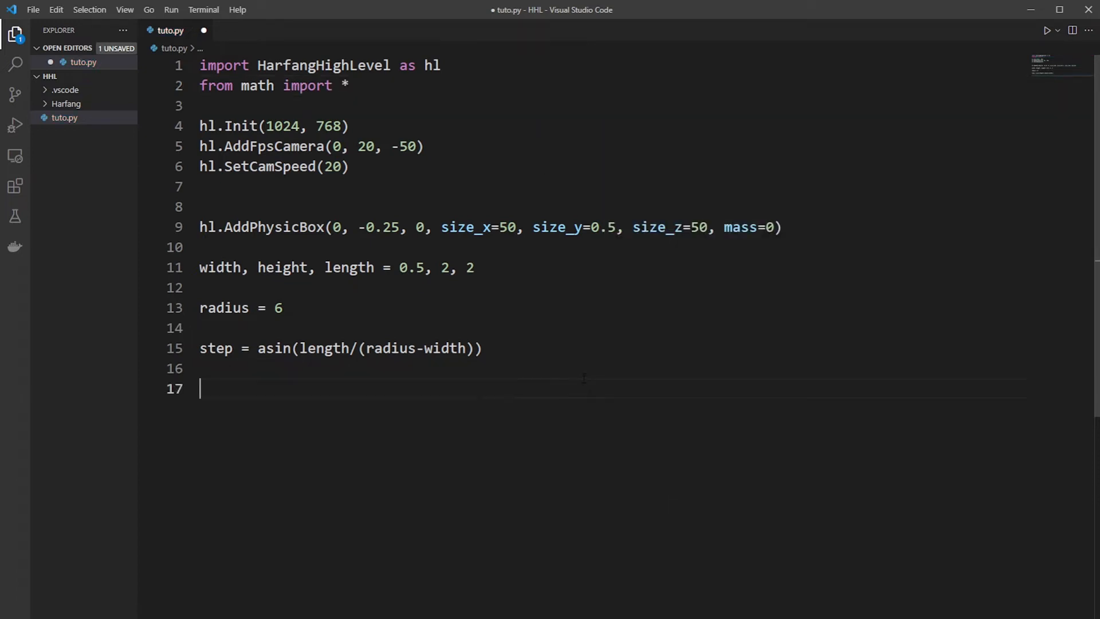
Step: Compute box_count = (2*pi)//step
{"action": "type", "text": "box_"}
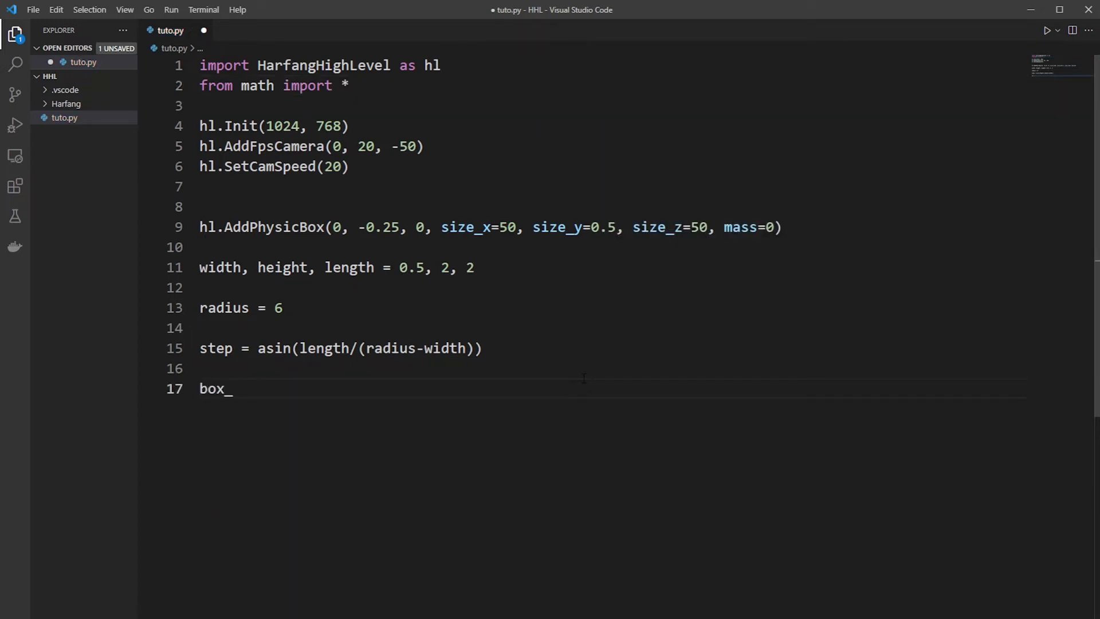
{"action": "type", "text": "count ="}
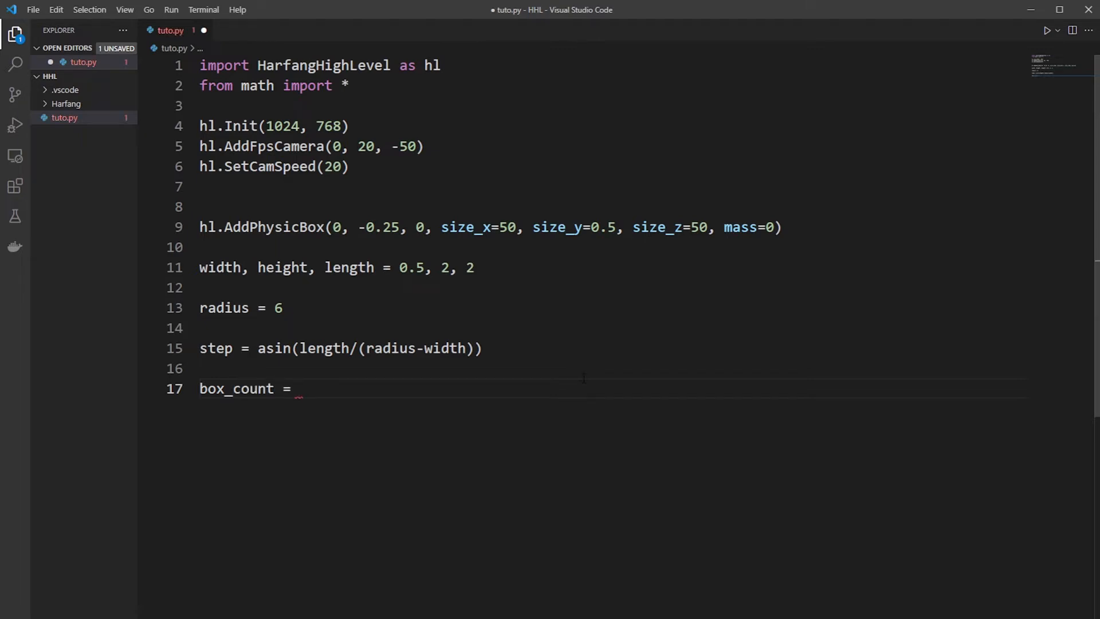
{"action": "type", "text": "(2*"}
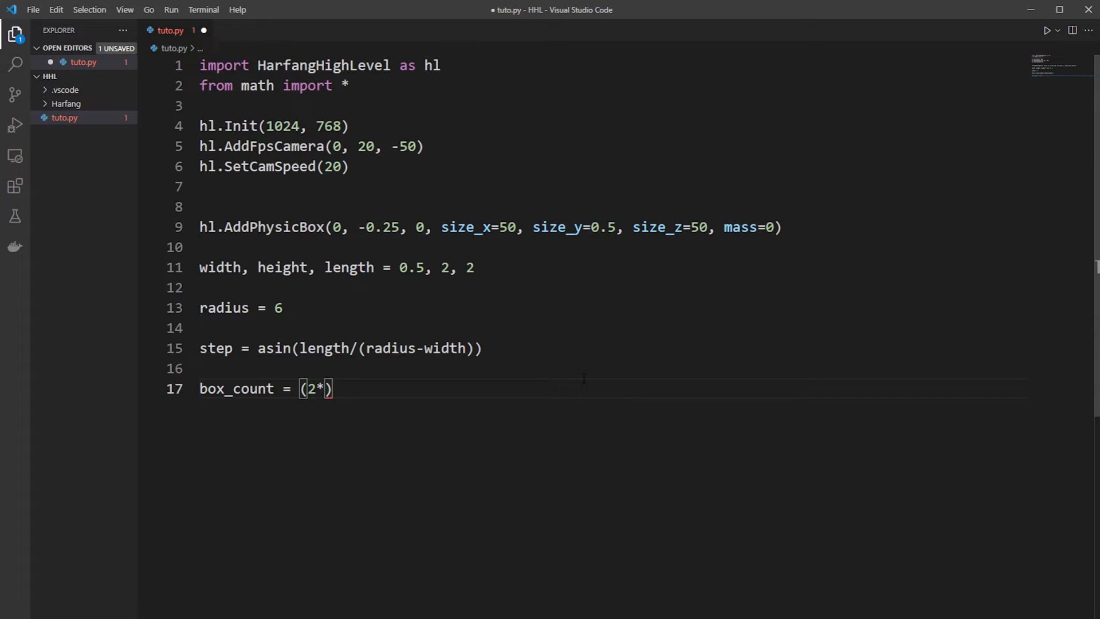
{"action": "type", "text": "pi"}
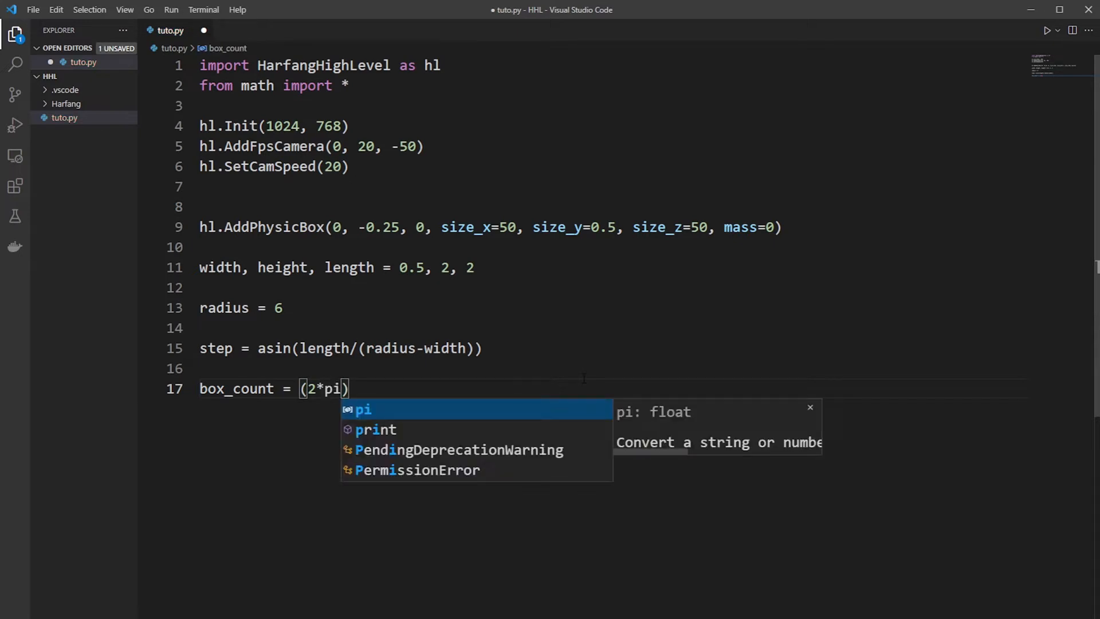
{"action": "type", "text": "//s"}
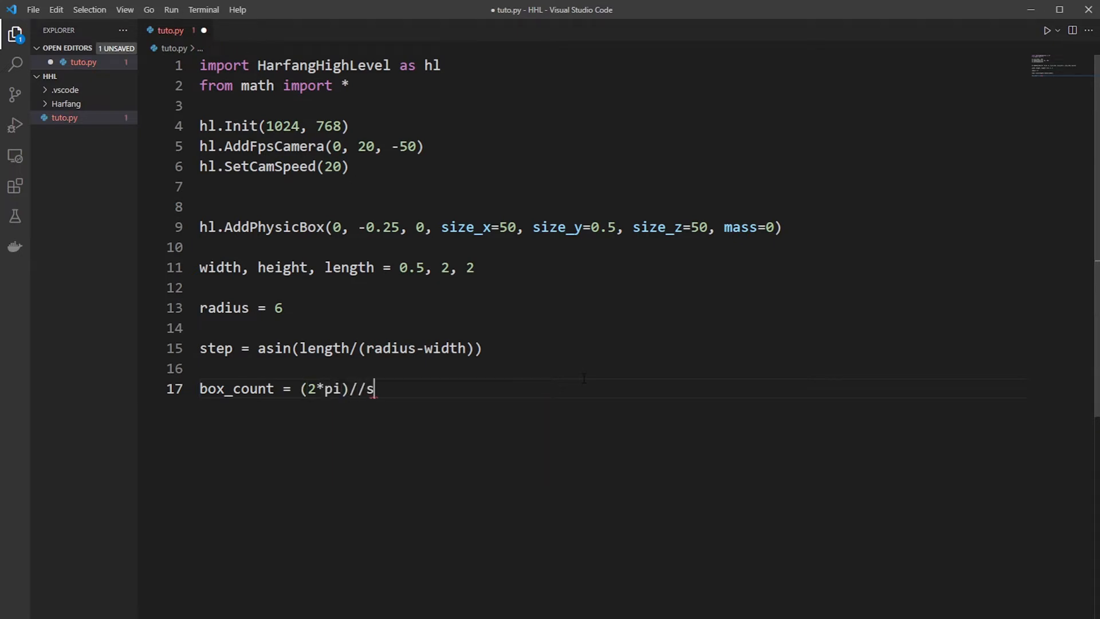
{"action": "type", "text": "tep"}
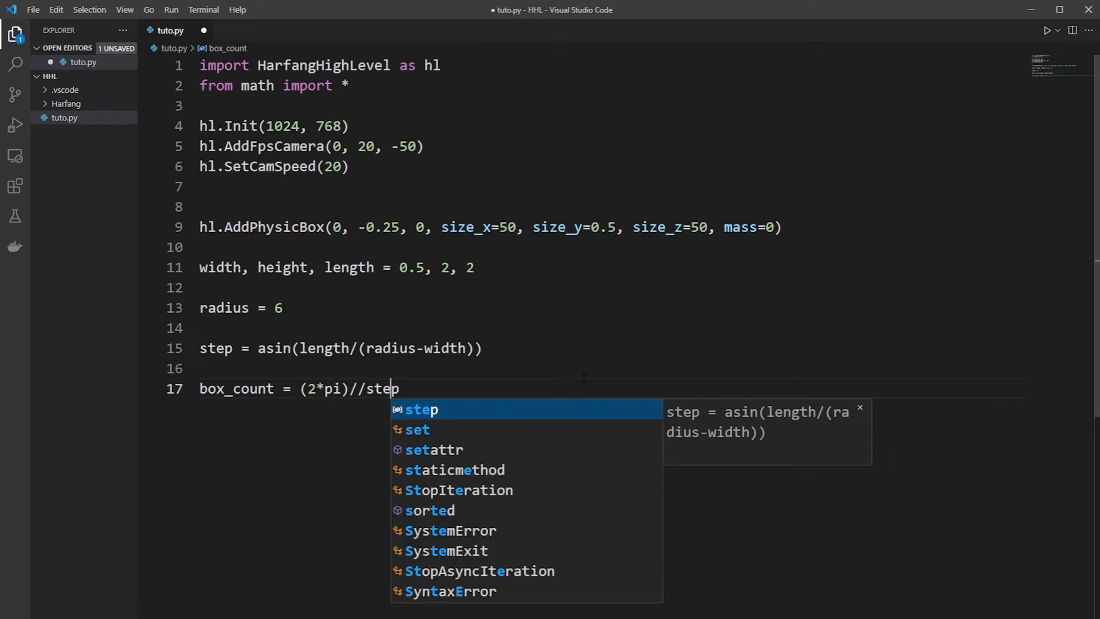
{"action": "key", "text": "Escape"}
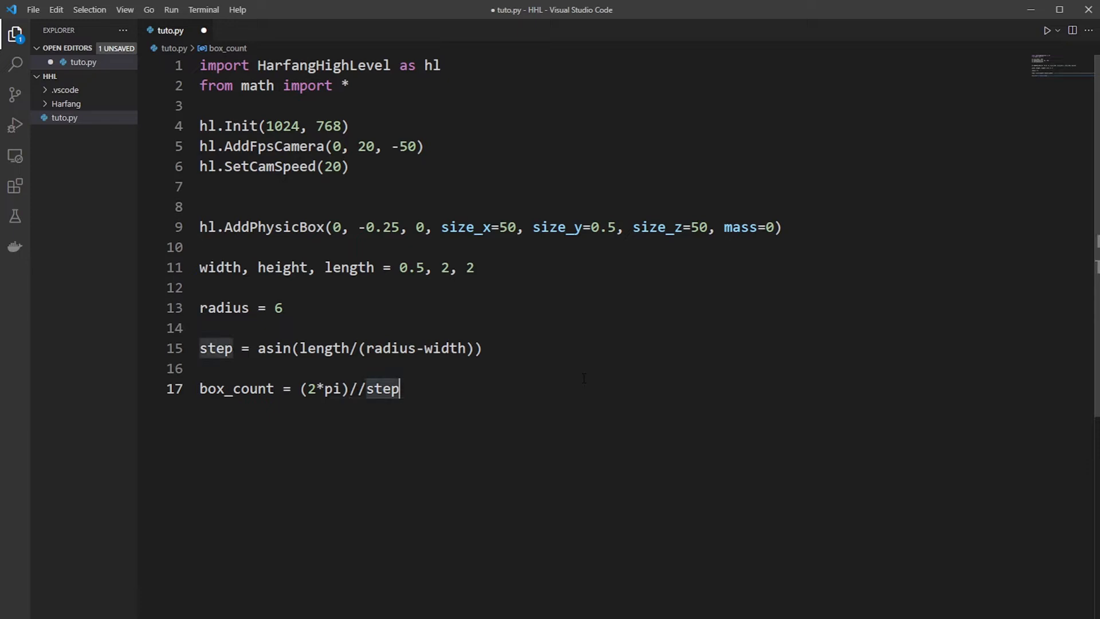
{"action": "key", "text": "enter"}
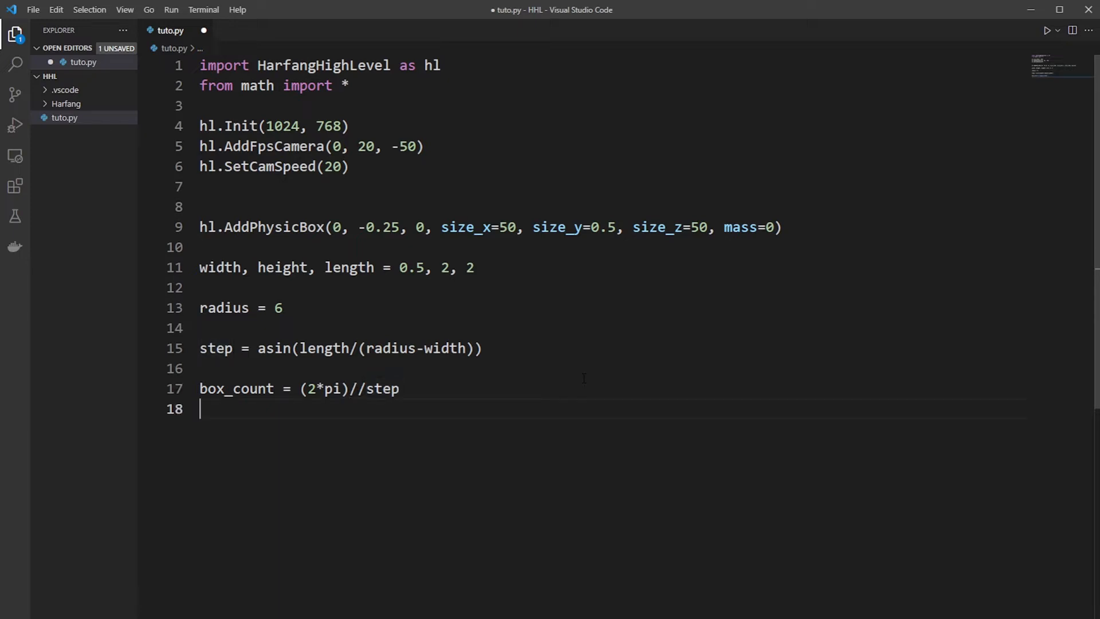
Step: Compute error = 2*pi - step*box_count and adjust step by error/box_count
{"action": "type", "text": "e"}
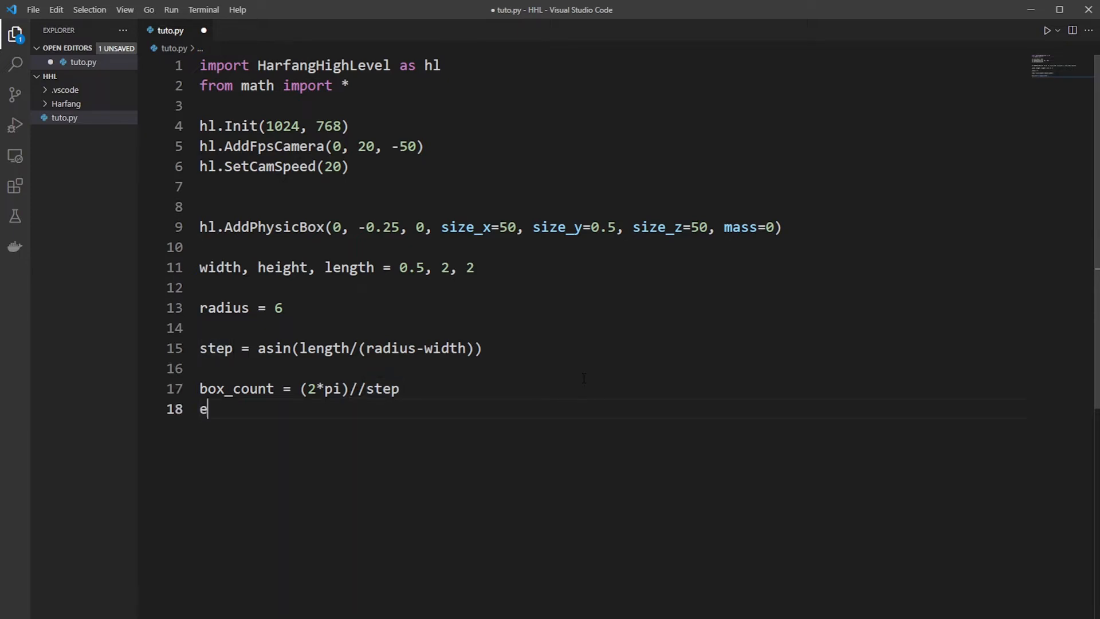
{"action": "type", "text": "rror ="}
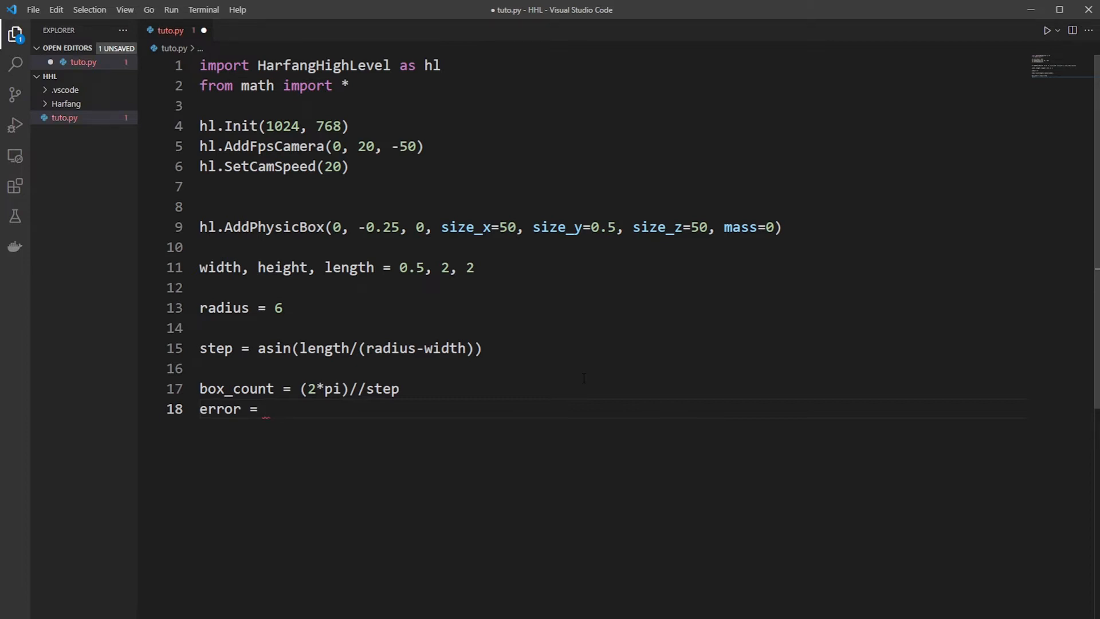
{"action": "type", "text": "2*pi - s"}
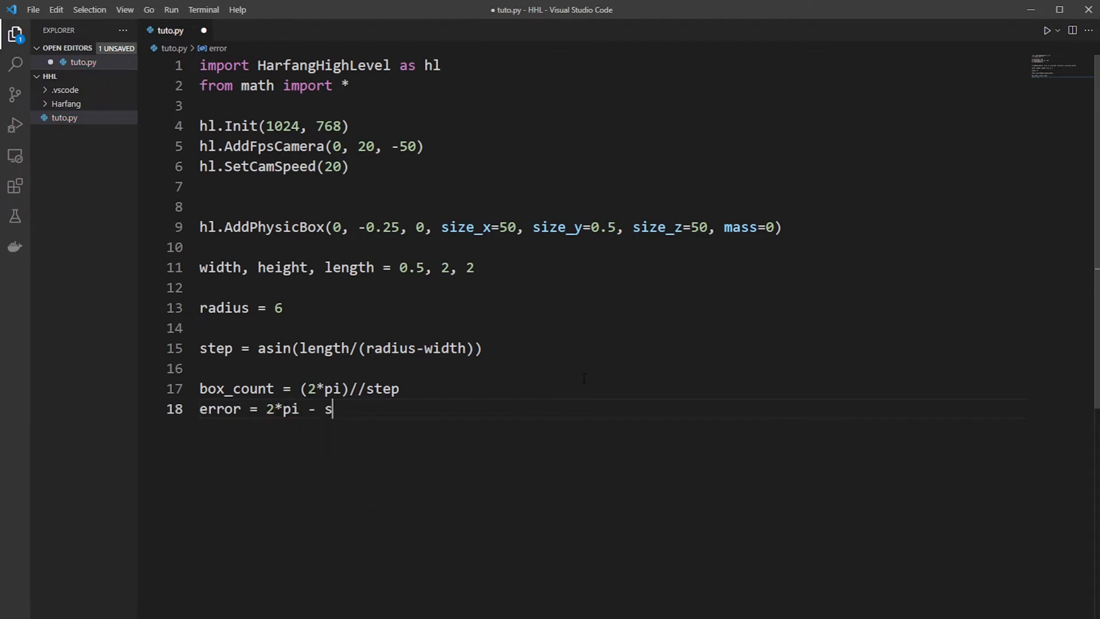
{"action": "type", "text": "tep*bo"}
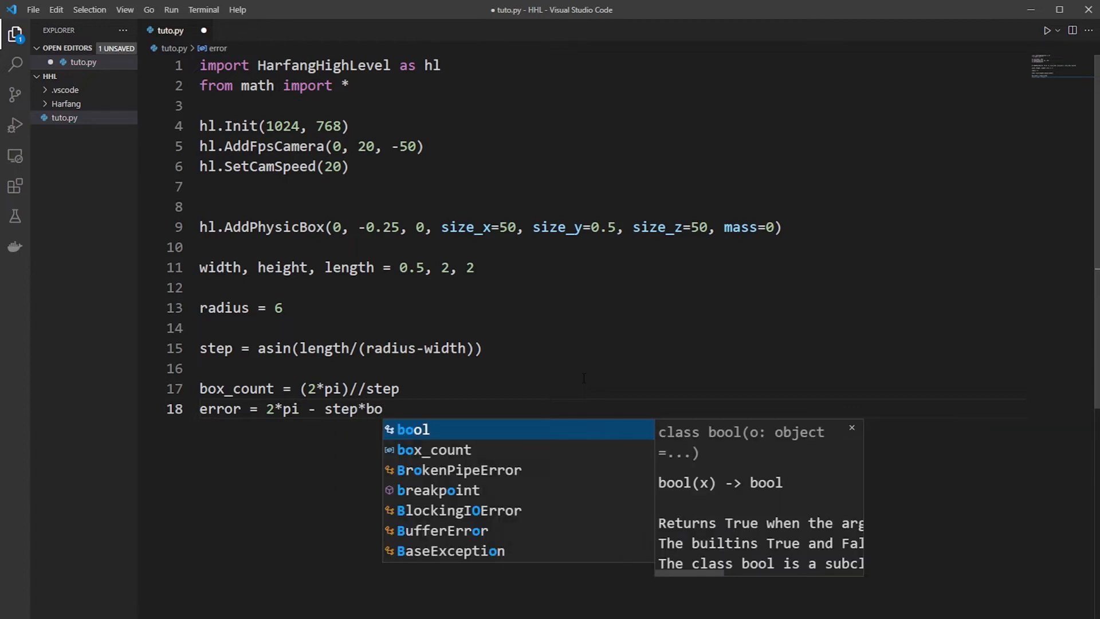
{"action": "key", "text": "Enter"}
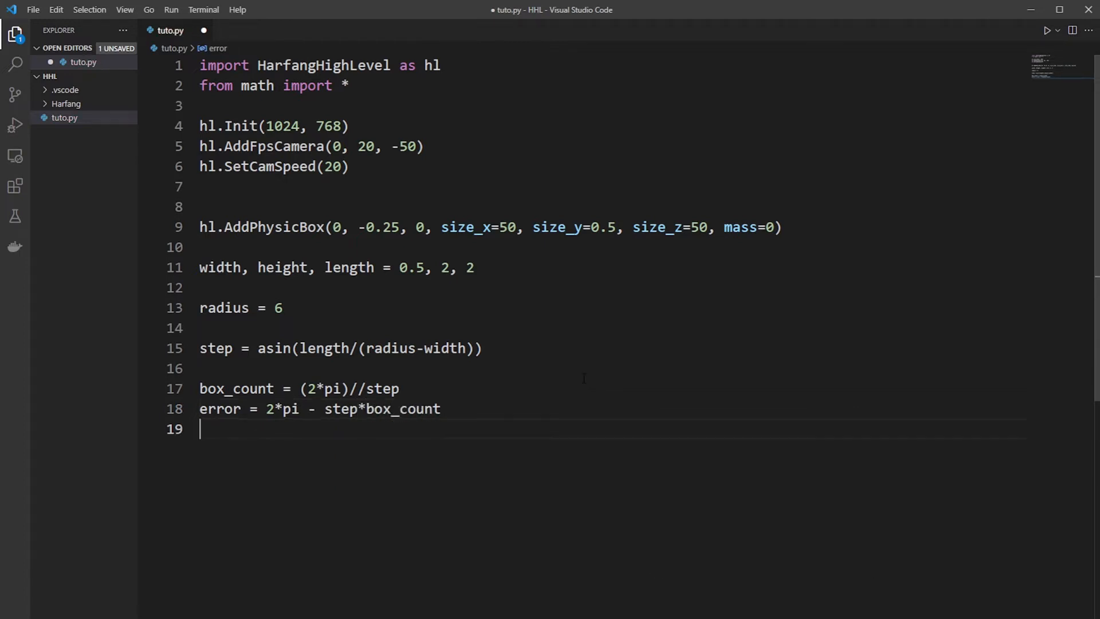
{"action": "type", "text": "step += error"}
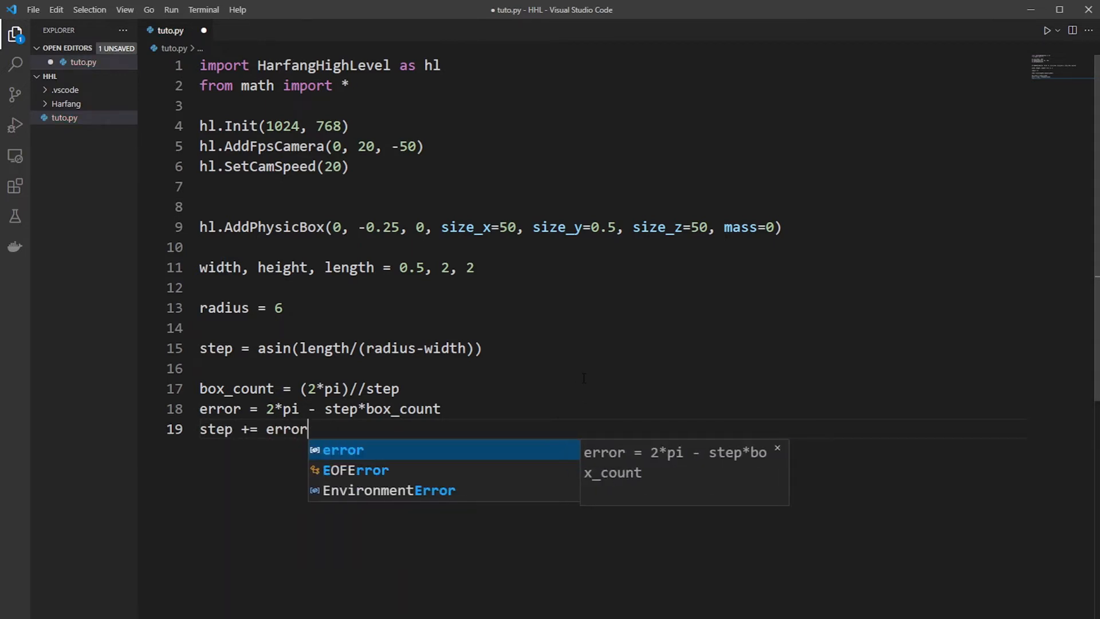
{"action": "type", "text": "/box_count"}
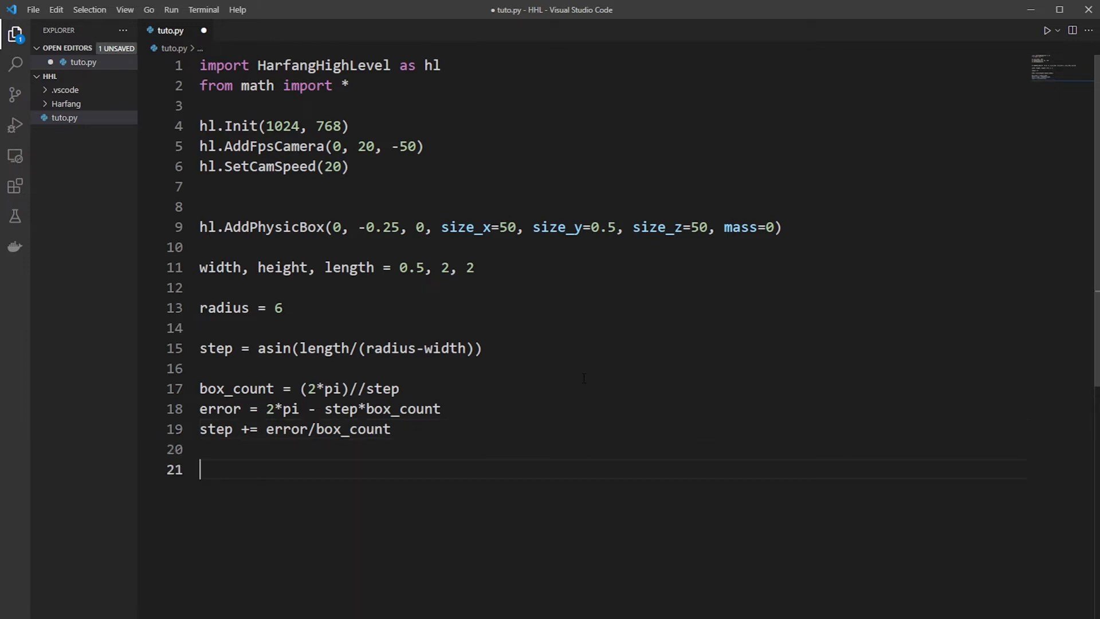
Step: Set a = 0 and open 'while a < (2*pi - error):'
{"action": "type", "text": "a = 0"}
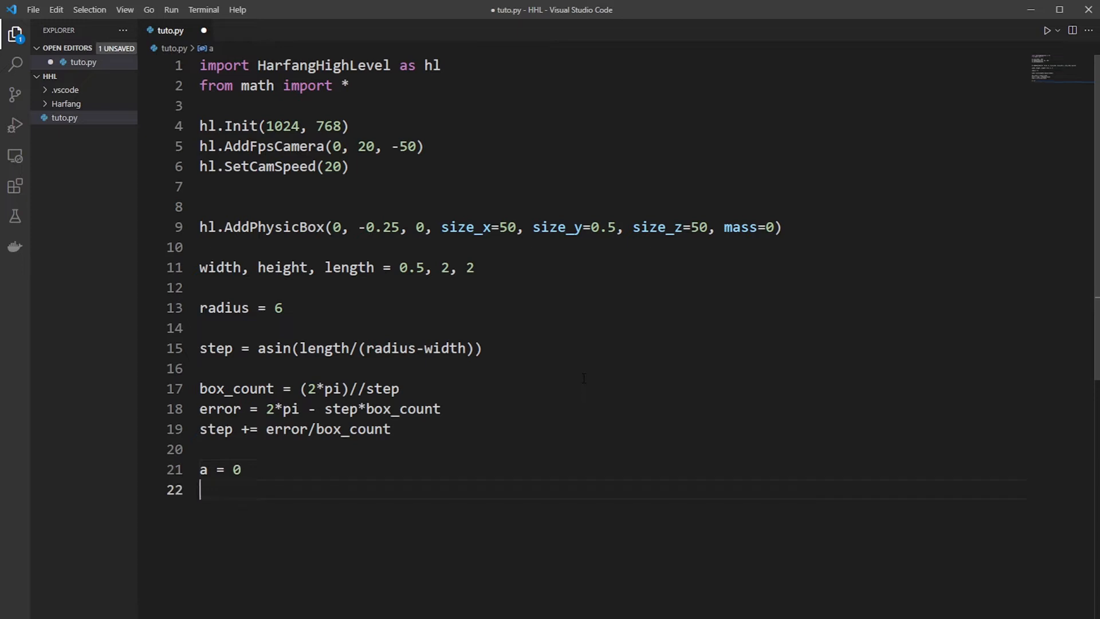
{"action": "type", "text": "while"}
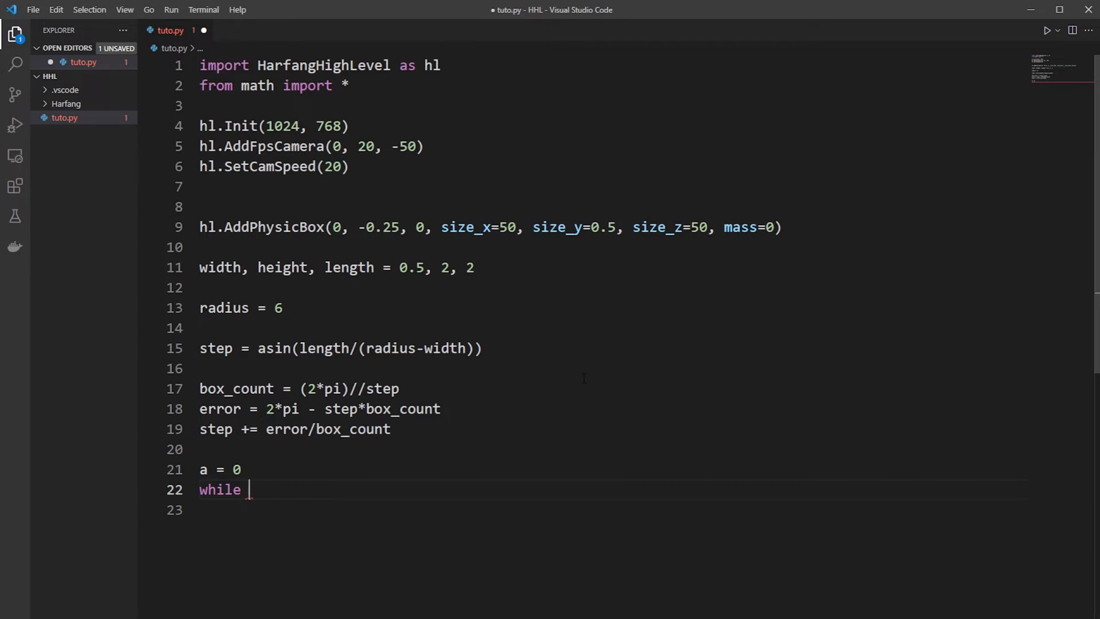
{"action": "type", "text": "a <"}
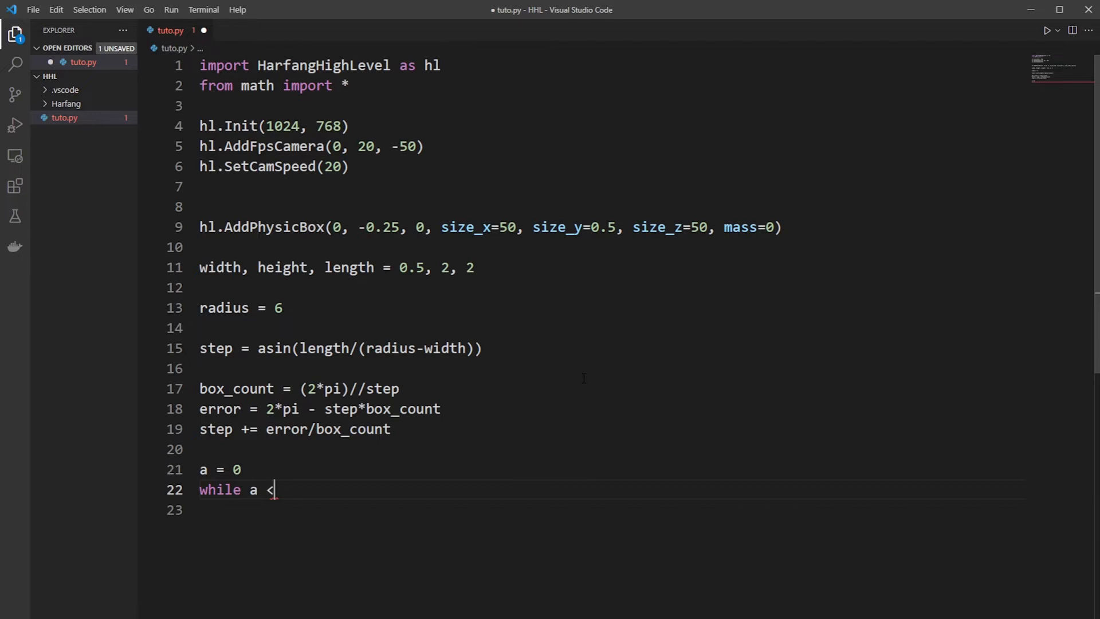
{"action": "type", "text": "("}
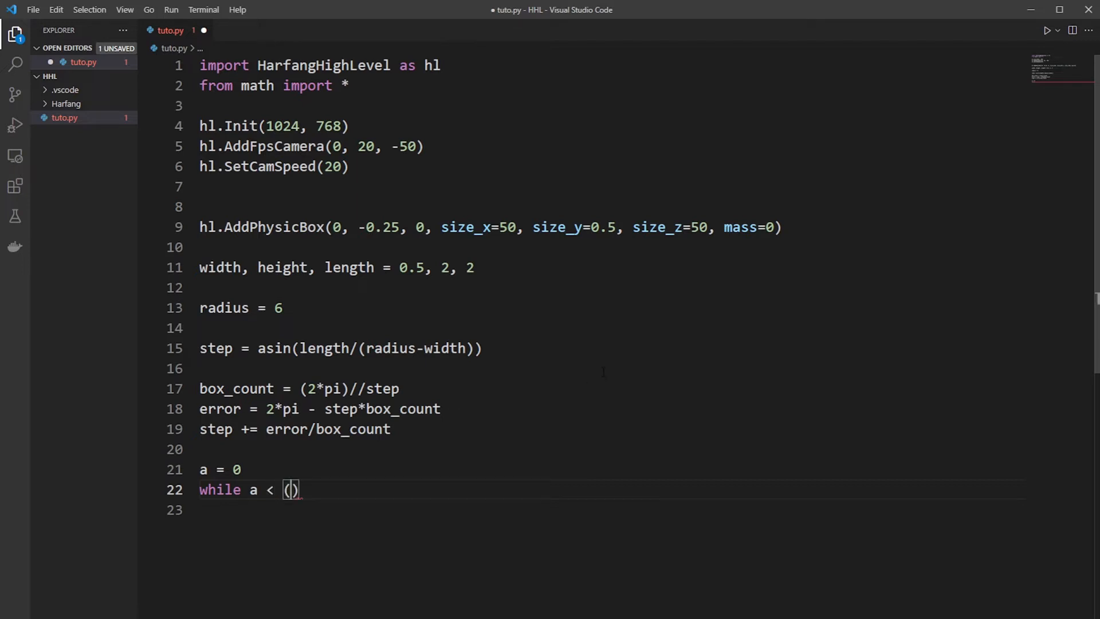
{"action": "type", "text": "2*pi"}
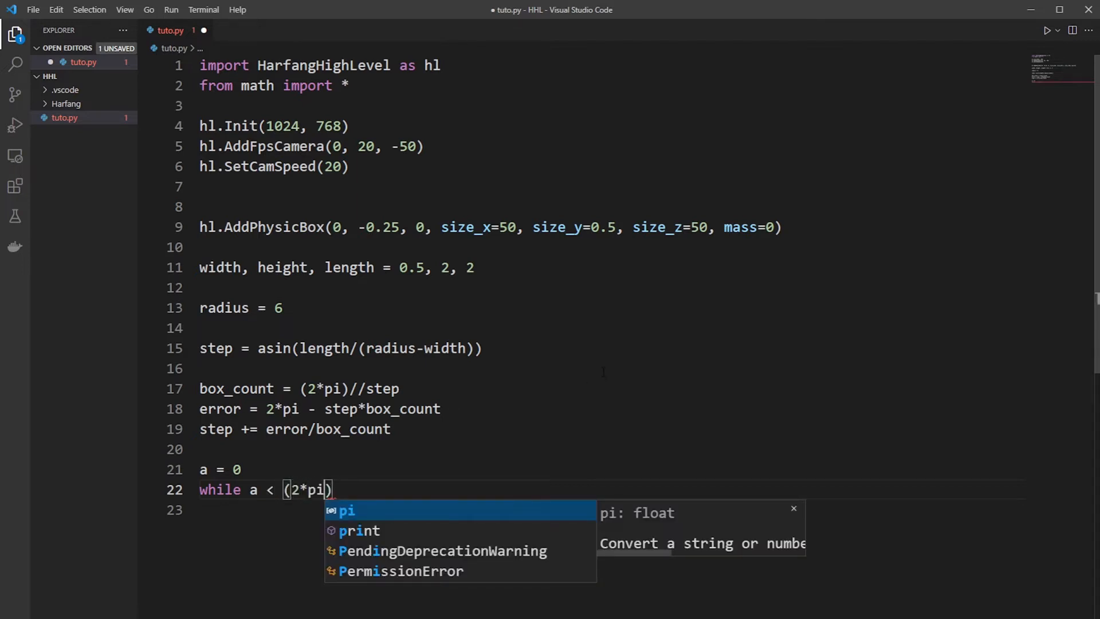
{"action": "type", "text": "- error"}
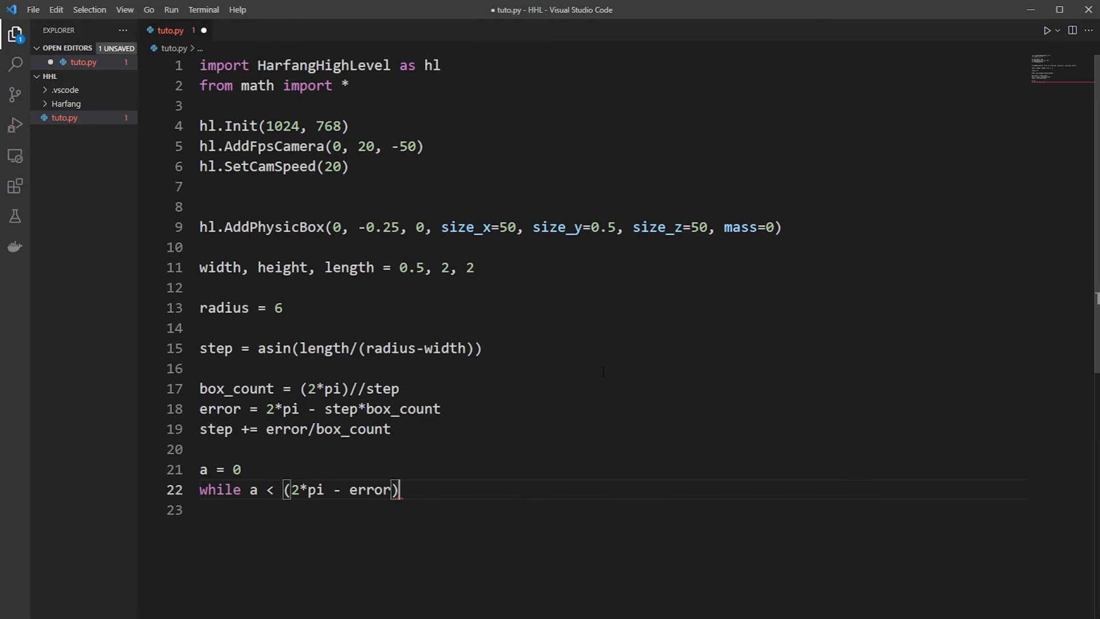
{"action": "type", "text": ":"}
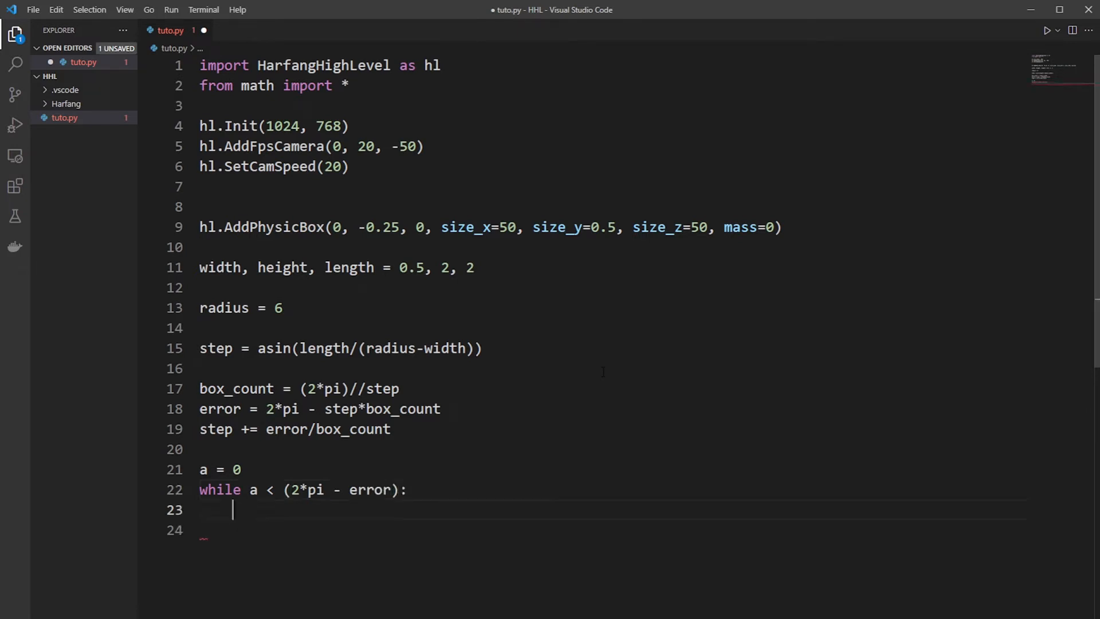
Step: Start hl.AddPhysicBox at cos(a)*radius, 0, sin(a)*radius inside the loop
{"action": "type", "text": "hl.Add"}
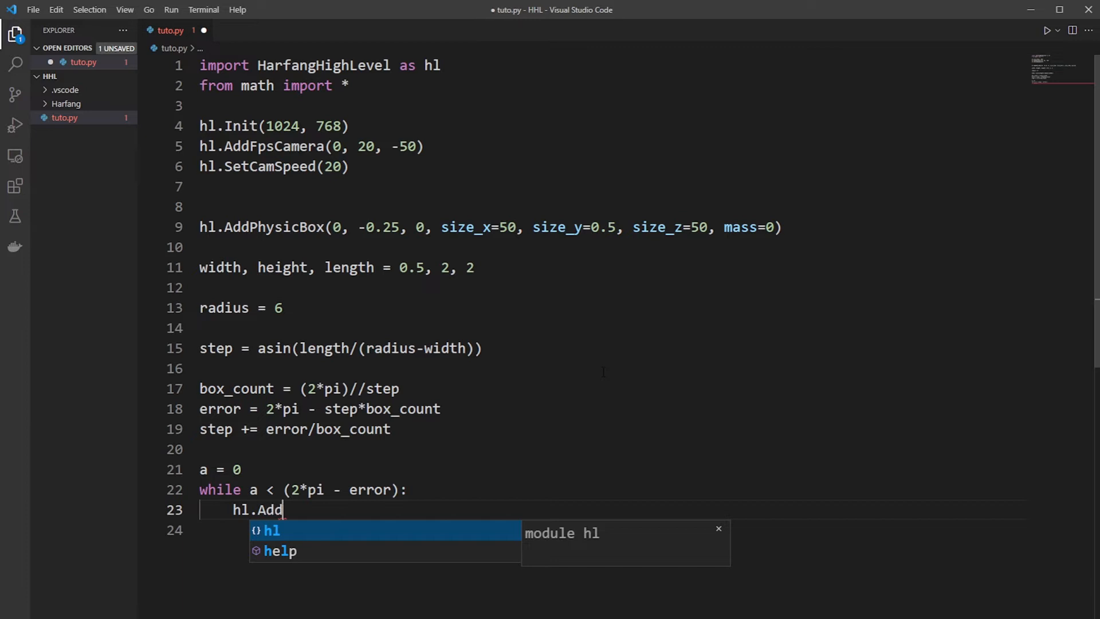
{"action": "type", "text": "PhysicBox(x, y, z"}
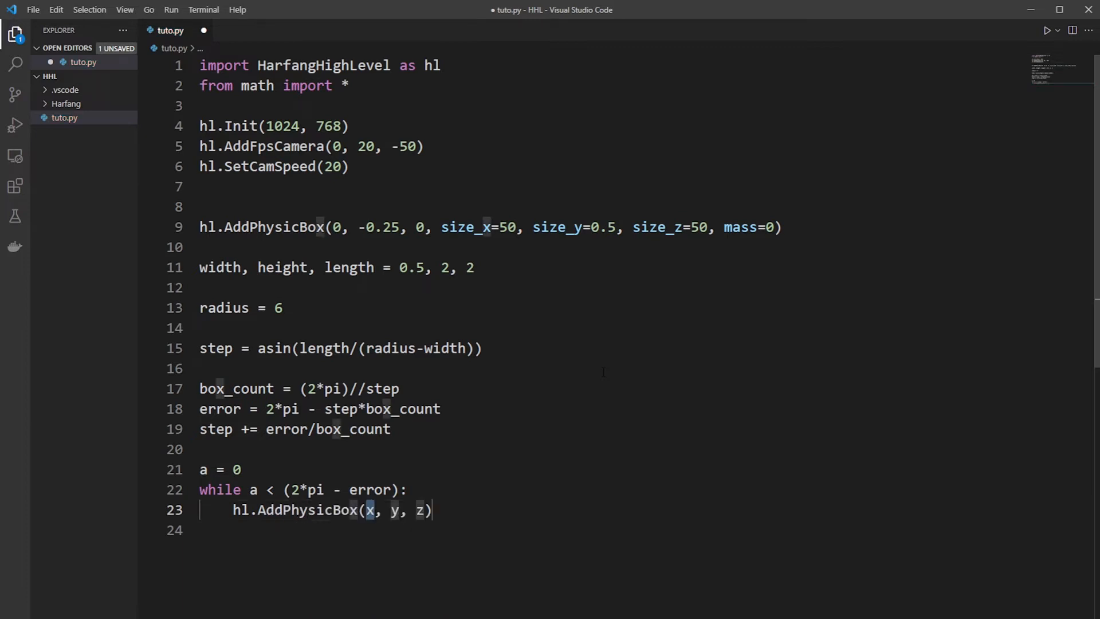
{"action": "type", "text": "cos(0"}
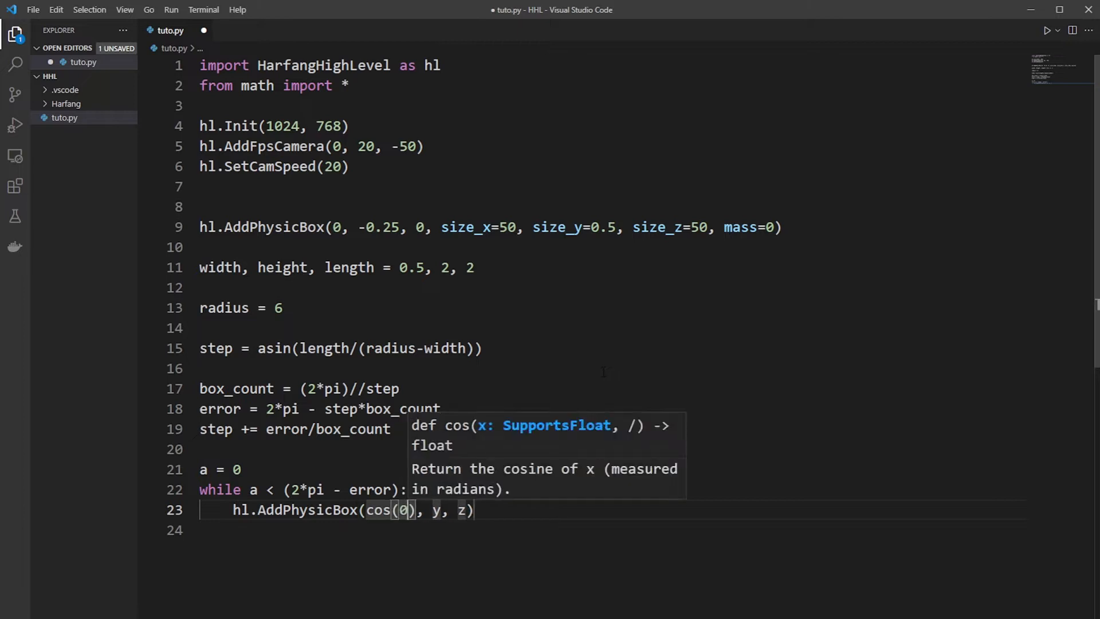
{"action": "type", "text": "a"}
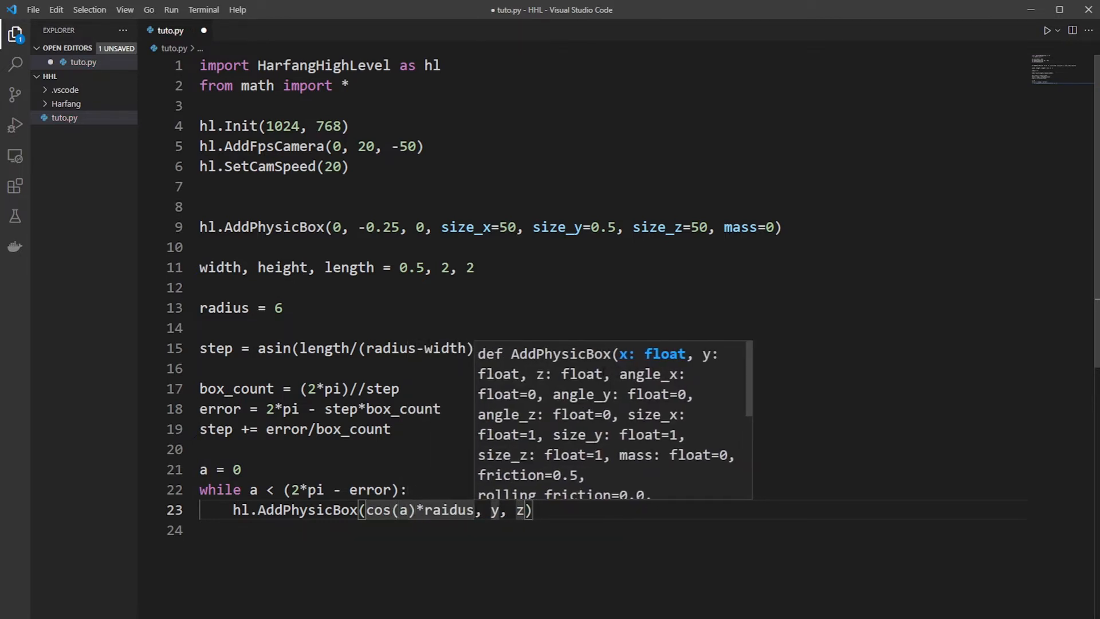
{"action": "type", "text": "radius"}
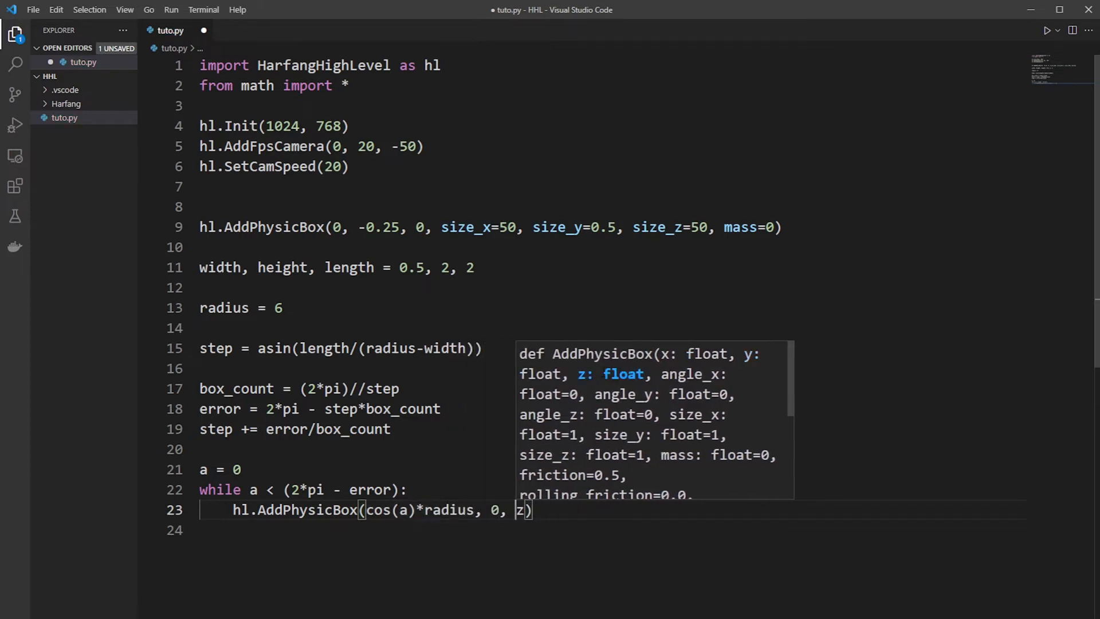
{"action": "type", "text": "sin("}
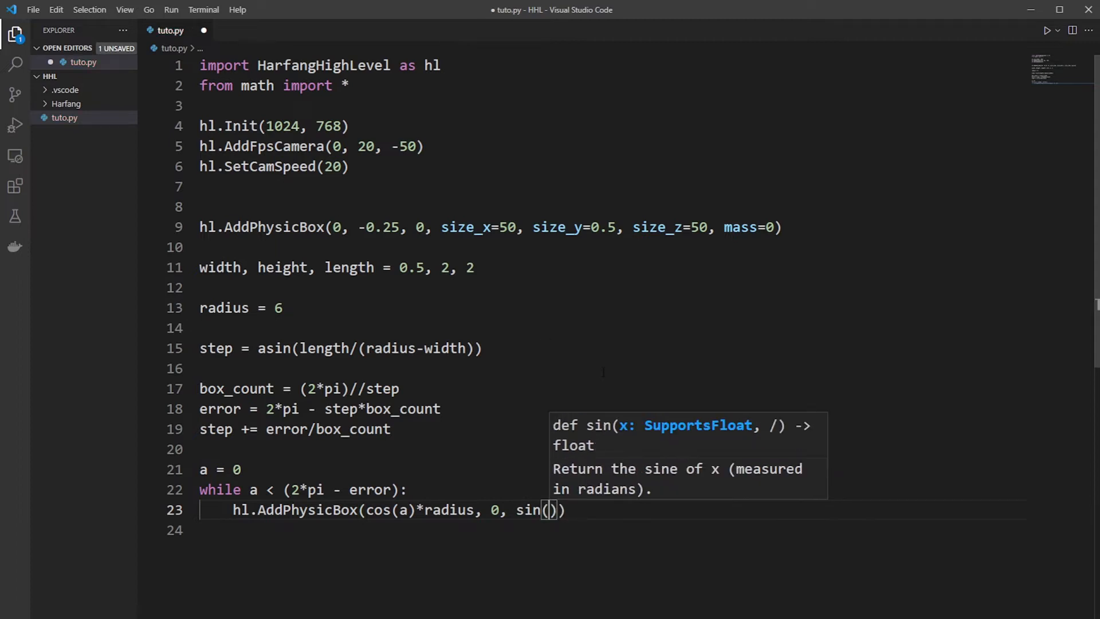
{"action": "type", "text": "a)*"}
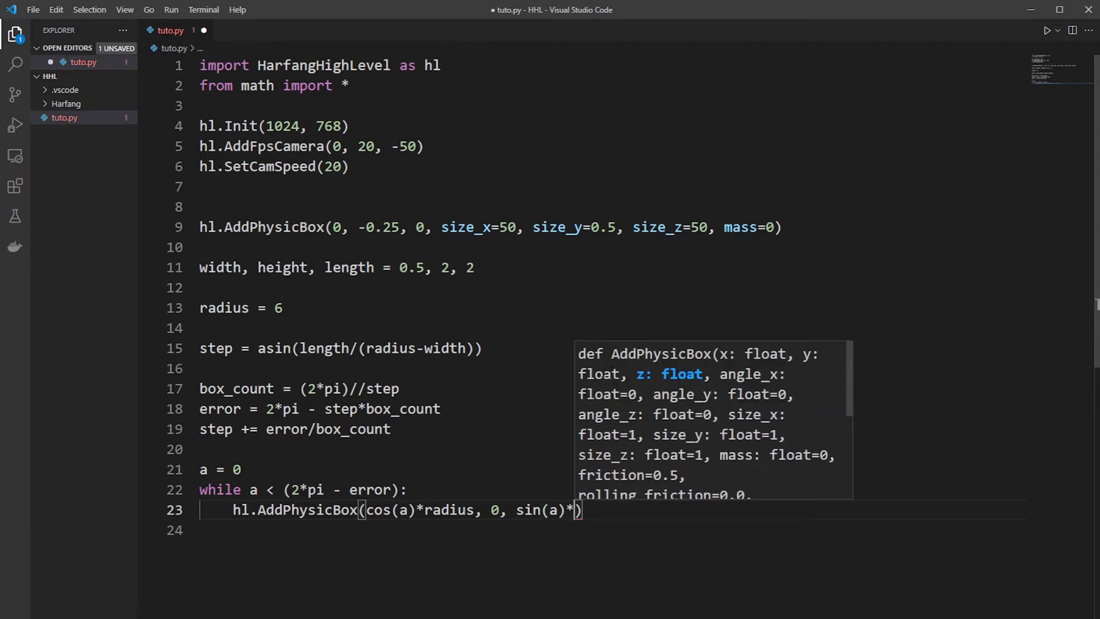
{"action": "type", "text": "radius, 0, -"}
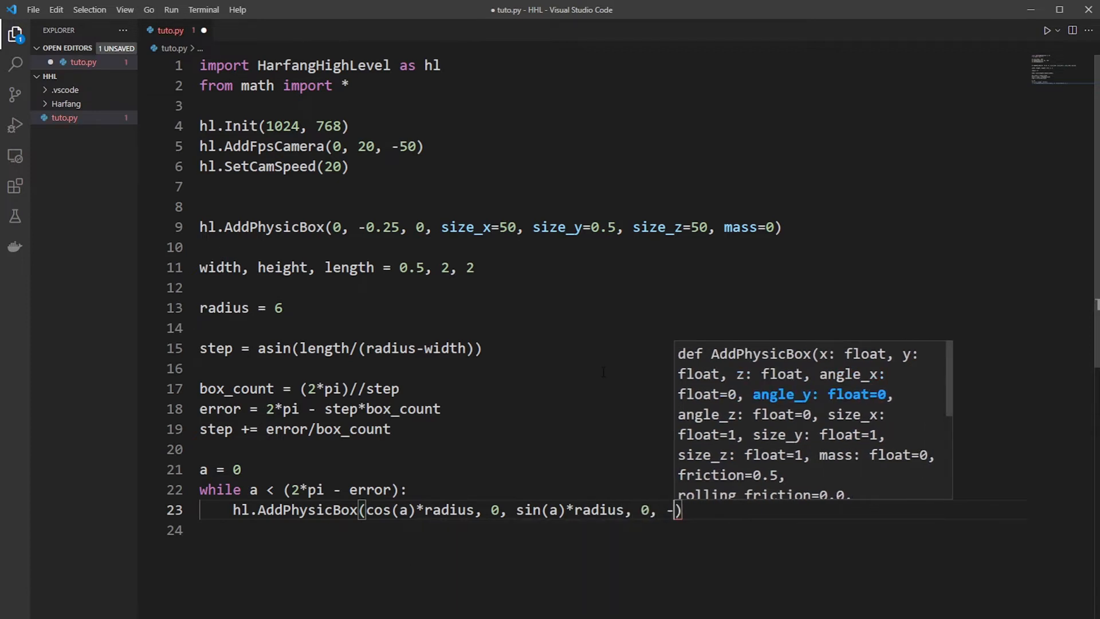
Step: Finish the box with rotation 0, -a, 0, width, height, length and mass 0.4, then a += step
{"action": "type", "text": "a,"}
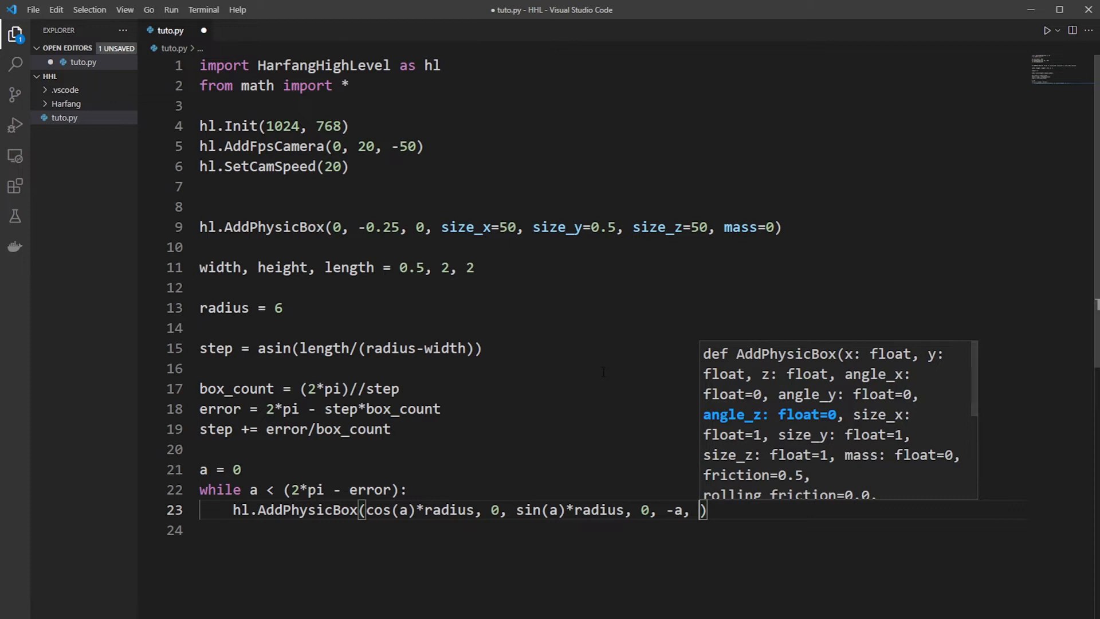
{"action": "type", "text": "0, widht,"}
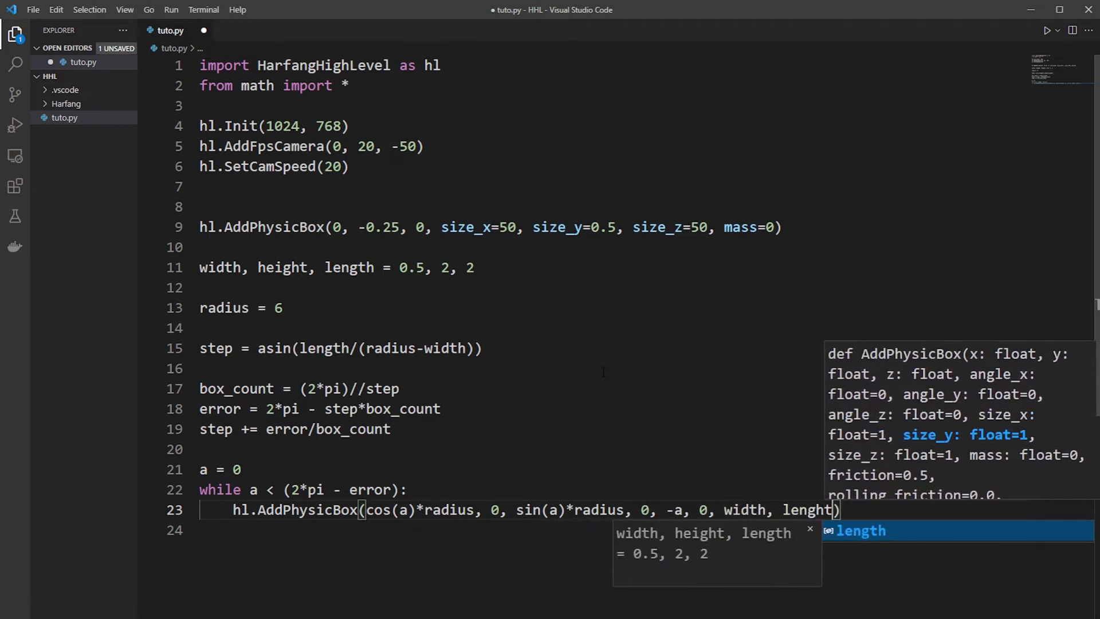
{"action": "key", "text": "Backspace"}
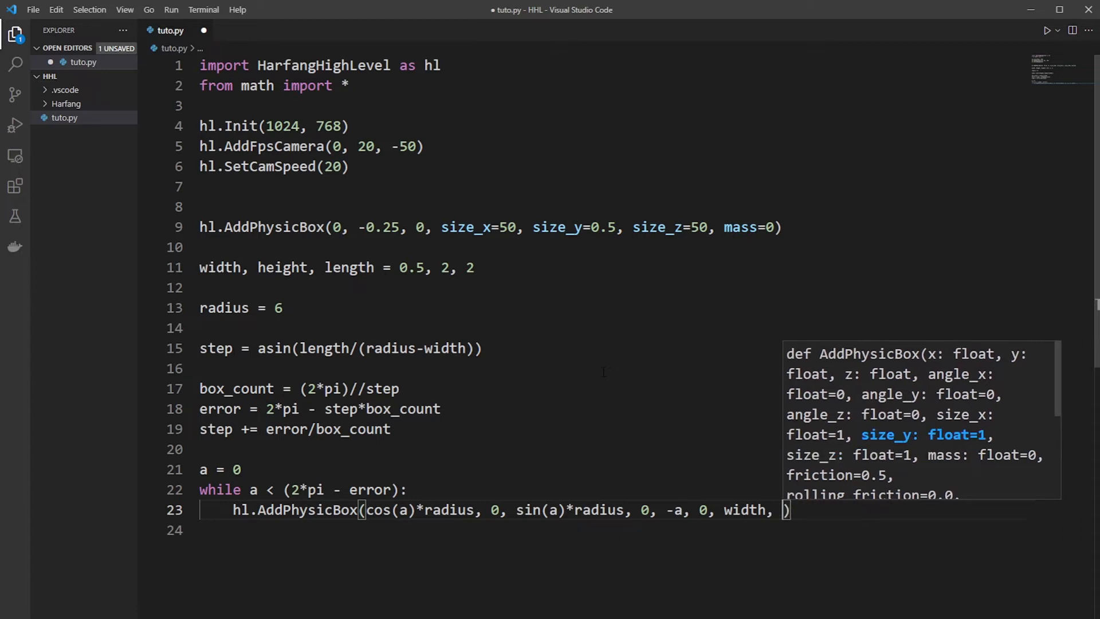
{"action": "type", "text": "height, length,"}
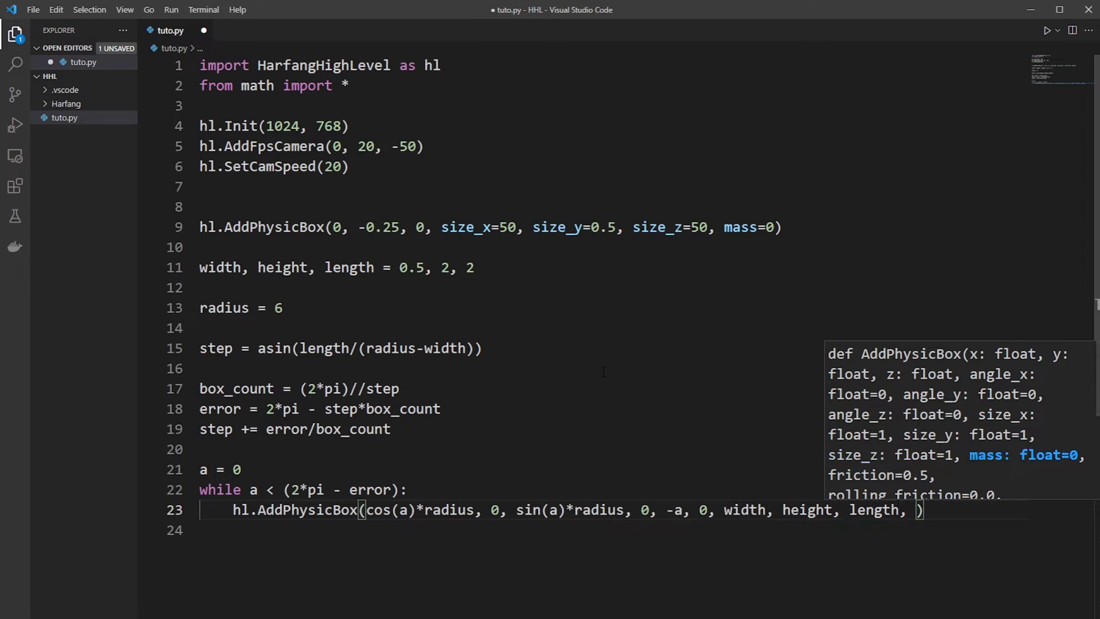
{"action": "type", "text": "0.4)"}
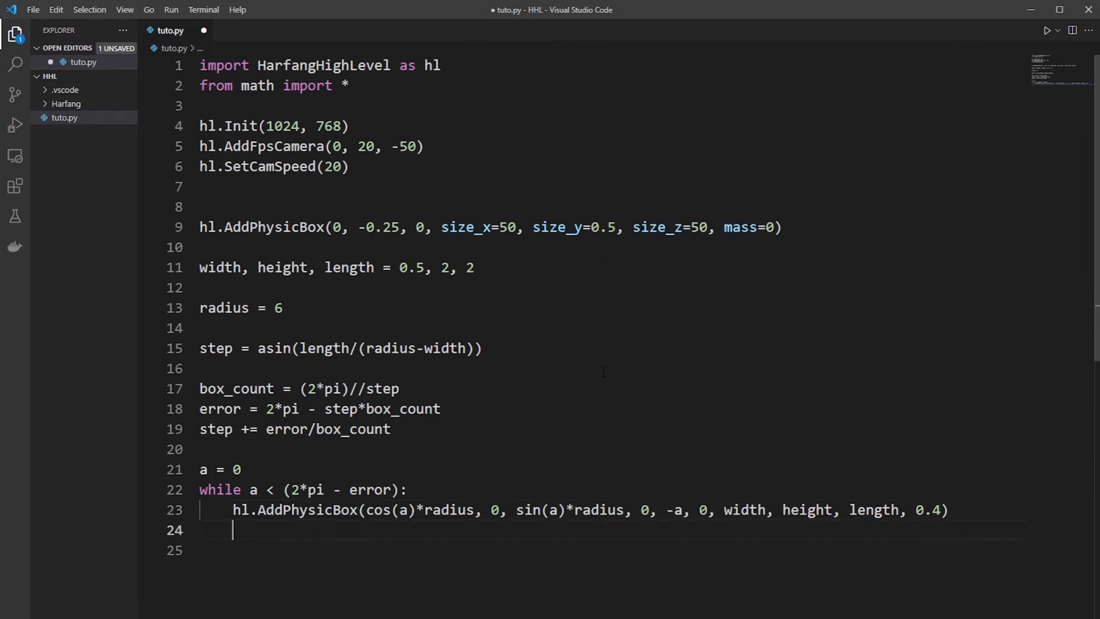
{"action": "type", "text": "a +"}
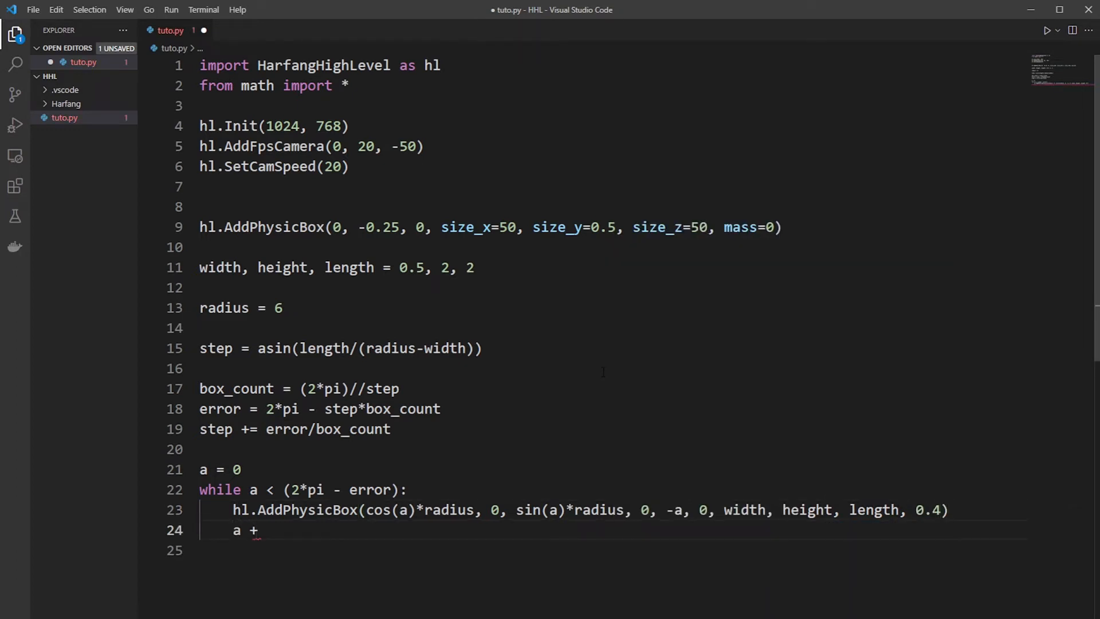
{"action": "type", "text": "= step"}
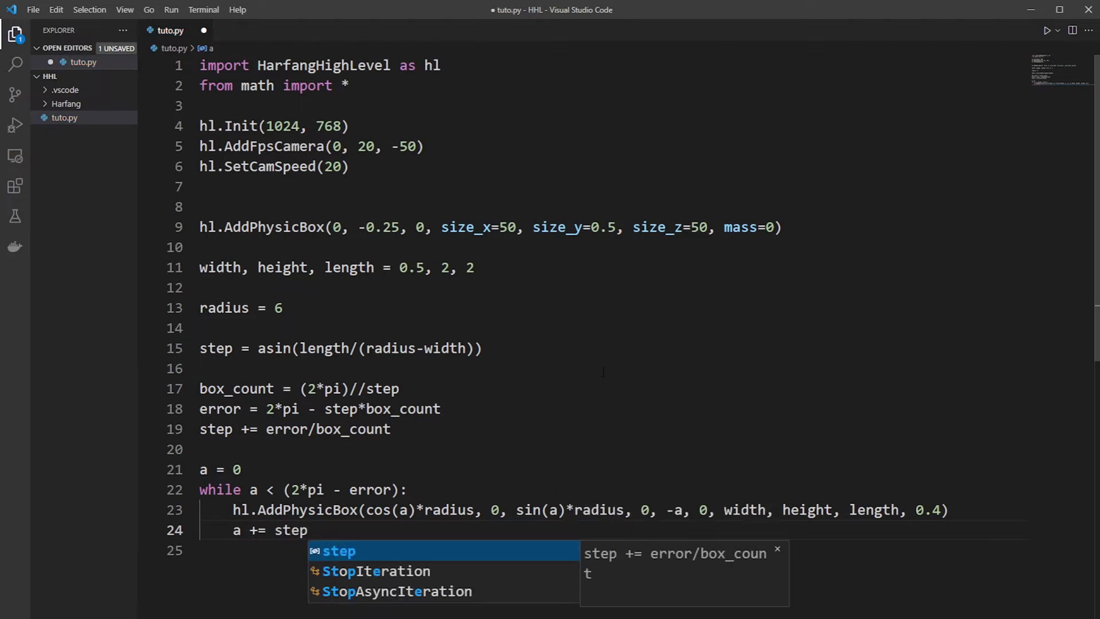
{"action": "type", "text": "while not hl.U"}
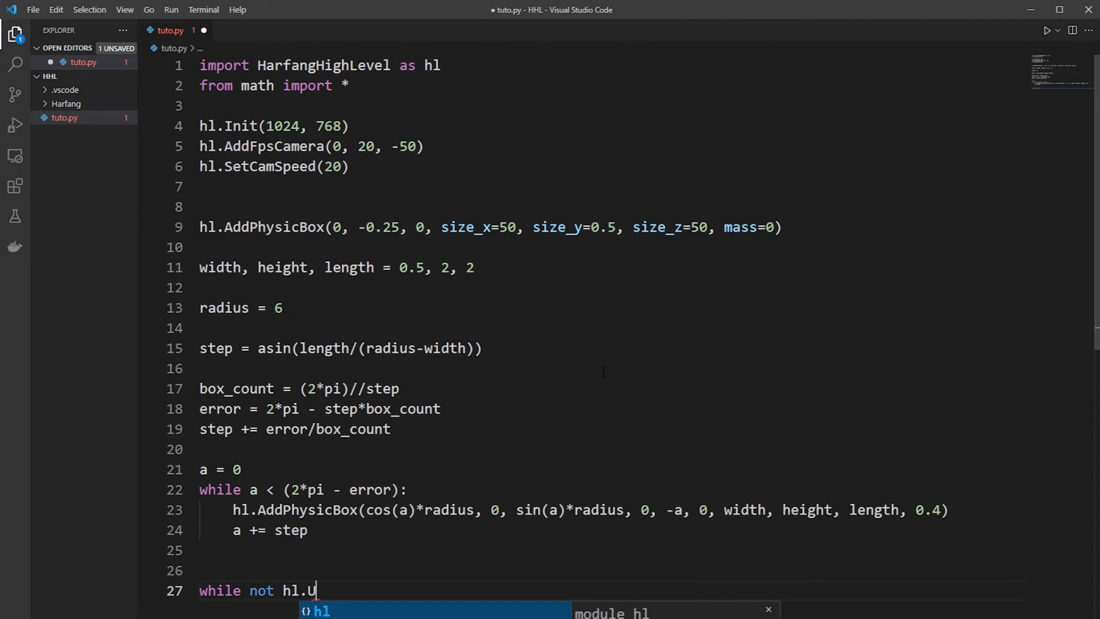
Step: Write the main loop 'while not hl.UpdateDraw(): pass' and run the script
{"action": "type", "text": "pdateDraw():"}
{"action": "type", "text": "pass"}
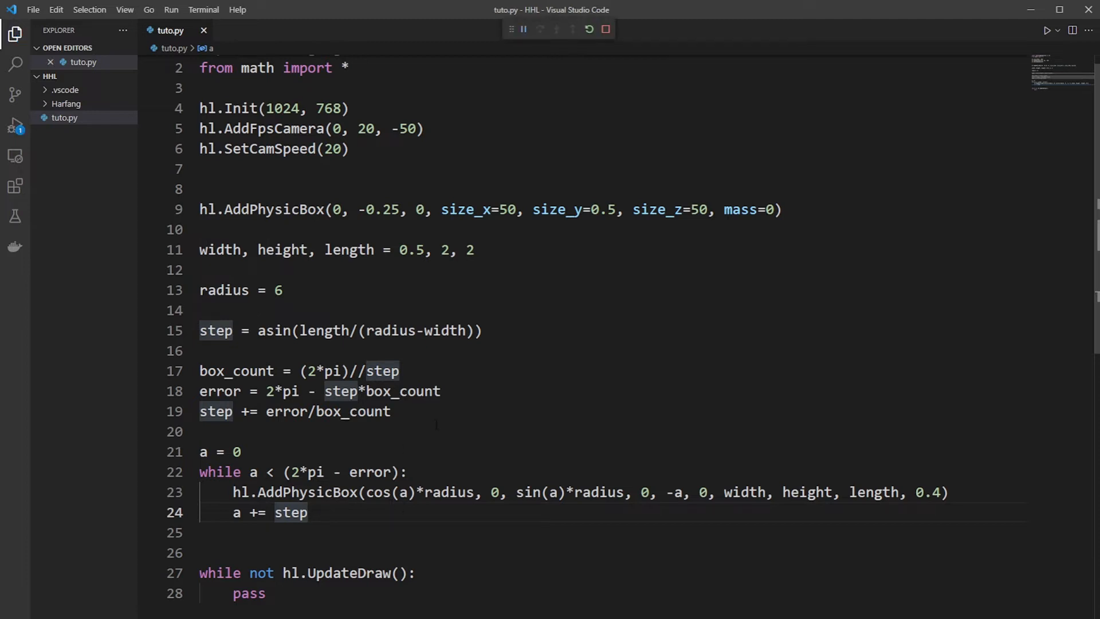
{"action": "left_click", "coordinate": [1046, 30]}
{"action": "type", "text": "d"}
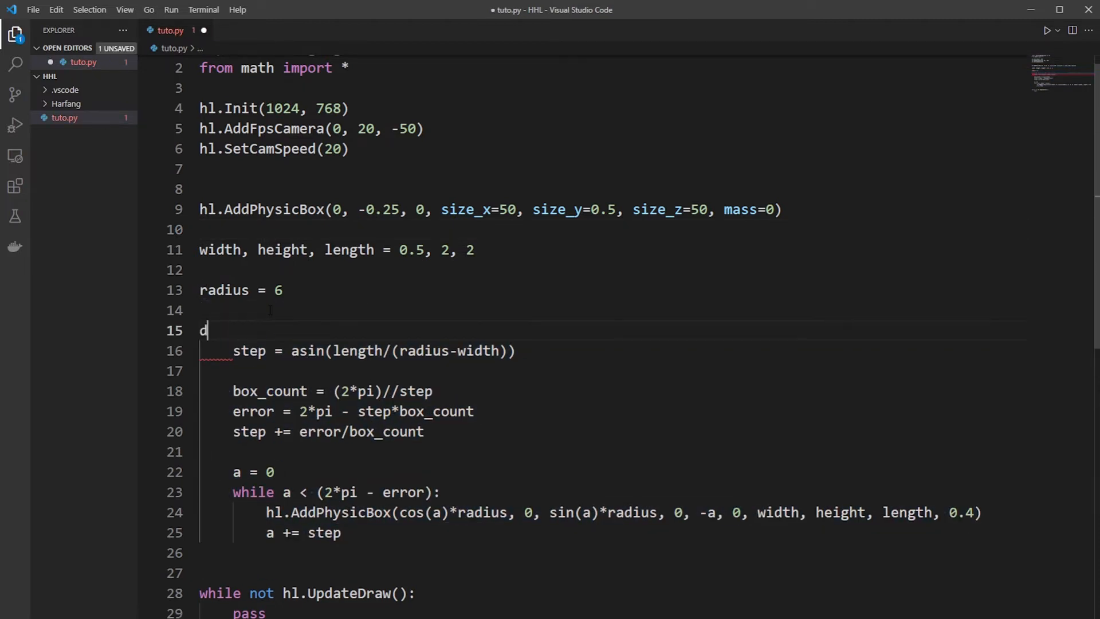
Step: Wrap the ring code in def fill_ring(radius, level_y, y_rot_off)
{"action": "type", "text": "ef fill_ing(radius,"}
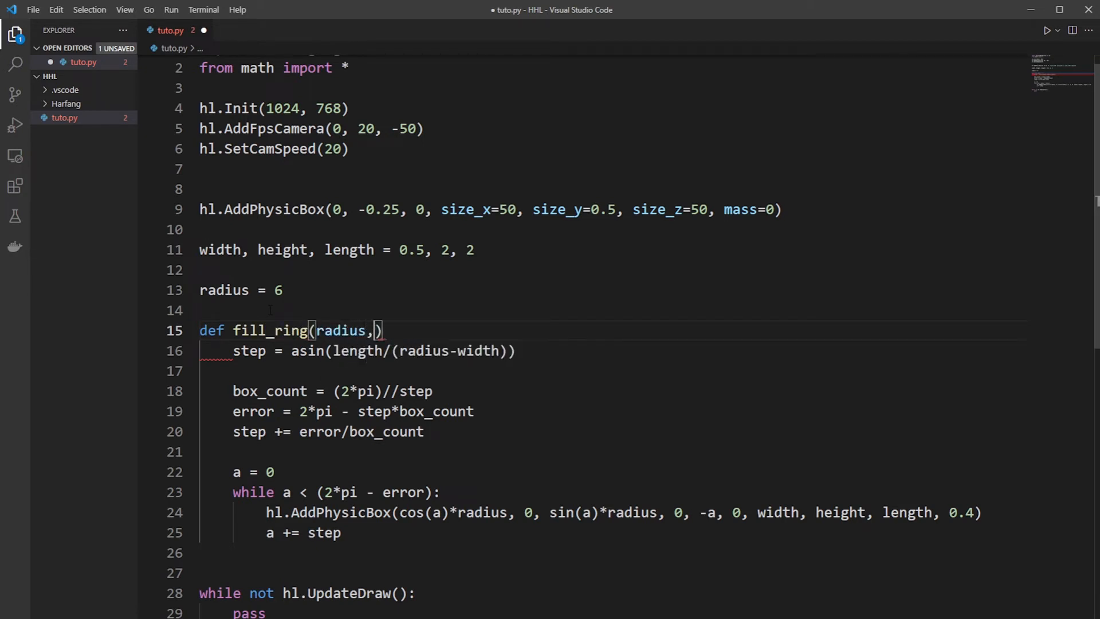
{"action": "type", "text": "level"}
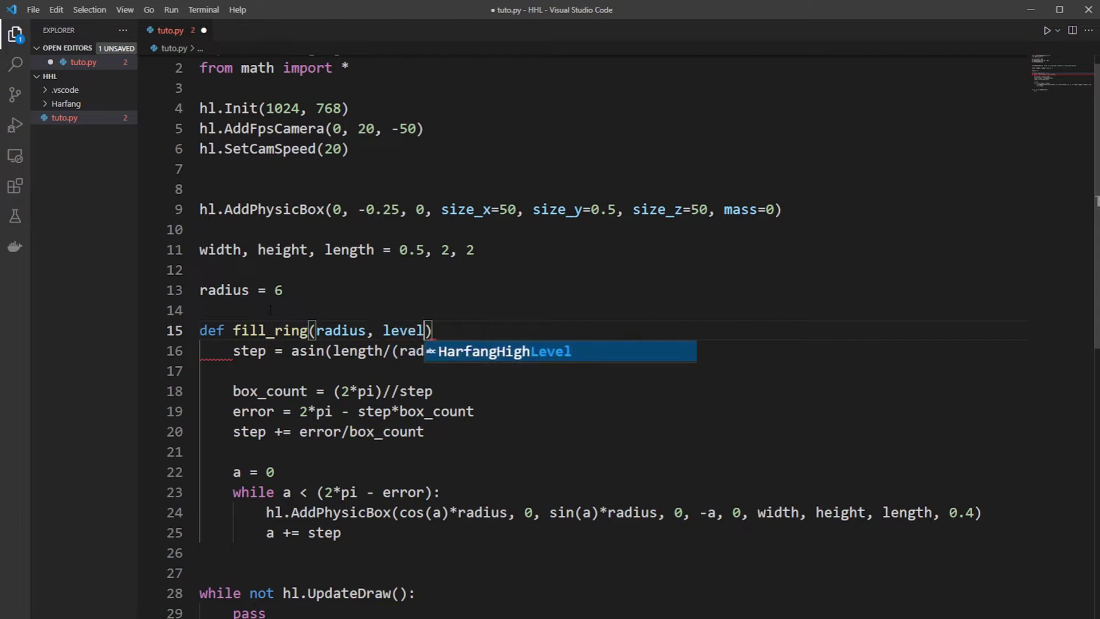
{"action": "type", "text": "_y, y"}
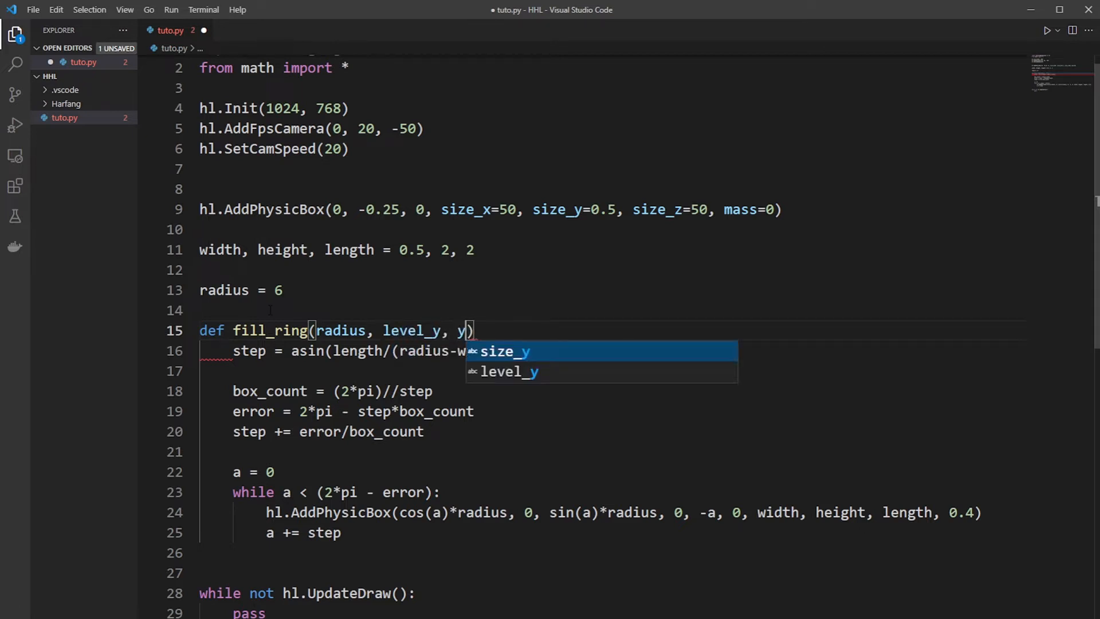
{"action": "type", "text": "_rot_"}
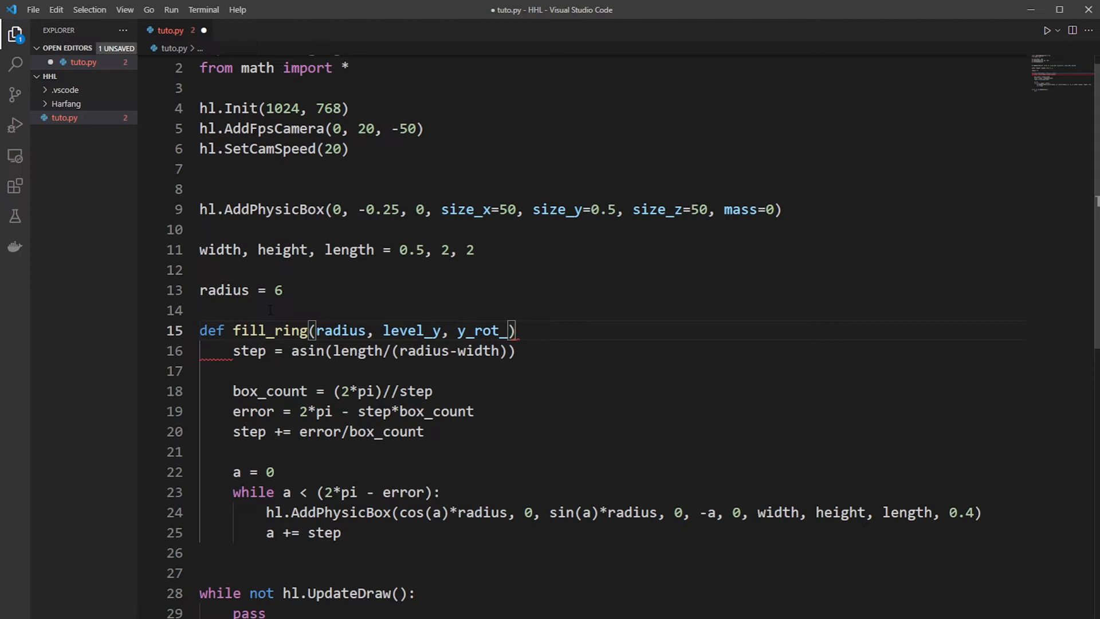
{"action": "type", "text": "off"}
{"action": "left_click", "coordinate": [623, 512]}
{"action": "type", "text": "level_y"}
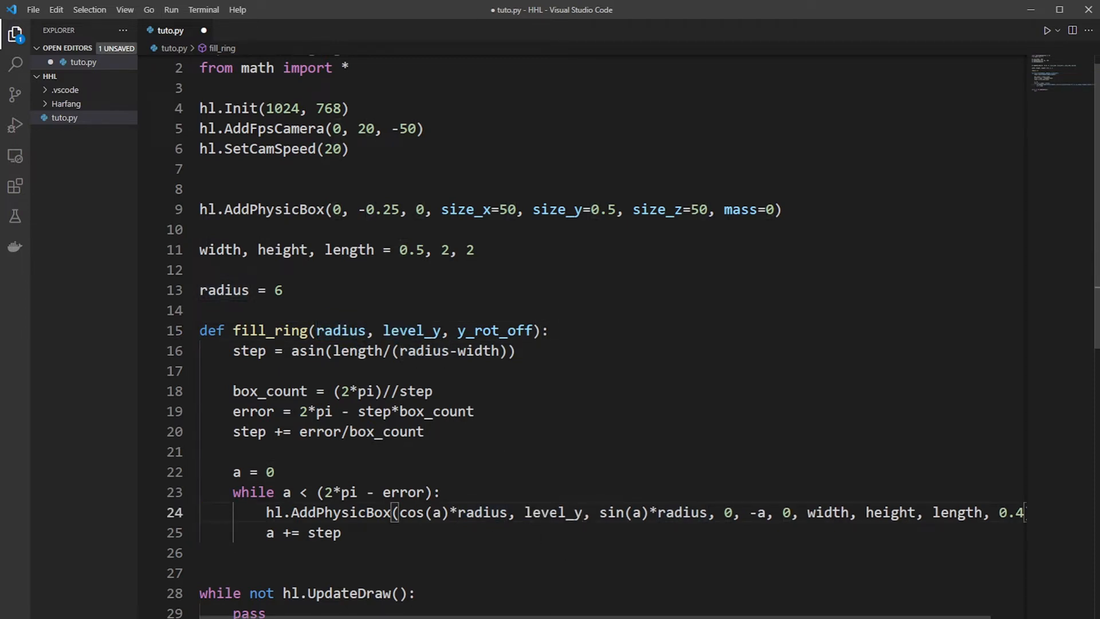
Step: Use level_y and -a+y_rot_off in the box call and begin a fill_ring call
{"action": "left_click", "coordinate": [492, 329]}
{"action": "type", "text": "+y_rot_of"}
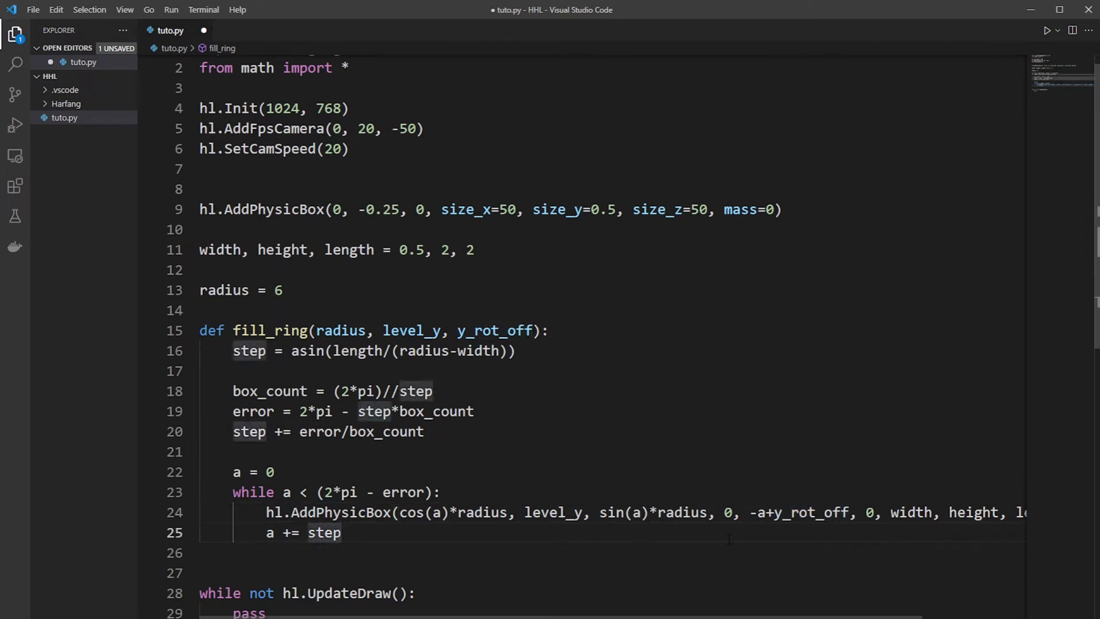
{"action": "type", "text": "fill_ring("}
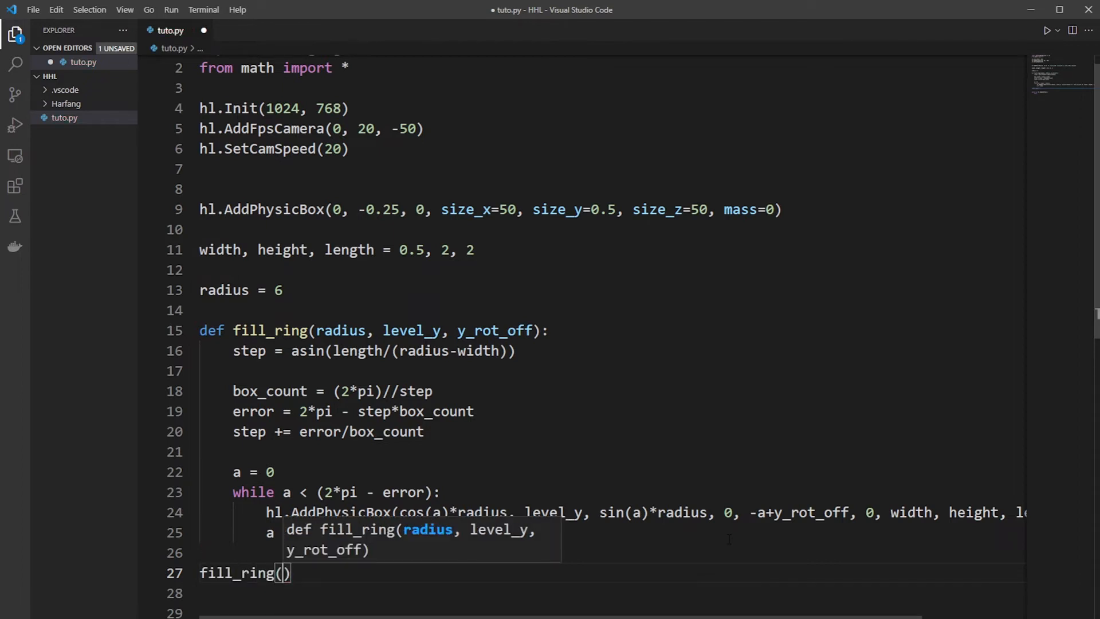
Step: Call fill_ring with radius - length+width, level_y and rotation offset 0
{"action": "type", "text": "raidus"}
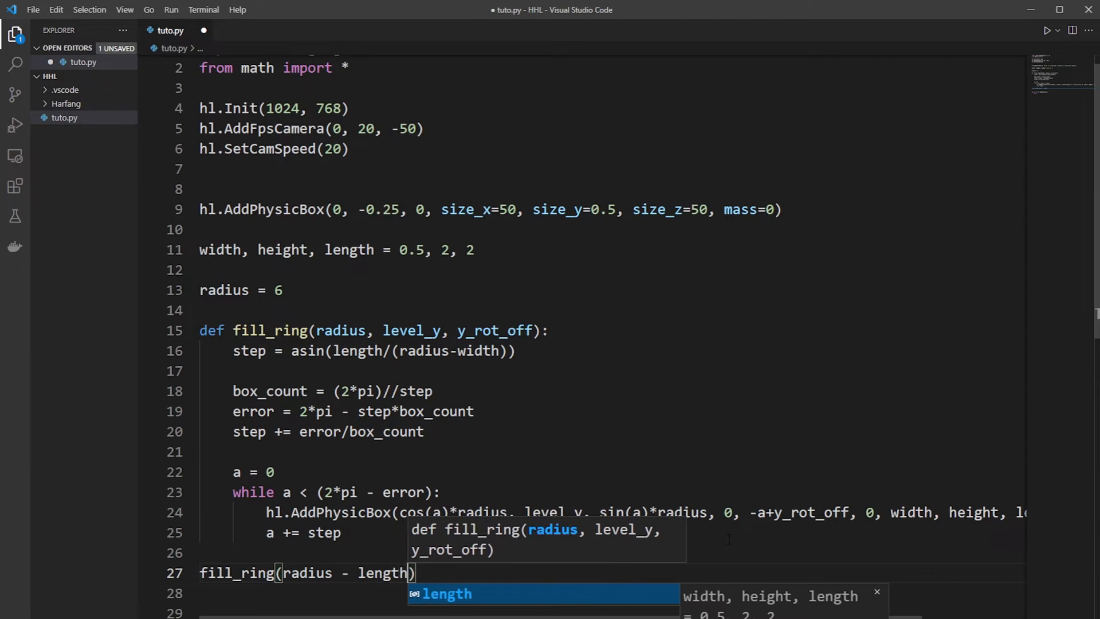
{"action": "type", "text": "+w"}
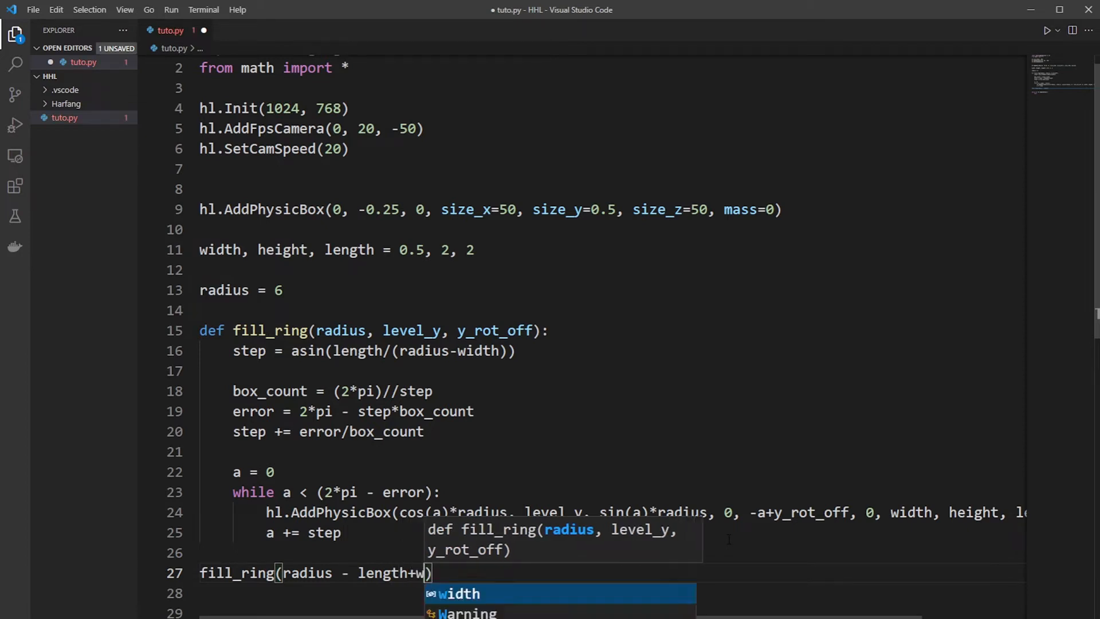
{"action": "key", "text": "Tab"}
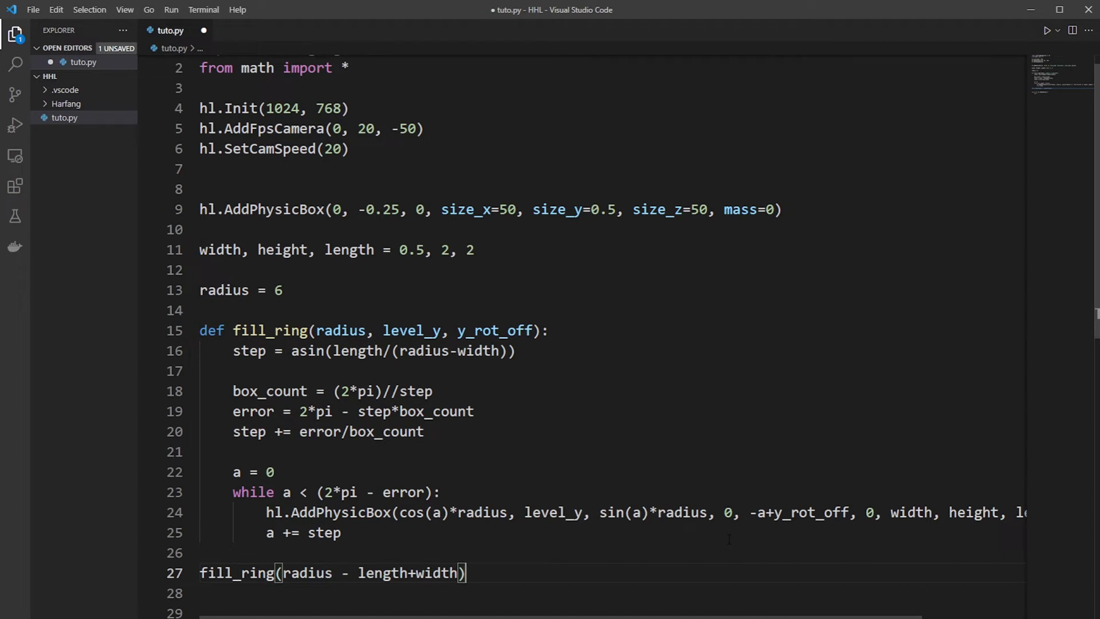
{"action": "type", "text": ", len"}
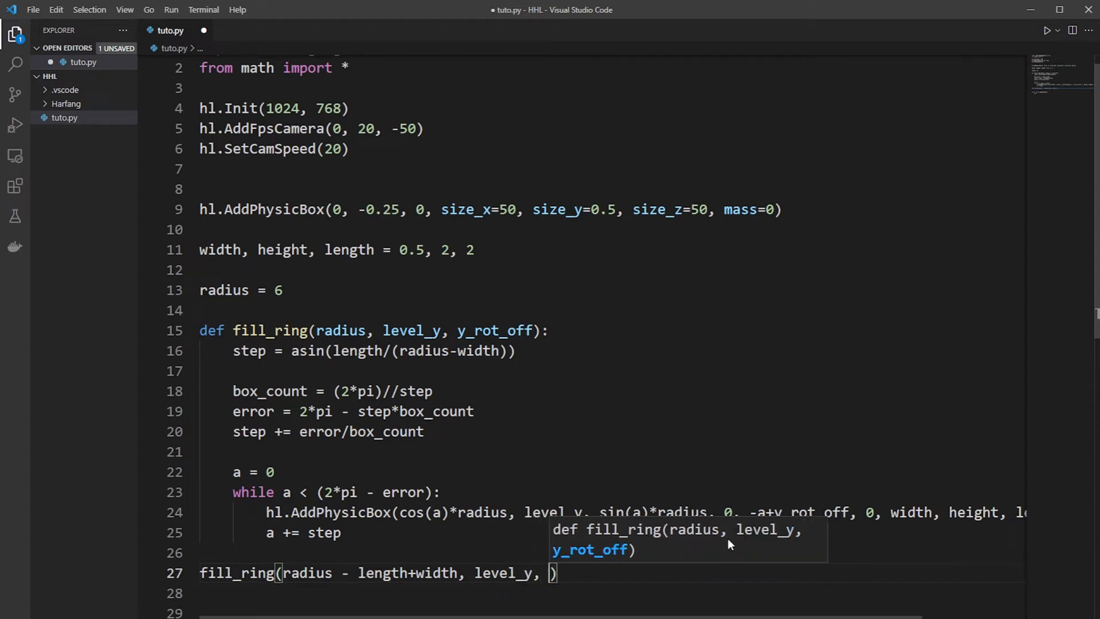
{"action": "type", "text": "0"}
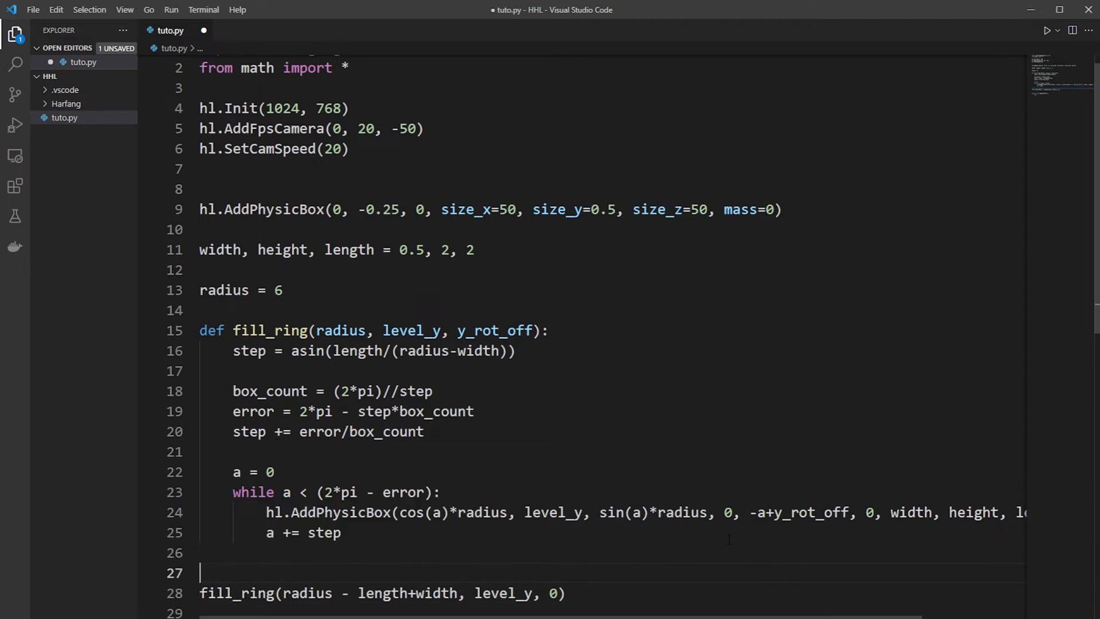
Step: Set level_y = 0 and add a second fill_ring call at radius - width, then run
{"action": "type", "text": "level_y"}
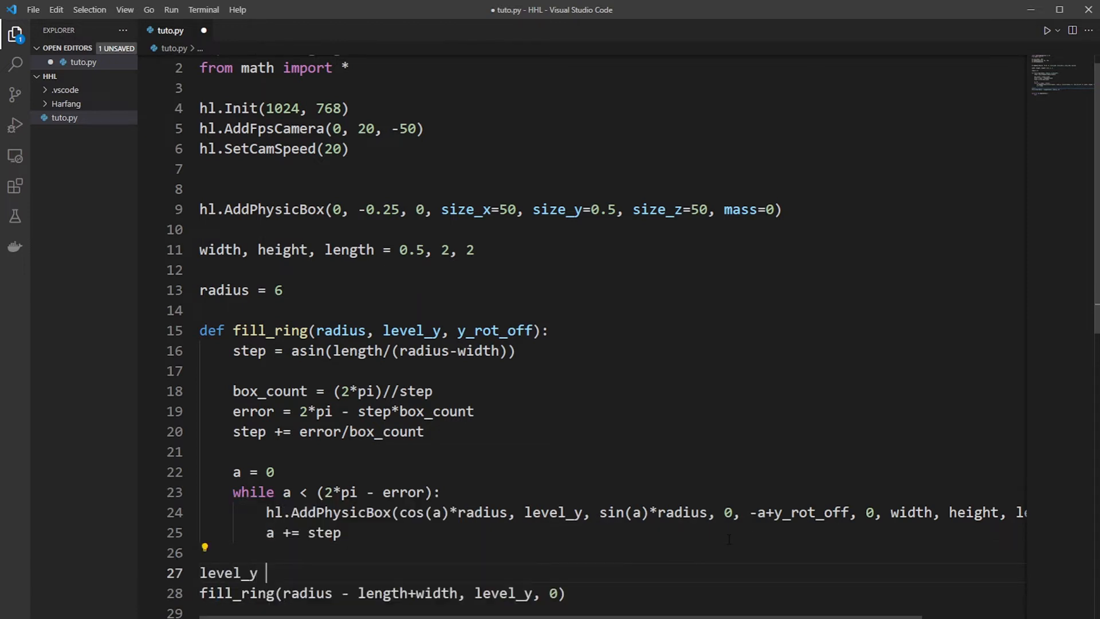
{"action": "type", "text": "= 0"}
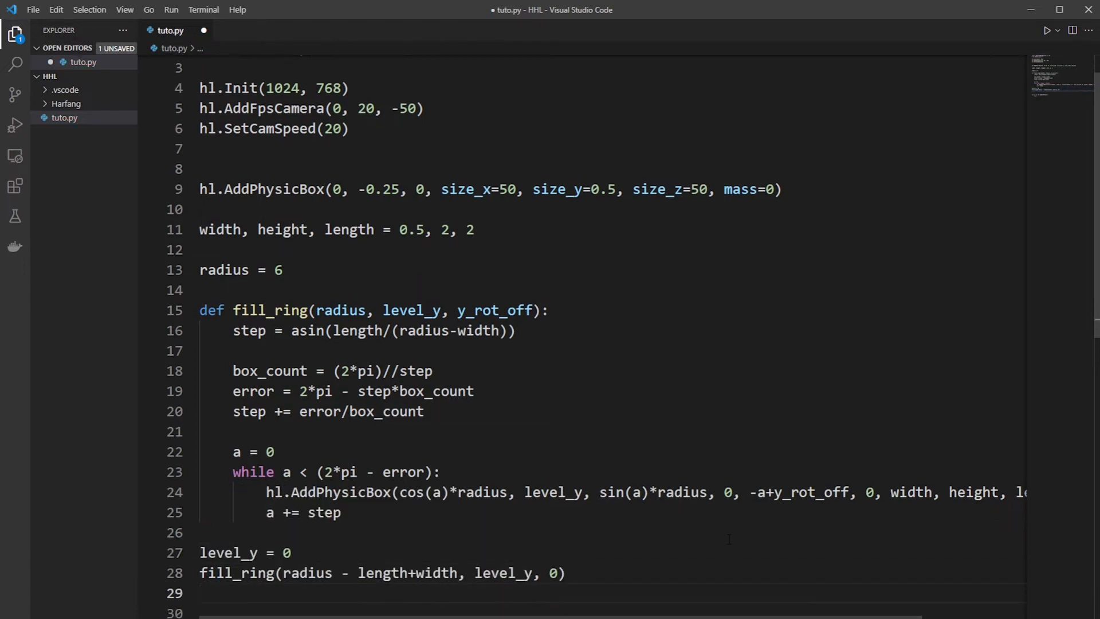
{"action": "type", "text": "level"}
{"action": "type", "text": "fill_ring(radius -"}
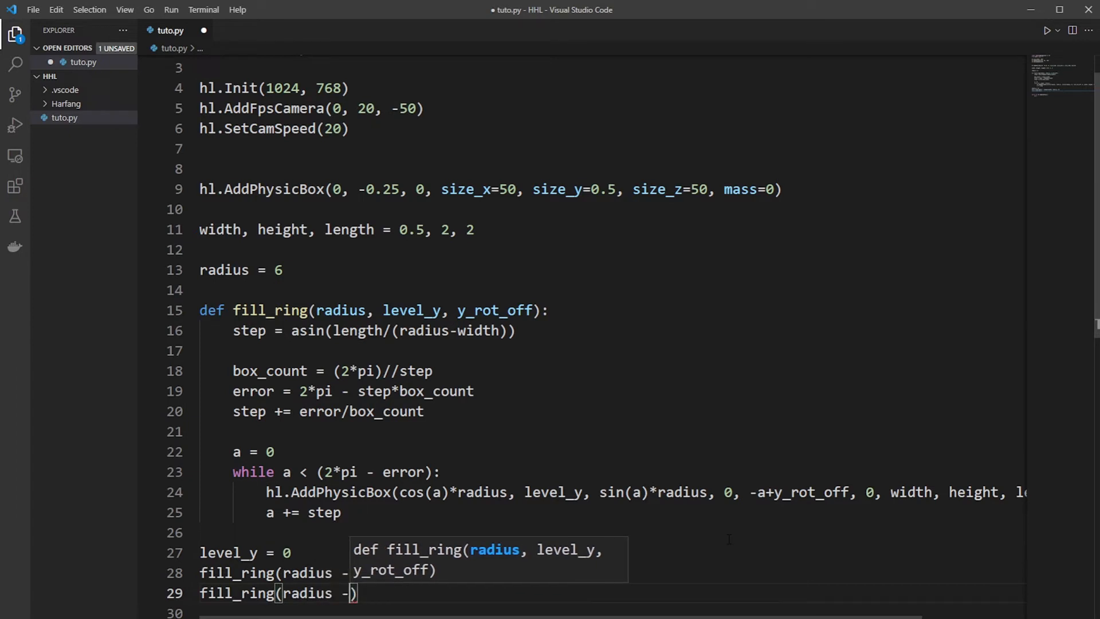
{"action": "type", "text": "width, level_y, 0"}
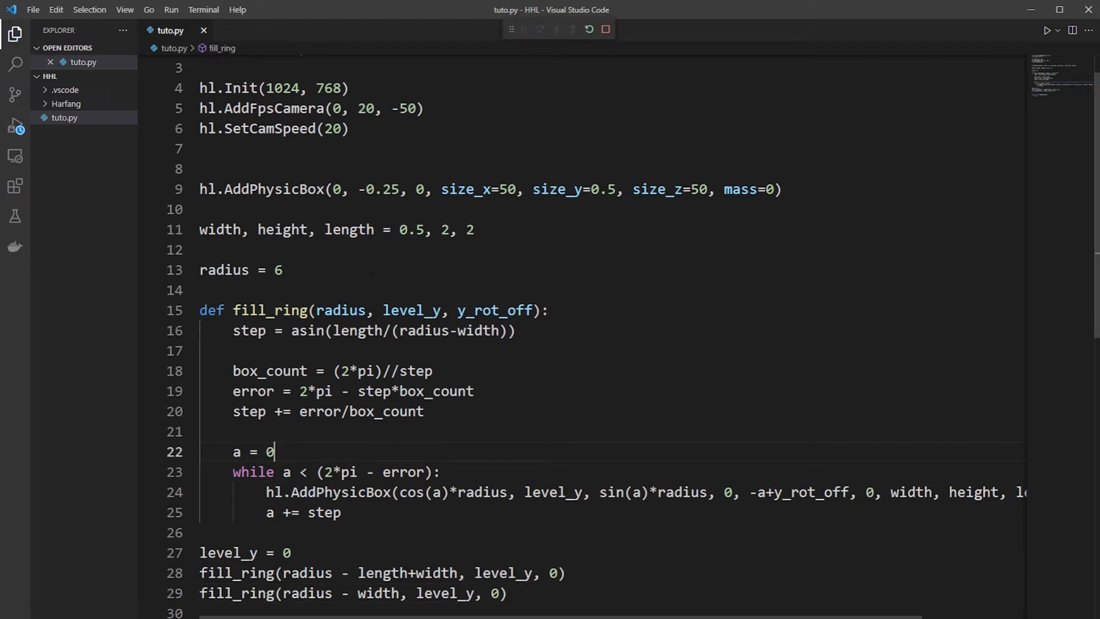
Step: Inspect the double ring of boxes in the Harfang window, then close it
{"action": "left_click", "coordinate": [1045, 30]}
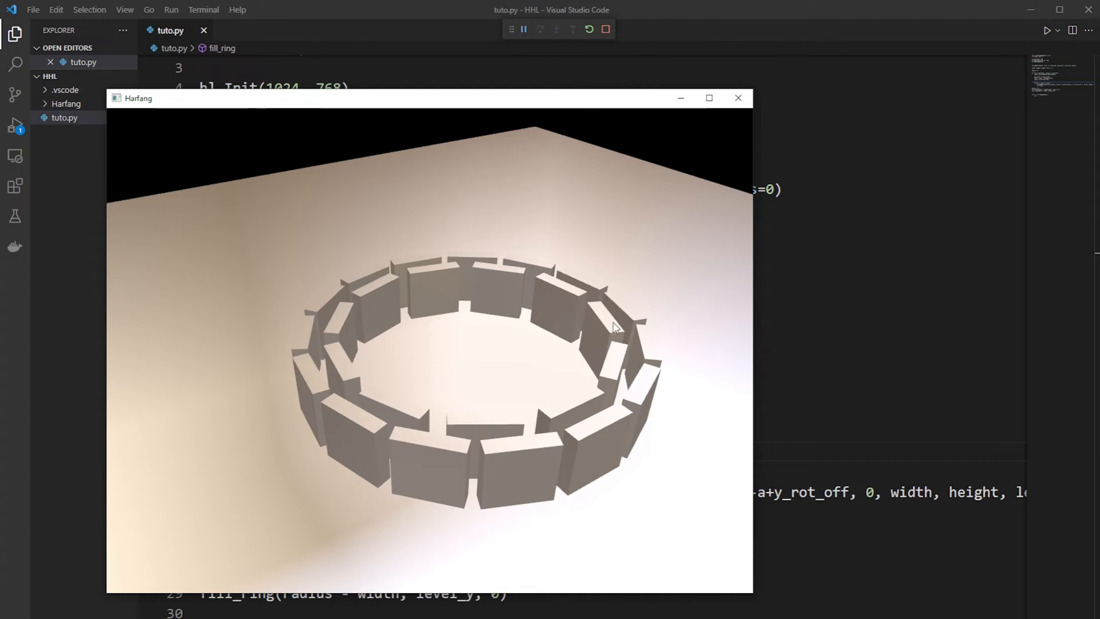
{"action": "left_click", "coordinate": [736, 98]}
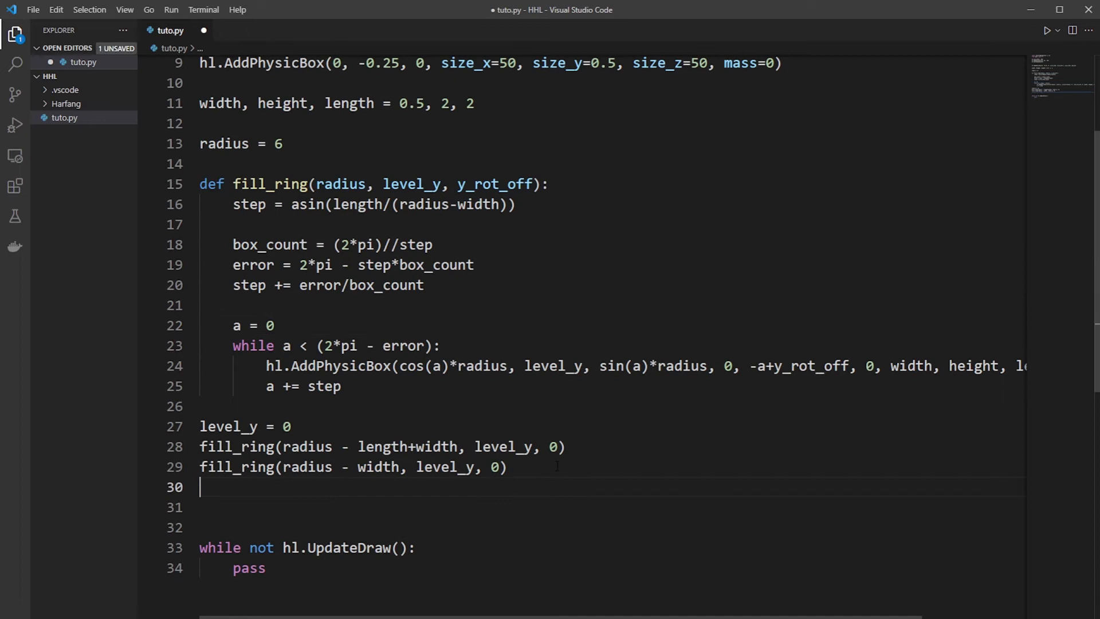
Step: Add level_y += height and fill_ring(radius - length/2, level_y, pi/2), then save tuto.py
{"action": "type", "text": "level_y"}
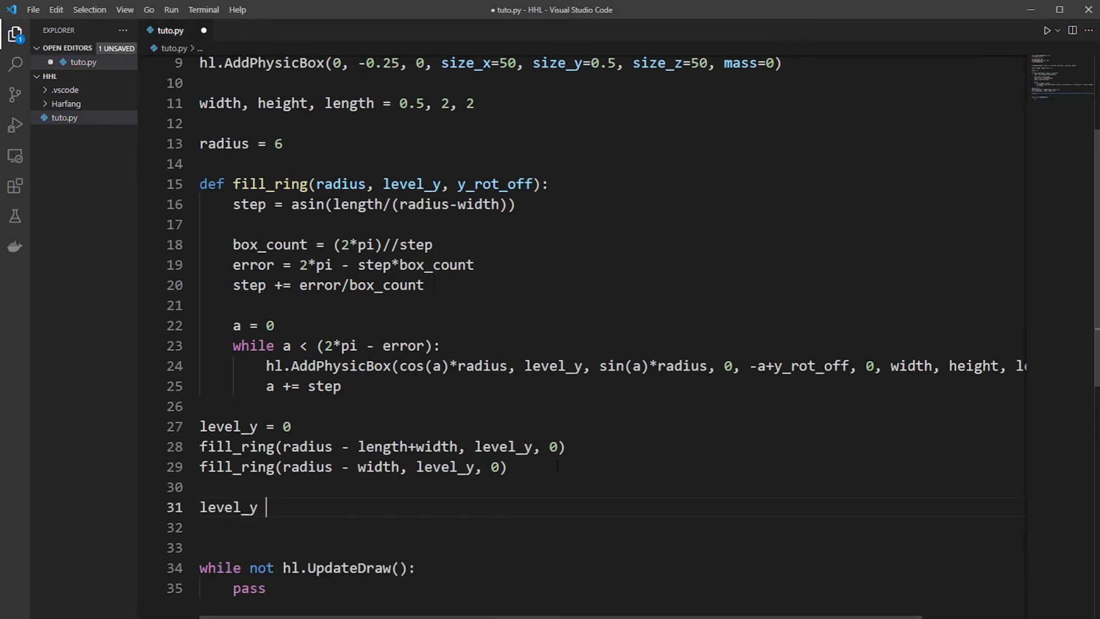
{"action": "type", "text": "+= hgie"}
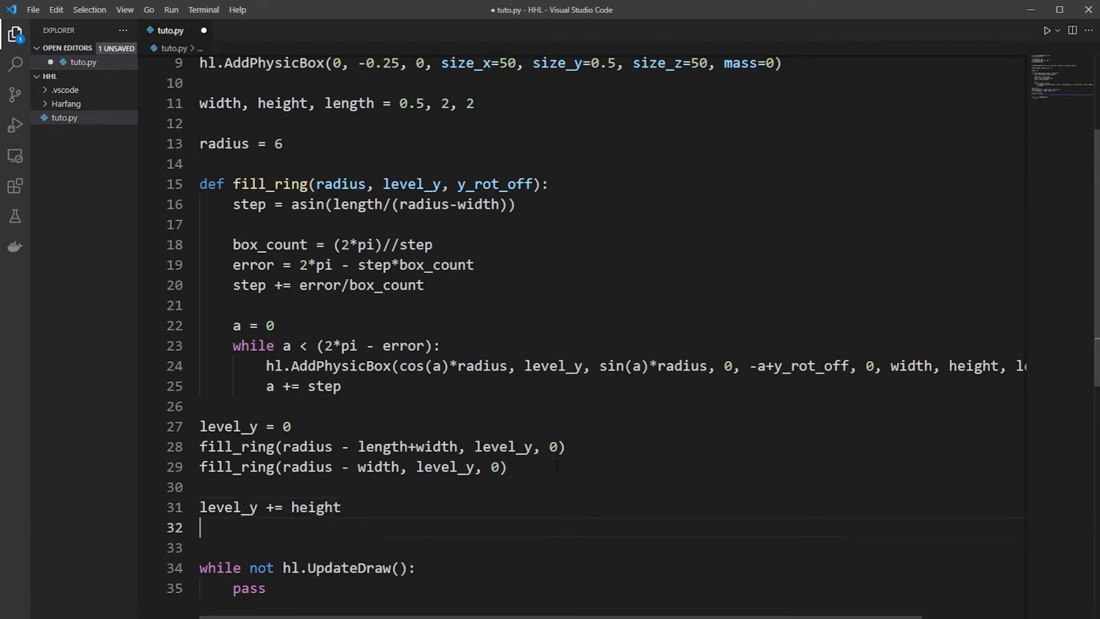
{"action": "type", "text": "fill_ru"}
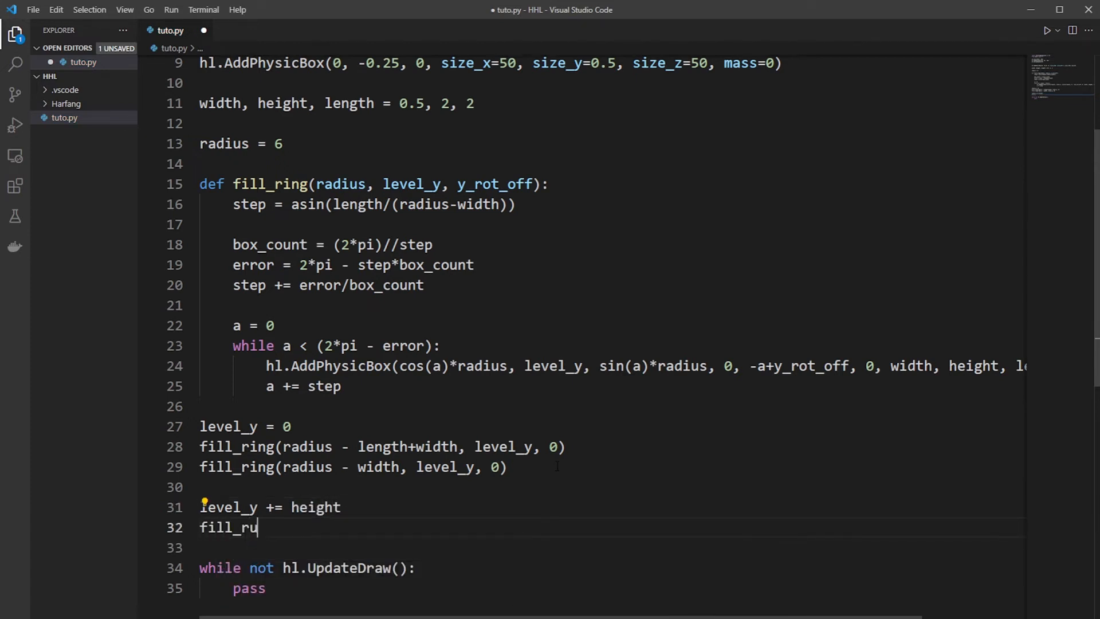
{"action": "type", "text": "ing()"}
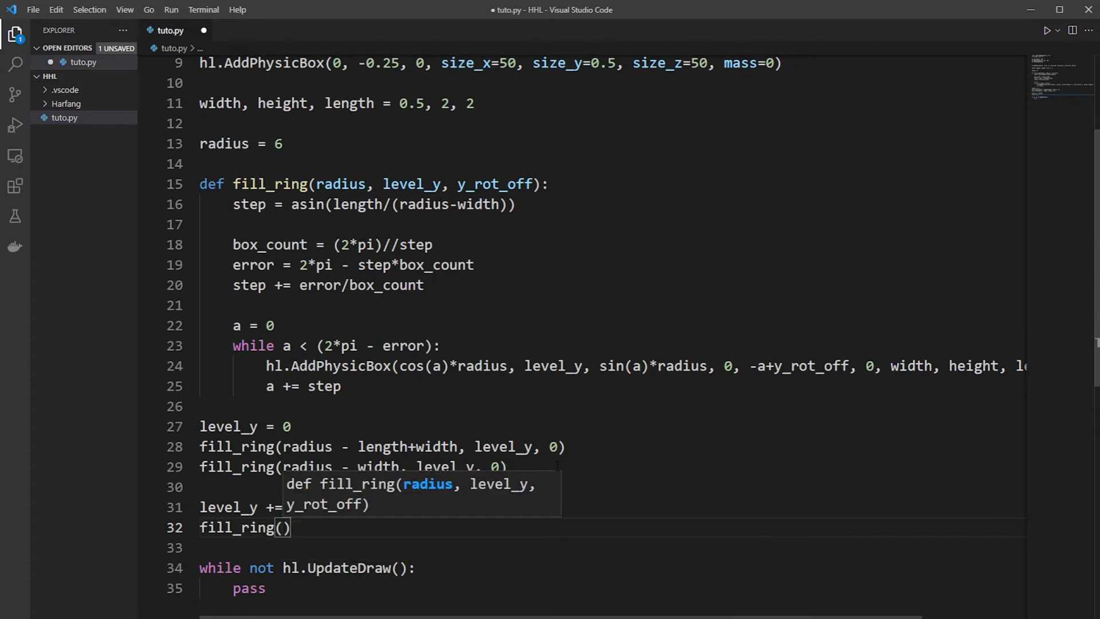
{"action": "type", "text": "radis"}
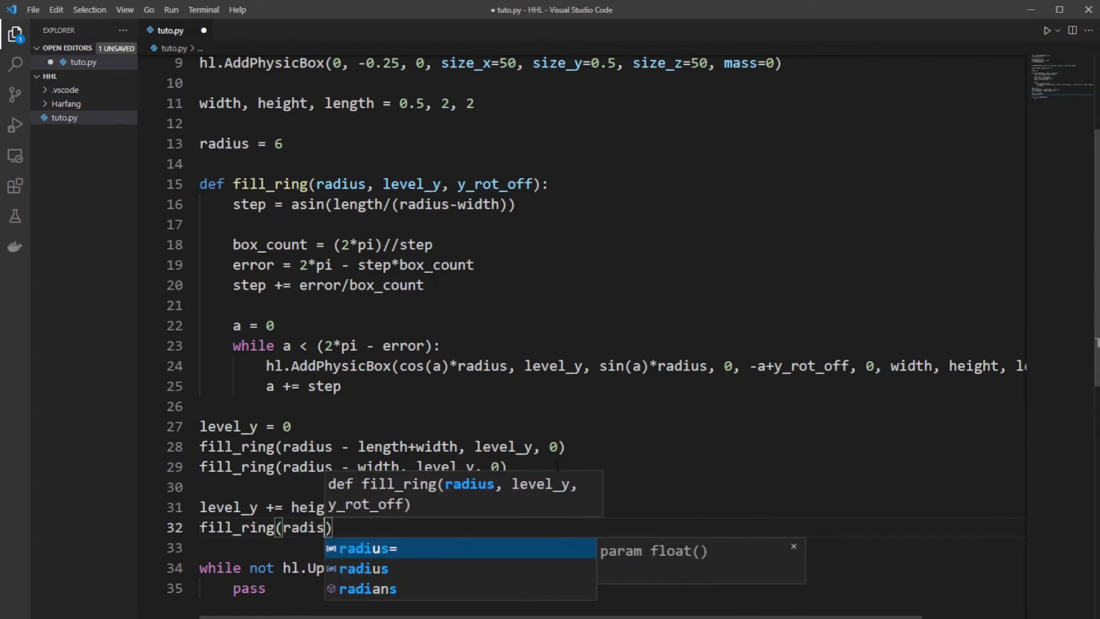
{"action": "key", "text": "Backspace"}
{"action": "type", "text": "us "}
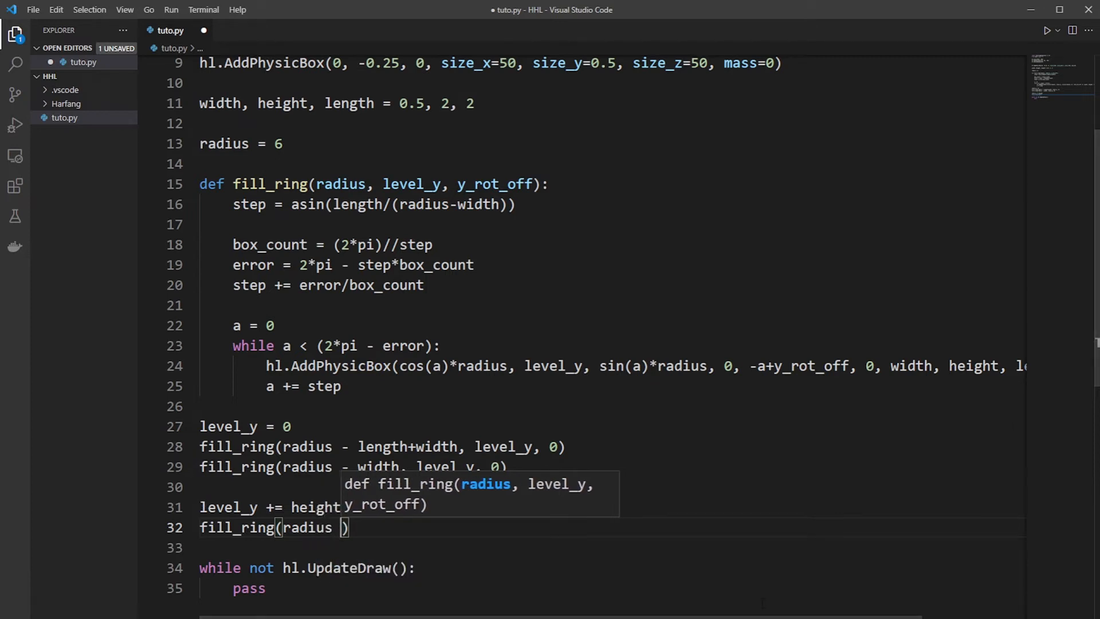
{"action": "type", "text": "- length"}
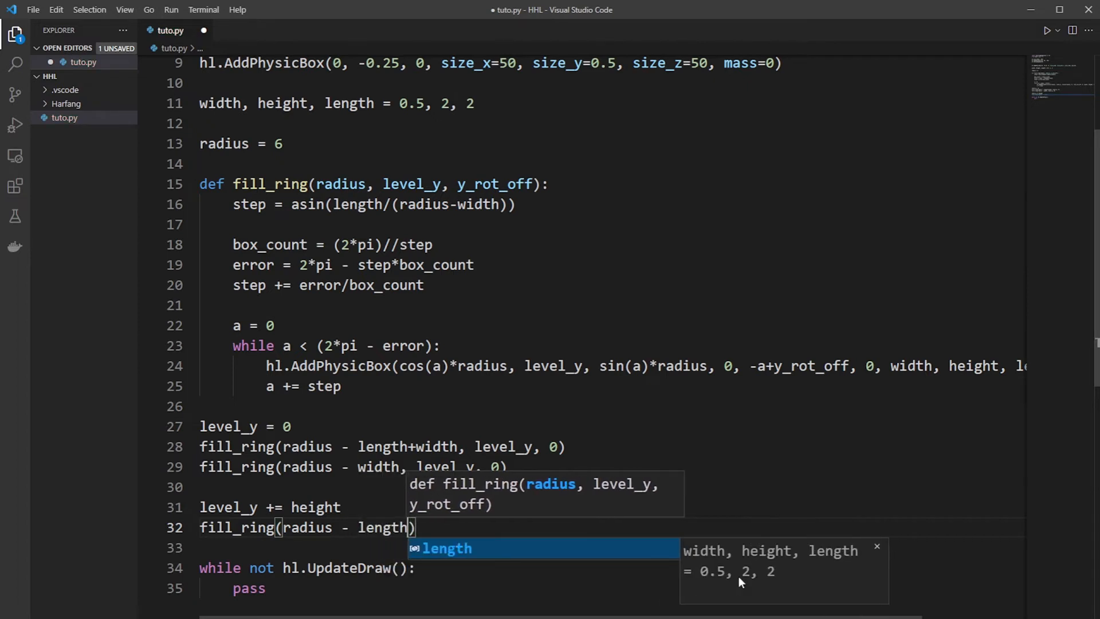
{"action": "type", "text": "/2, level_y,"}
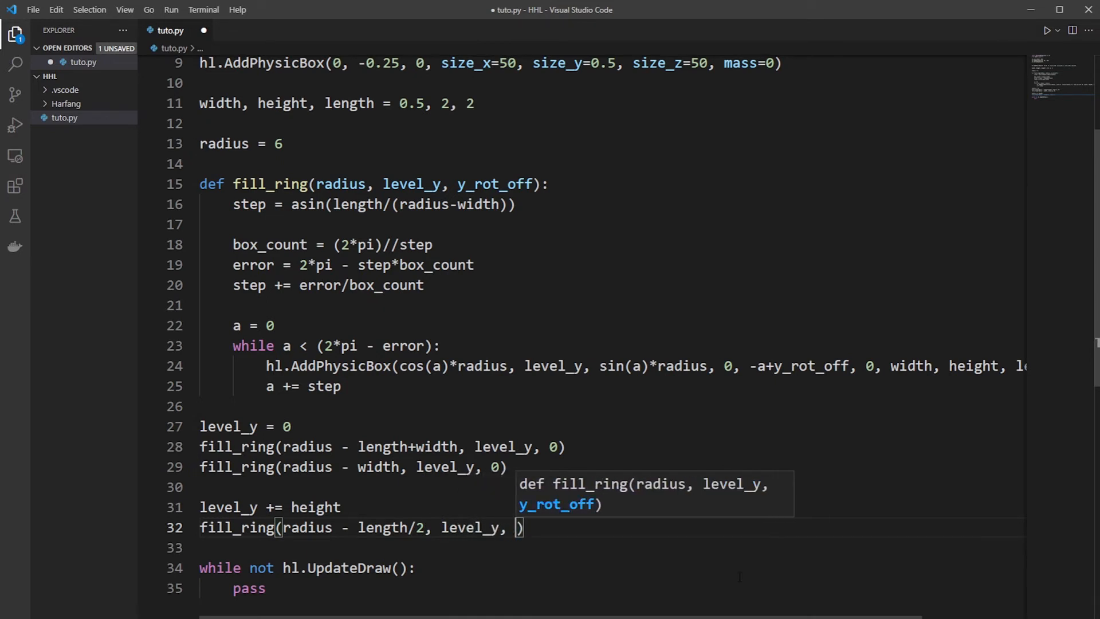
{"action": "type", "text": "pi/2"}
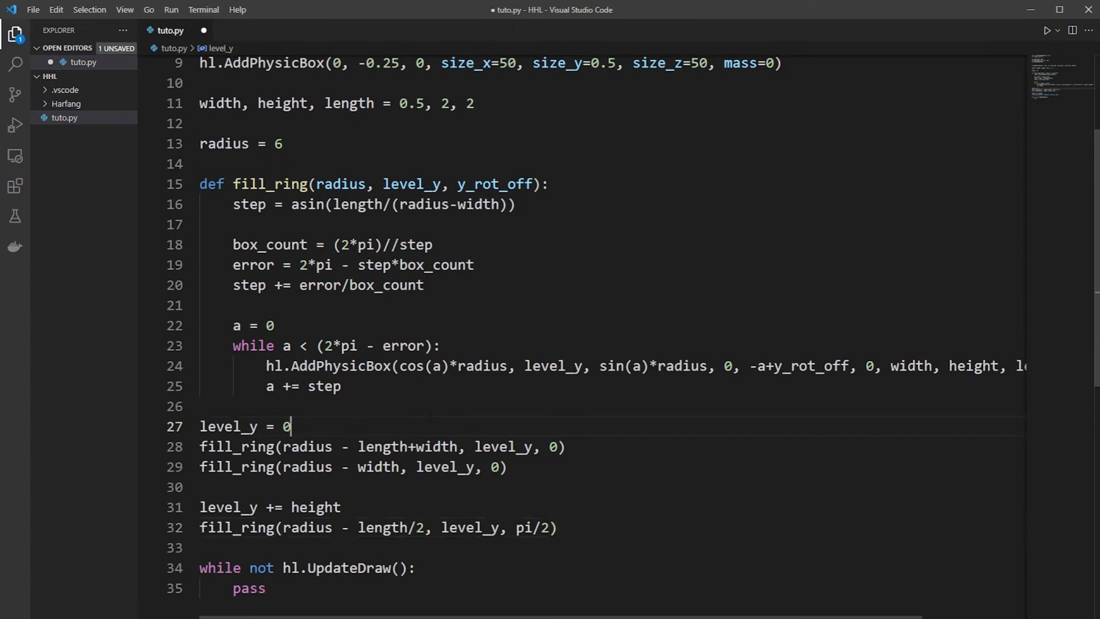
{"action": "key", "text": "ctrl+s"}
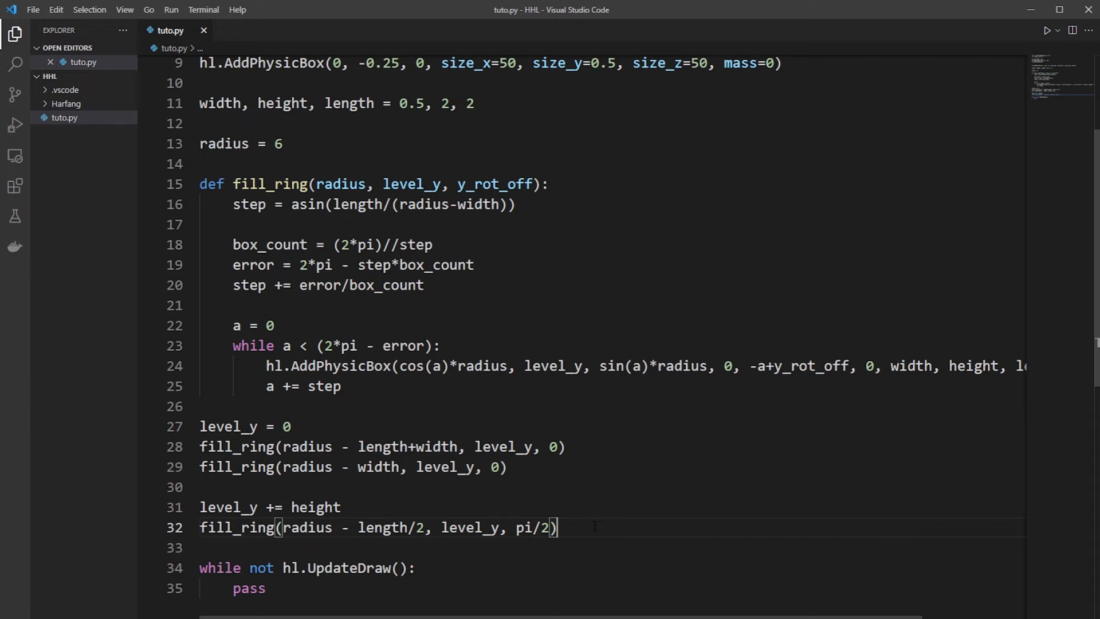
{"action": "left_click", "coordinate": [1045, 31]}
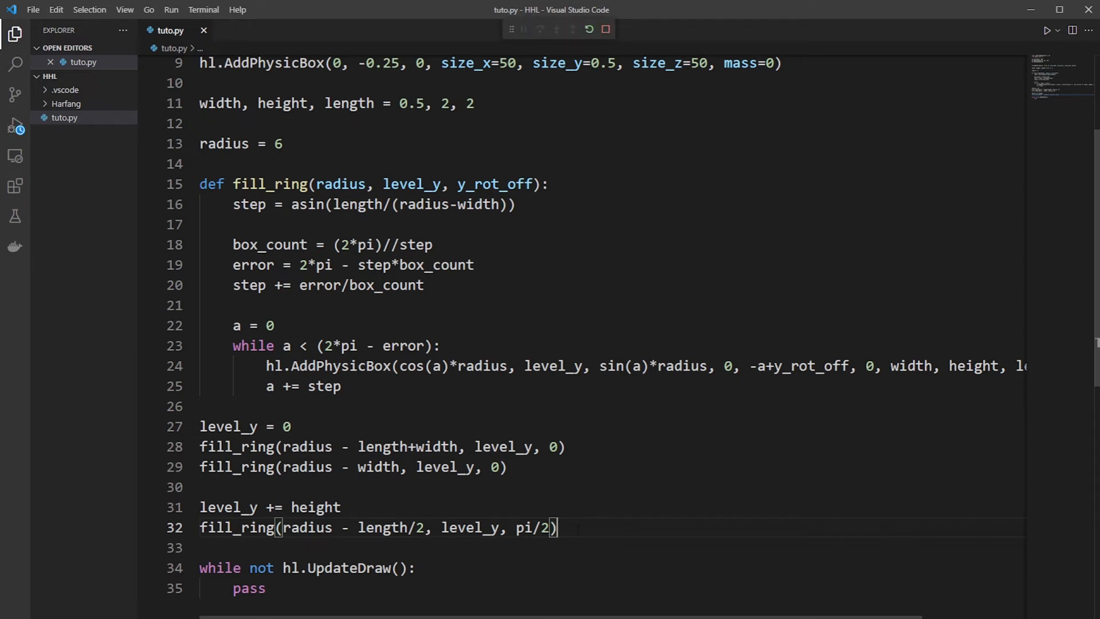
{"action": "left_click", "coordinate": [1046, 30]}
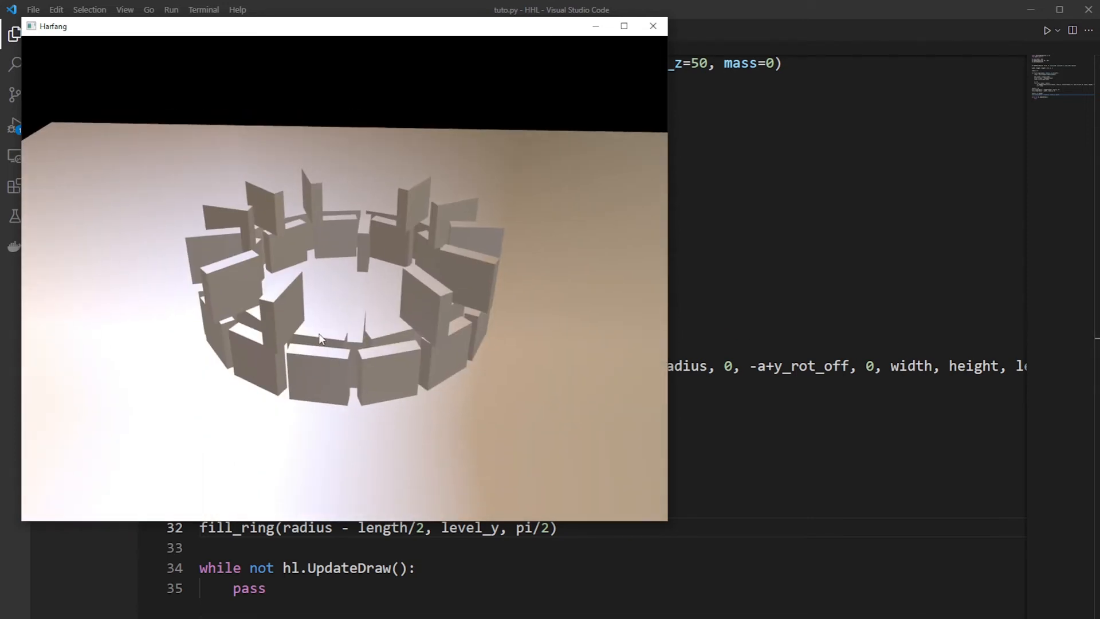
{"action": "mouse_move", "coordinate": [432, 224]}
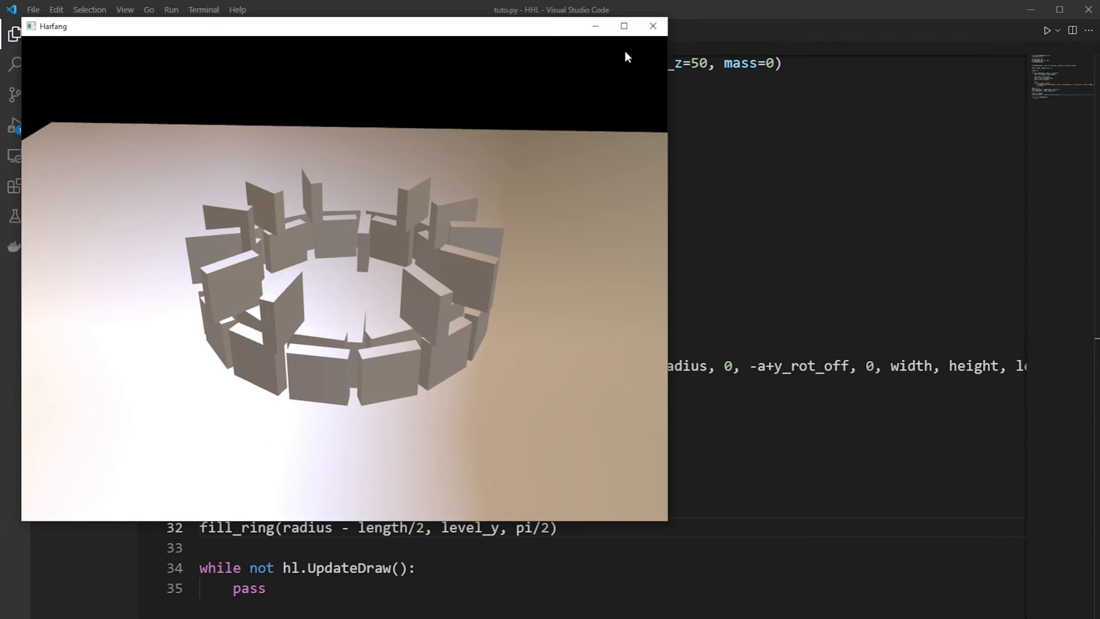
{"action": "left_click", "coordinate": [652, 26]}
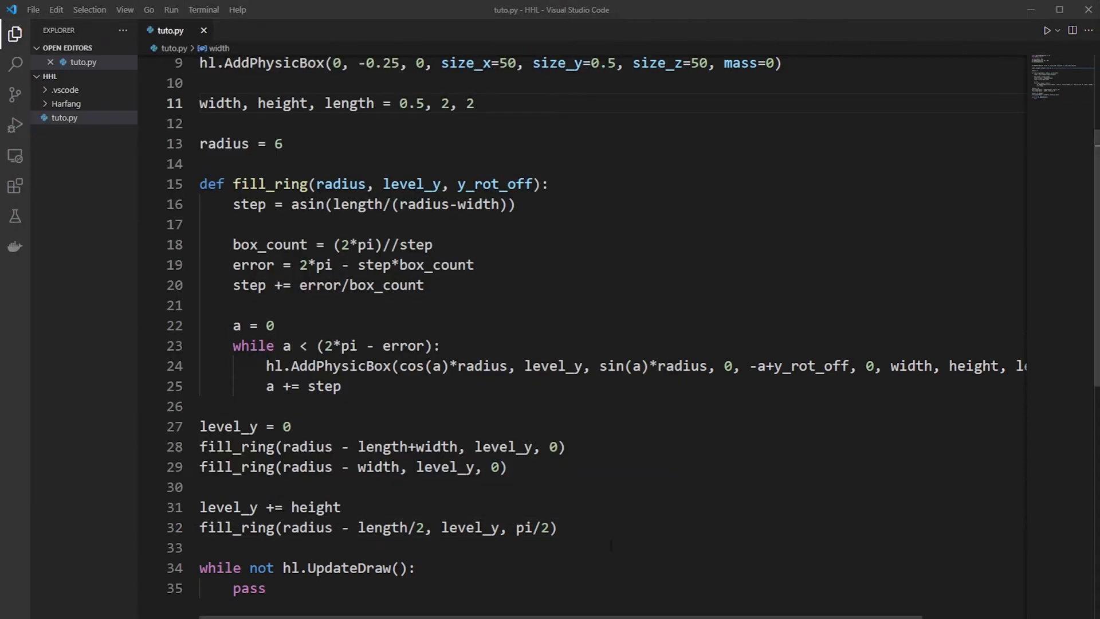
Step: Write the header def add_kapla_tower(width, height, length, radius, level_count, x, y, z) above the ring code
{"action": "scroll", "scroll_direction": "down", "scroll_amount": 3}
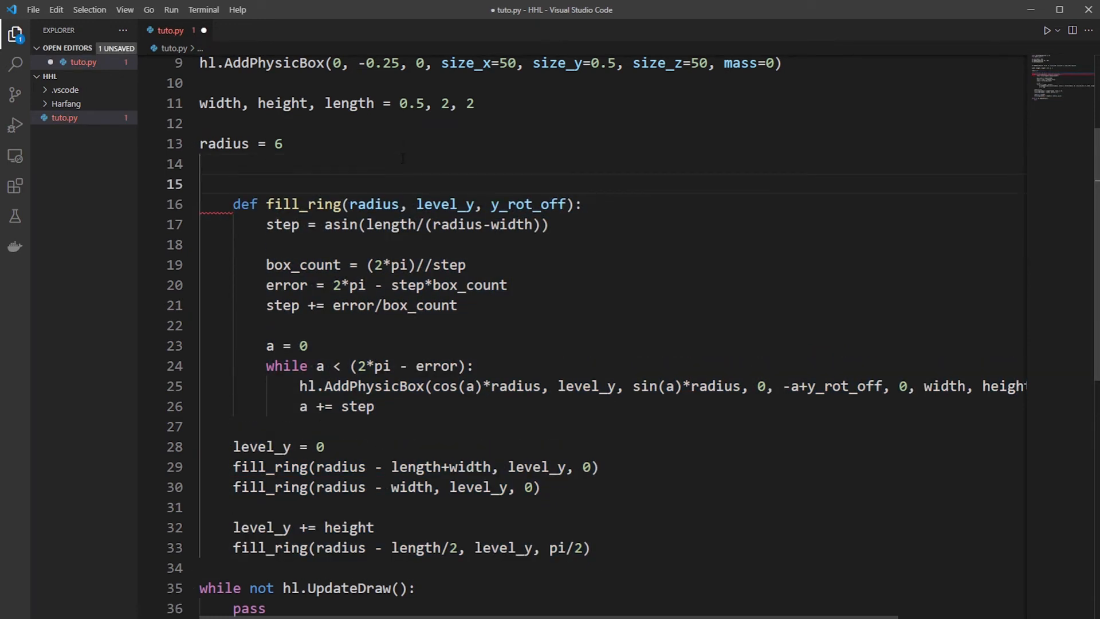
{"action": "type", "text": "def add_"}
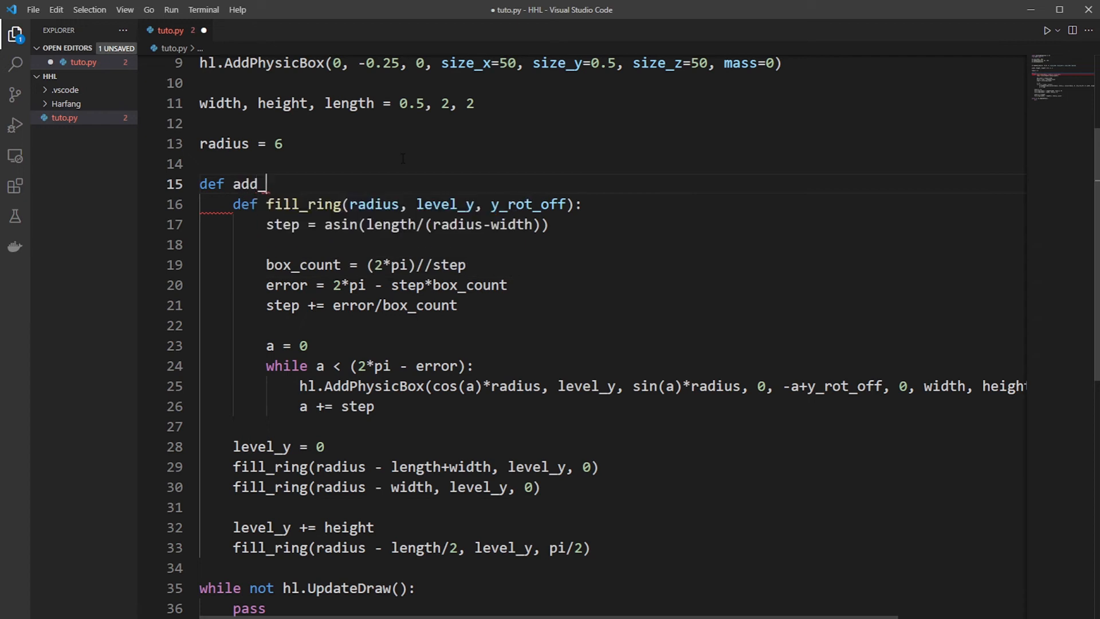
{"action": "type", "text": "kapla"}
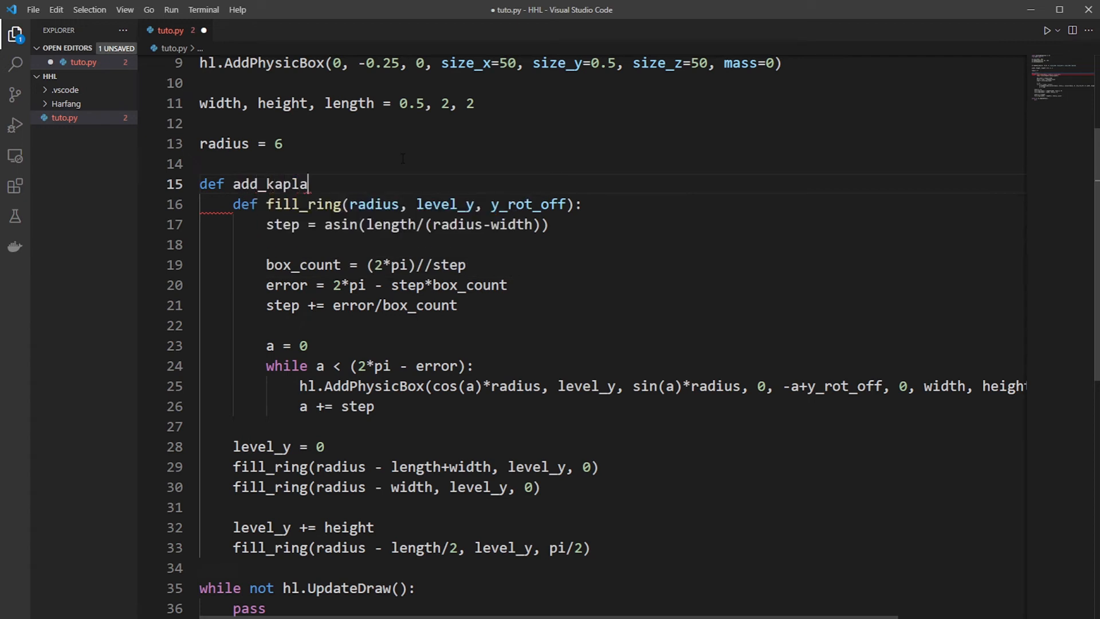
{"action": "type", "text": "_tower()"}
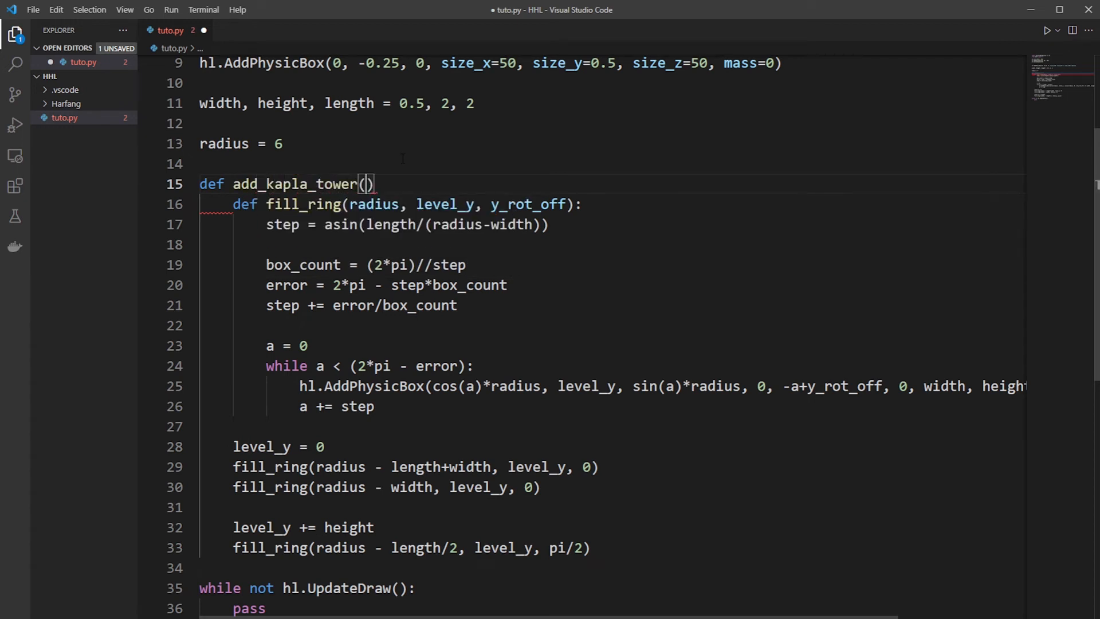
{"action": "type", "text": "width,"}
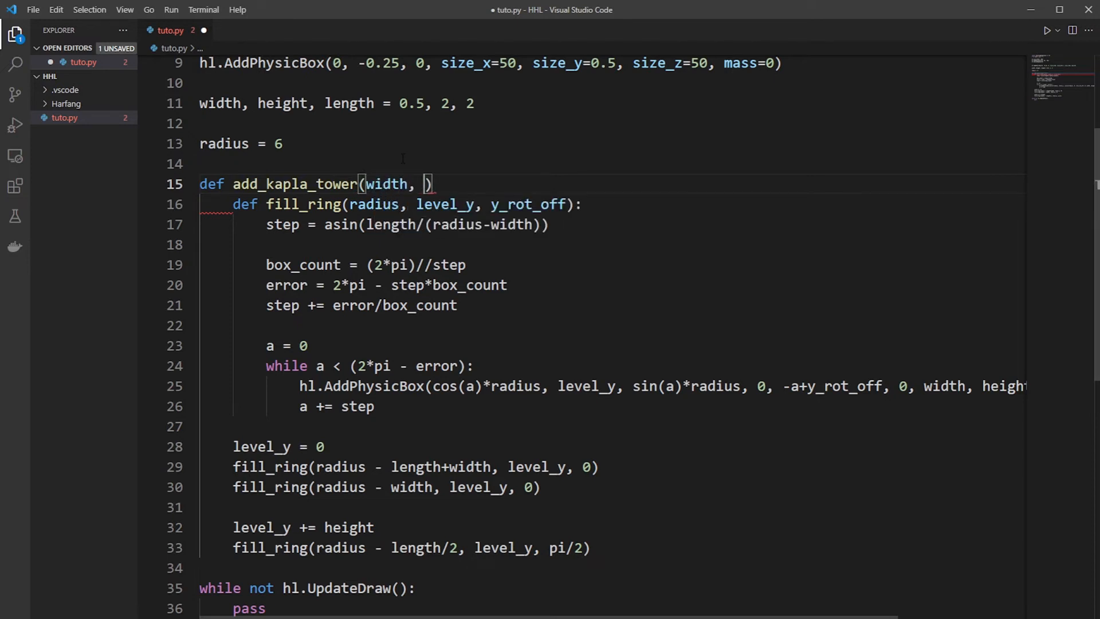
{"action": "type", "text": "height, length,"}
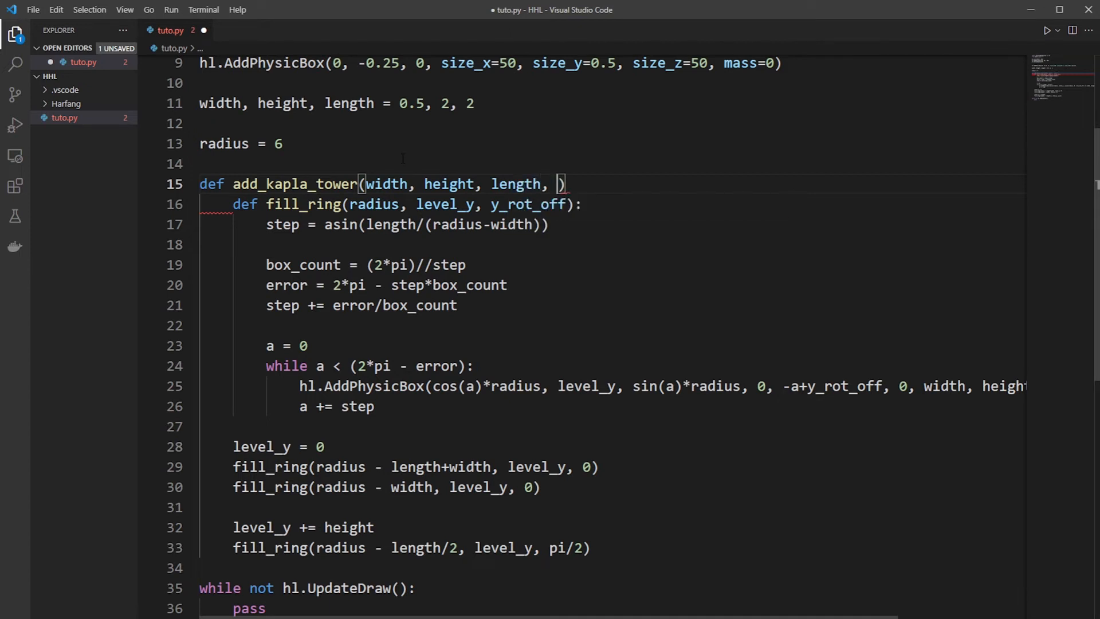
{"action": "type", "text": "radiu"}
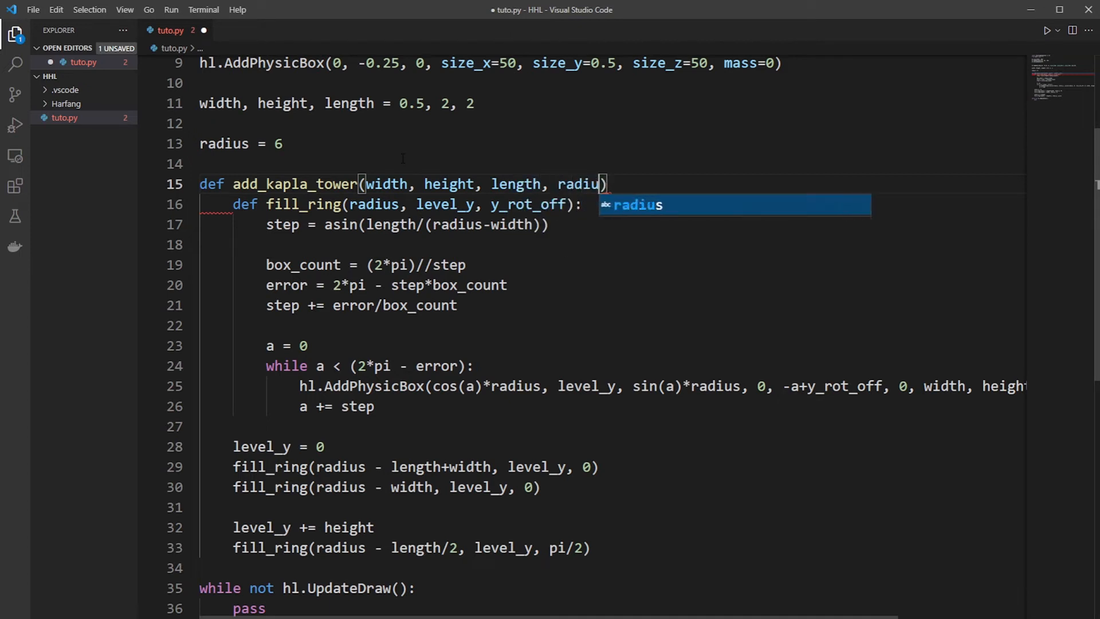
{"action": "type", "text": "s, le"}
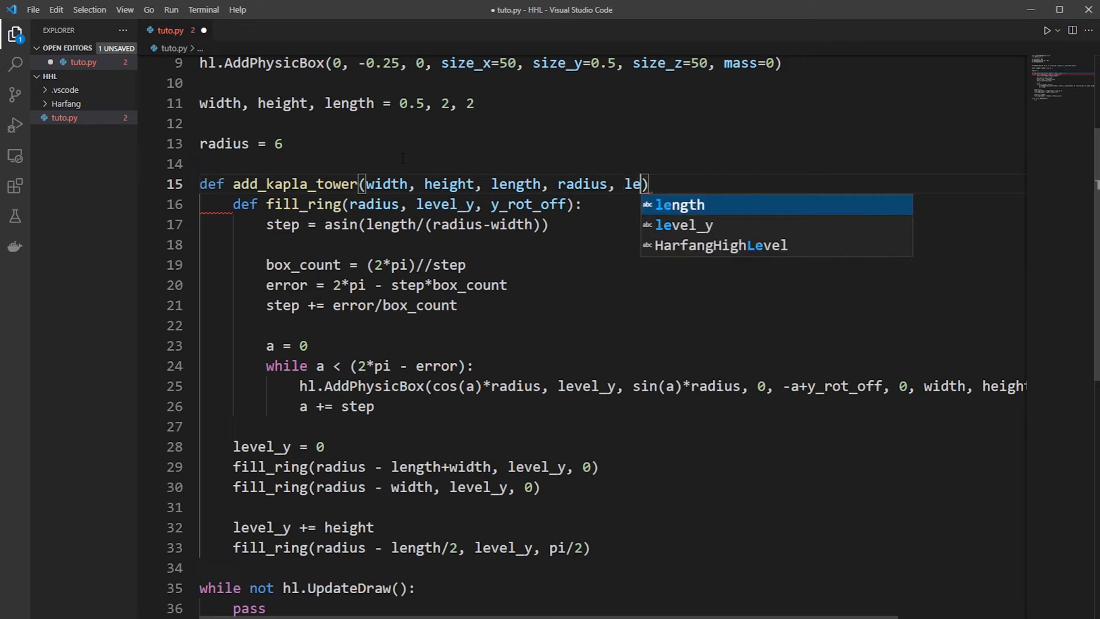
{"action": "key", "text": "Backspace"}
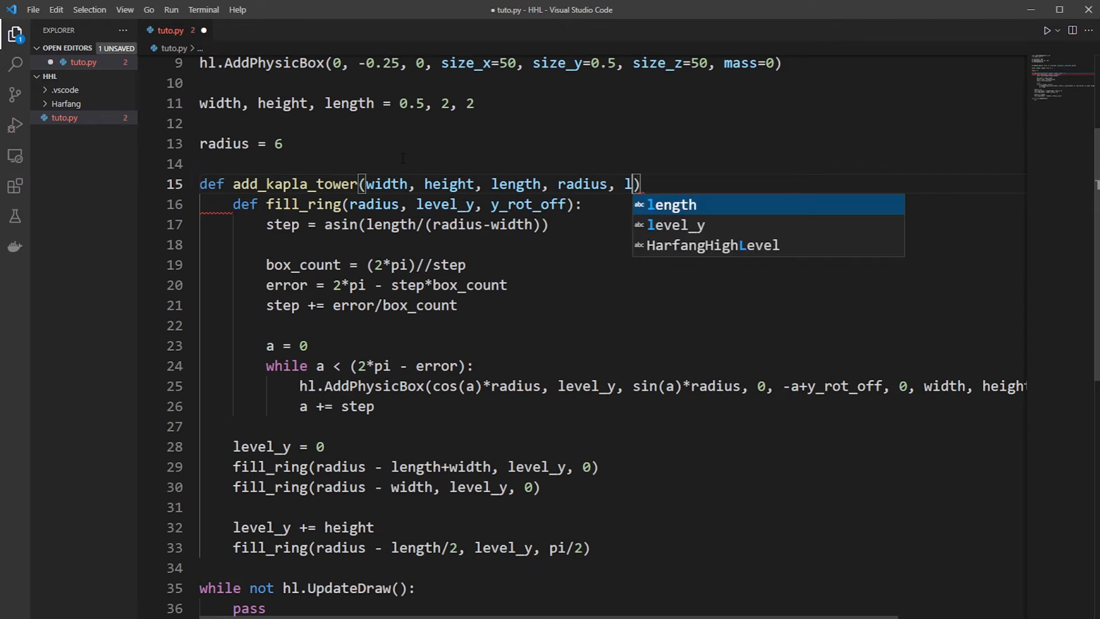
{"action": "type", "text": "evel_count"}
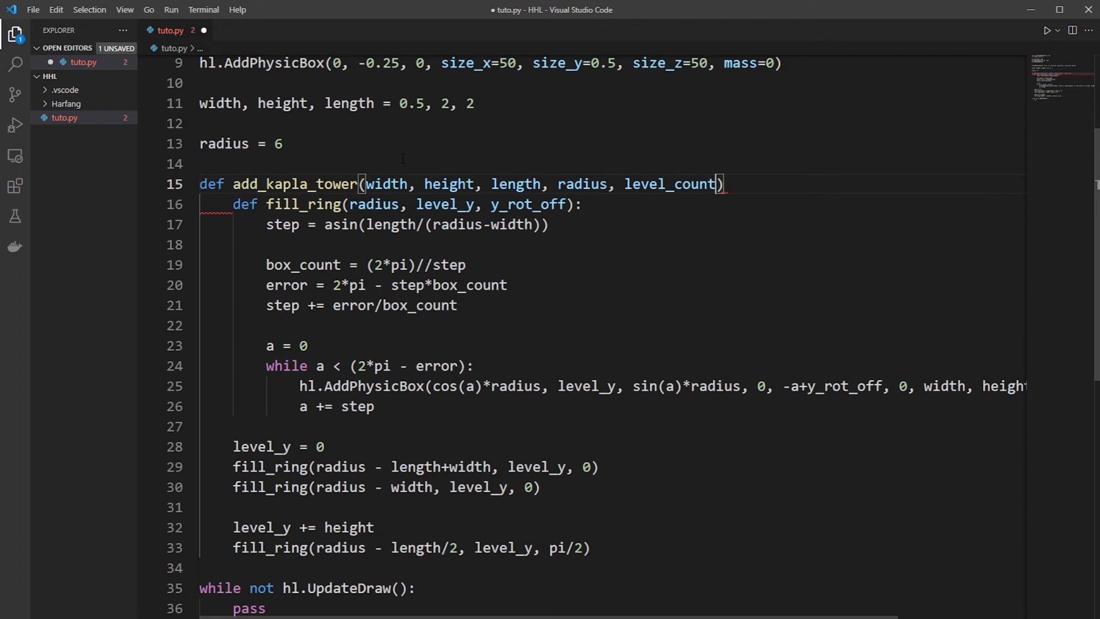
{"action": "type", "text": ","}
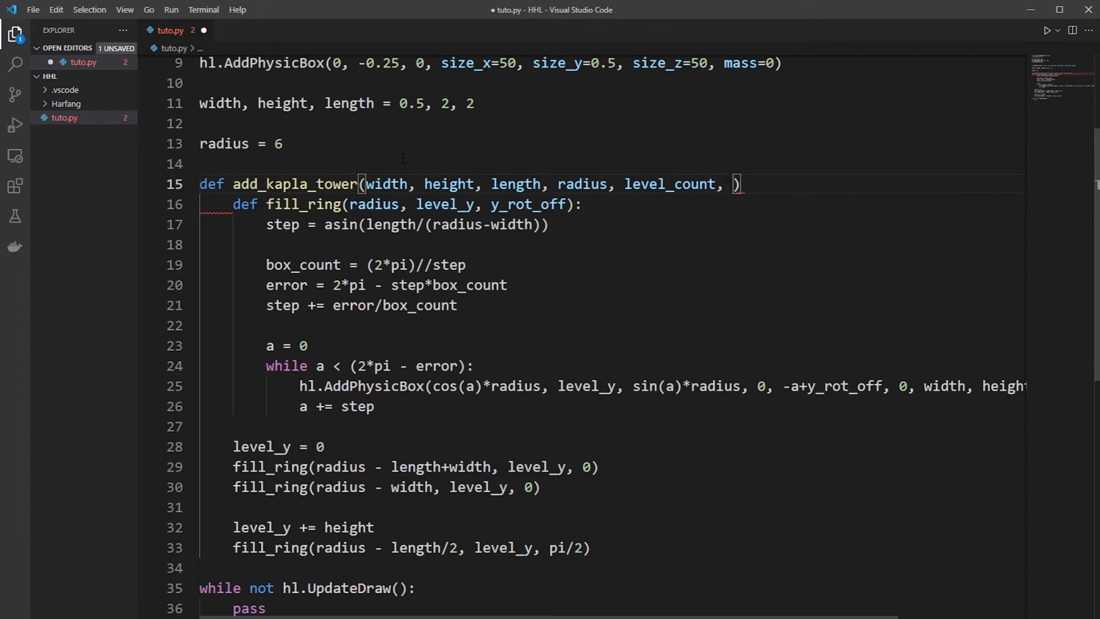
{"action": "type", "text": "x, y, z"}
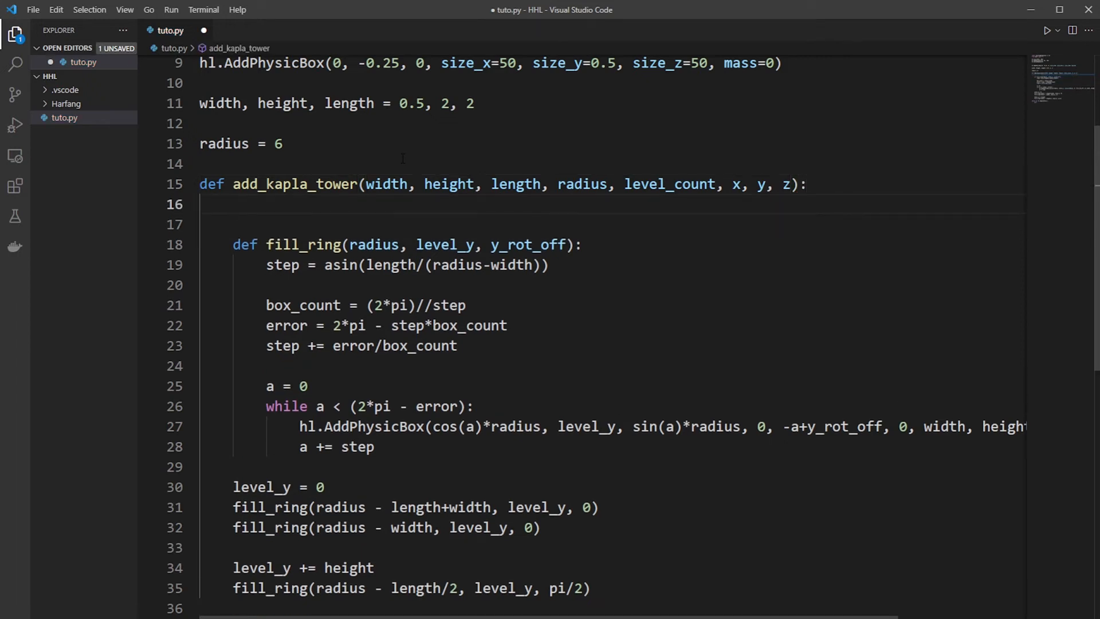
Step: Start the function body with level_y = y + height/2
{"action": "type", "text": "level_"}
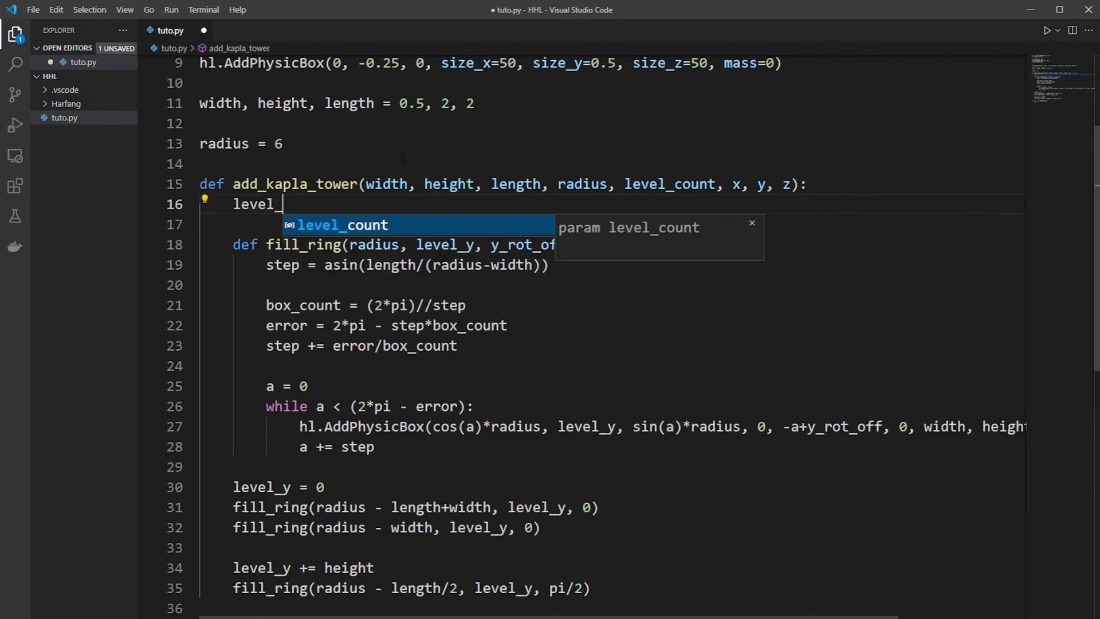
{"action": "type", "text": "y"}
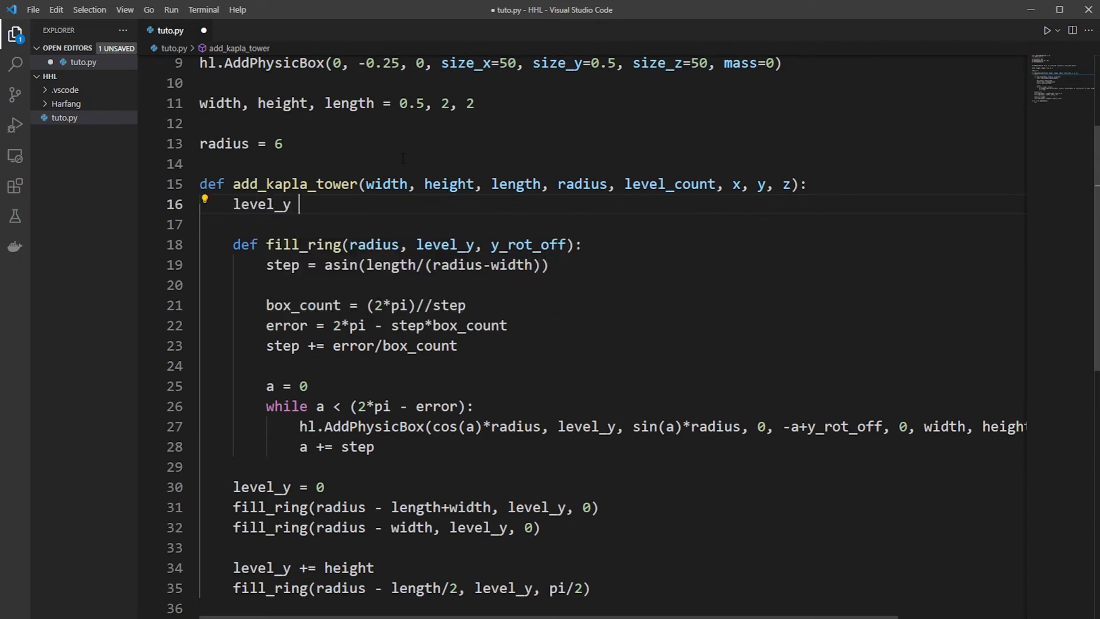
{"action": "type", "text": "= y"}
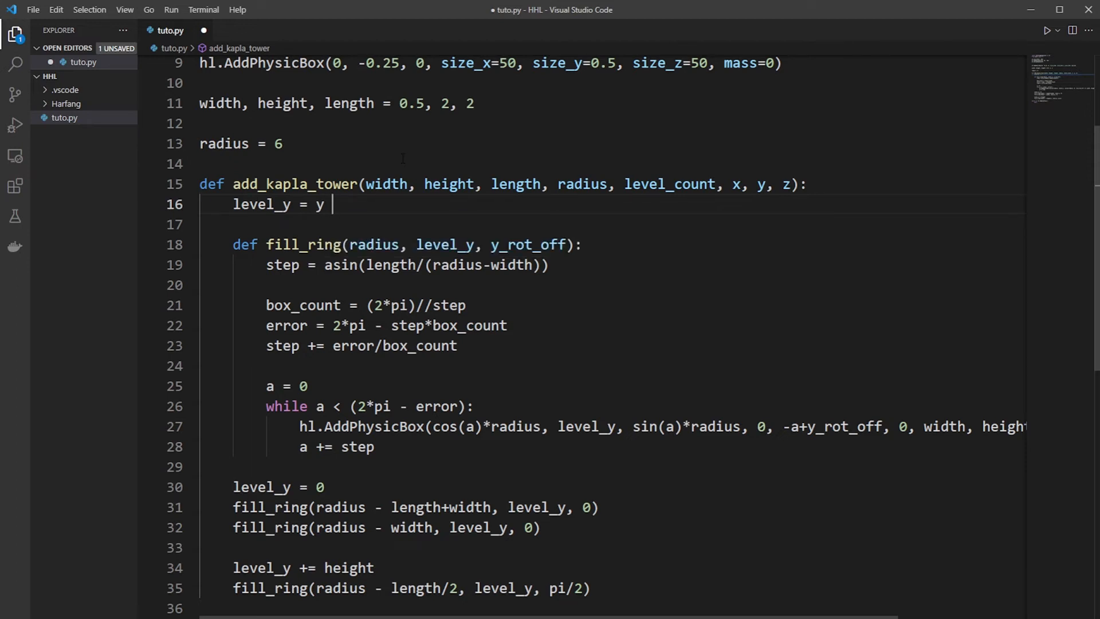
{"action": "type", "text": "+"}
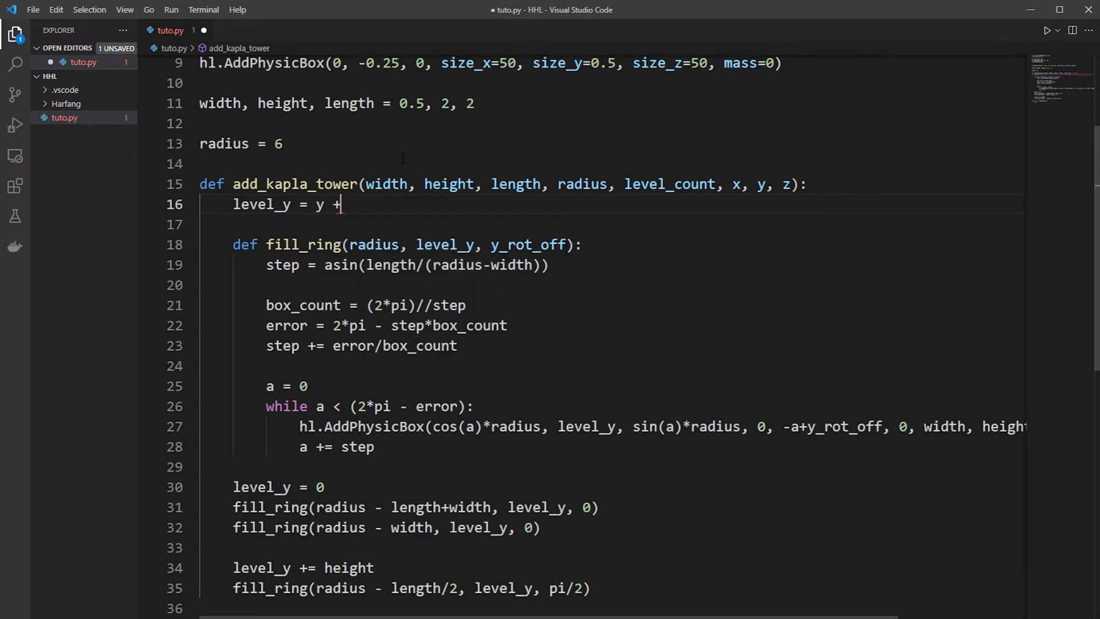
{"action": "type", "text": "height"}
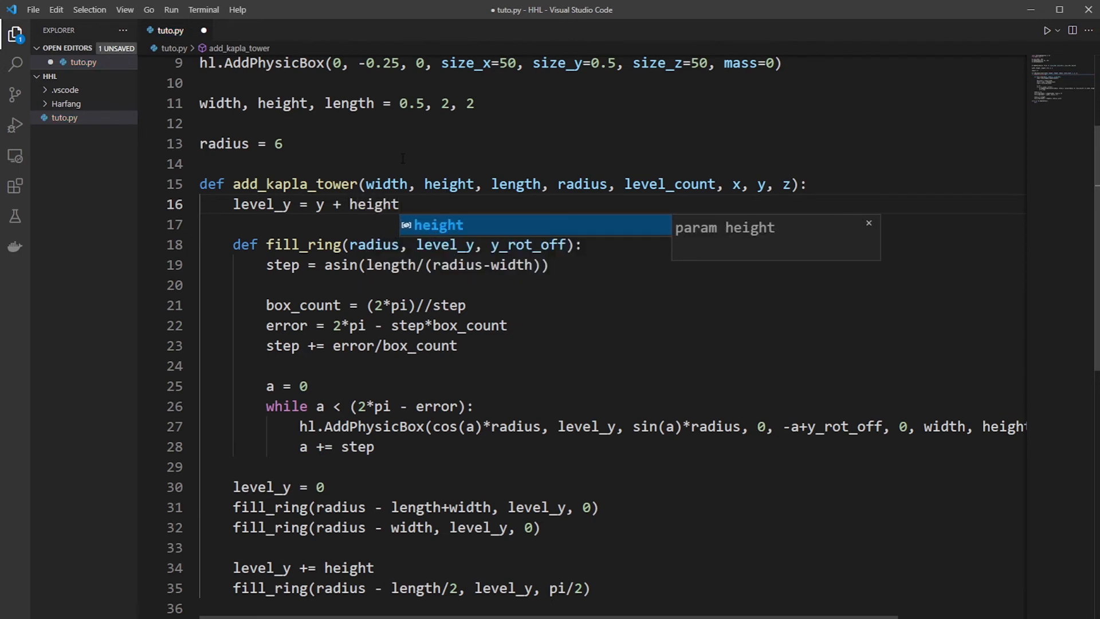
{"action": "type", "text": "/2"}
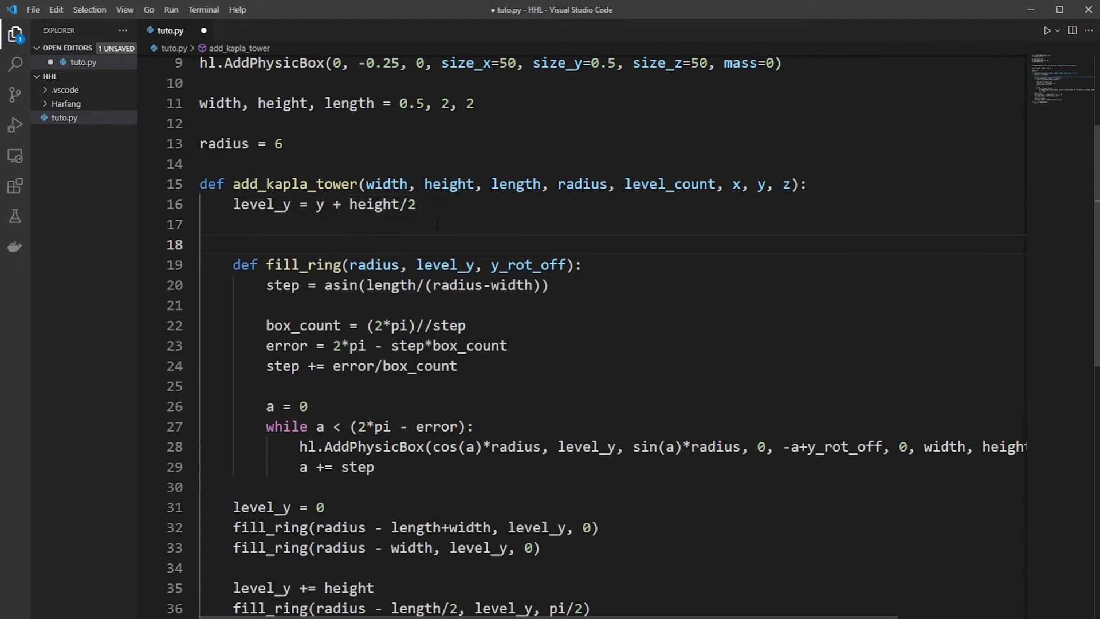
Step: Enclose the ring code in a for i in range(level_count//2) loop ending with level_y += height
{"action": "type", "text": "for"}
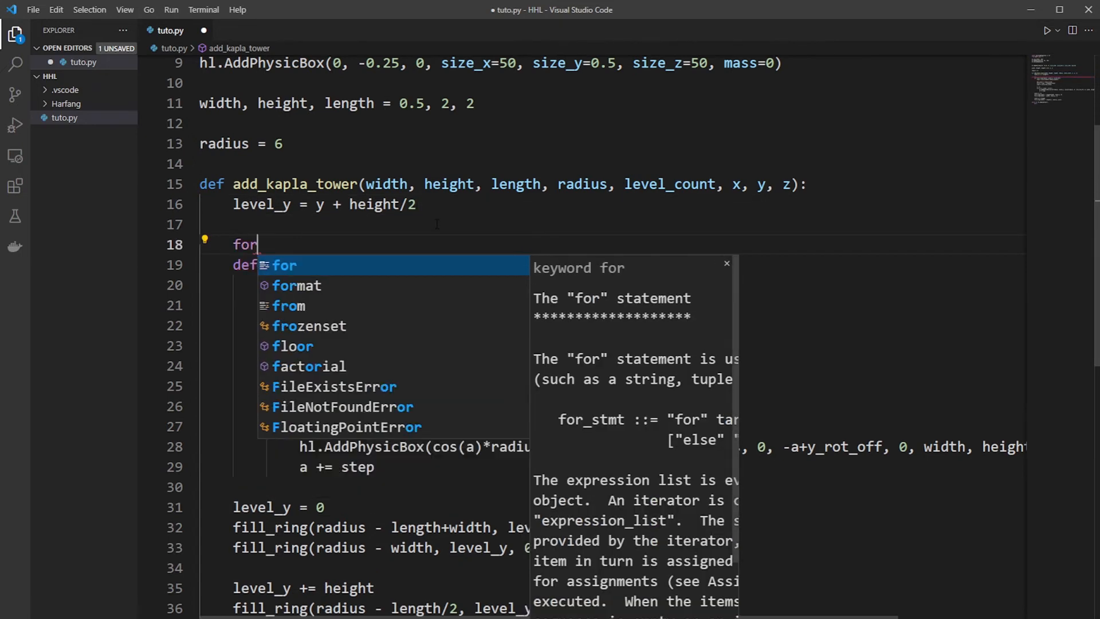
{"action": "type", "text": "i in range"}
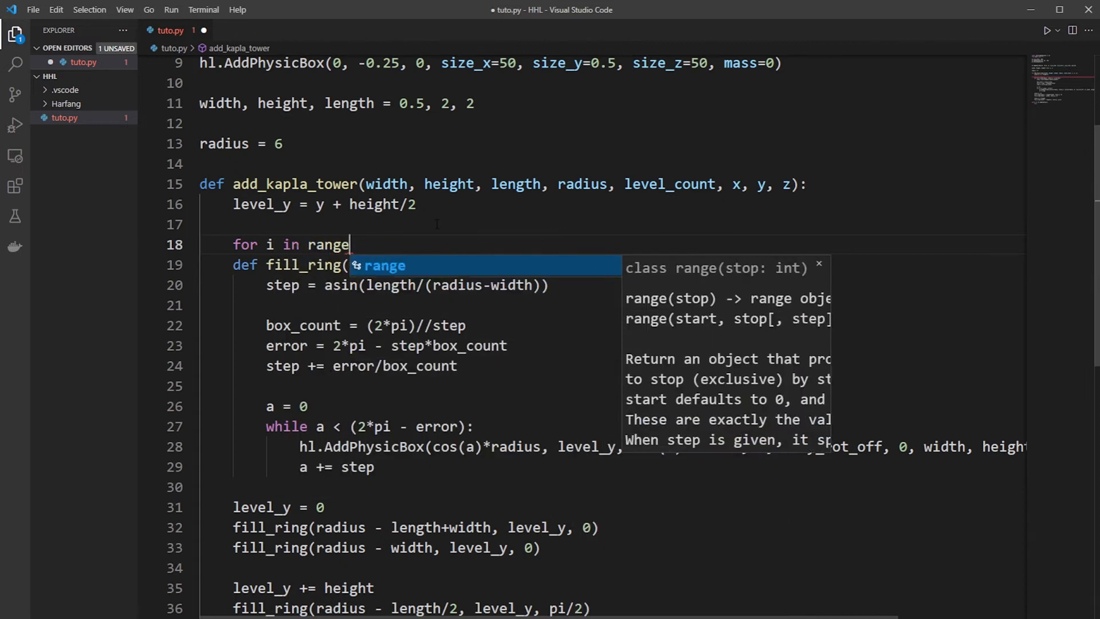
{"action": "type", "text": "(level_count//2):"}
{"action": "type", "text": "level_y += height"}
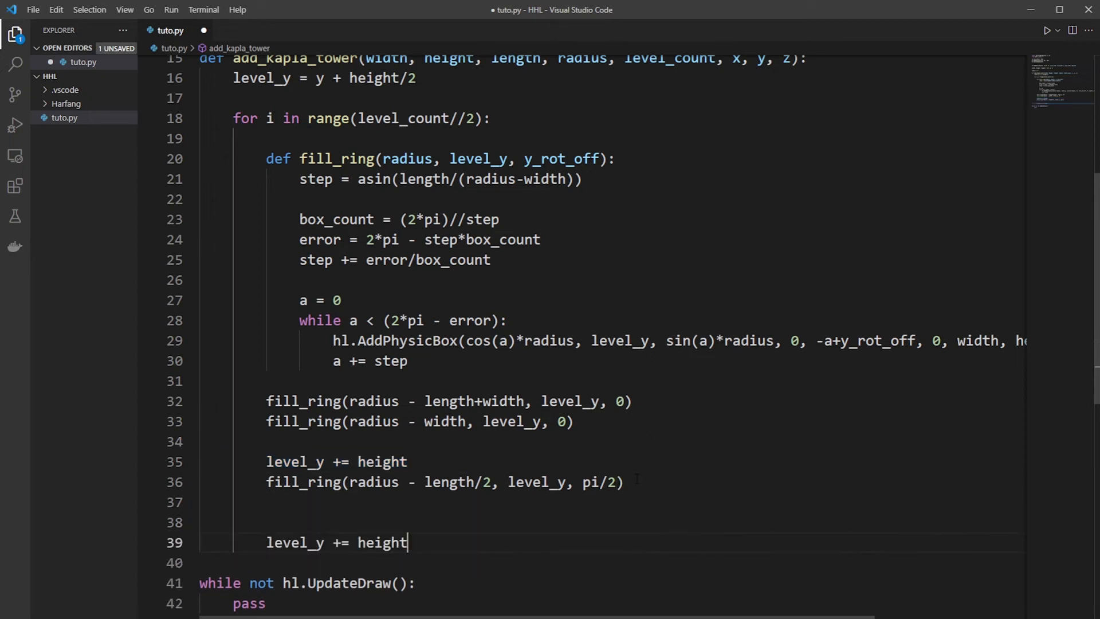
{"action": "key", "text": "Backspace"}
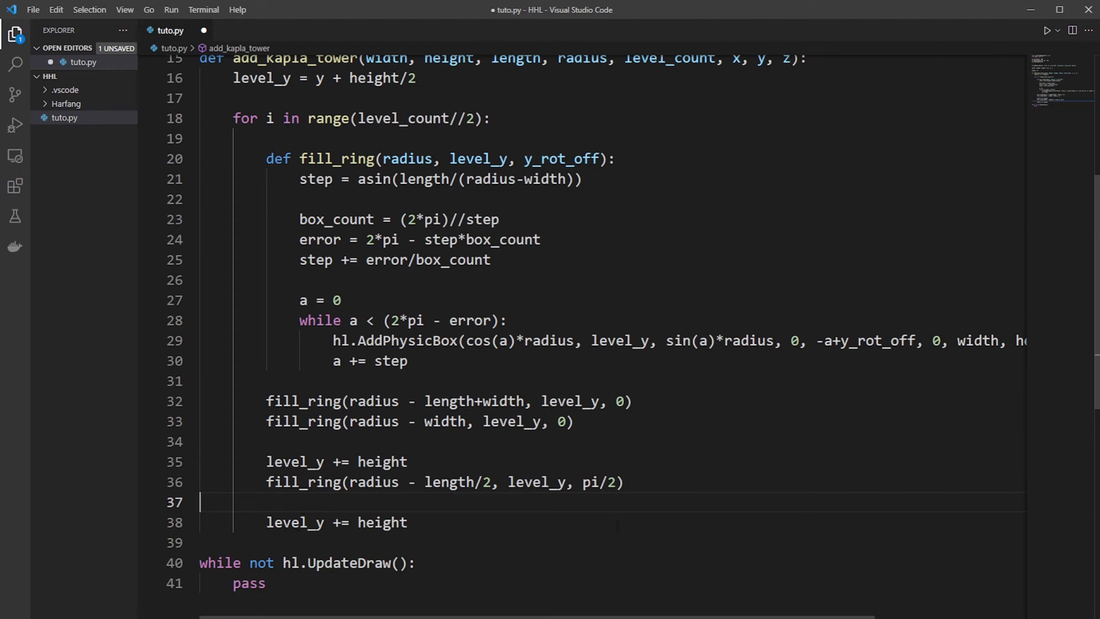
{"action": "scroll", "scroll_direction": "down", "scroll_amount": 3}
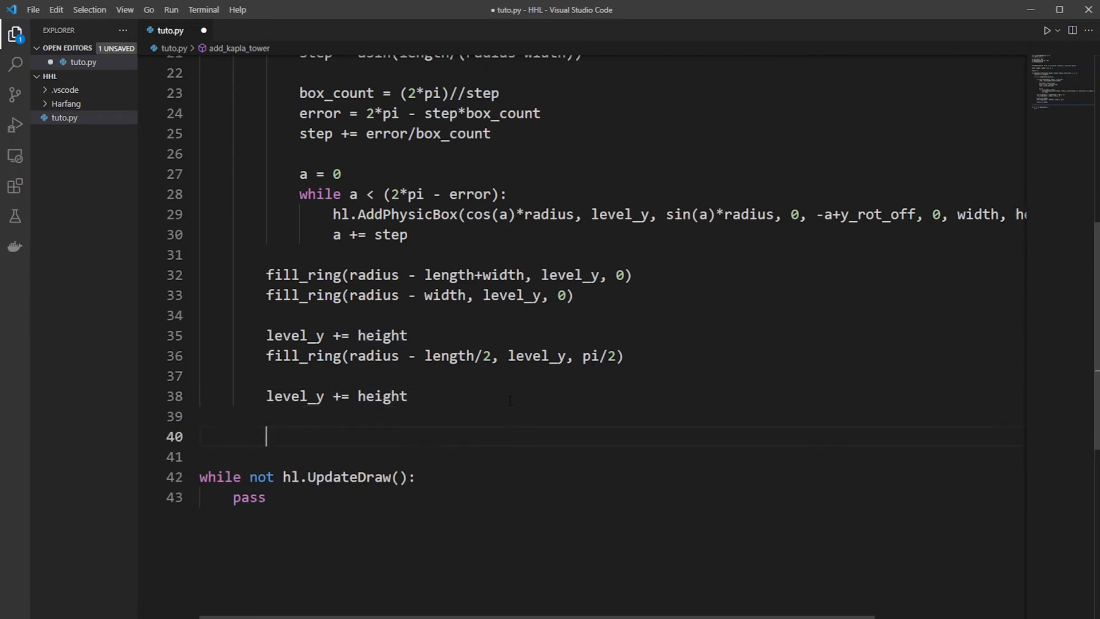
Step: Call add_kapla_tower(0.5, 2, 2, 6, 4, 0, 0, 0), then save and run the script
{"action": "type", "text": "add"}
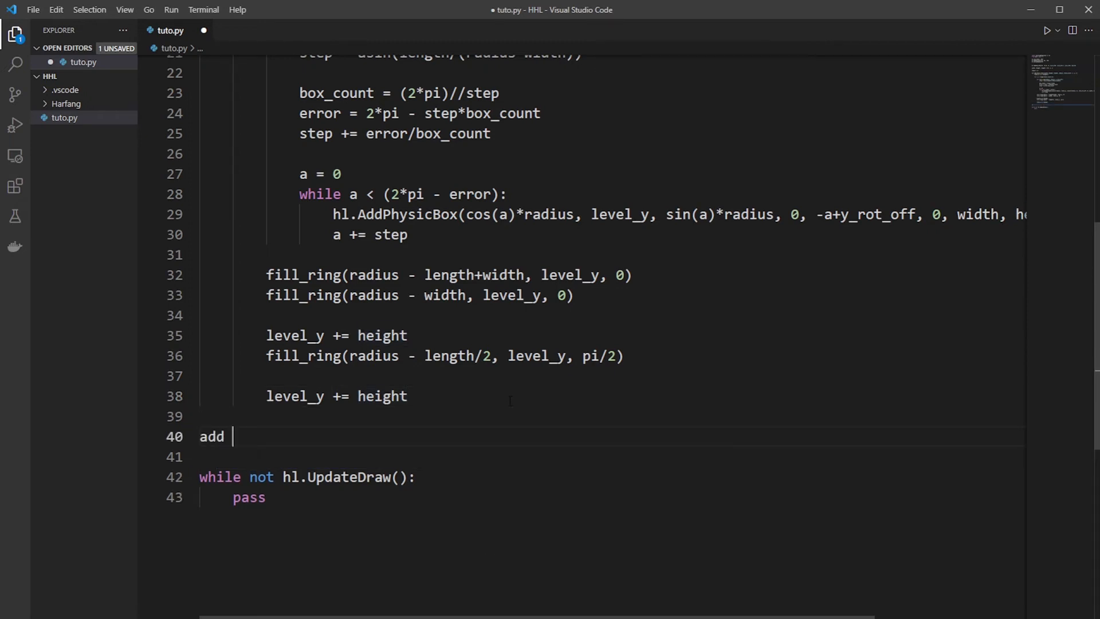
{"action": "type", "text": "_j"}
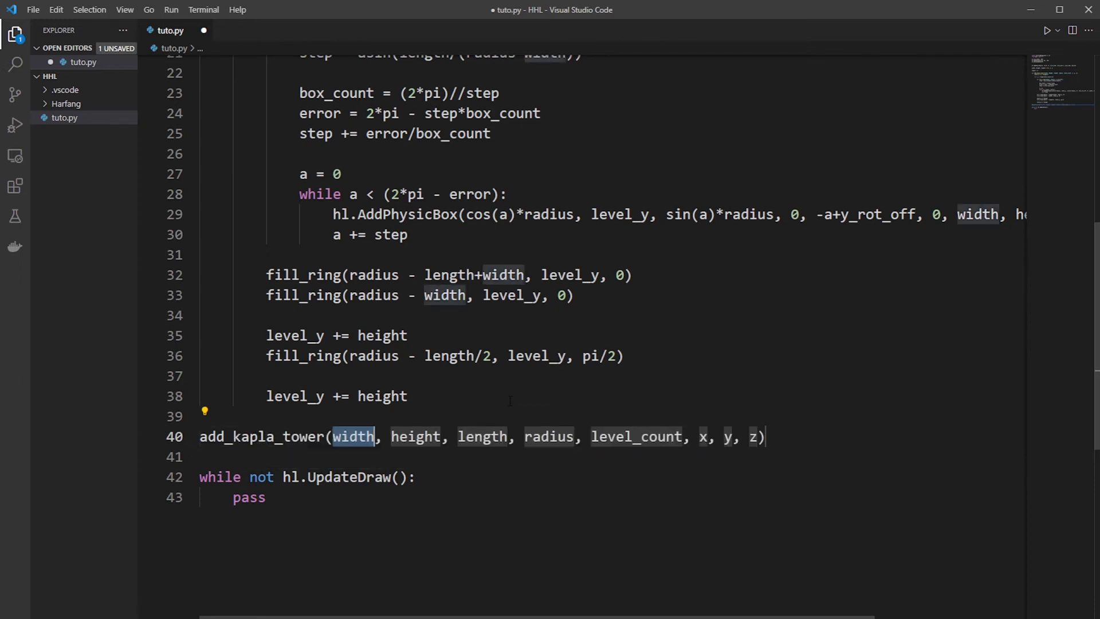
{"action": "type", "text": "0"}
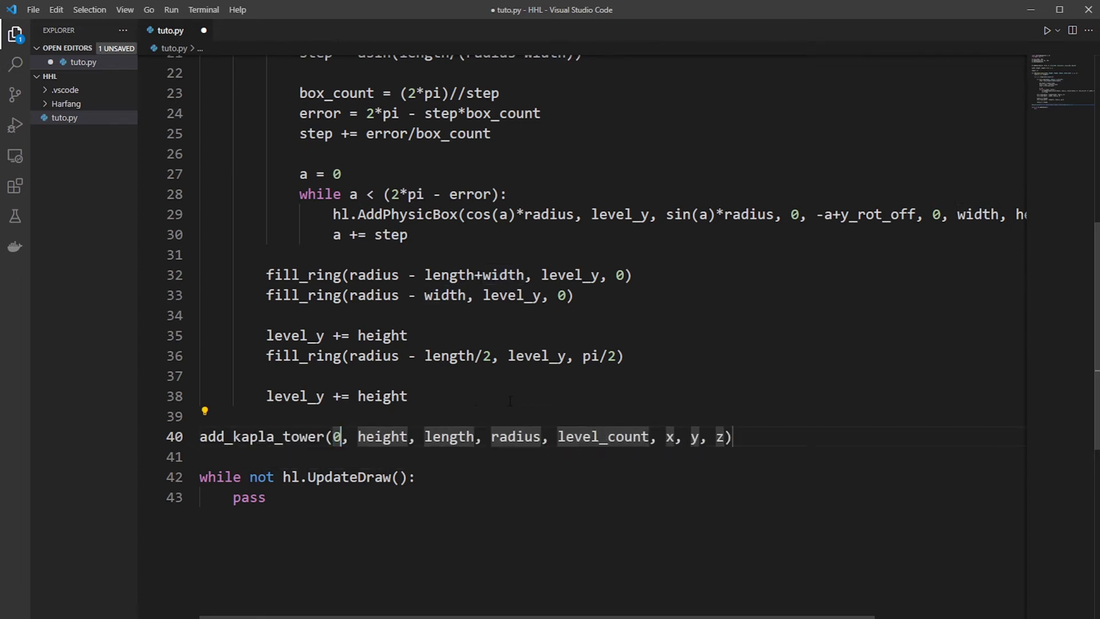
{"action": "type", "text": ".5"}
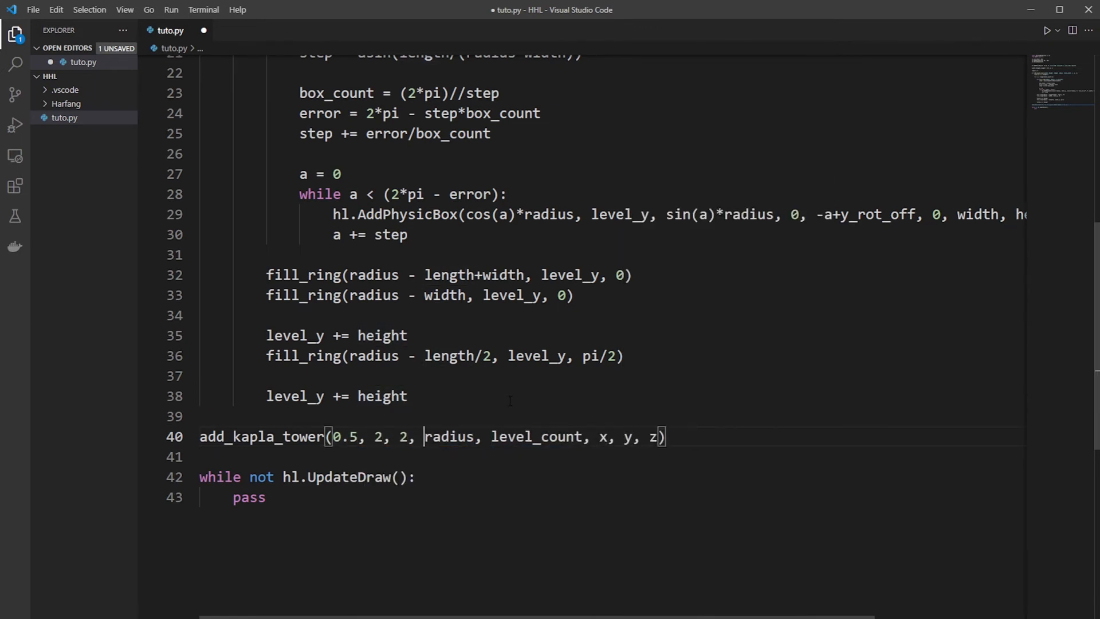
{"action": "type", "text": "6"}
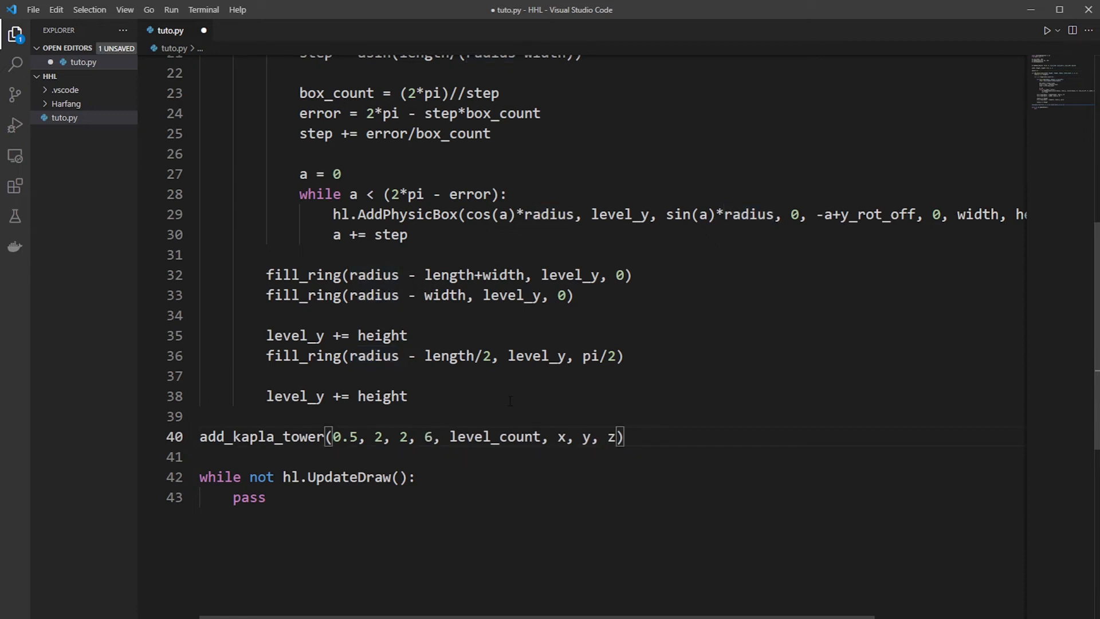
{"action": "type", "text": "4"}
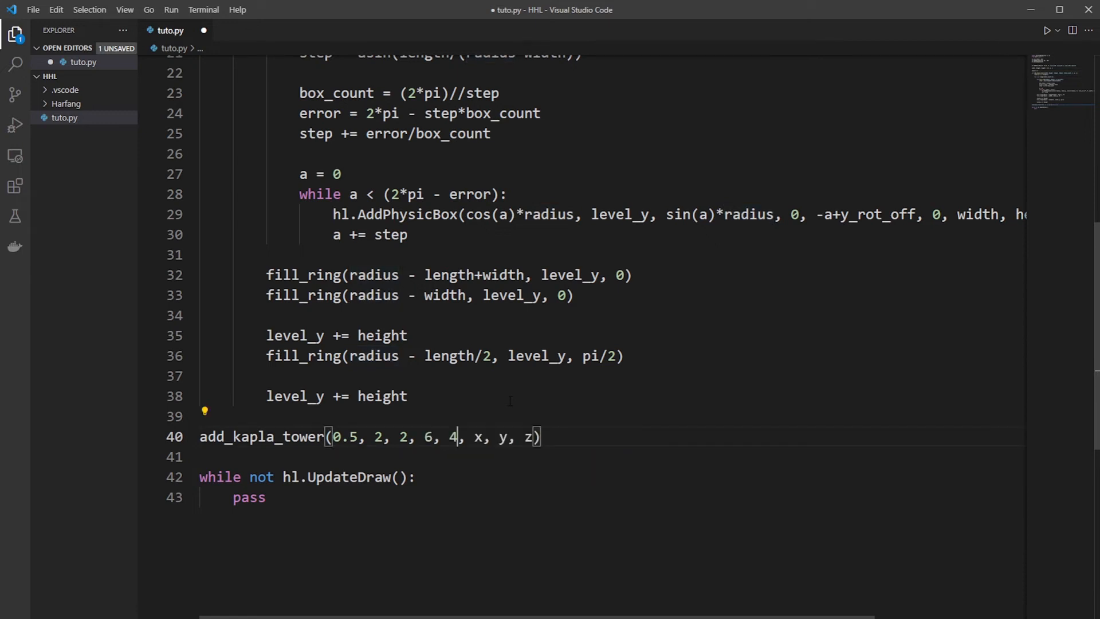
{"action": "left_click_drag", "start_coordinate": [469, 436], "coordinate": [515, 436]}
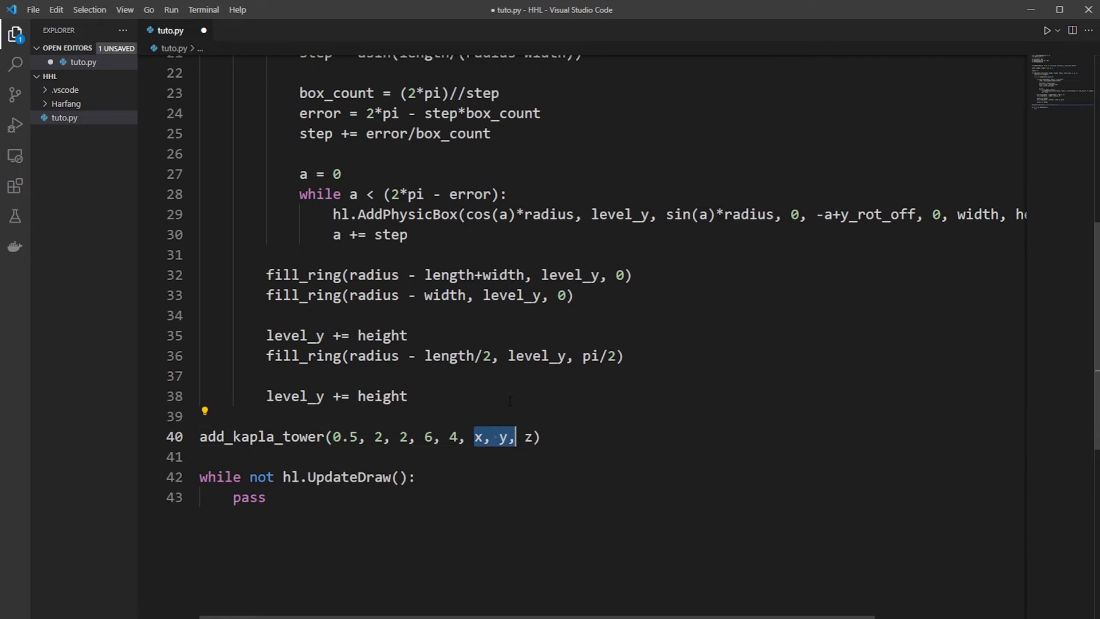
{"action": "type", "text": "0, 0, 0"}
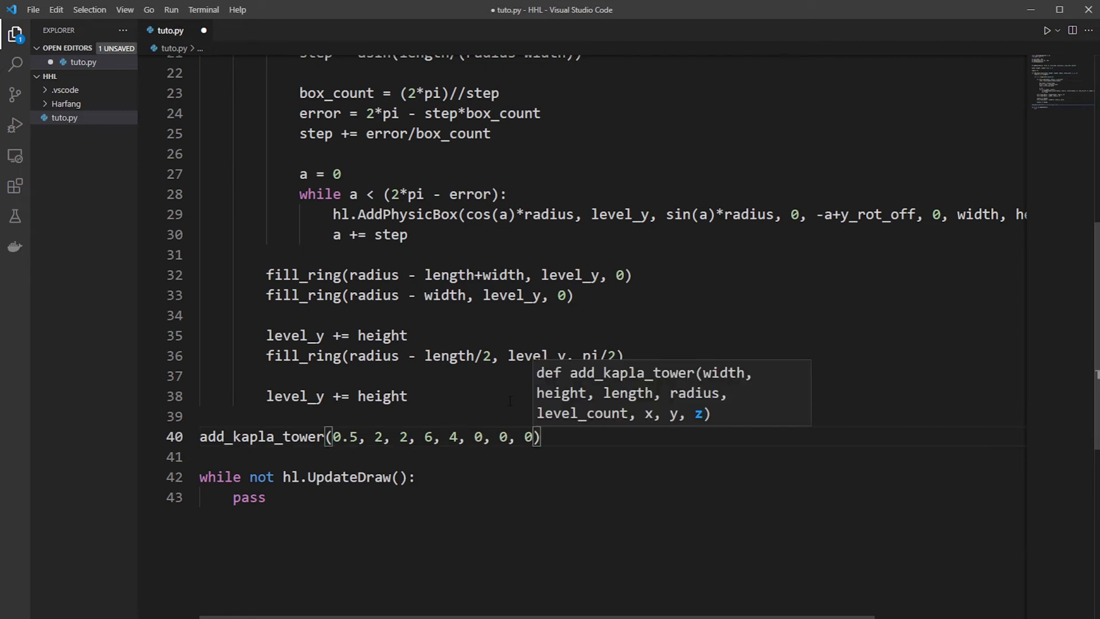
{"action": "key", "text": "ctrl+s"}
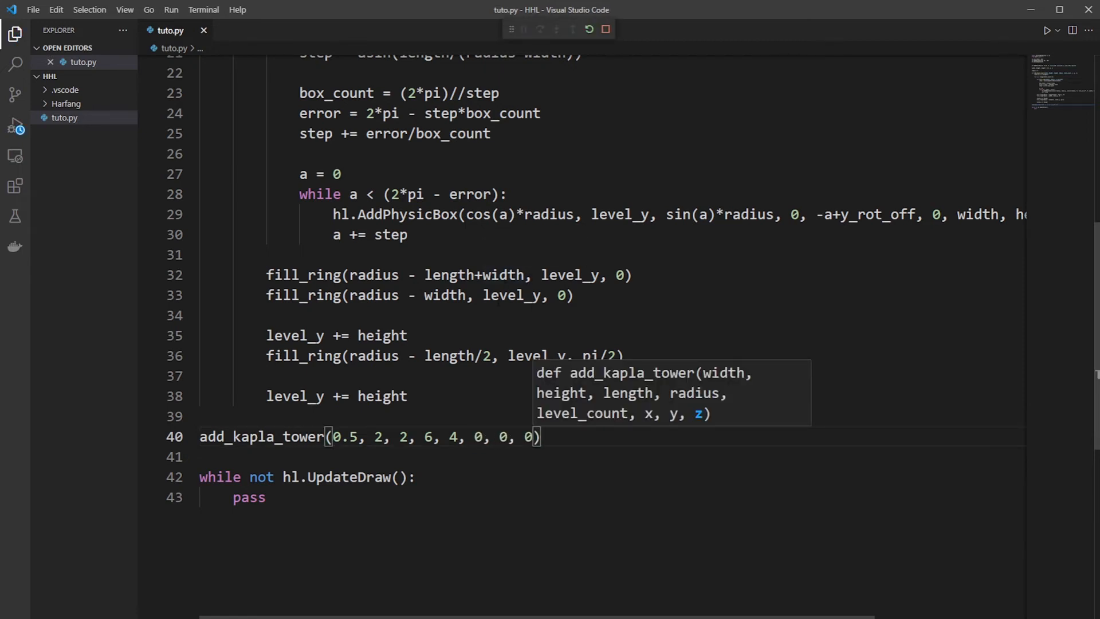
Step: Watch the tower collapse into a heap in Harfang, then close the simulation window
{"action": "left_click", "coordinate": [1045, 29]}
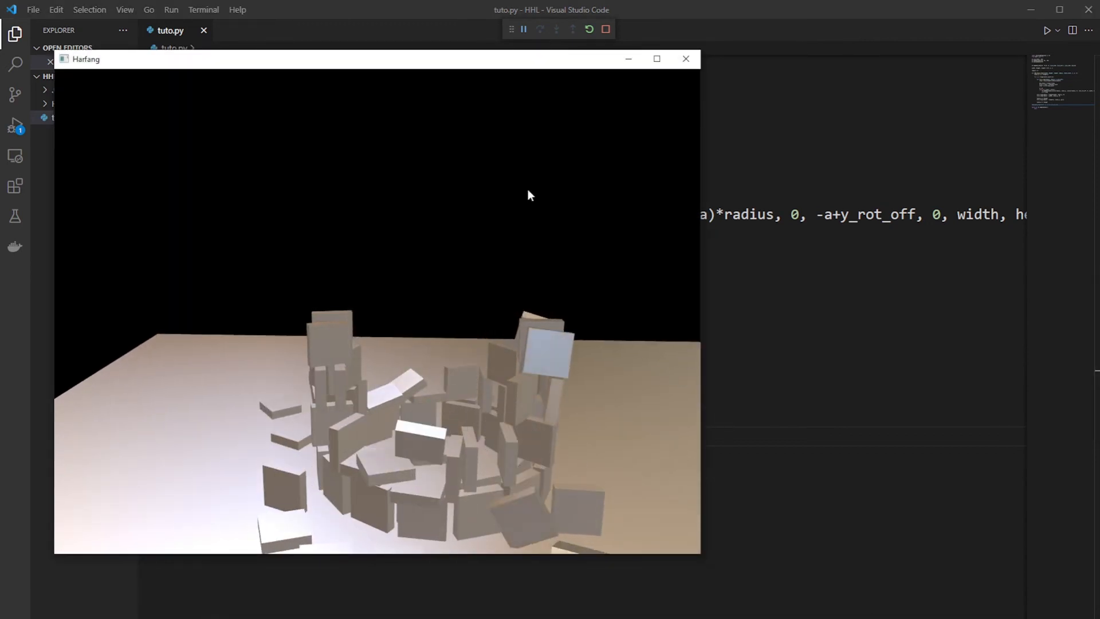
{"action": "left_click", "coordinate": [685, 59]}
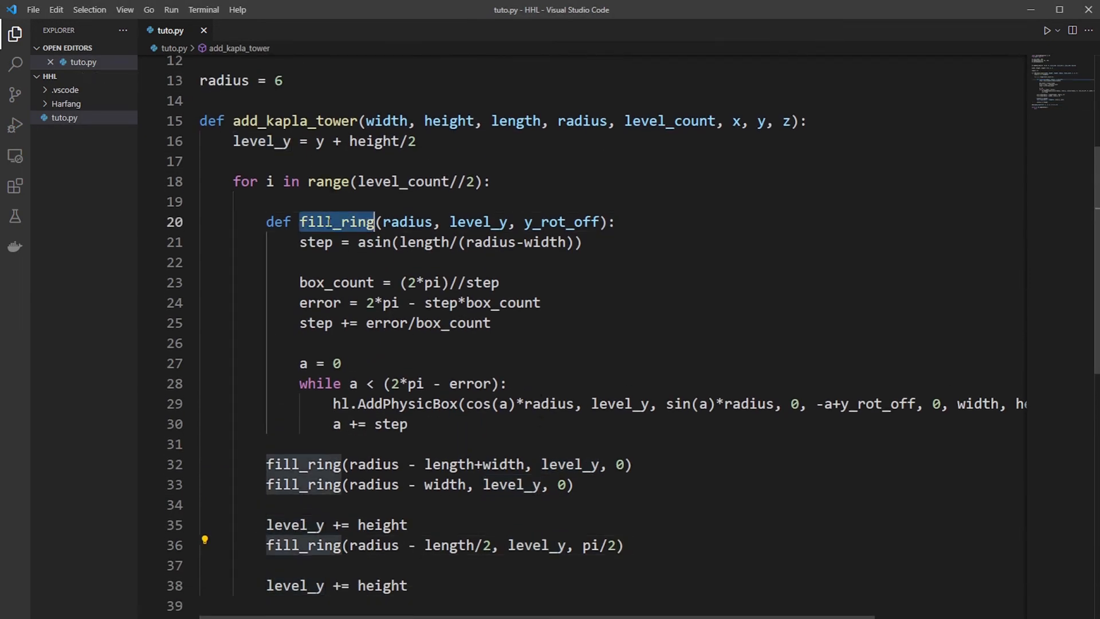
Step: Give fill_ring radius_adjust and size parameters and start rewriting the step formula with size/2
{"action": "left_click", "coordinate": [335, 221]}
{"action": "type", "text": ", "}
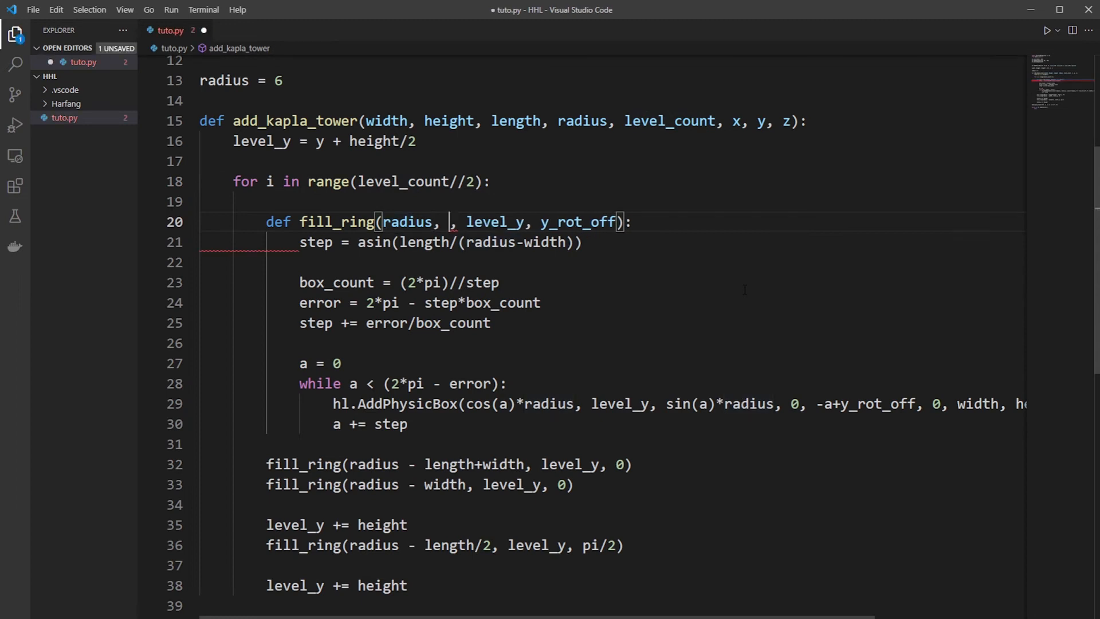
{"action": "type", "text": "radius,"}
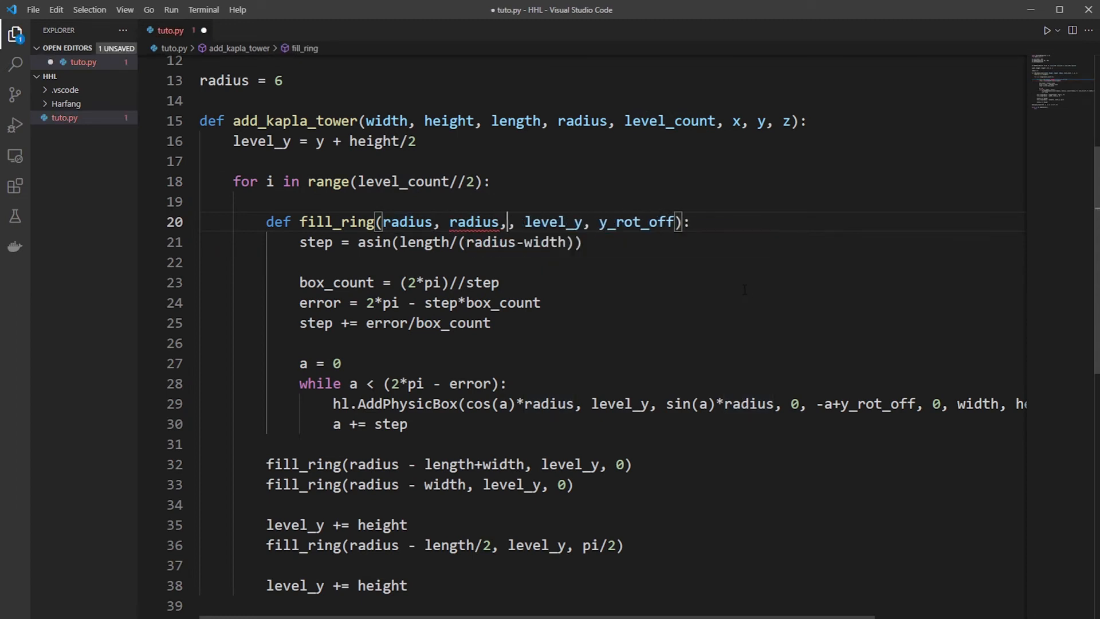
{"action": "key", "text": "Backspace"}
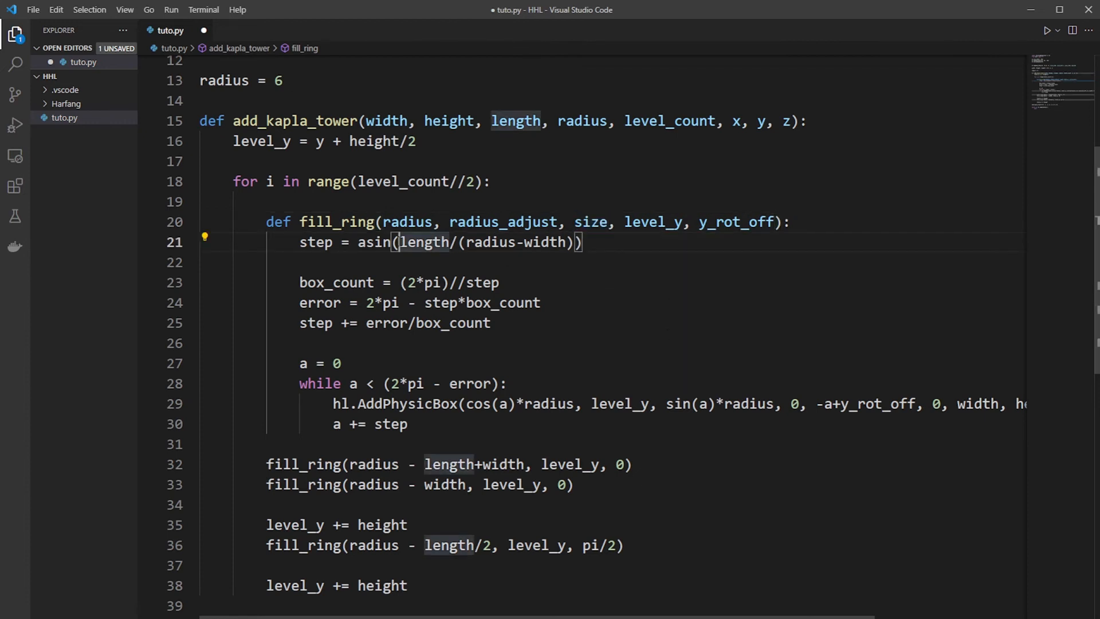
{"action": "type", "text": "size/2"}
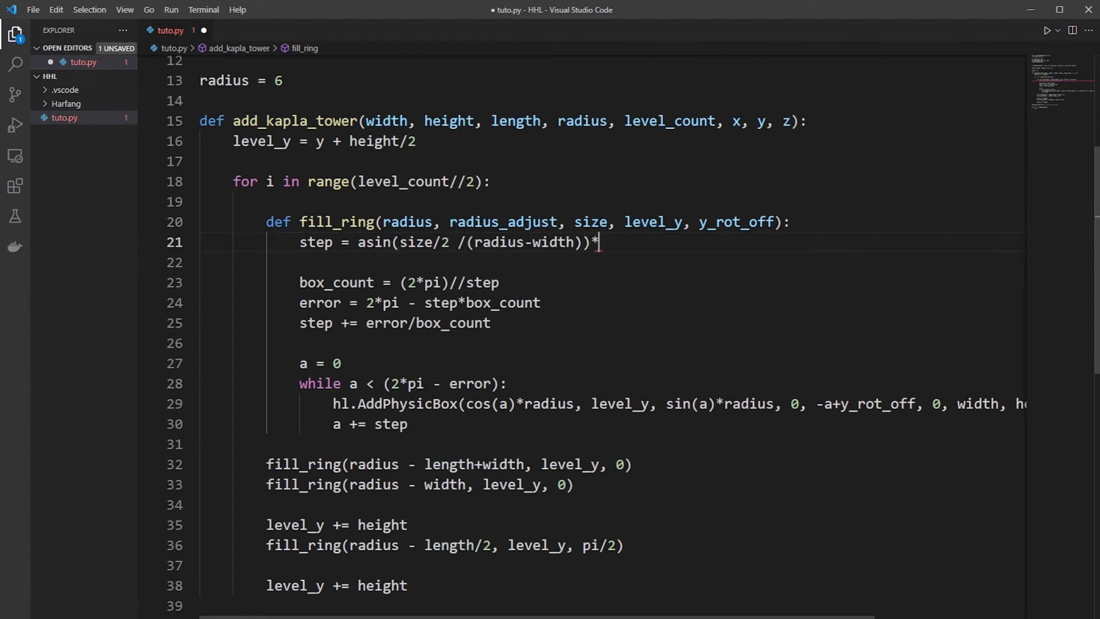
{"action": "left_click_drag", "start_coordinate": [599, 242], "coordinate": [307, 242]}
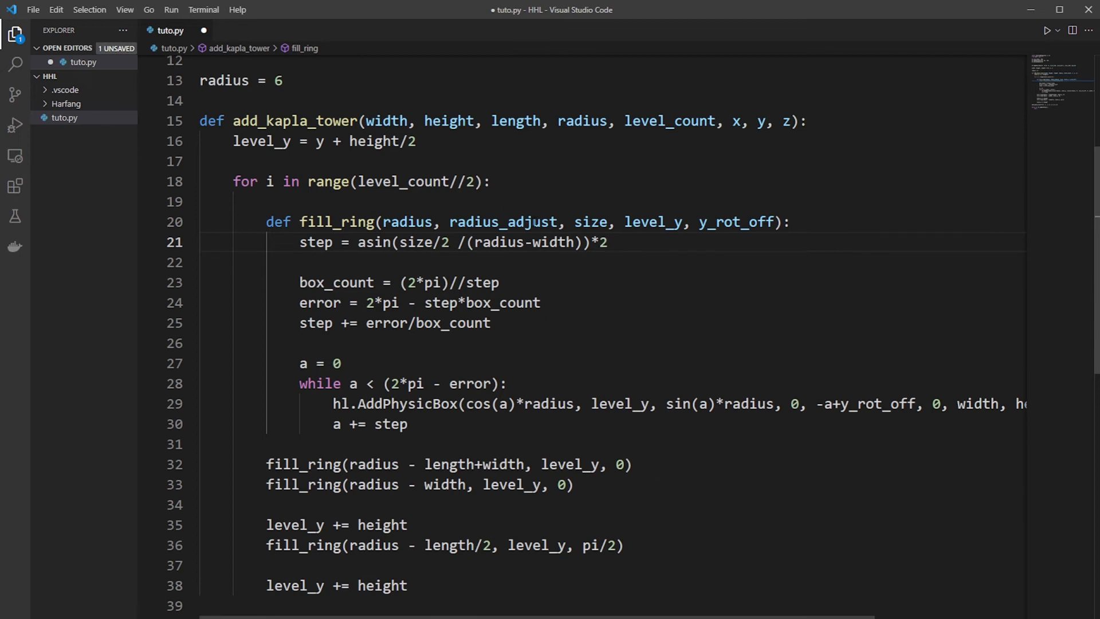
Step: Make step = asin(size/2 /(radius-radius_adjust))*2 by replacing width with radius_adjust
{"action": "double_click", "coordinate": [502, 221]}
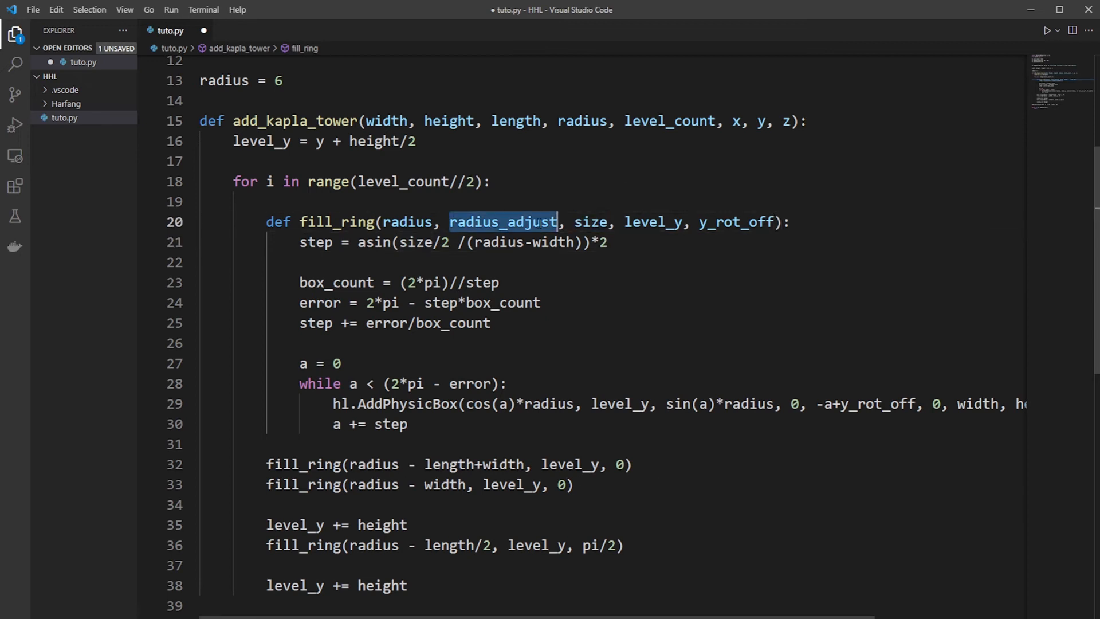
{"action": "double_click", "coordinate": [502, 221]}
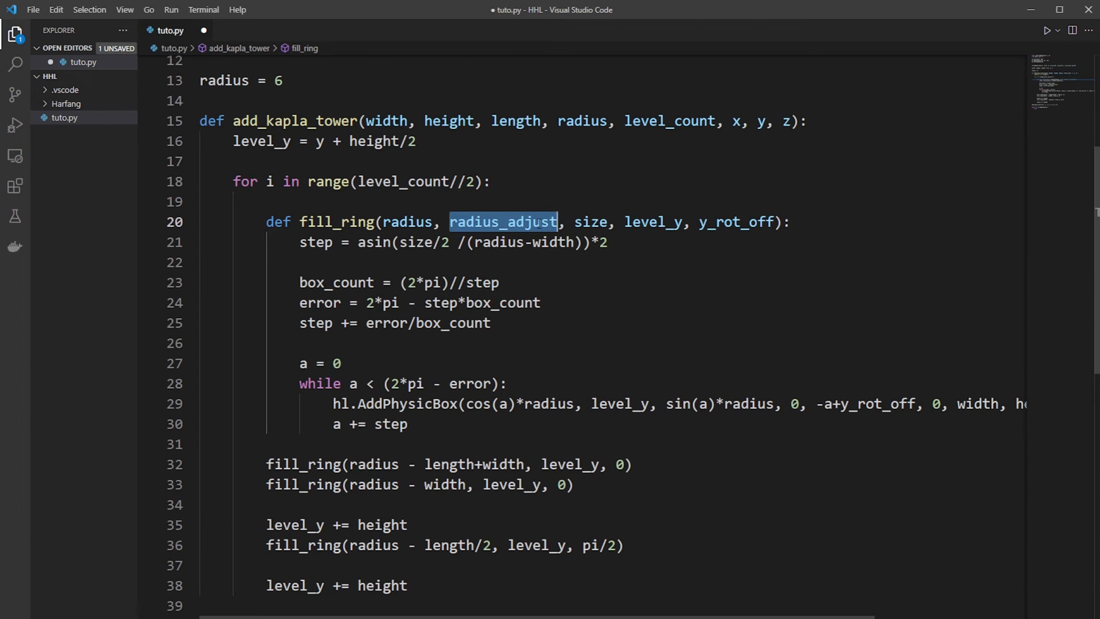
{"action": "type", "text": "radius_adjust"}
{"action": "left_click", "coordinate": [450, 463]}
{"action": "type", "text": ", "}
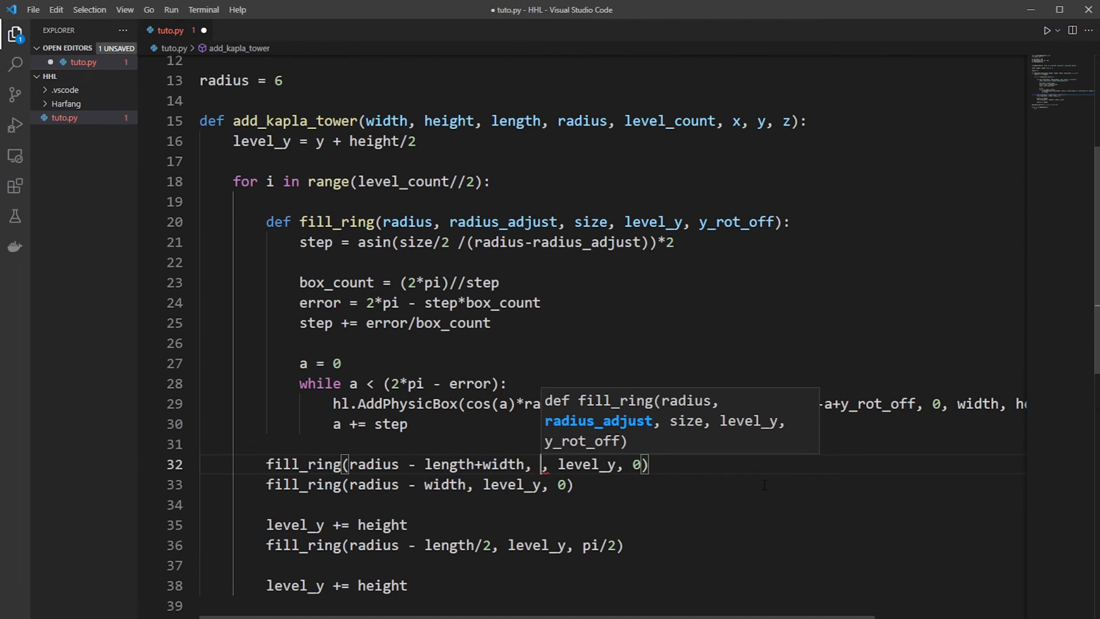
Step: Pass width/2, length to the first two fill_ring calls and length/2, width to the third, then save and run
{"action": "type", "text": "widht/2,"}
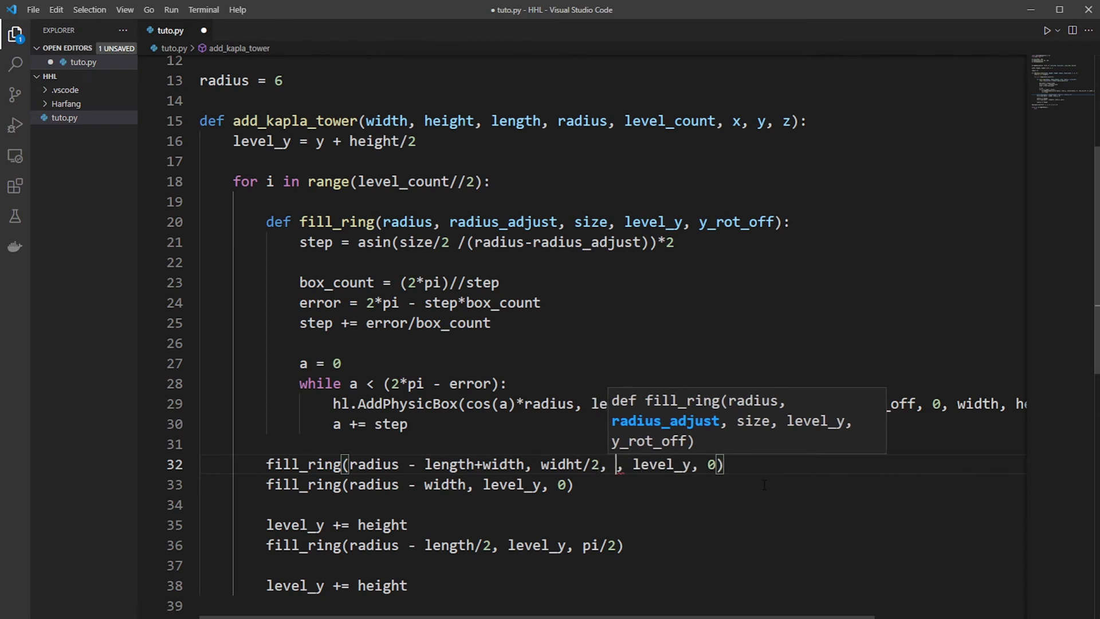
{"action": "type", "text": "length"}
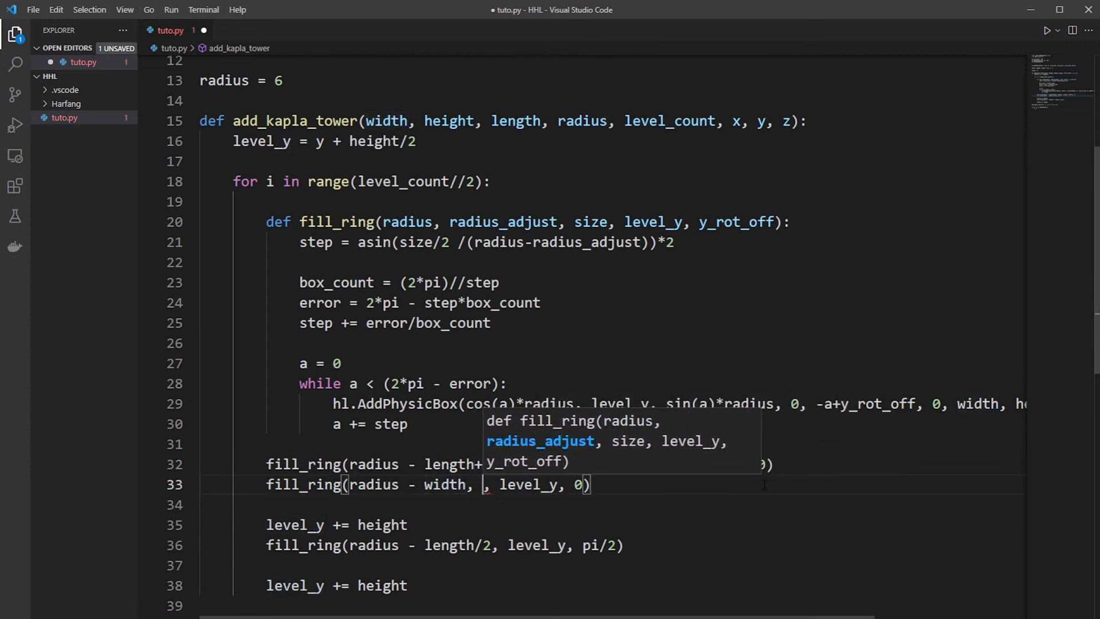
{"action": "type", "text": "width"}
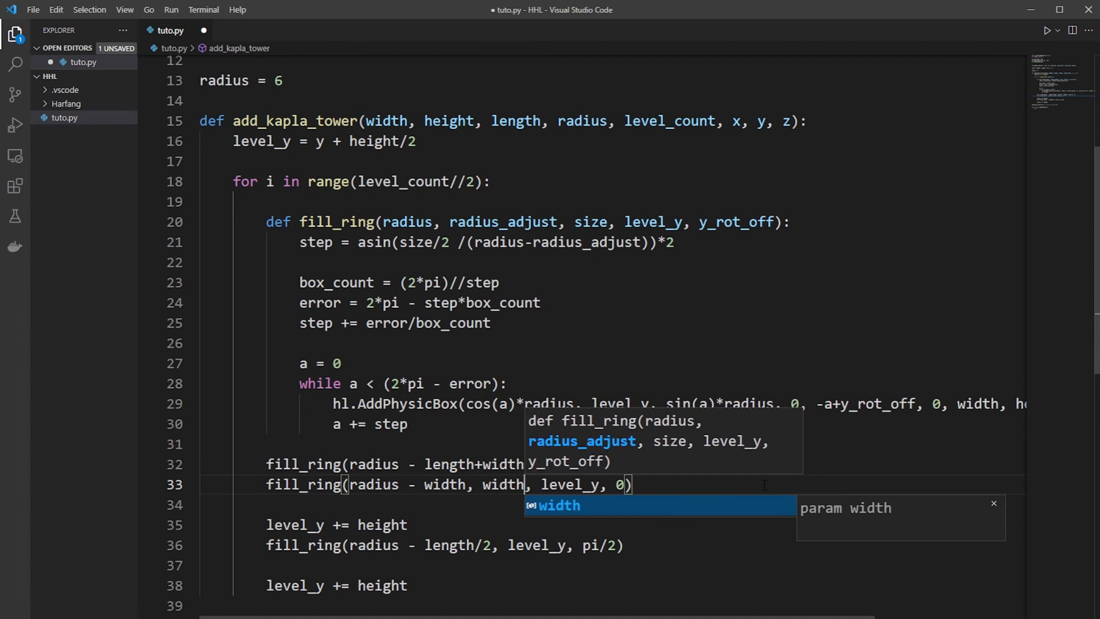
{"action": "type", "text": "/2"}
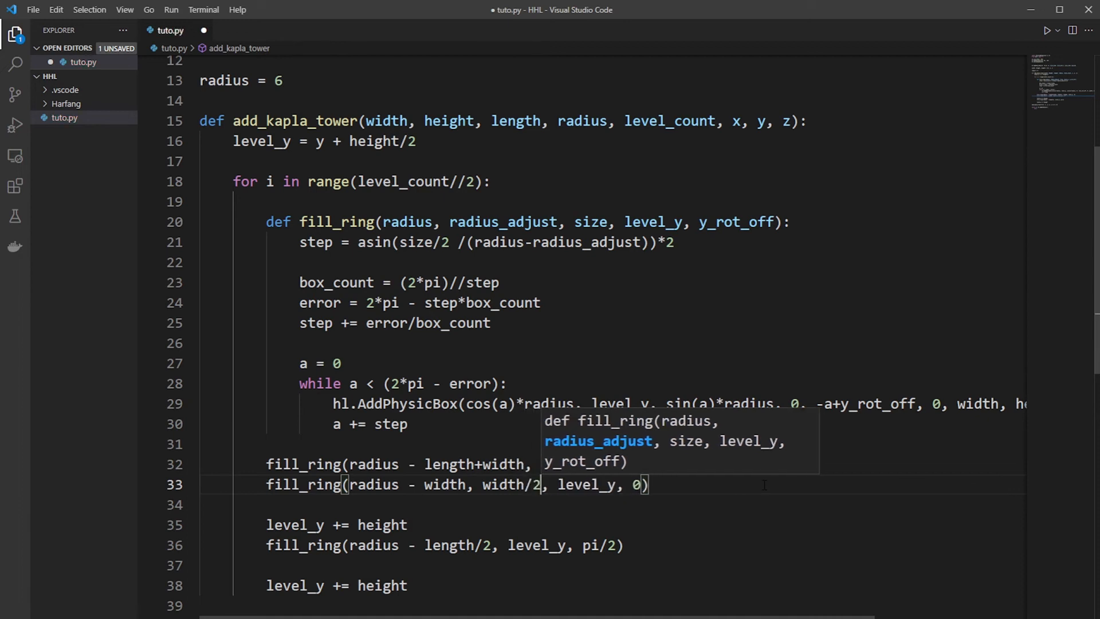
{"action": "type", "text": "length, le"}
{"action": "left_click", "coordinate": [613, 544]}
{"action": "type", "text": "ngth/2, width, le"}
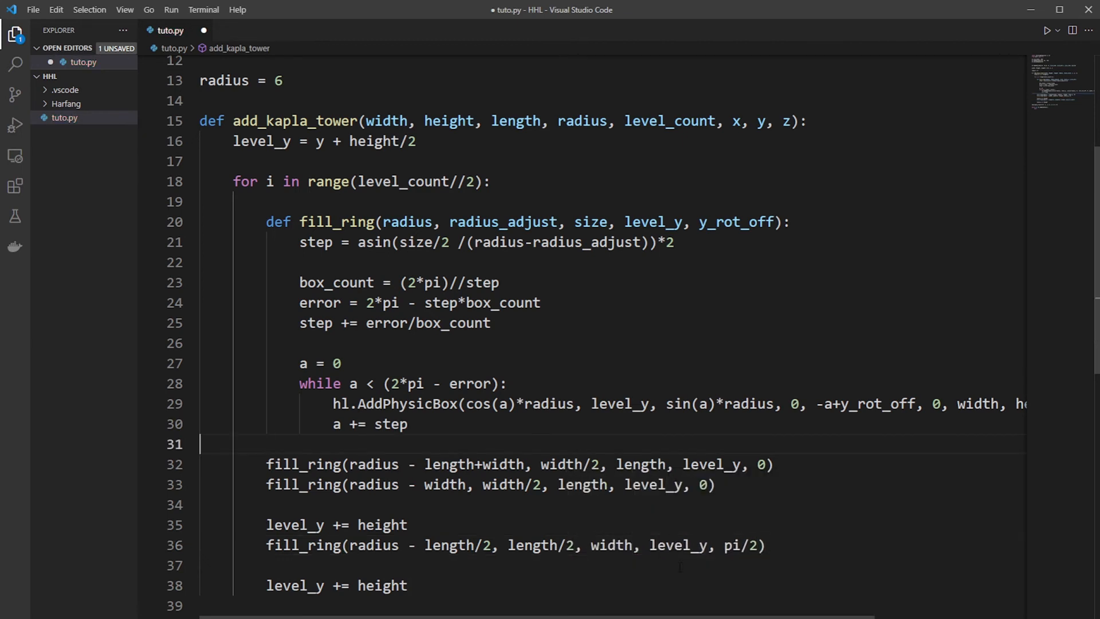
{"action": "key", "text": "ctrl+s"}
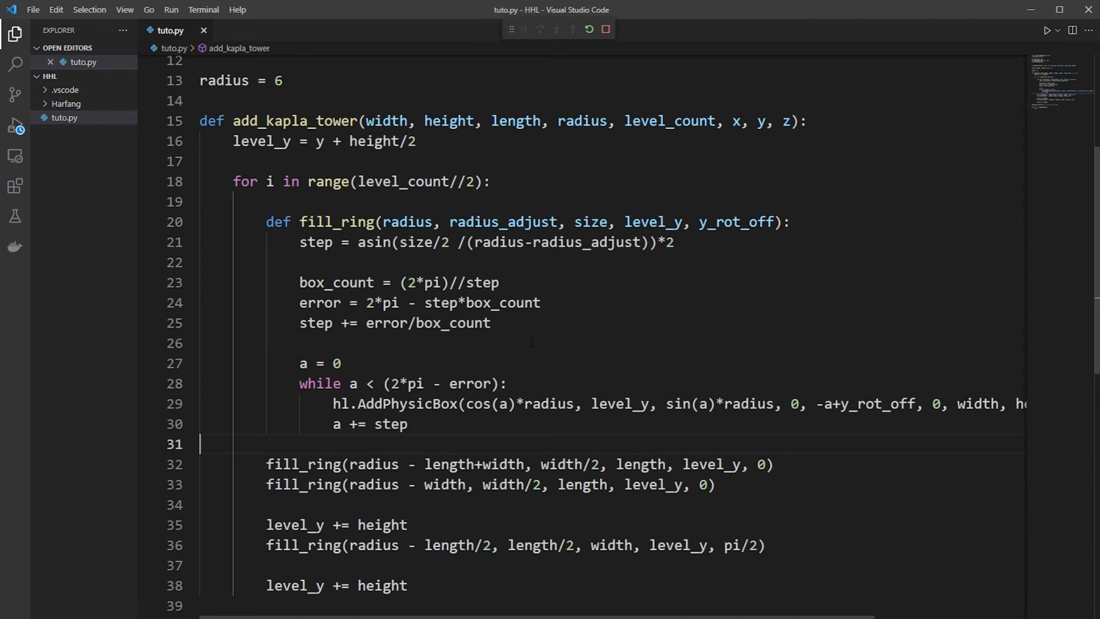
{"action": "left_click", "coordinate": [1046, 30]}
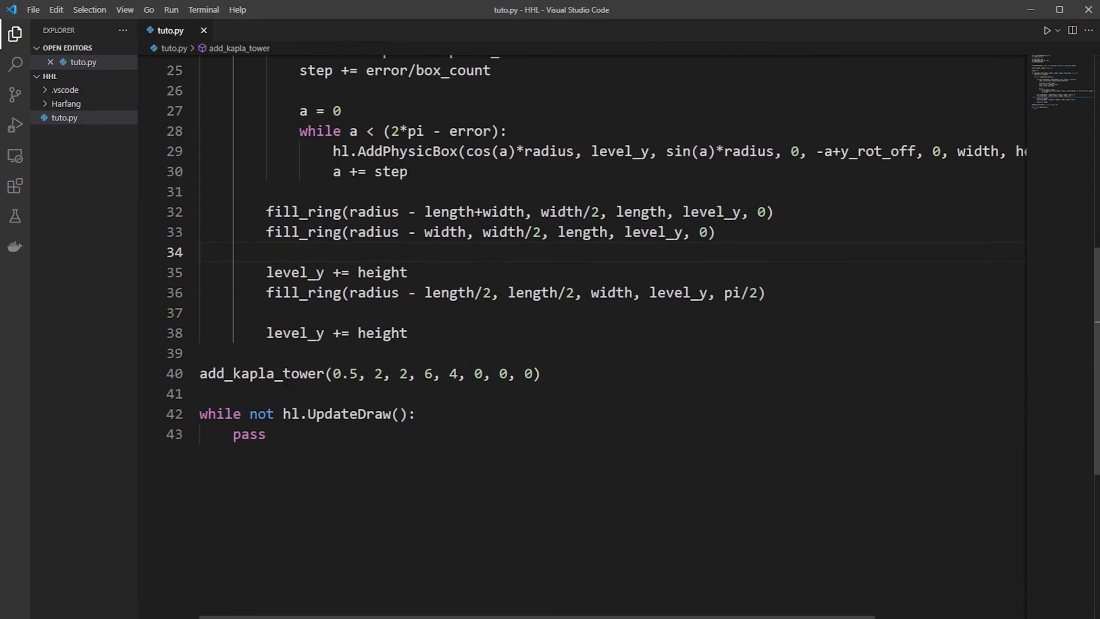
{"action": "mouse_move", "coordinate": [476, 212]}
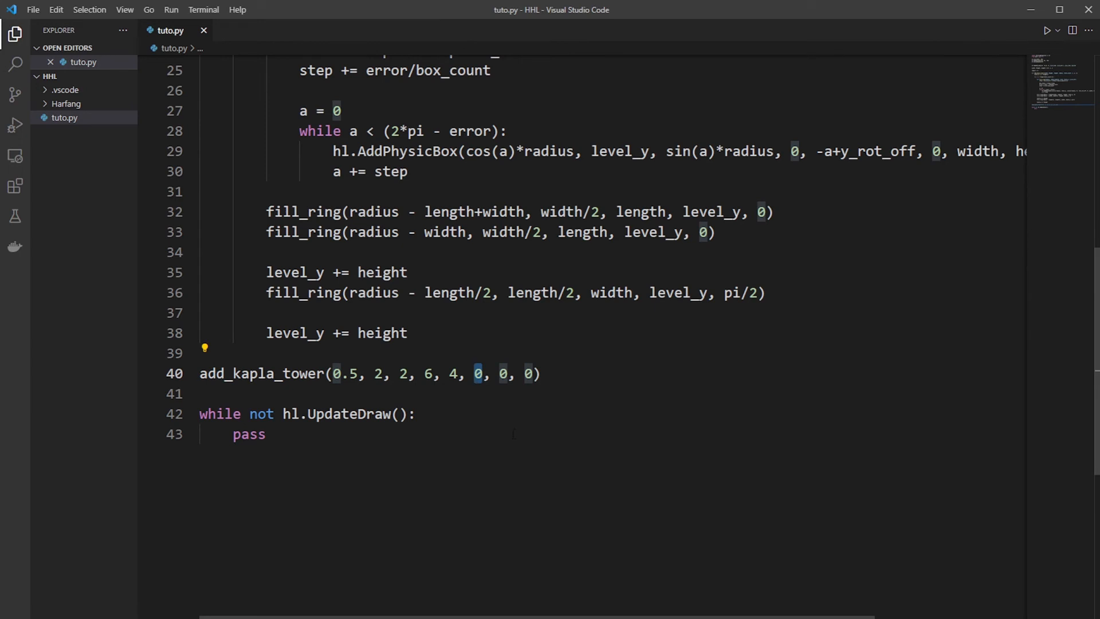
Step: Call add_kapla_tower twice with 12 levels at x = -12 and x = 12, then save and run
{"action": "type", "text": "-*12"}
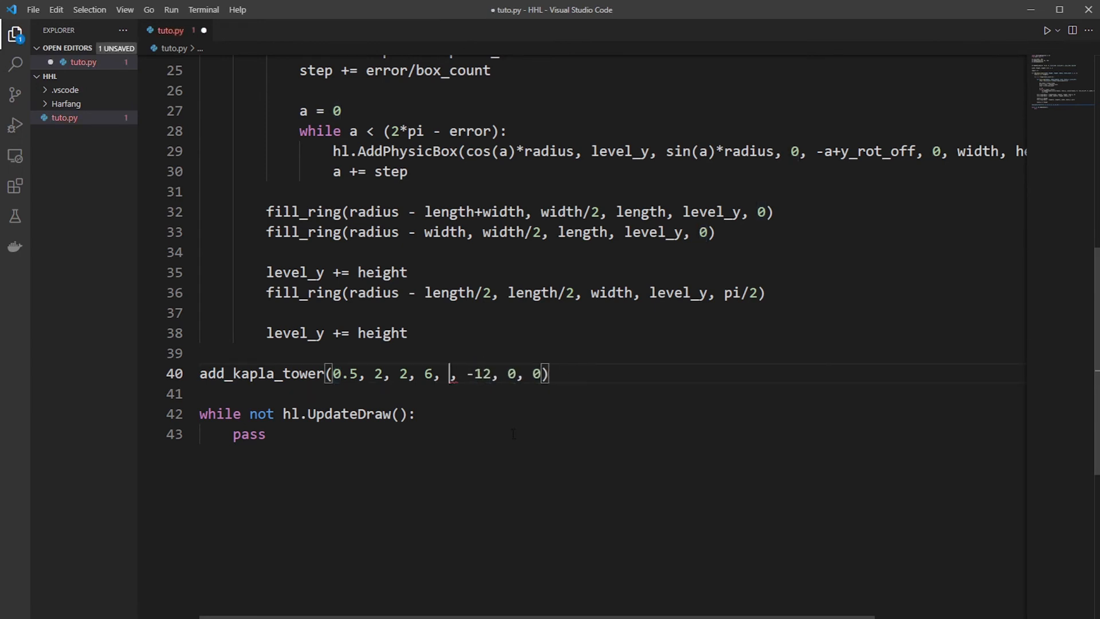
{"action": "type", "text": "12"}
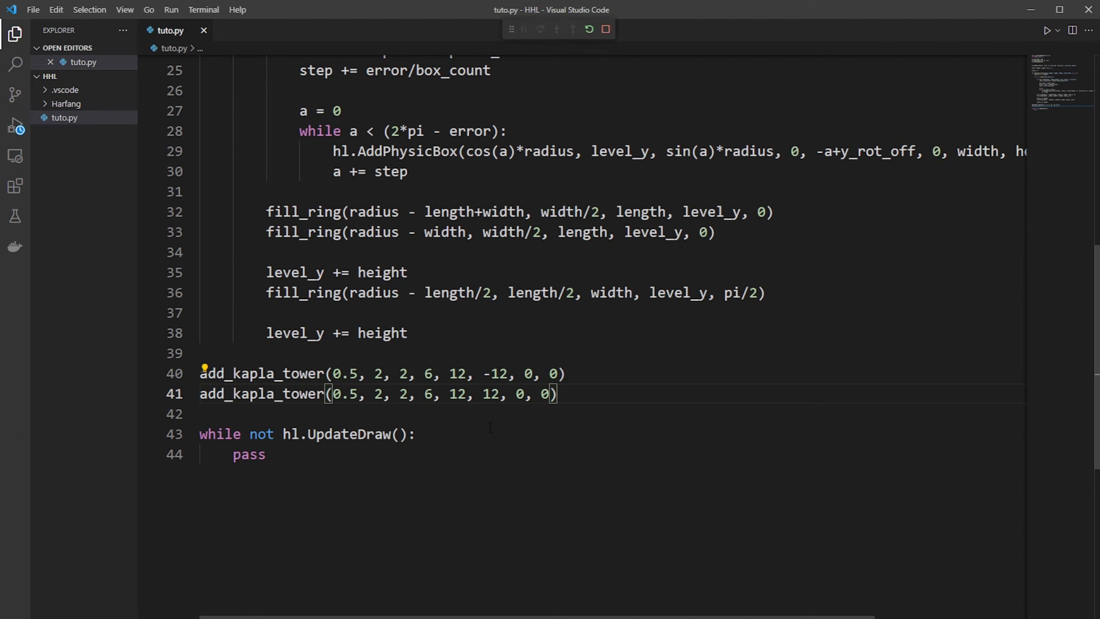
{"action": "left_click", "coordinate": [1046, 29]}
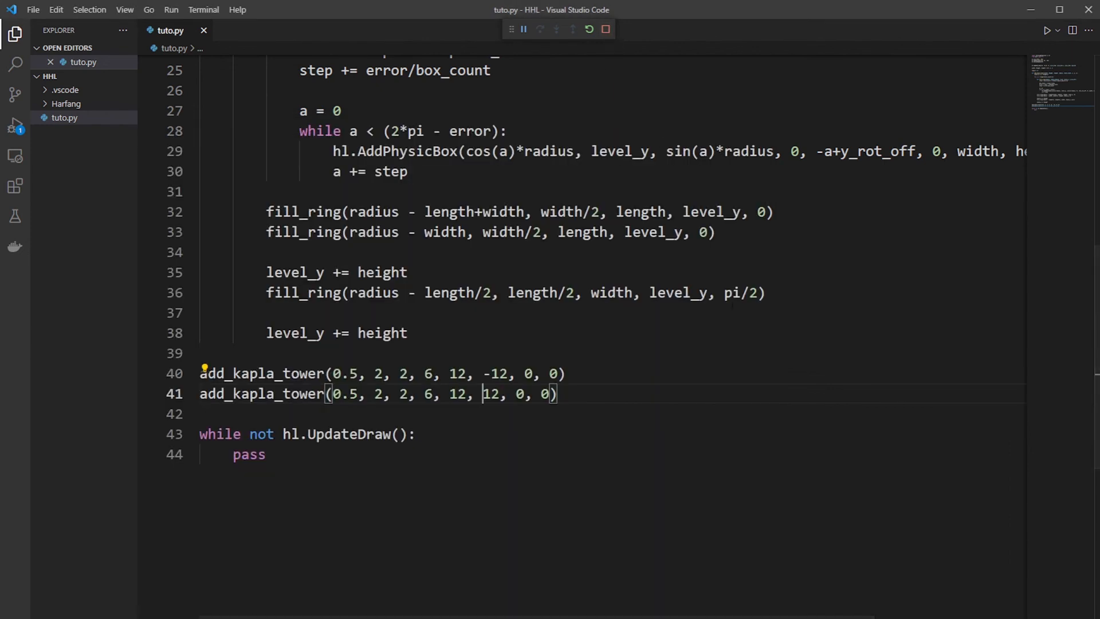
{"action": "double_click", "coordinate": [490, 393]}
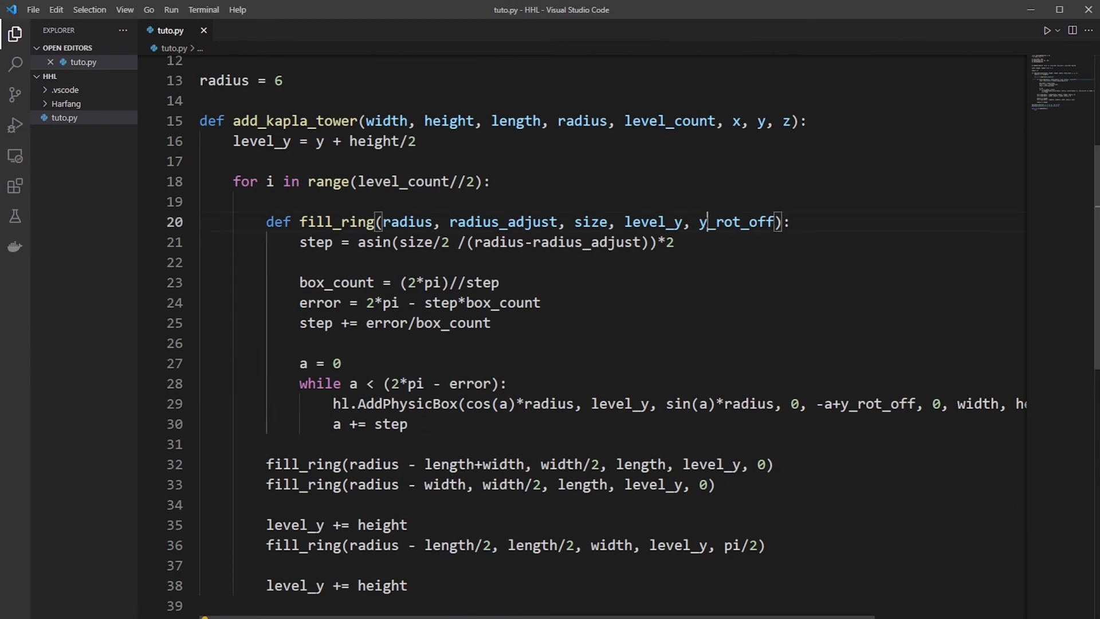
Step: Offset each box in hl.AddPhysicBox by + x and + z on cos(a)*radius and sin(a)*radius, and save
{"action": "double_click", "coordinate": [733, 120]}
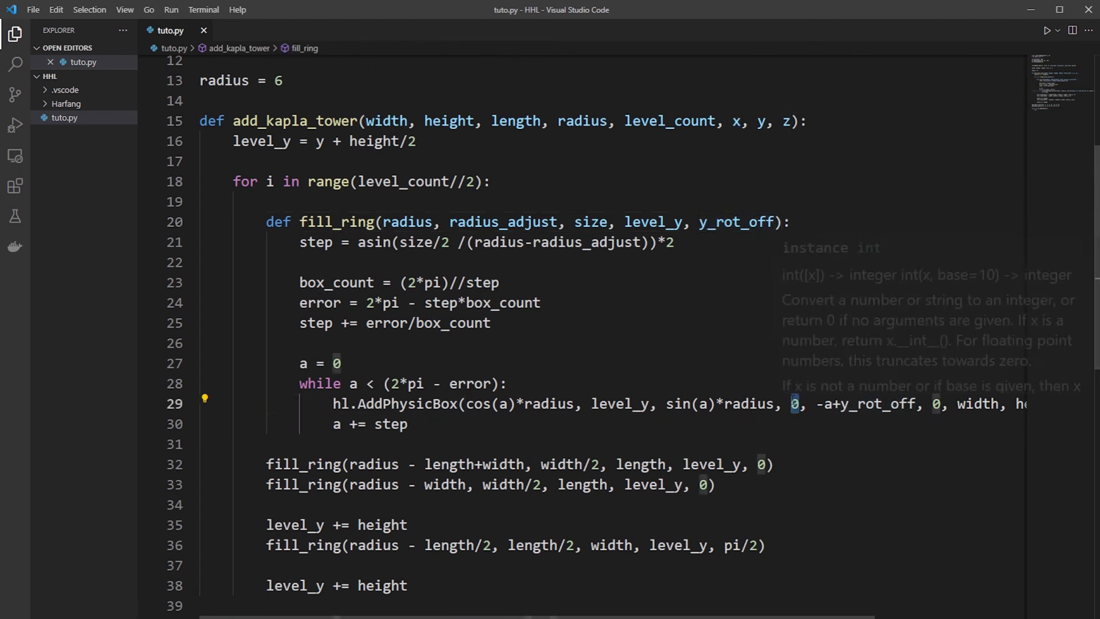
{"action": "mouse_move", "coordinate": [1090, 363]}
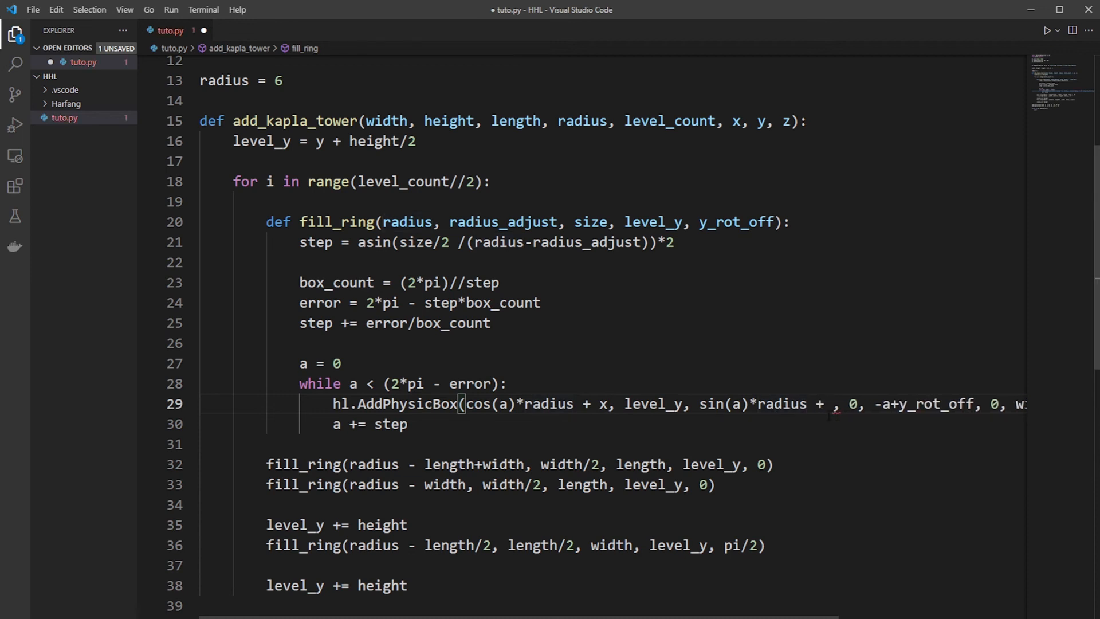
{"action": "type", "text": "z"}
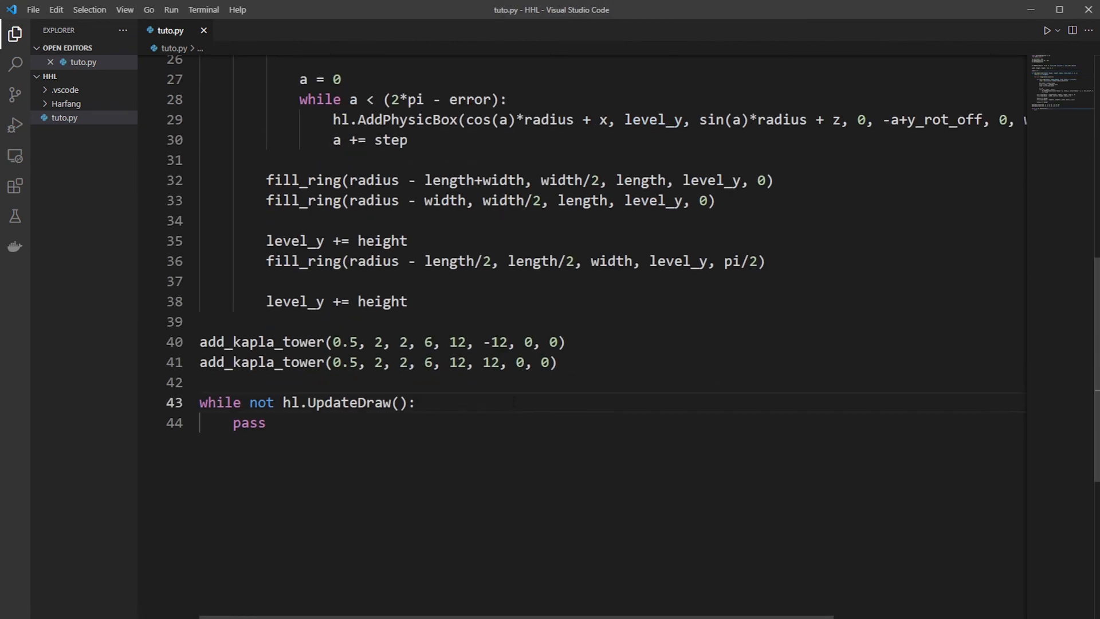
Step: Replace the pass placeholder with 'if hl.KeyPressed(hl.K_Space):' in the main loop
{"action": "key", "text": "Backspace"}
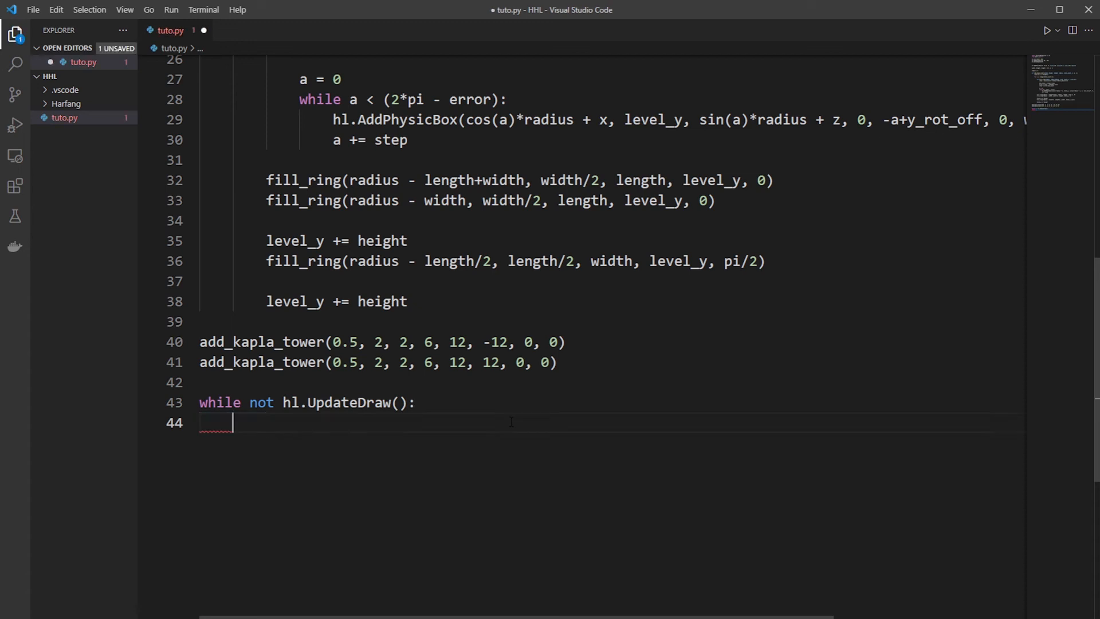
{"action": "type", "text": "if hl."}
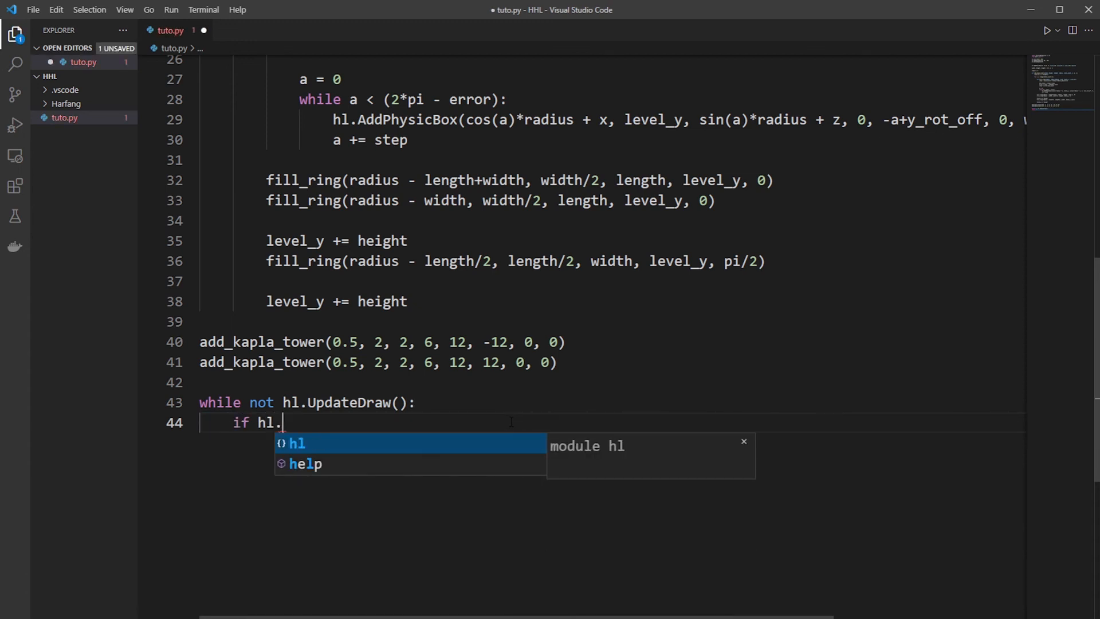
{"action": "type", "text": "KeyPressed(hl."}
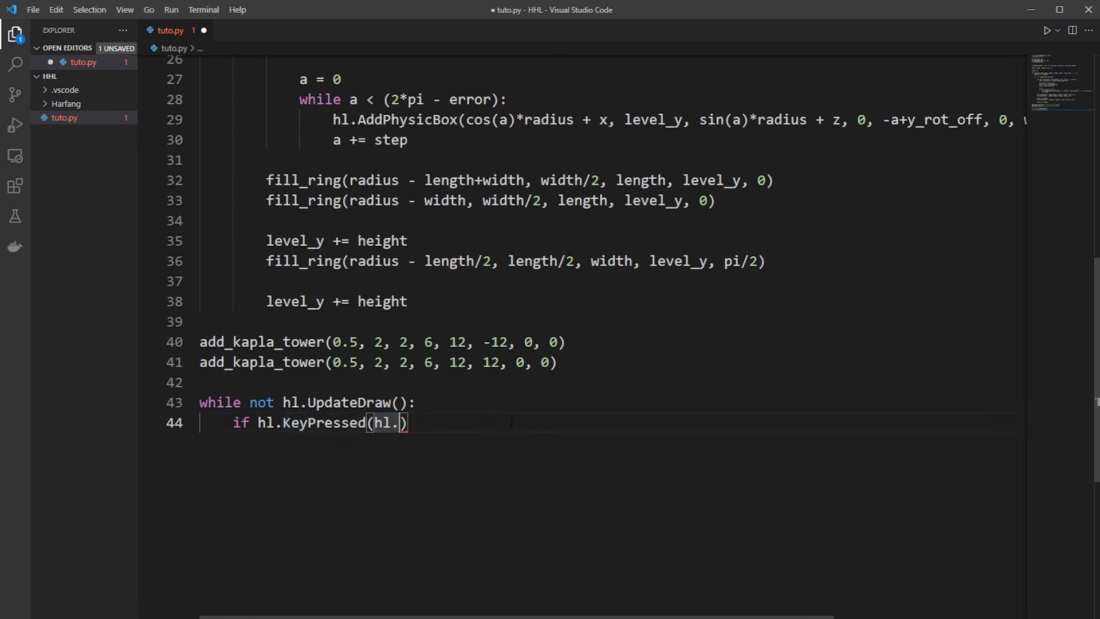
{"action": "type", "text": "K_Sp"}
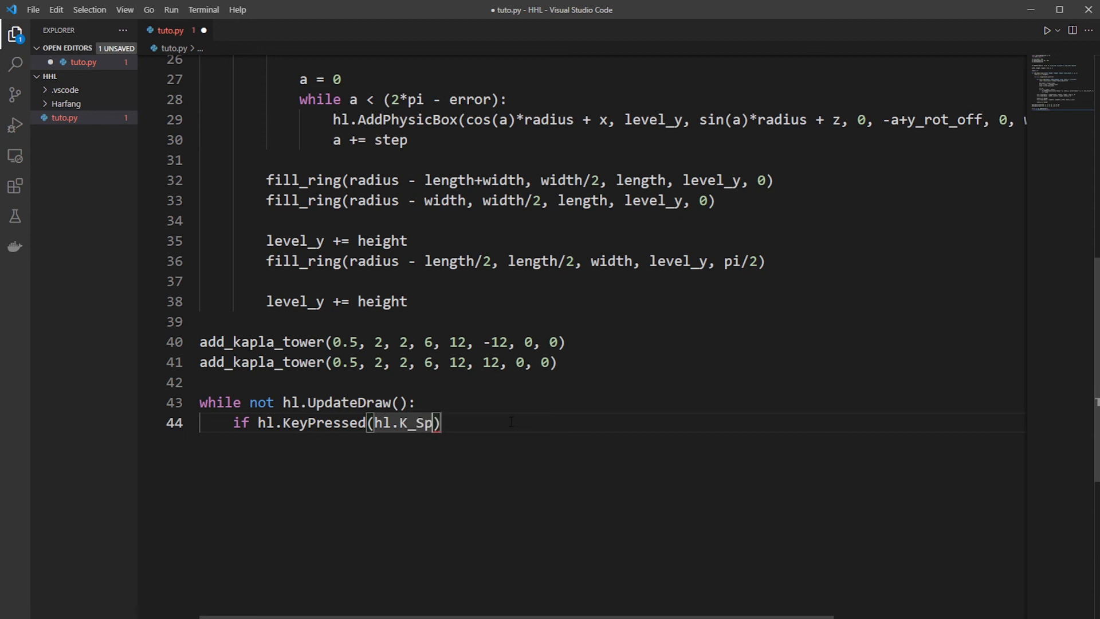
{"action": "type", "text": "ace):"}
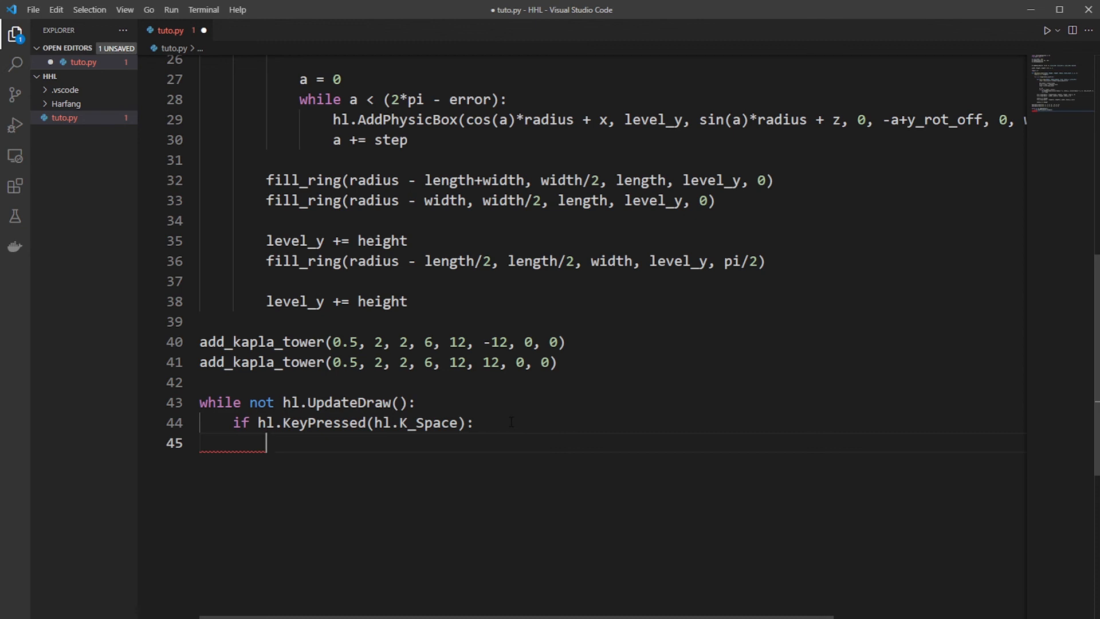
Step: Inside the Space check, store cam_matrix = hl.GetCameraMat4() via autocomplete
{"action": "type", "text": "cam"}
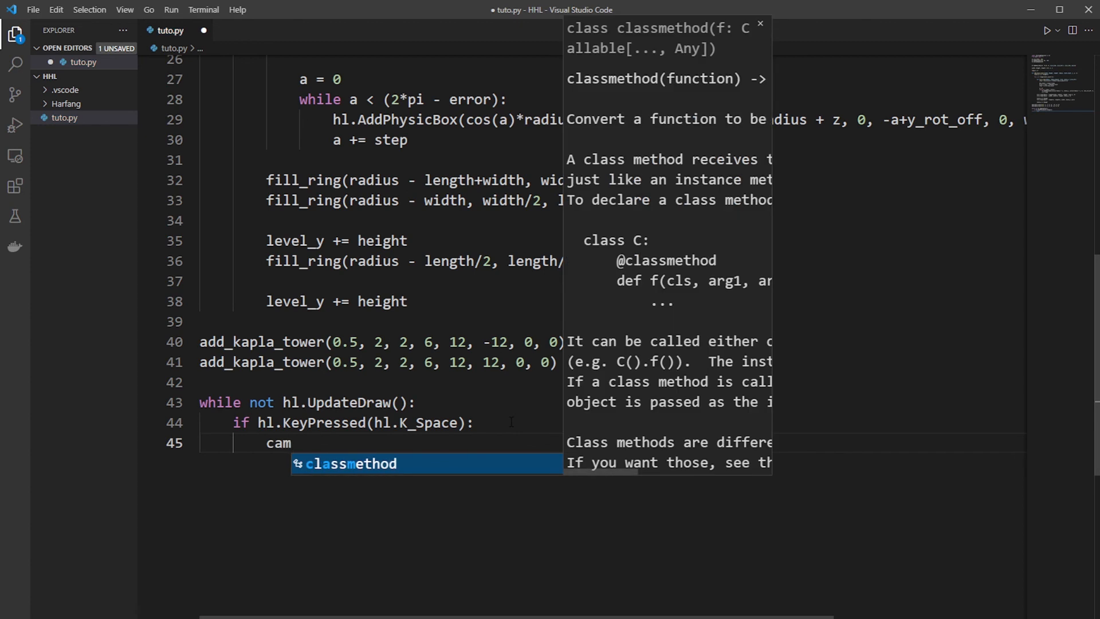
{"action": "type", "text": "_matrix"}
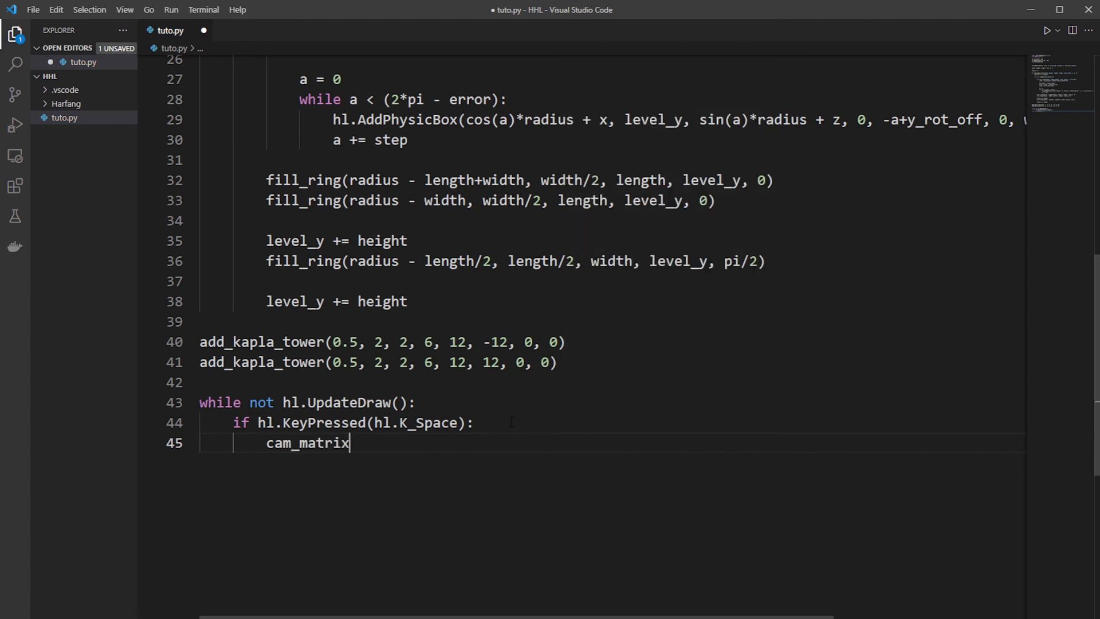
{"action": "type", "text": "= hl.Get"}
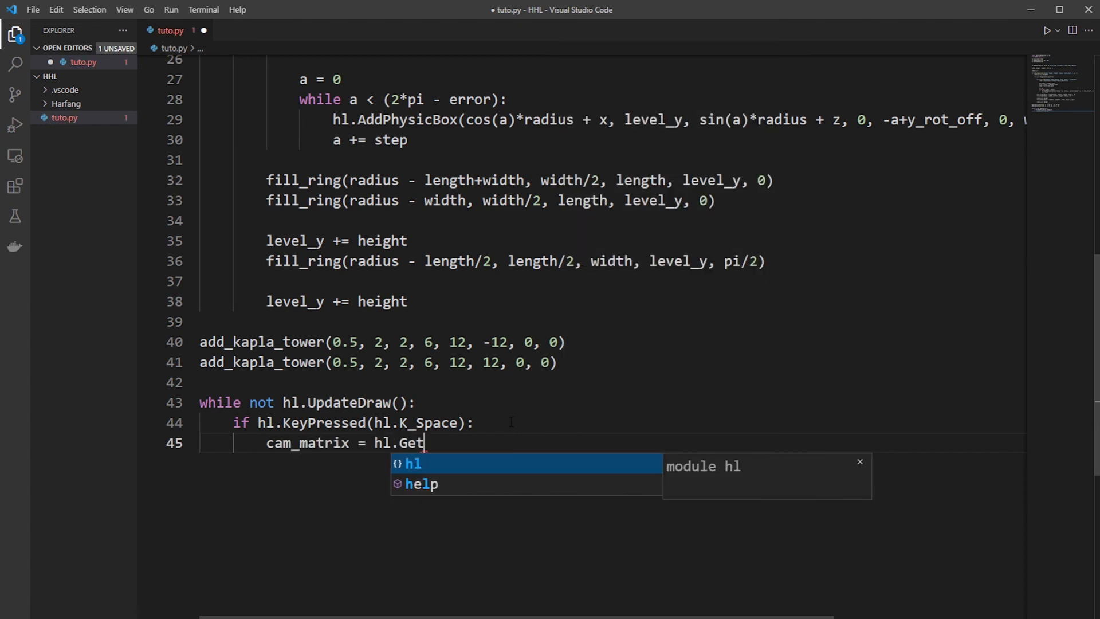
{"action": "type", "text": "Camera"}
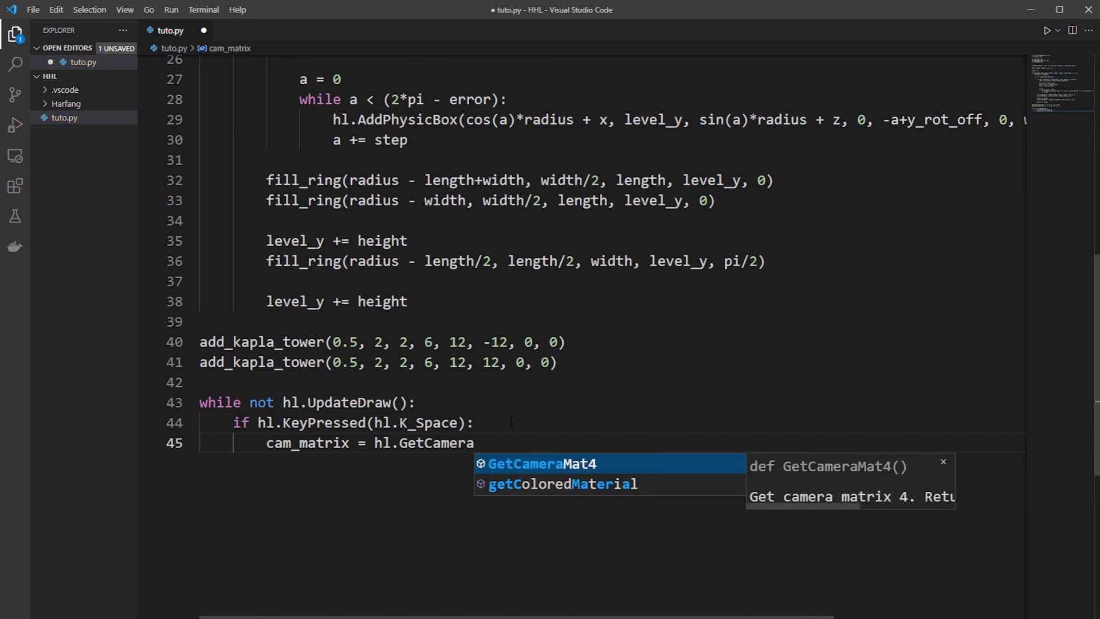
{"action": "key", "text": "Tab"}
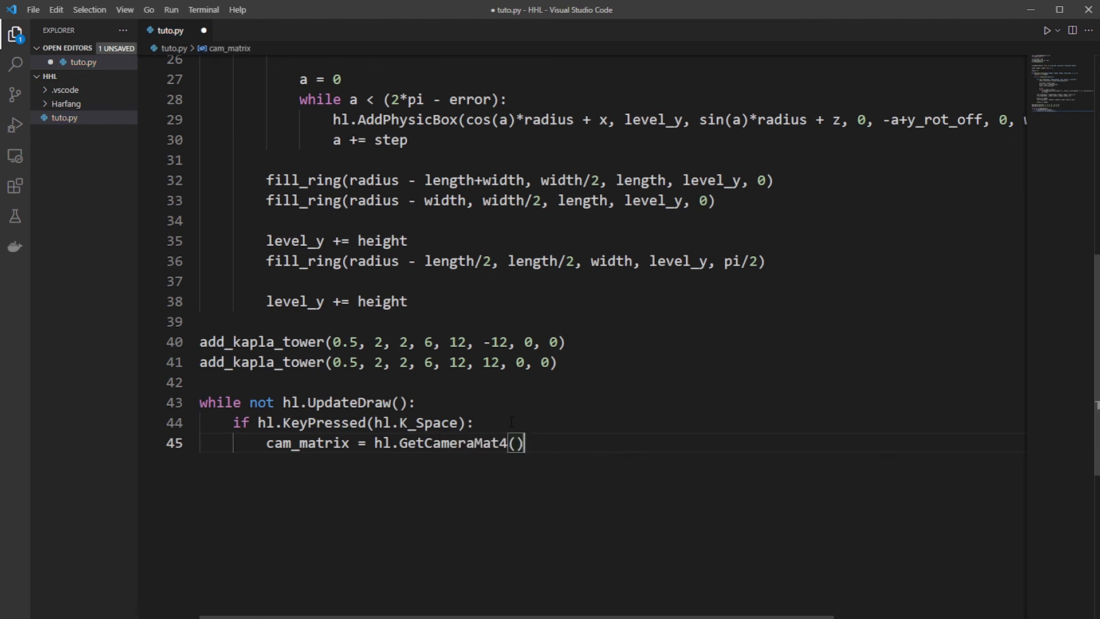
{"action": "key", "text": "enter"}
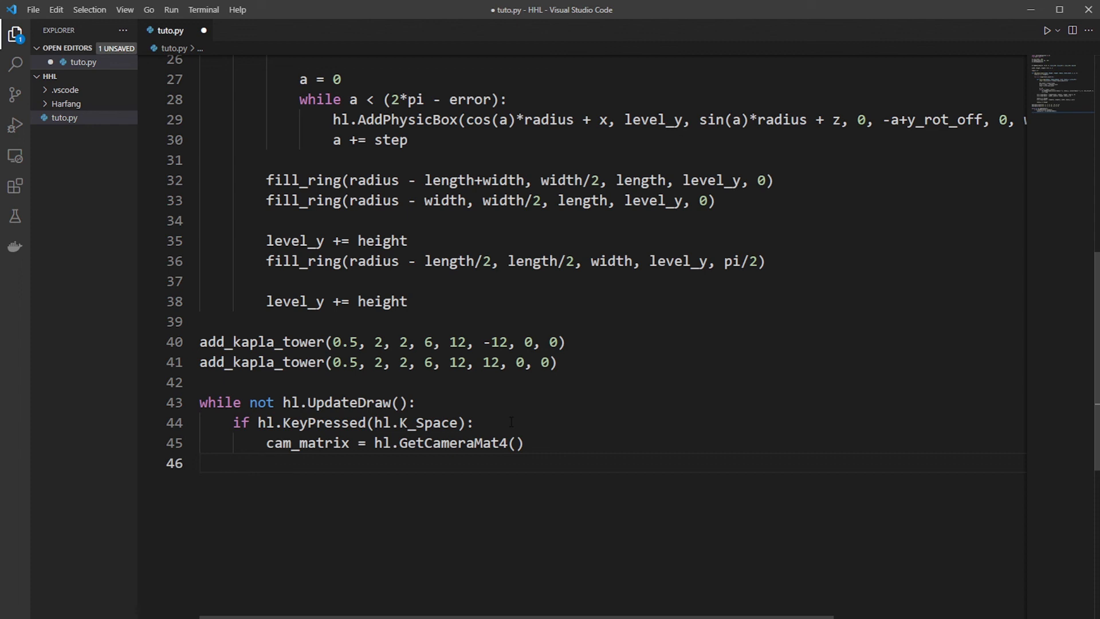
Step: Add node_sphere = hl.AddPhysicSphereM(cam_matrix, 0.05, 0.5) under the Space check
{"action": "type", "text": "node_sphere"}
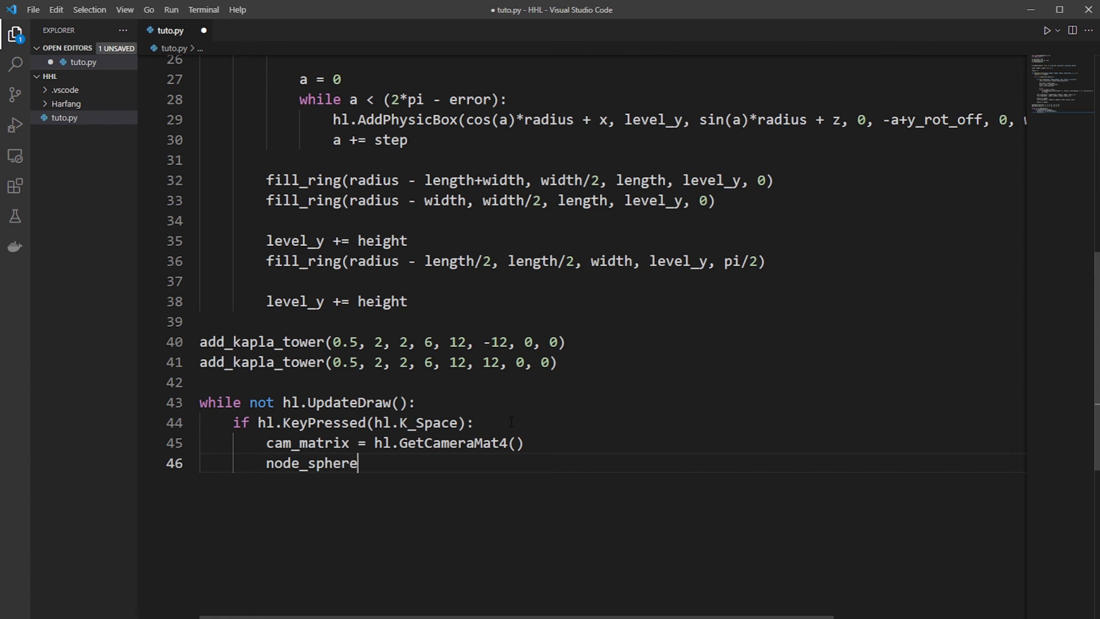
{"action": "type", "text": ") hl.Ad"}
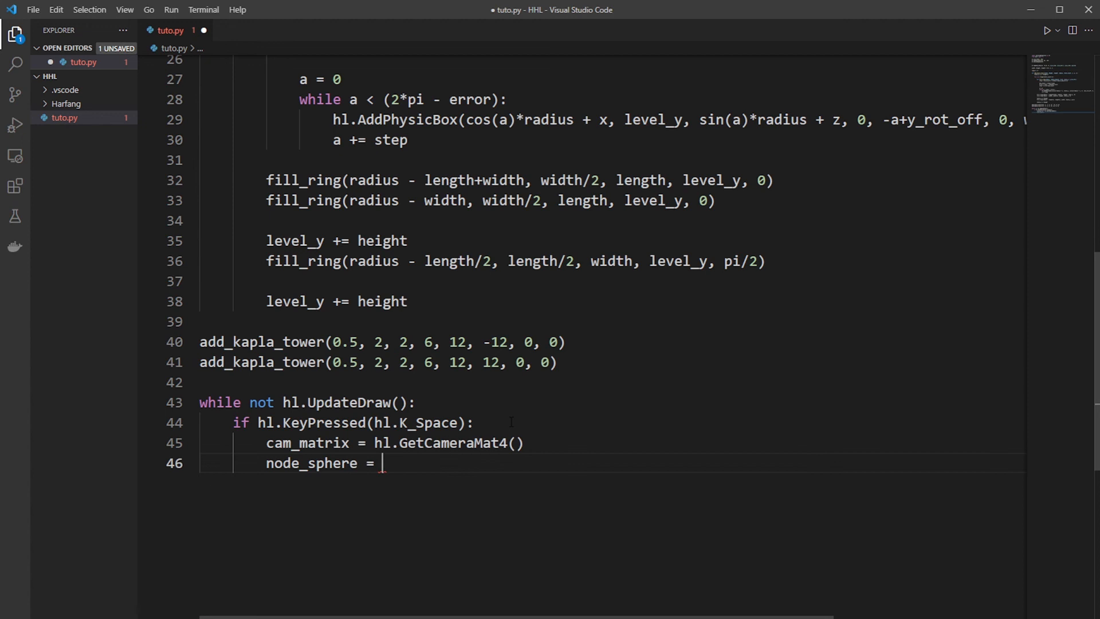
{"action": "type", "text": "hl.AddPhysicSphereM(m)"}
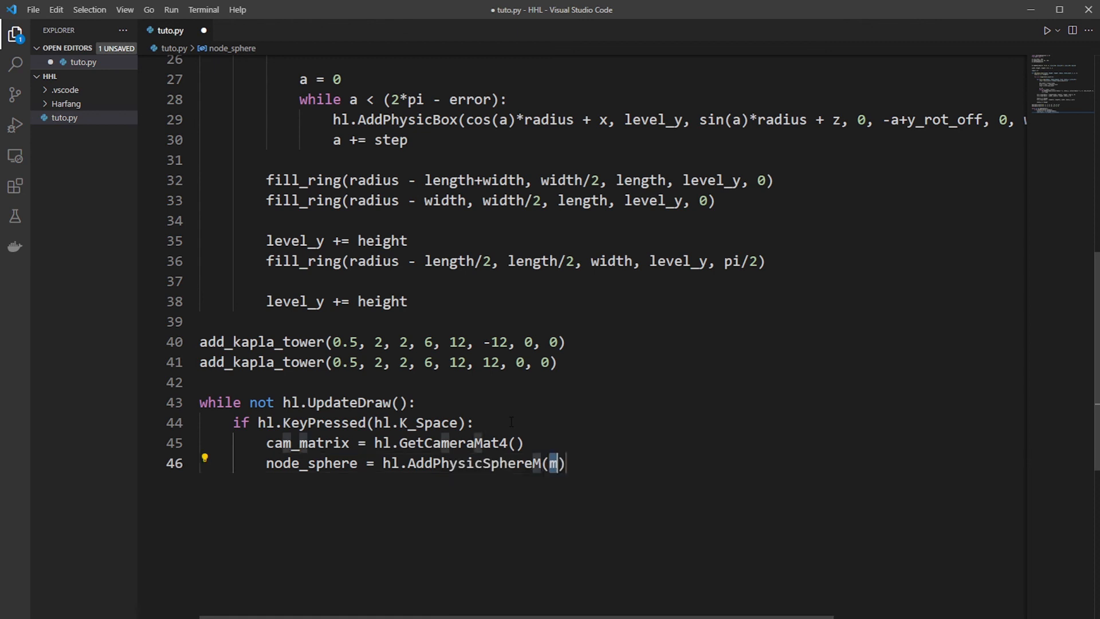
{"action": "type", "text": "am"}
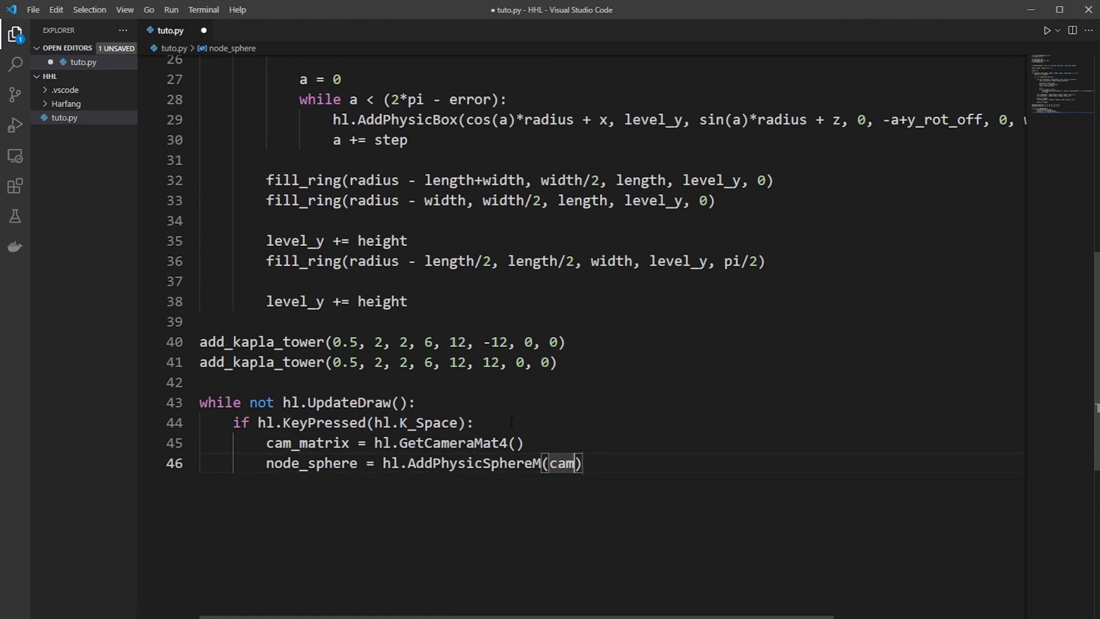
{"action": "type", "text": "_matrix"}
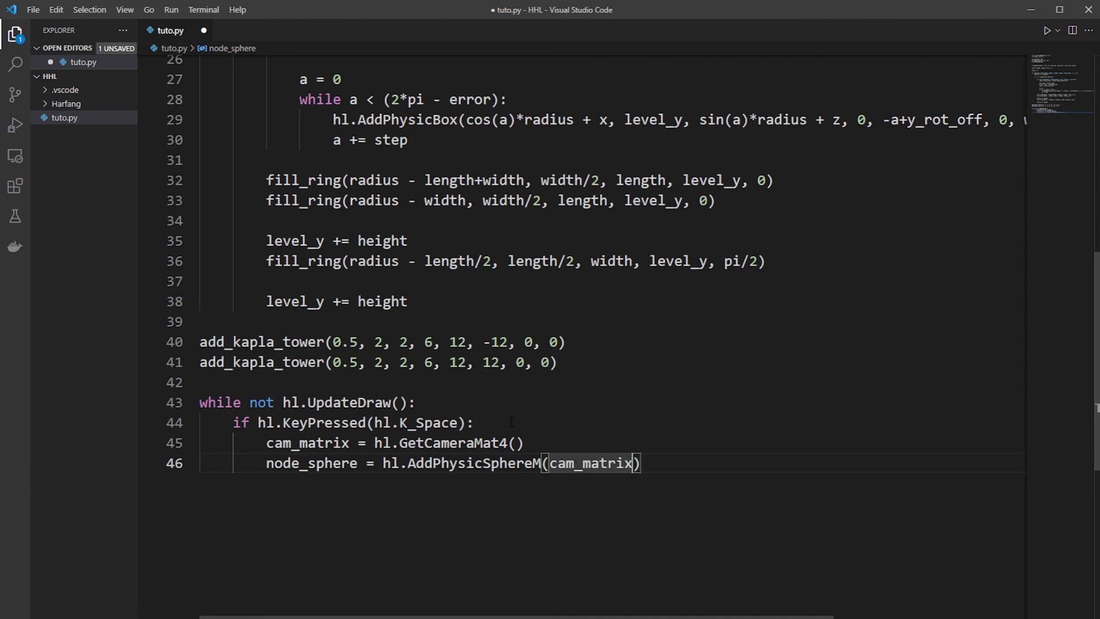
{"action": "type", "text": ", 0"}
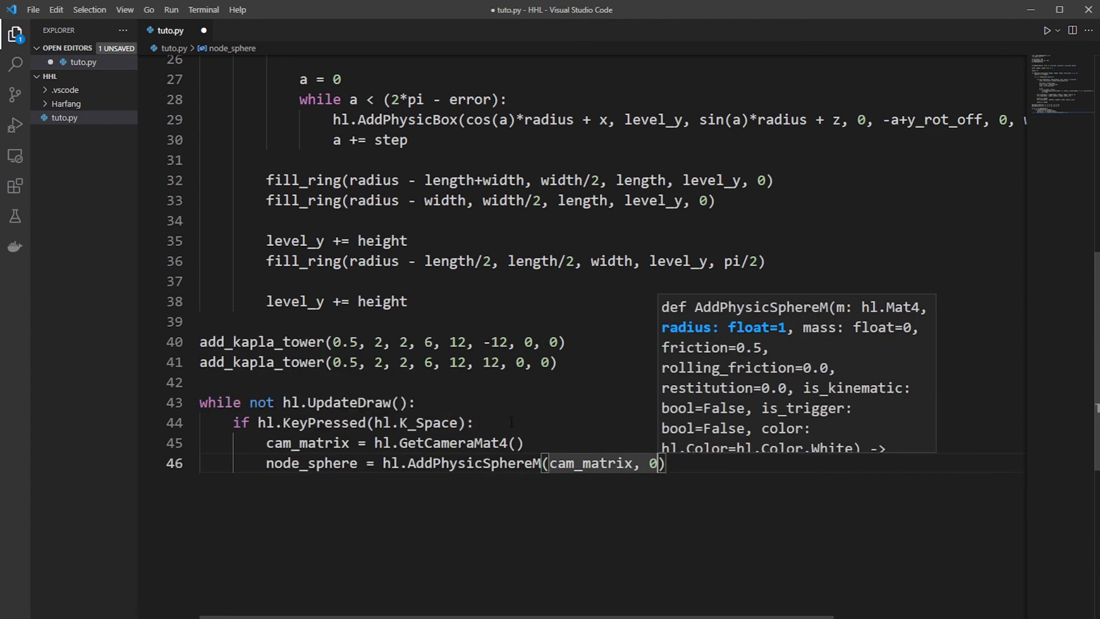
{"action": "type", "text": ".05,"}
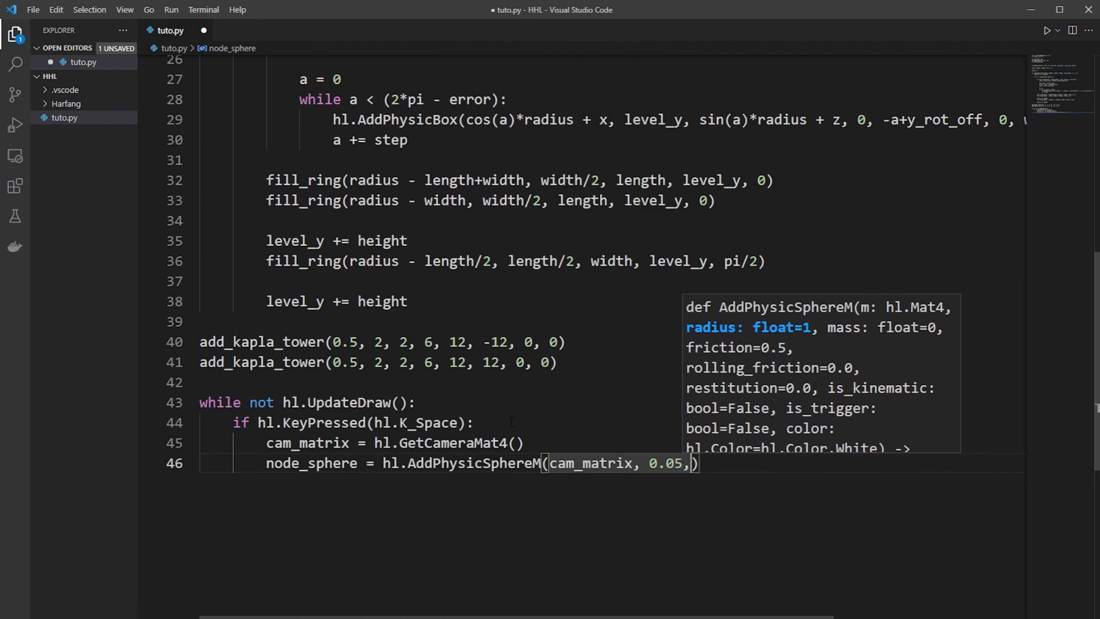
{"action": "type", "text": "0.5"}
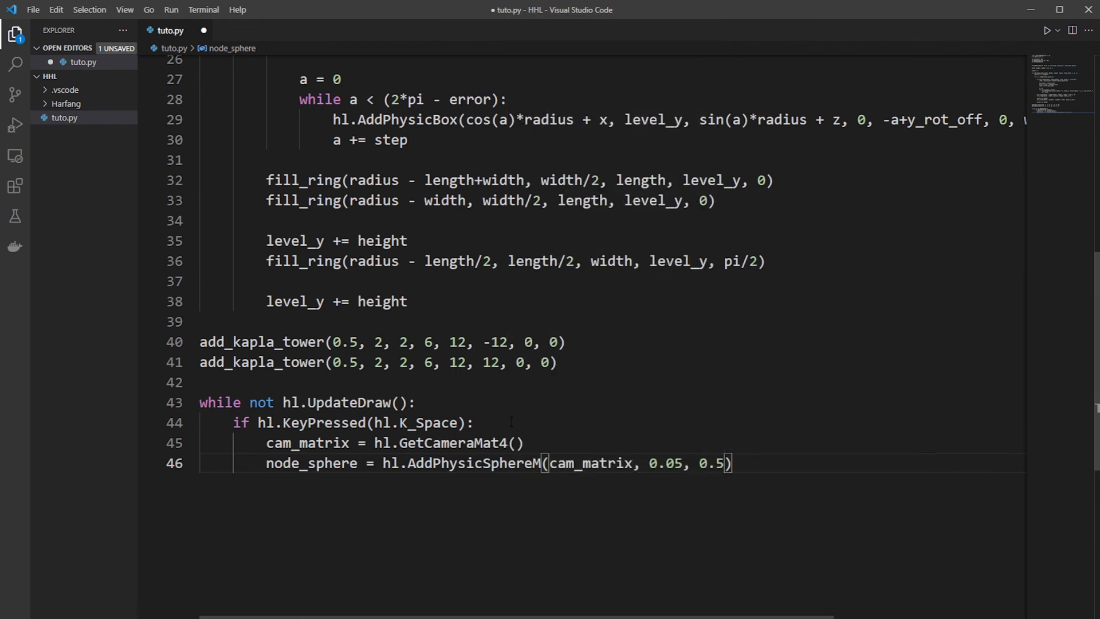
{"action": "key", "text": "enter"}
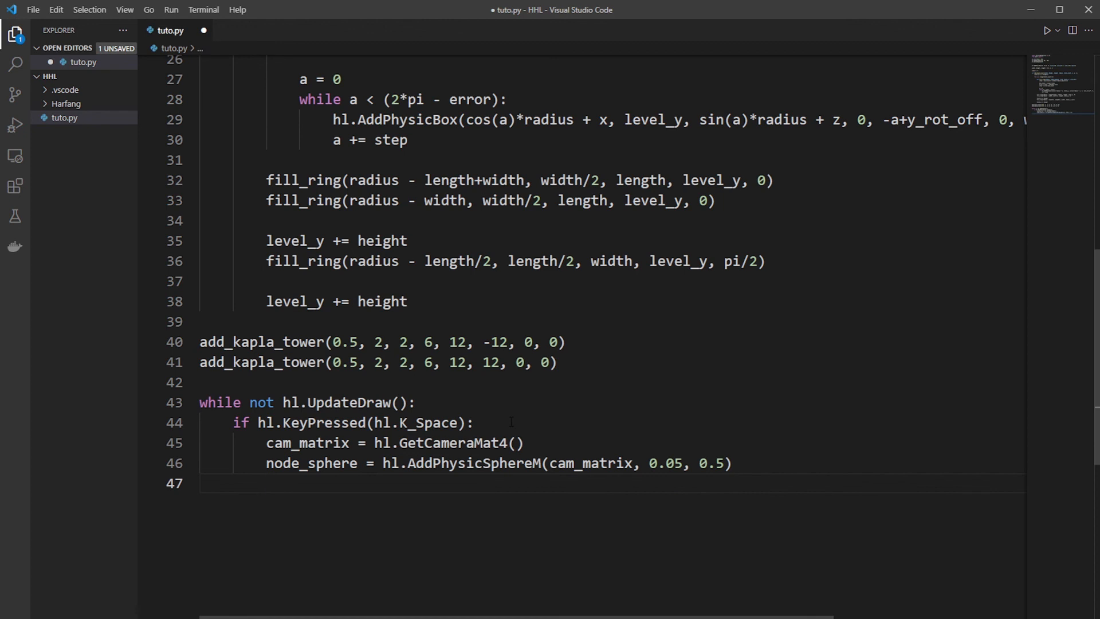
Step: Add hl.NodeAddImpulse(node_sphere, hl.GetZ(cam_matrix) * 20.0) to throw the sphere forward
{"action": "type", "text": "hl.N"}
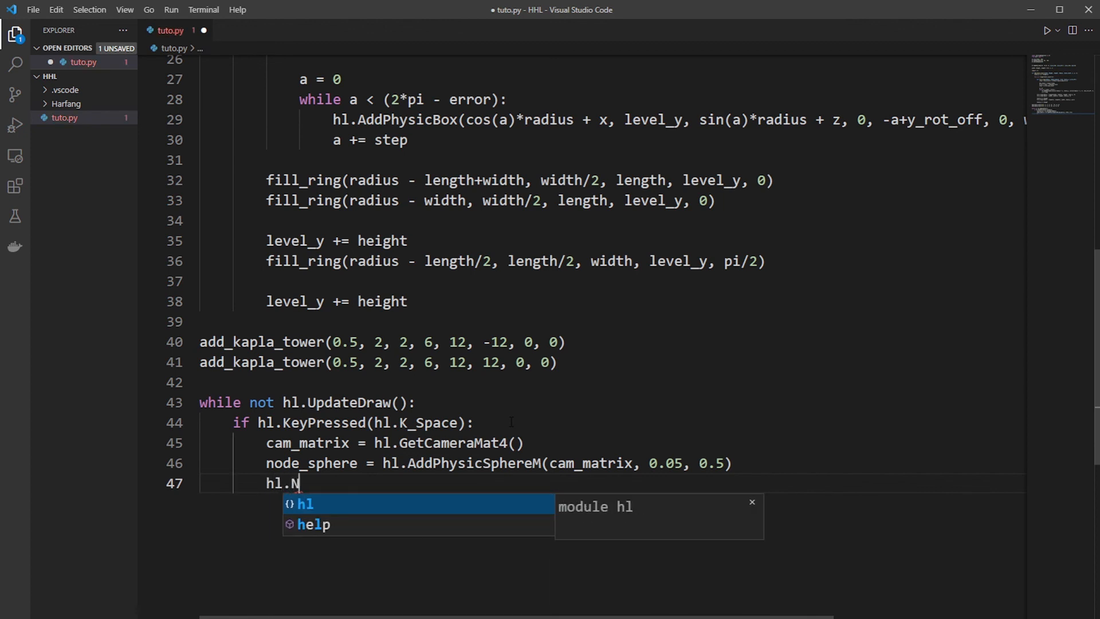
{"action": "type", "text": "odeAddImpulse(node, dt_velocity"}
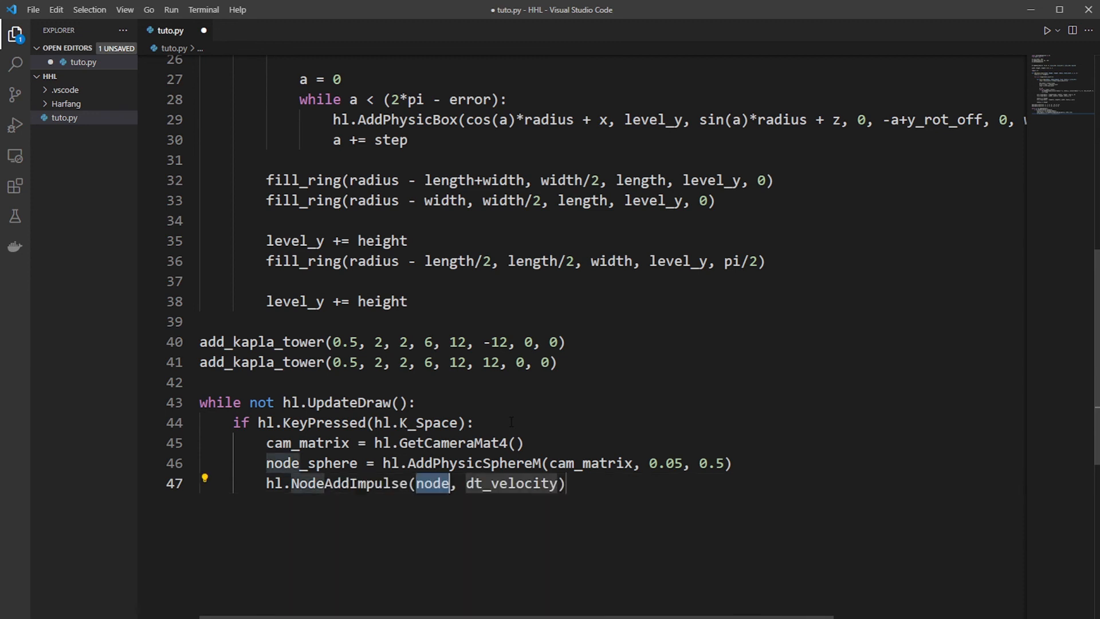
{"action": "type", "text": "_sphere"}
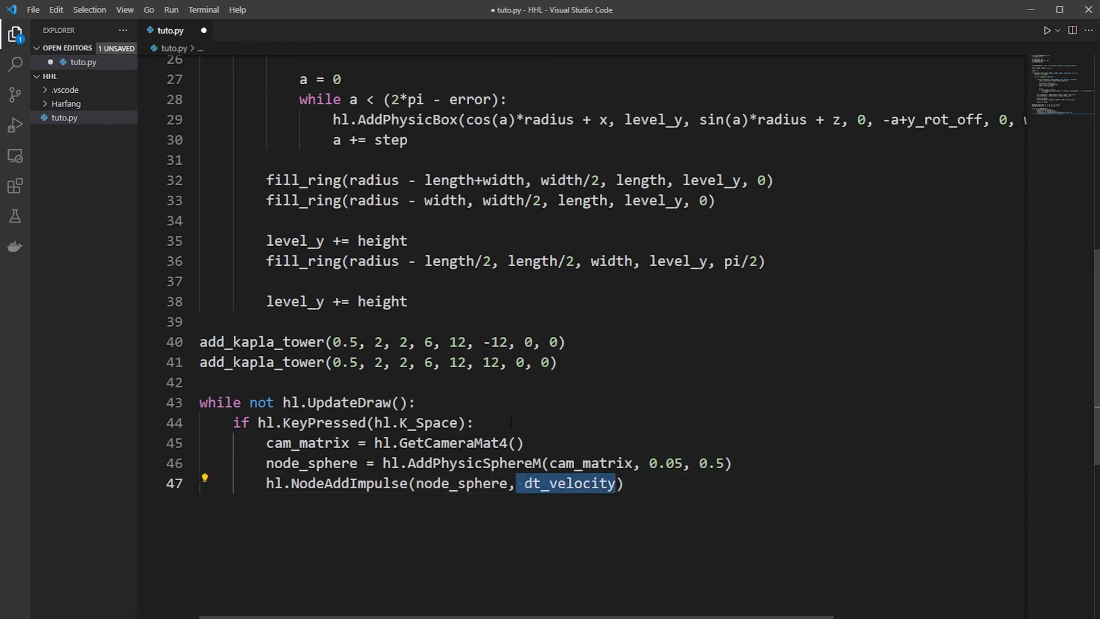
{"action": "type", "text": "hl"}
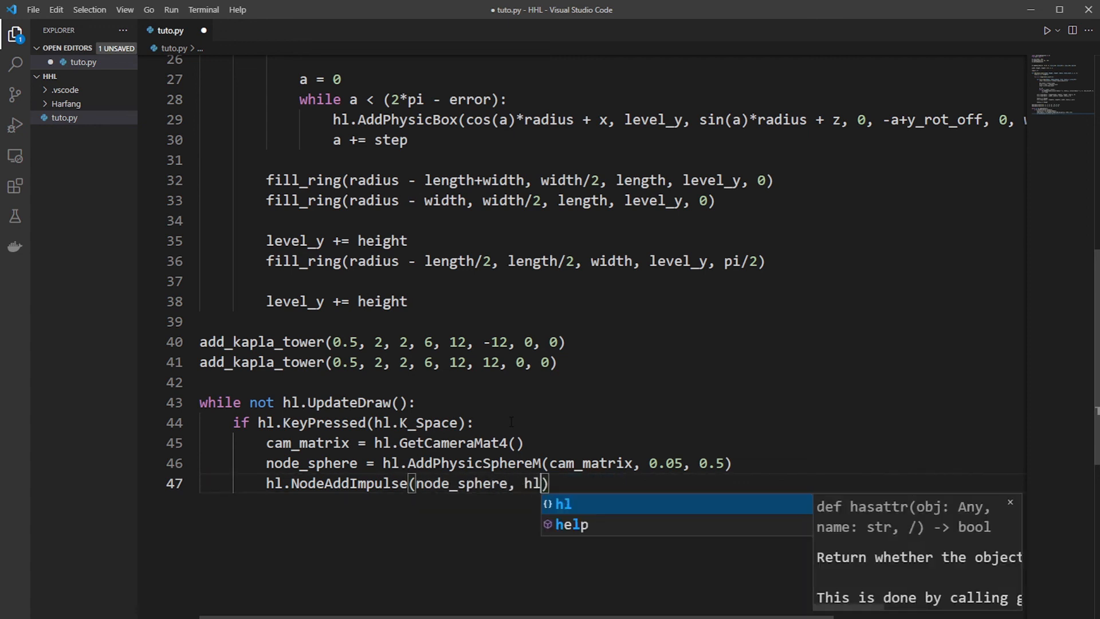
{"action": "type", "text": ".GetZ"}
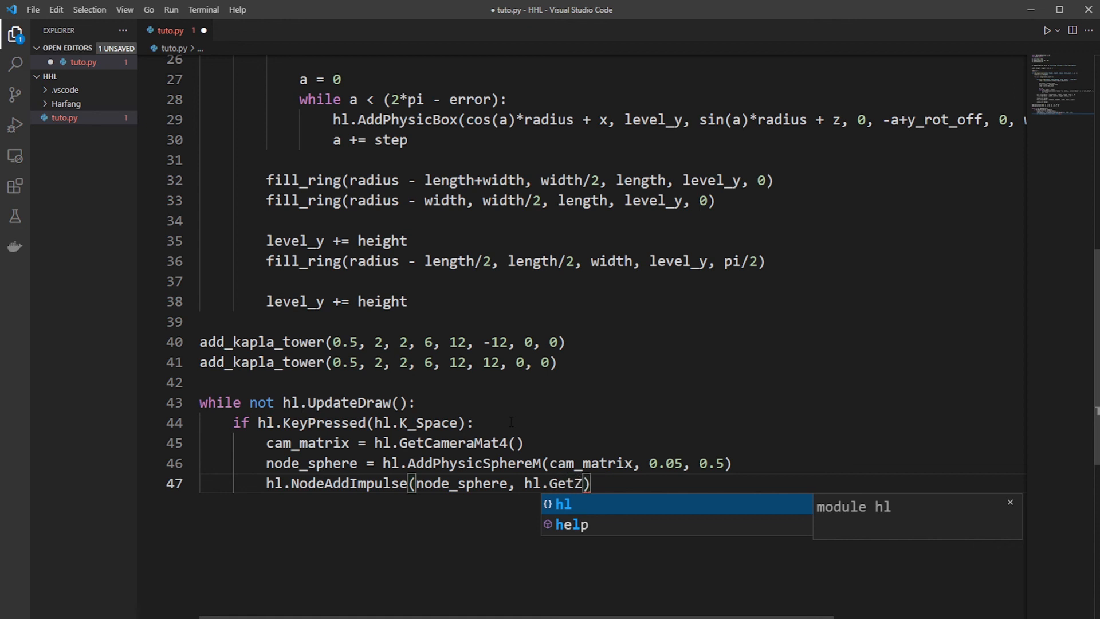
{"action": "type", "text": "(Camer"}
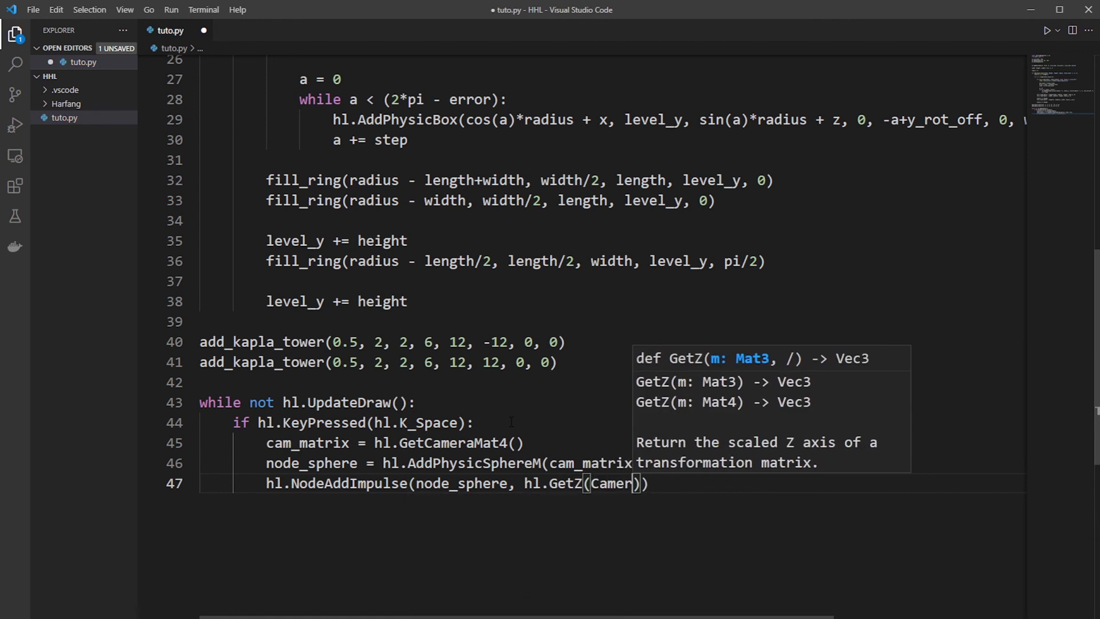
{"action": "type", "text": "cam_matrix"}
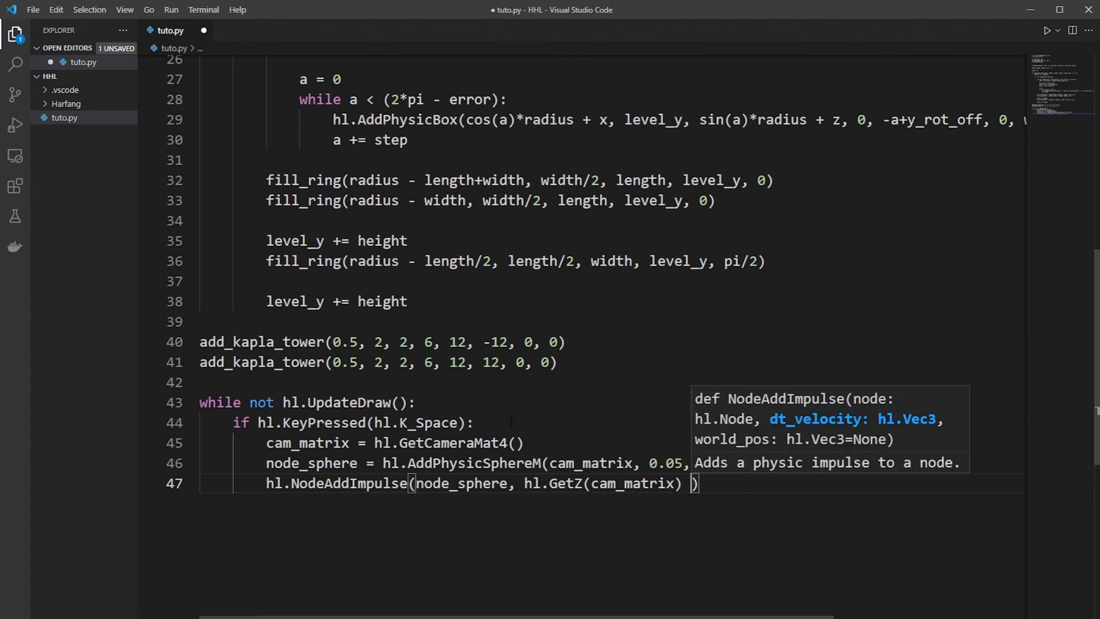
{"action": "type", "text": "* 20.0"}
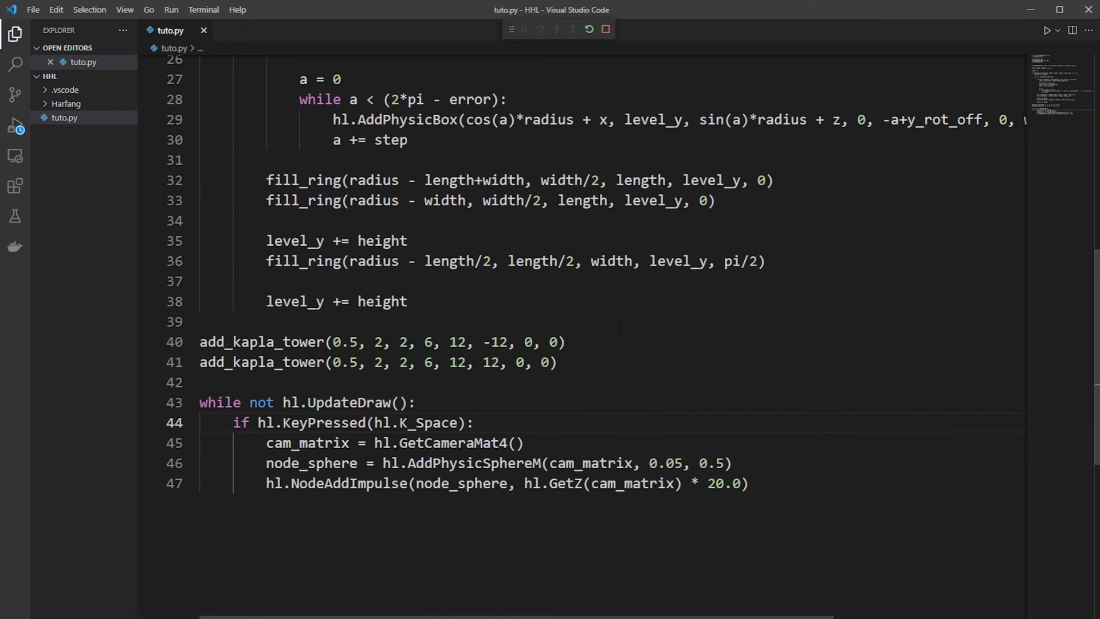
Step: Launch tuto.py with Run Python File
{"action": "left_click", "coordinate": [1045, 29]}
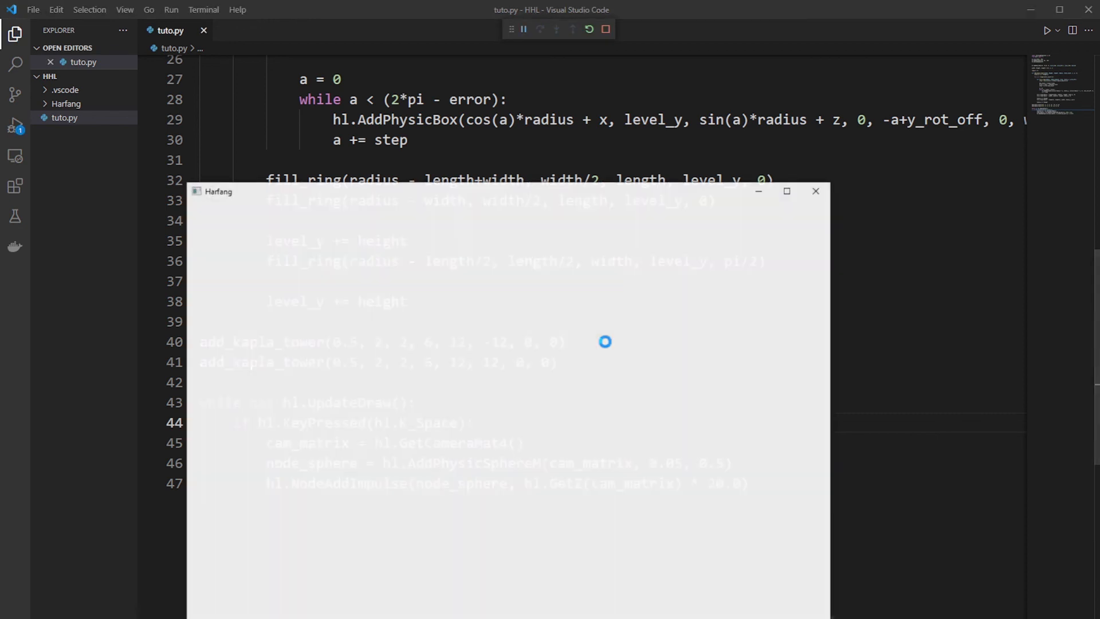